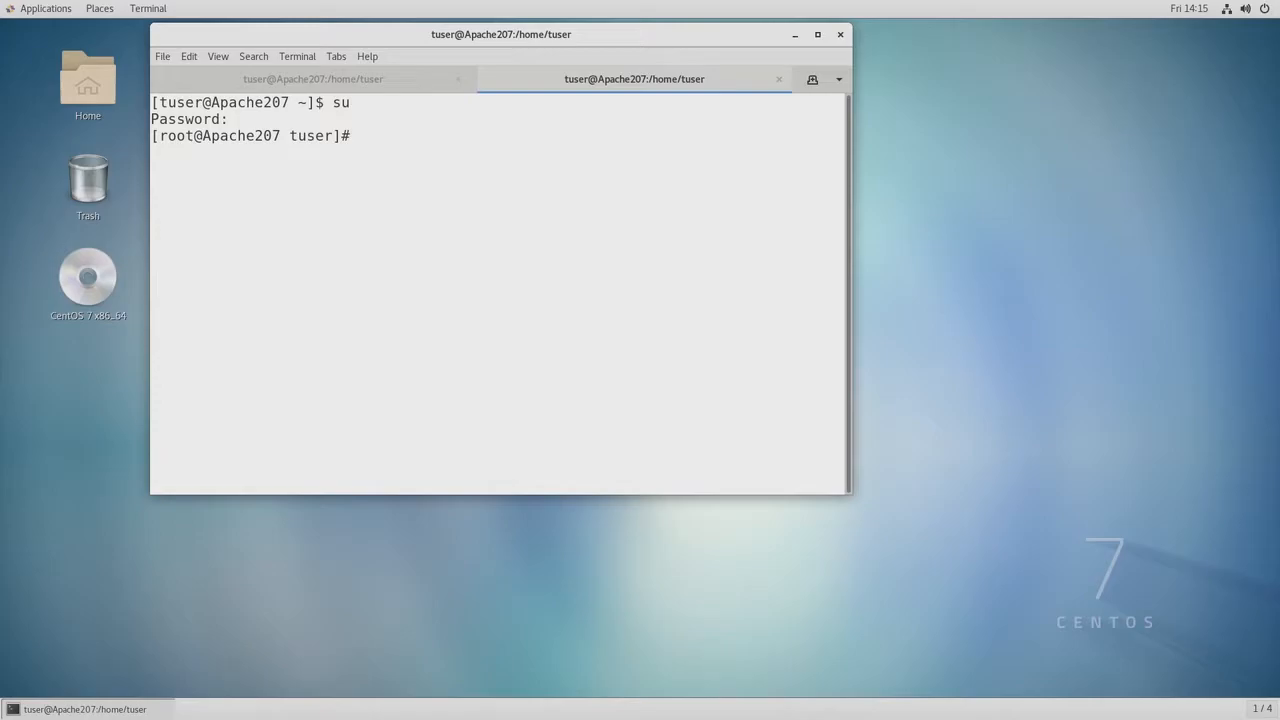
mouse_move(512, 170)
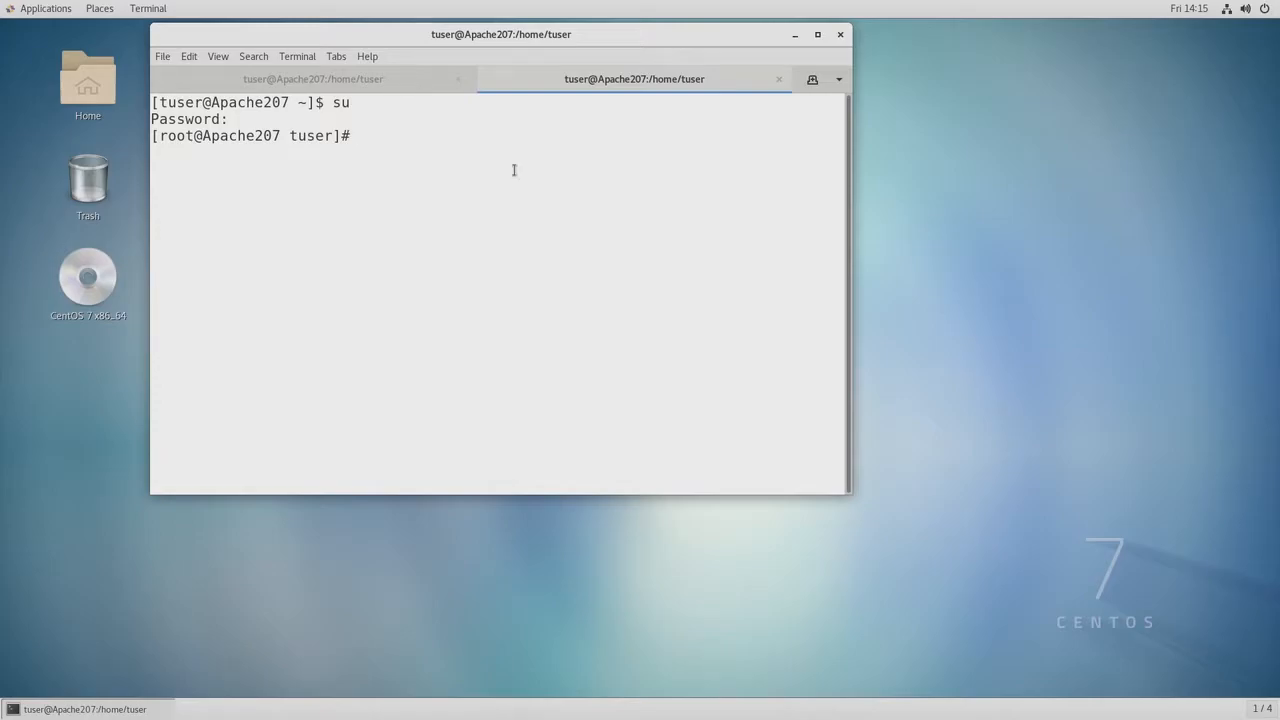
- From /usr/safenet/lunaclient/bin, run ./vtl verify to confirm the 'apache' partition in slot 1
text(cd /usr)
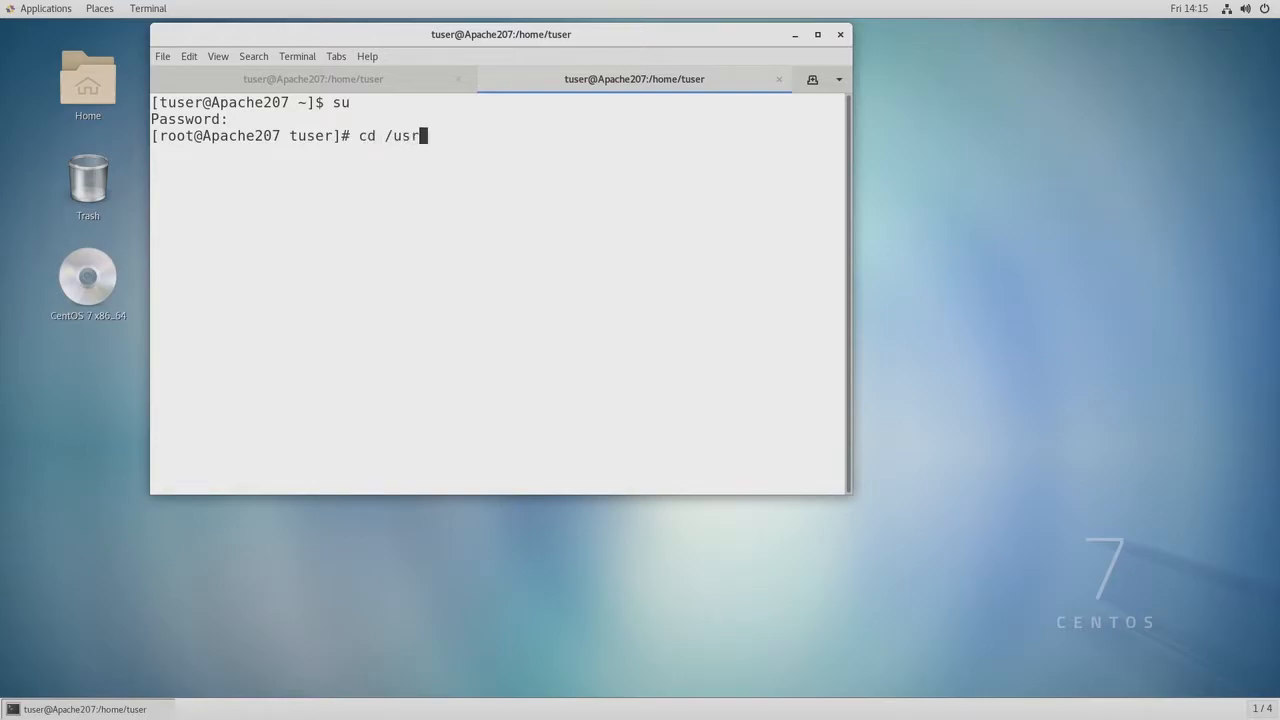
text(/safenet/)
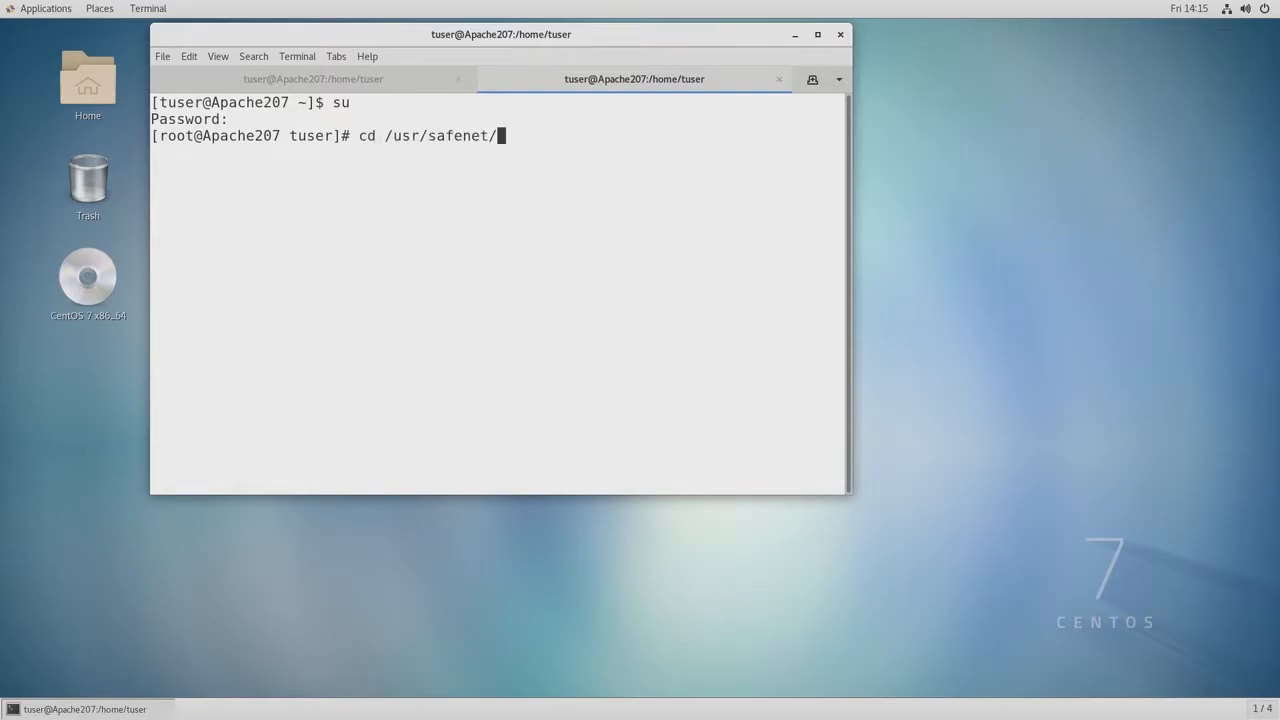
text(lunaclient/bin/)
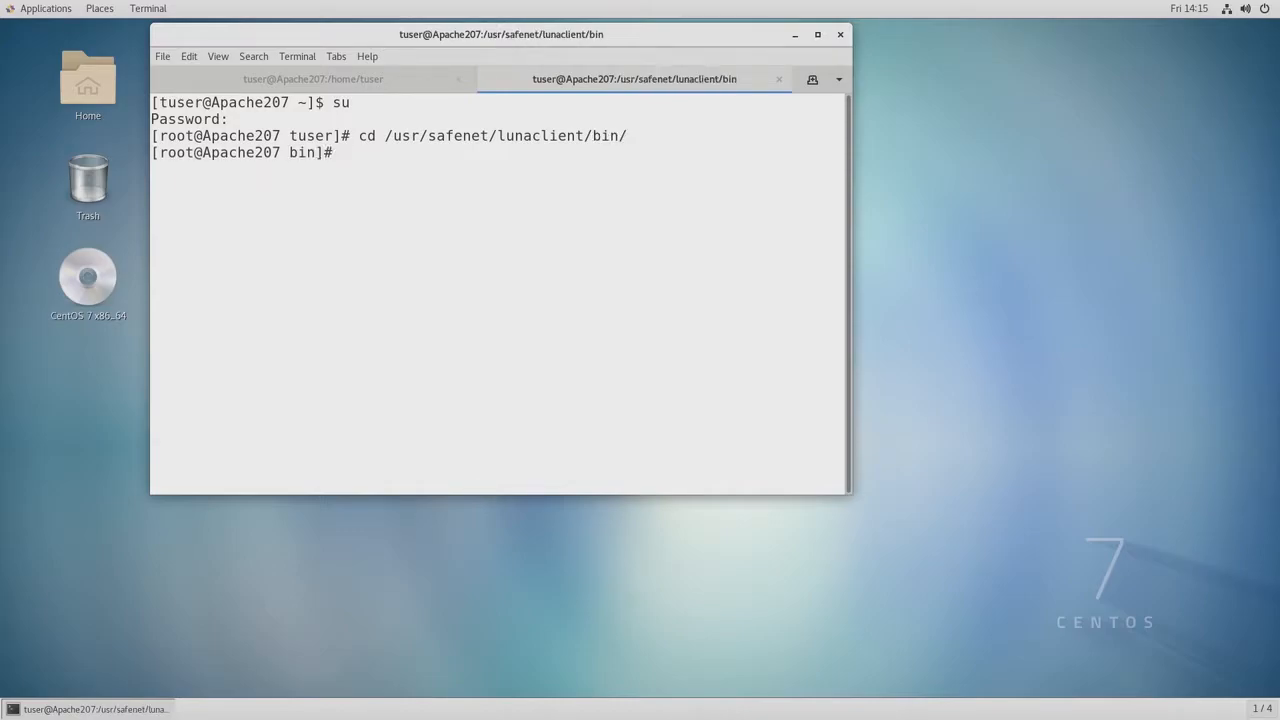
text(./vtl ve)
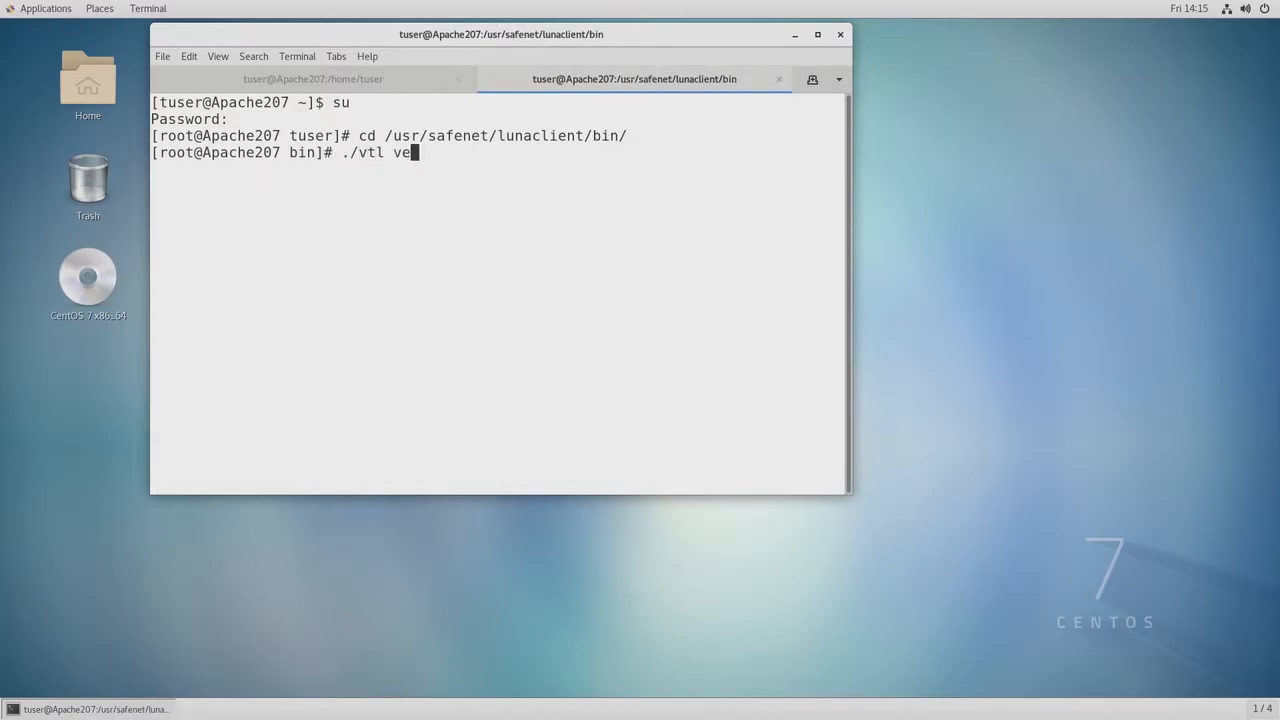
key(Return)
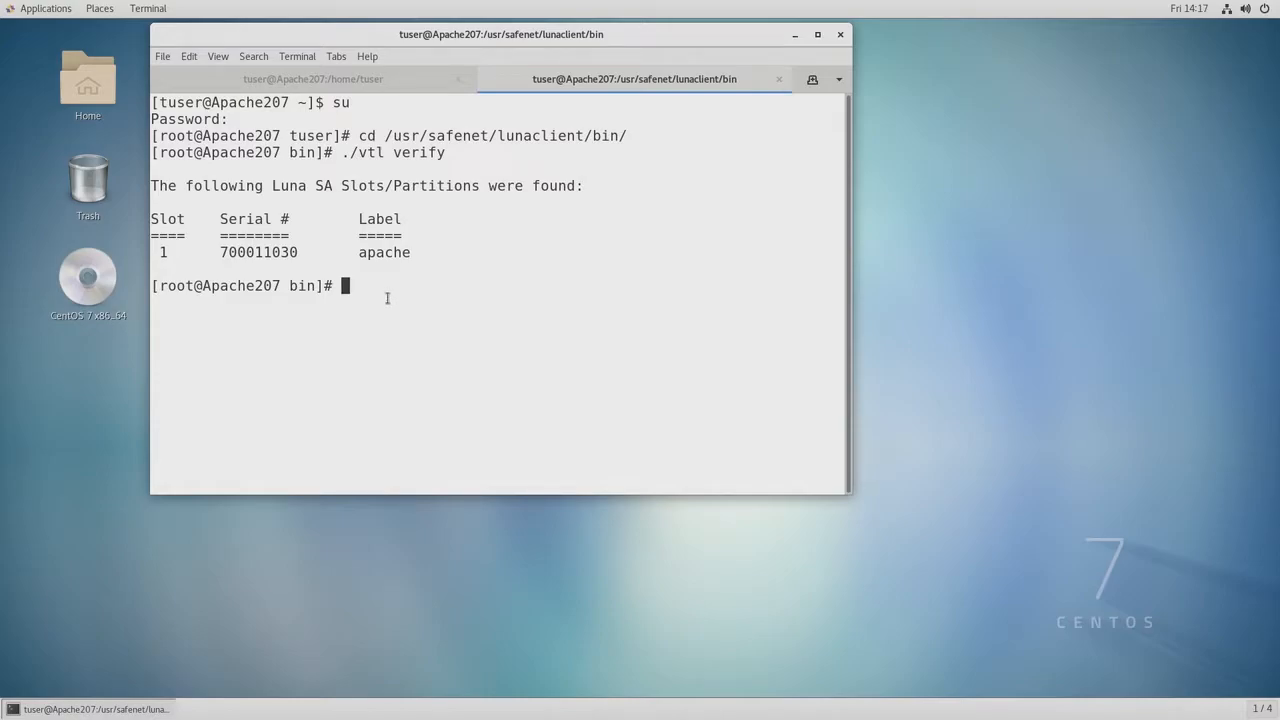
- Run ./cmu list and supply the token password to list the HSM objects
text(./cmu list)
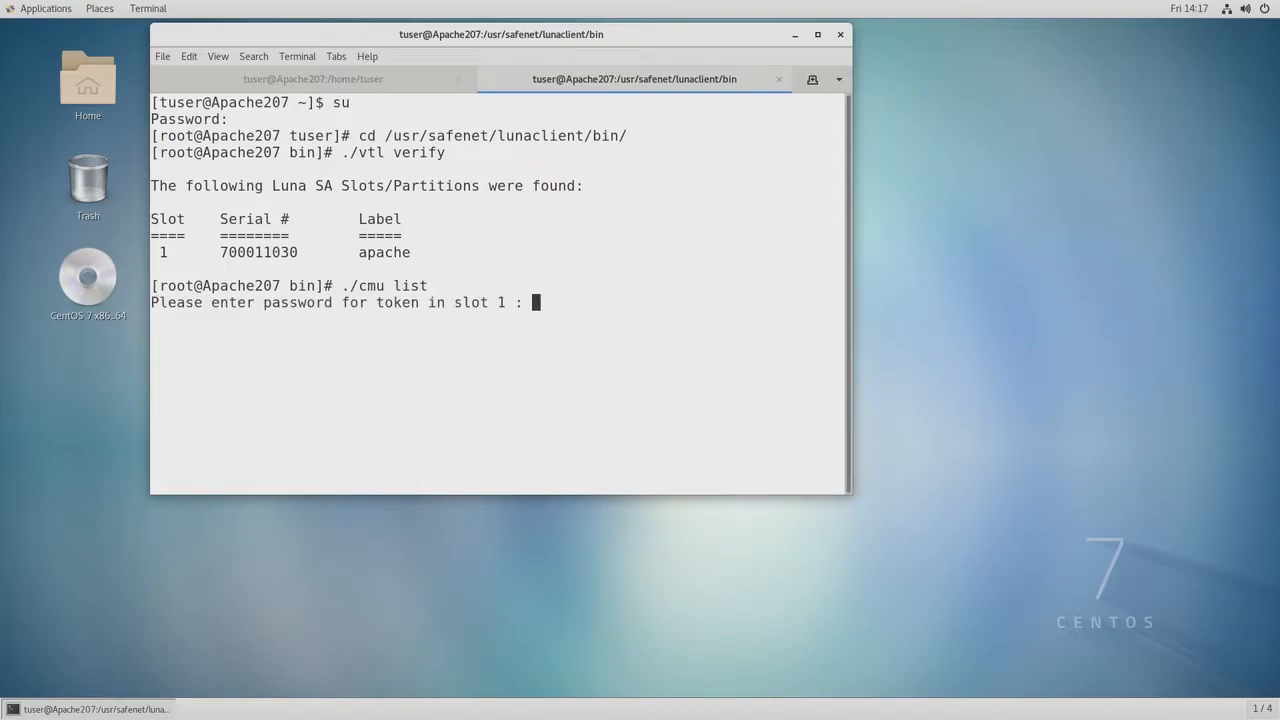
text(password)
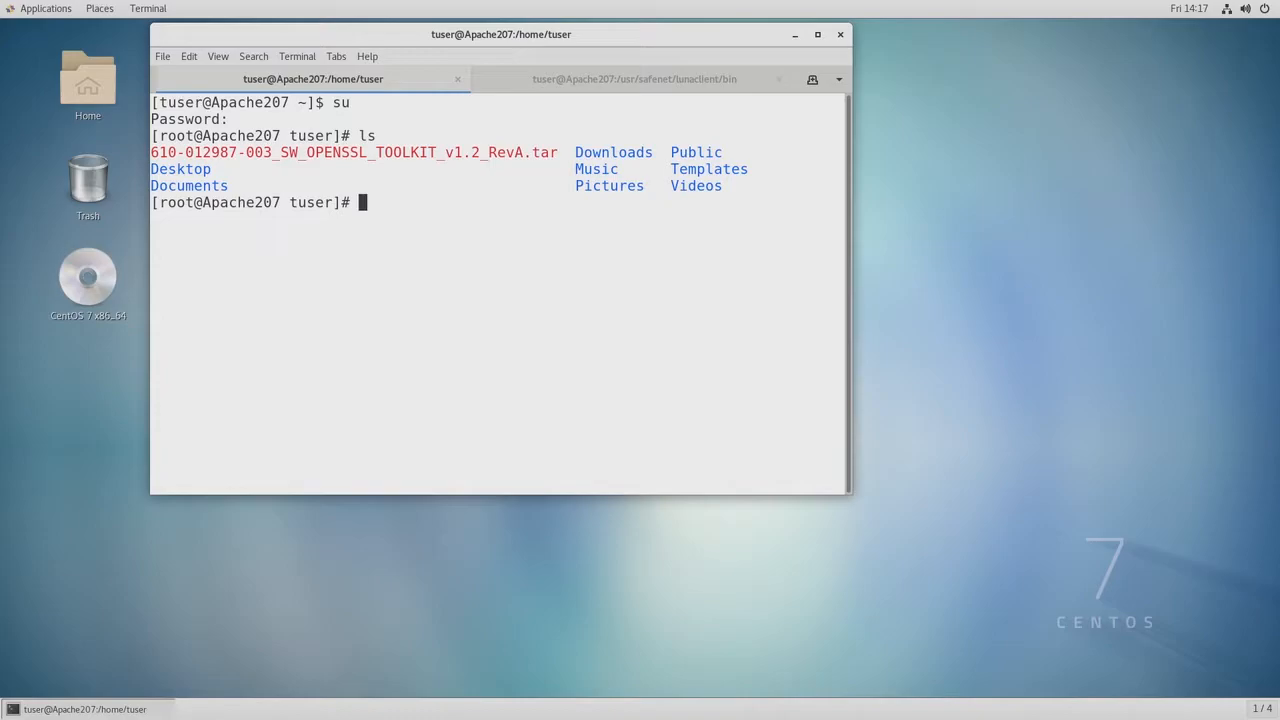
text(tar -)
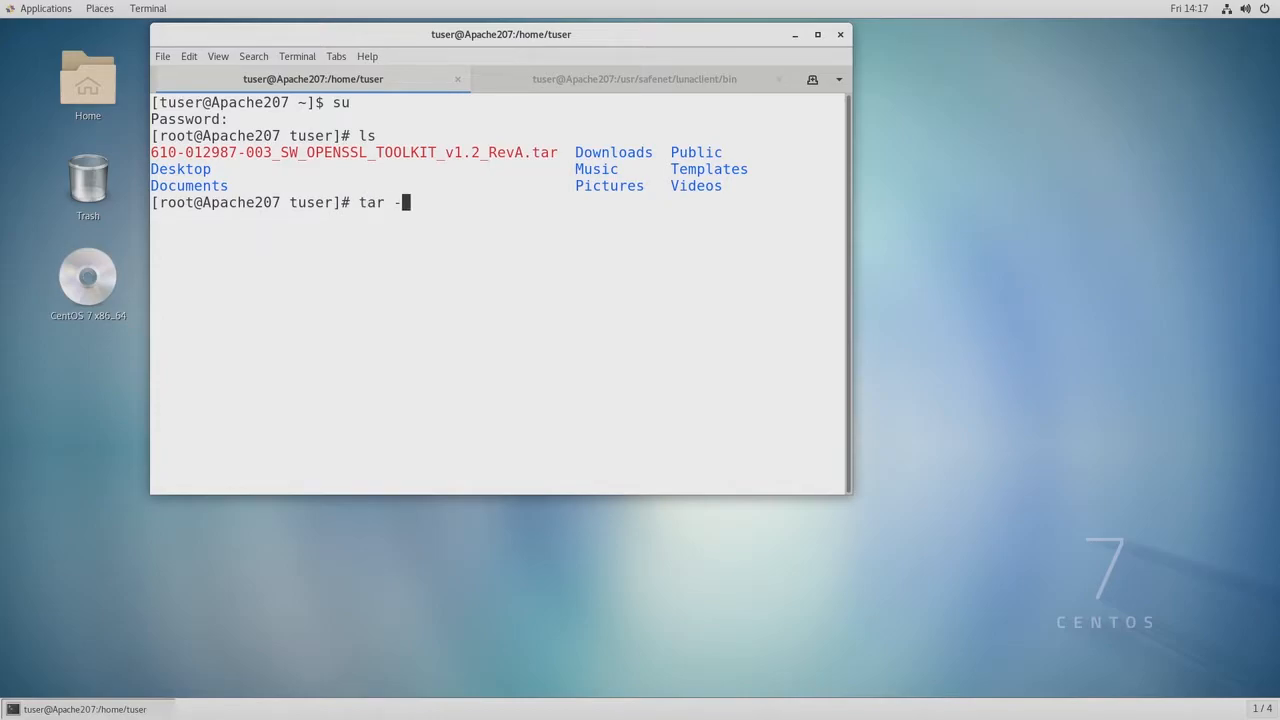
text(xvf 6)
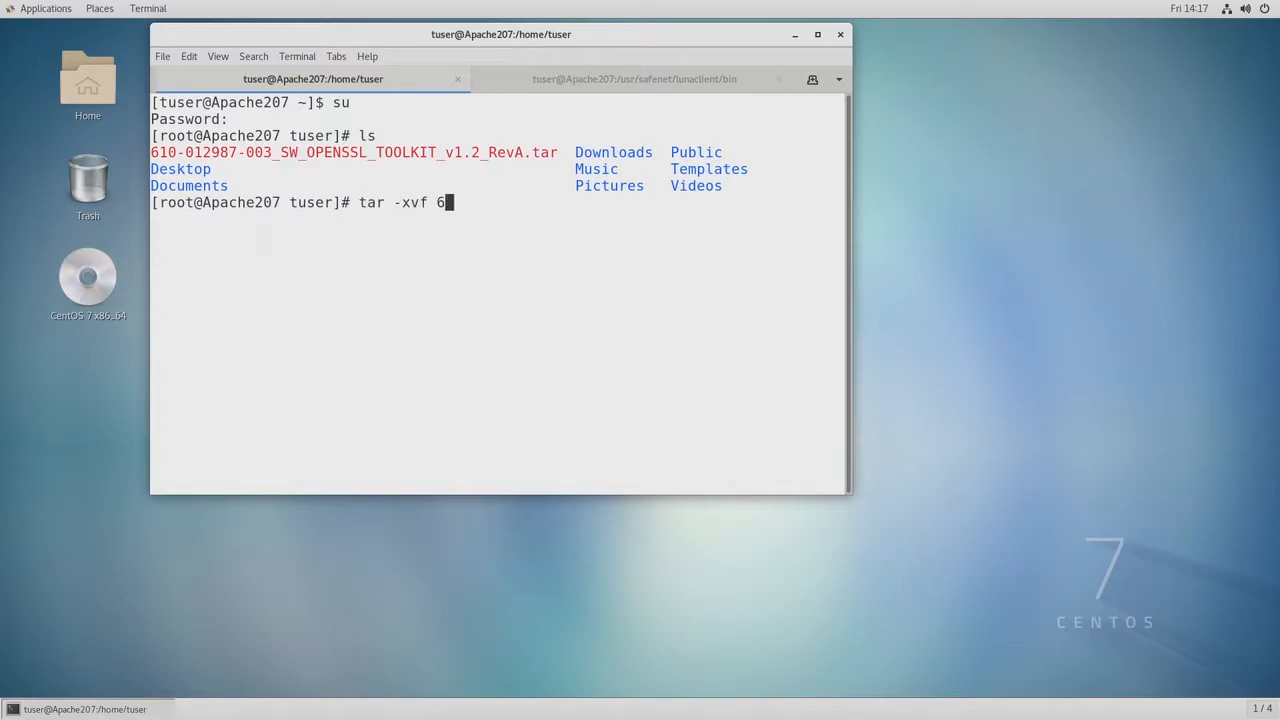
text(1)
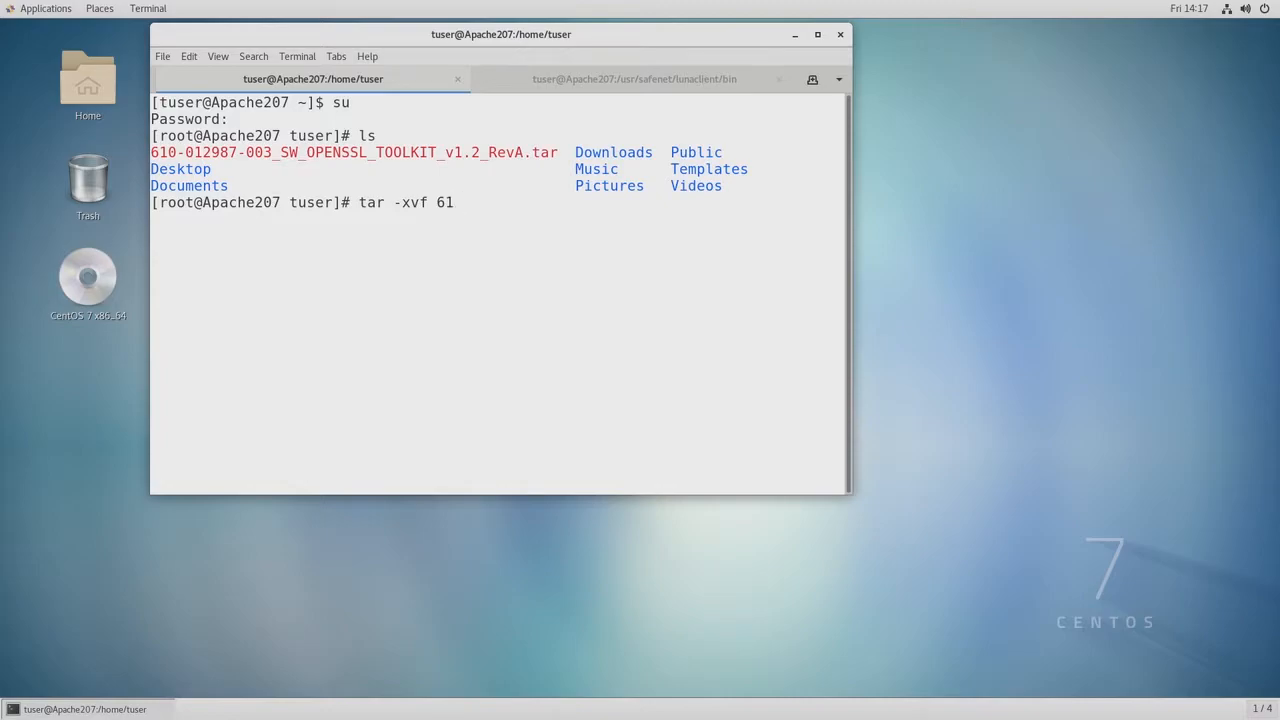
text(-)
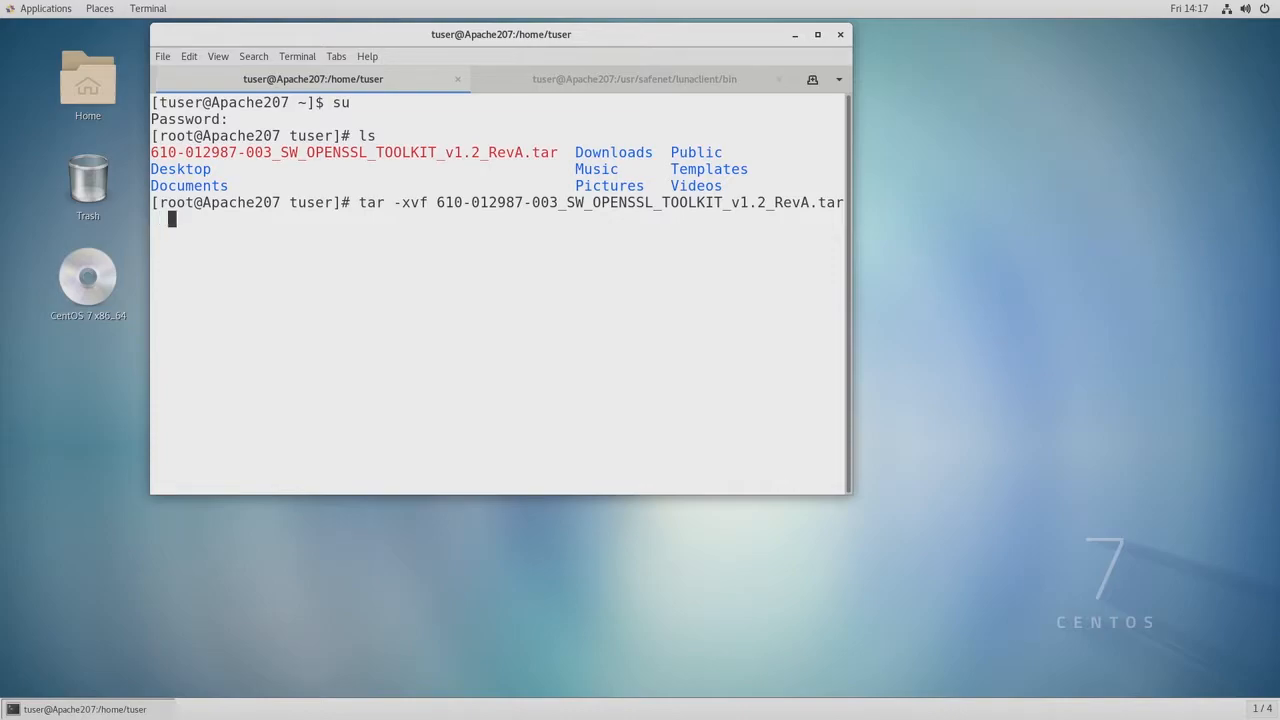
text(-C)
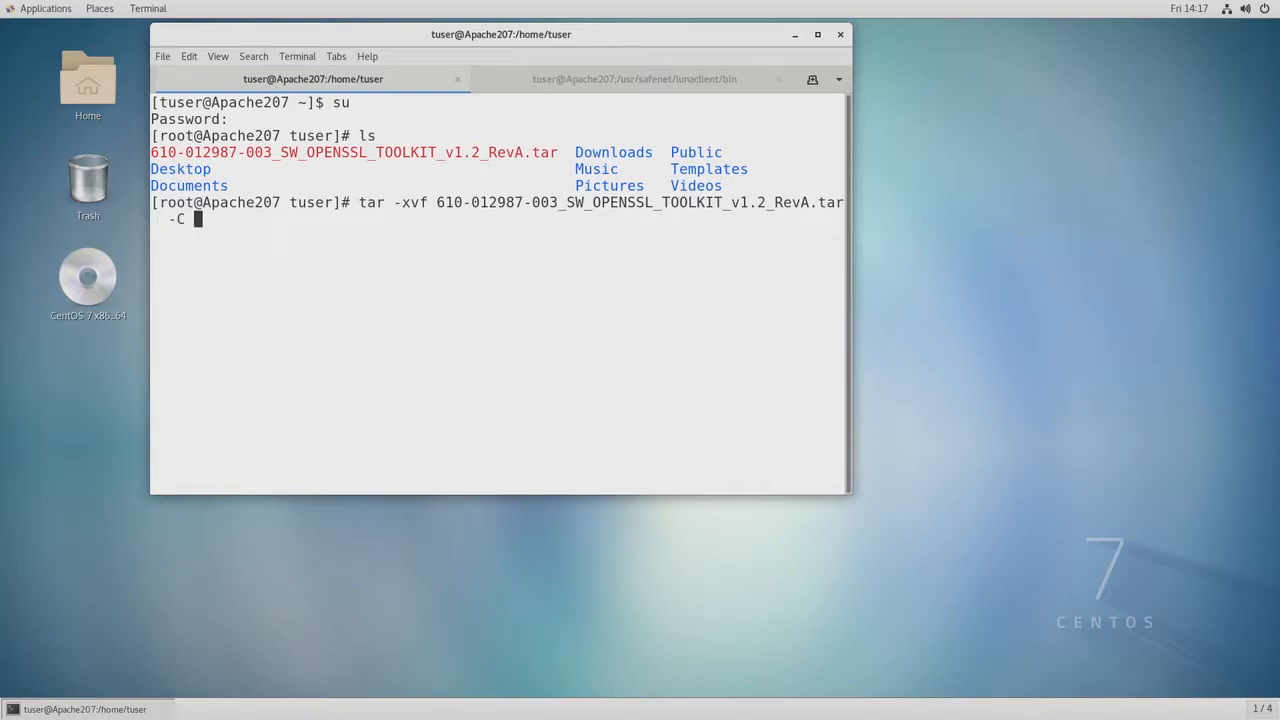
text(/opt)
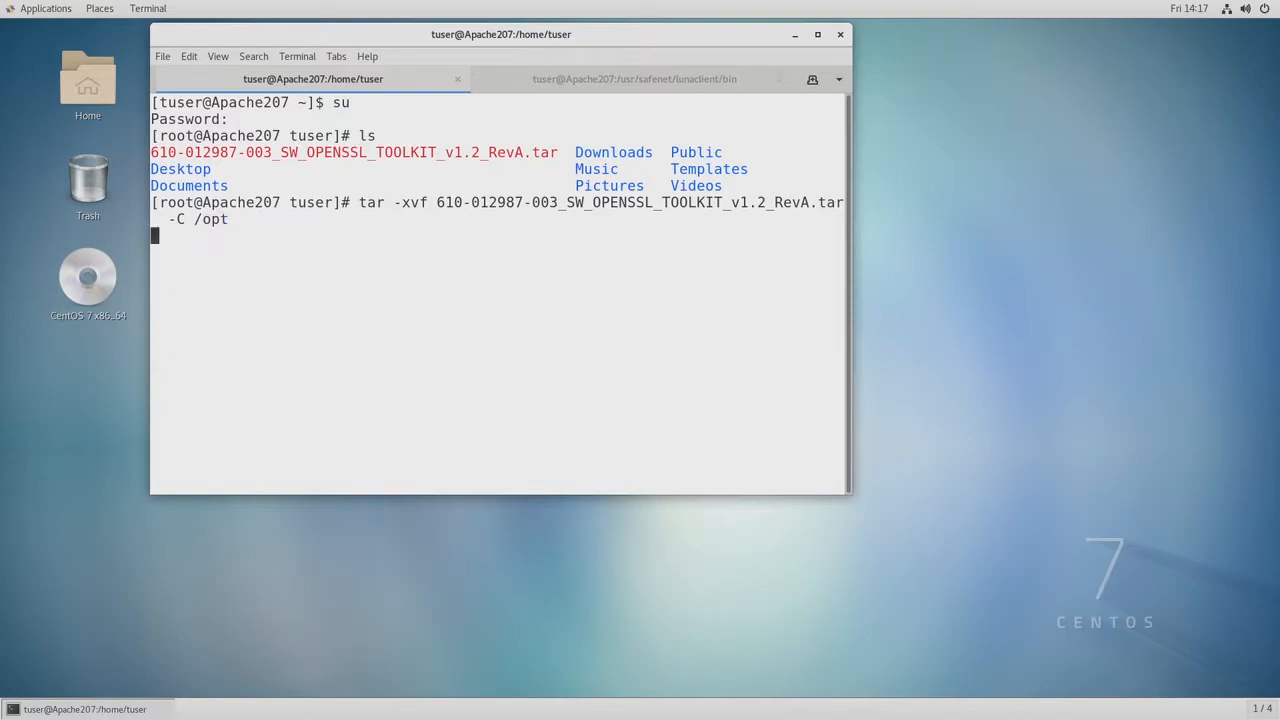
key(Return)
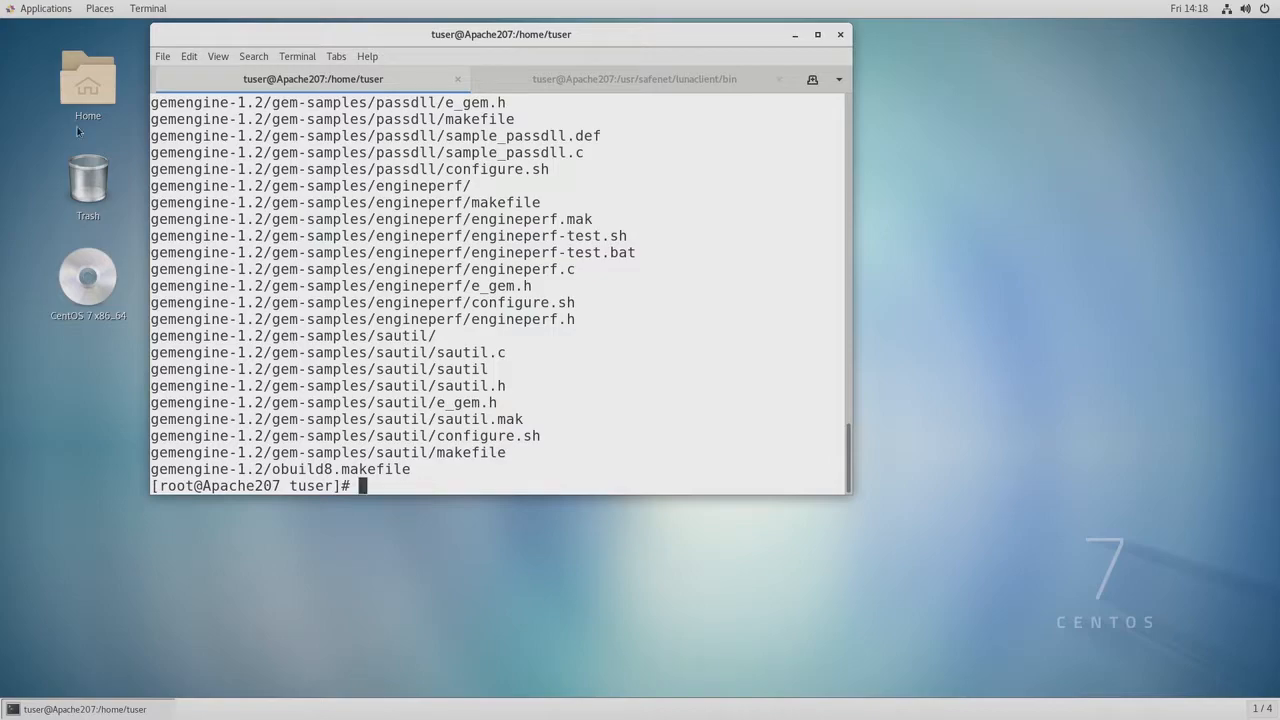
mouse_move(564, 420)
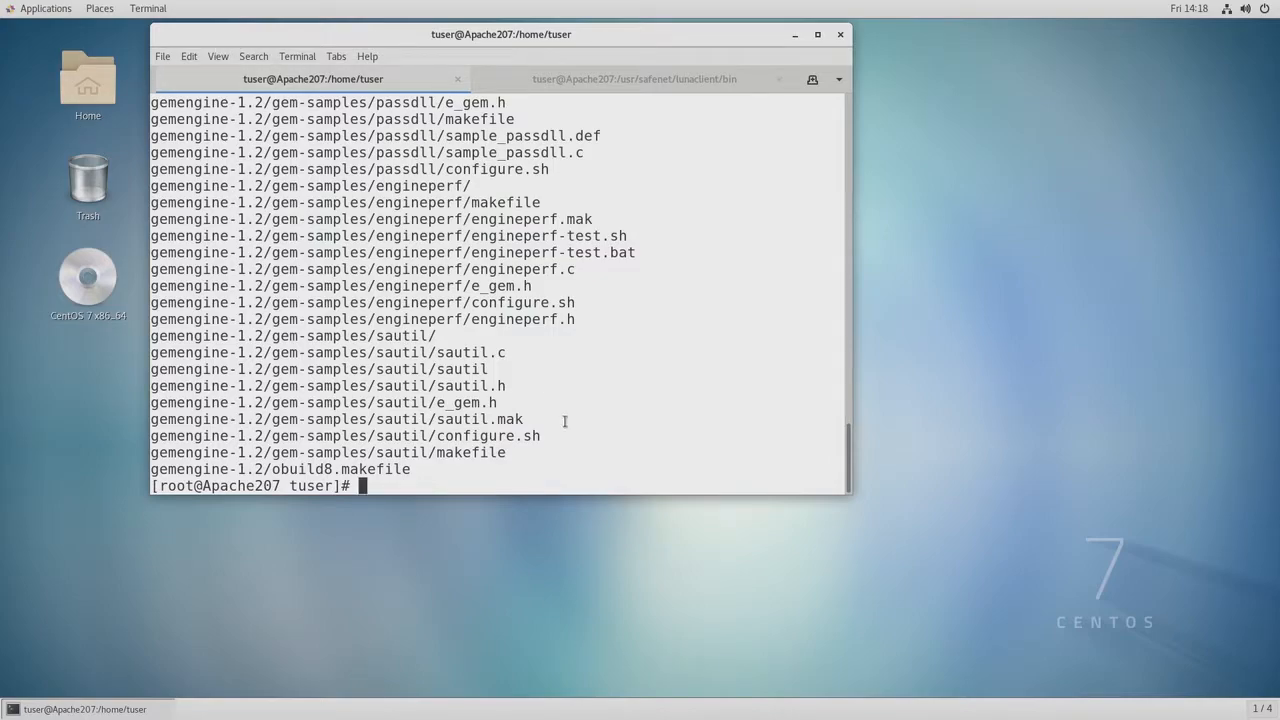
mouse_move(572, 430)
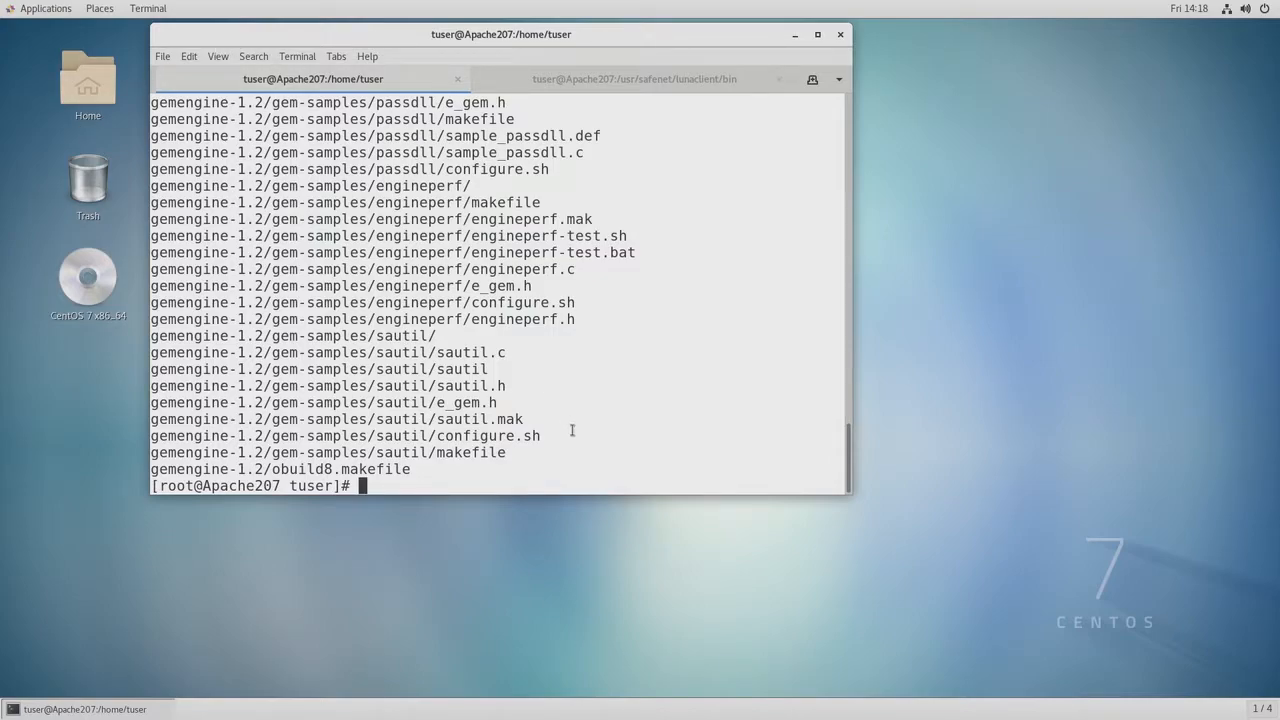
- Query the installed OpenSSL package with rpm -q openssl, reporting openssl-1.0.2k-19.el7.x86_64
text(r)
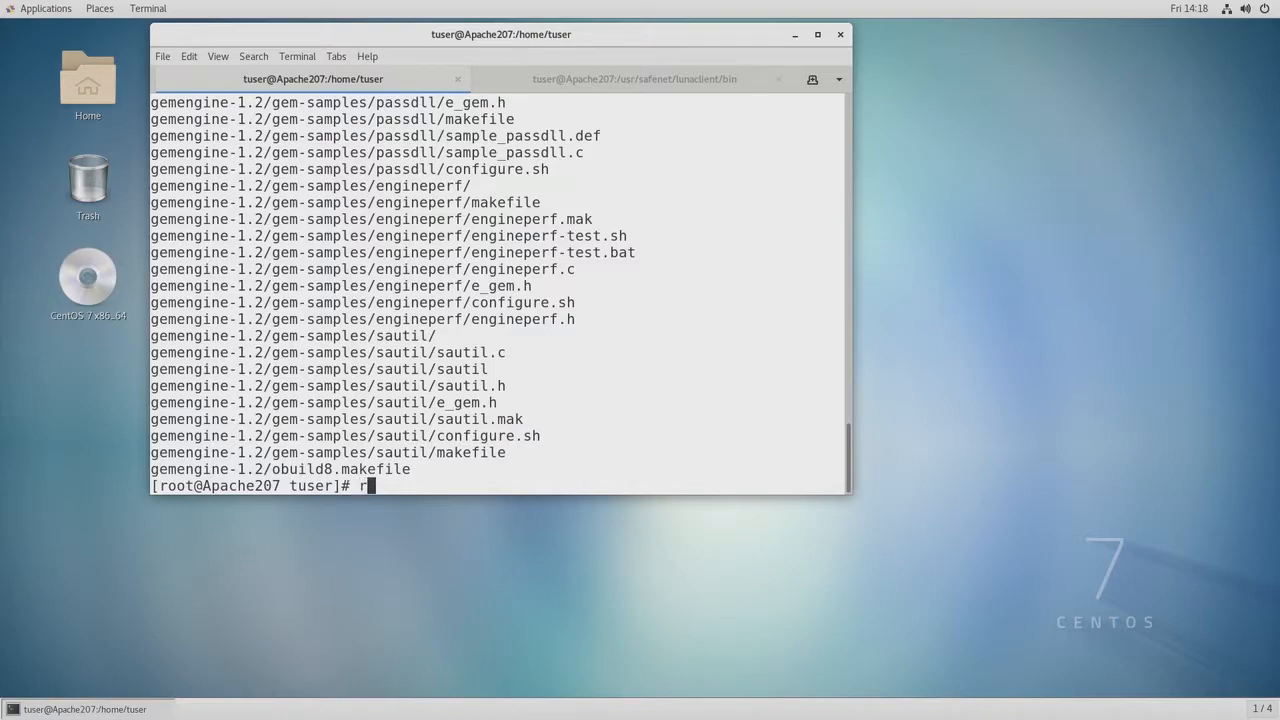
text(pm)
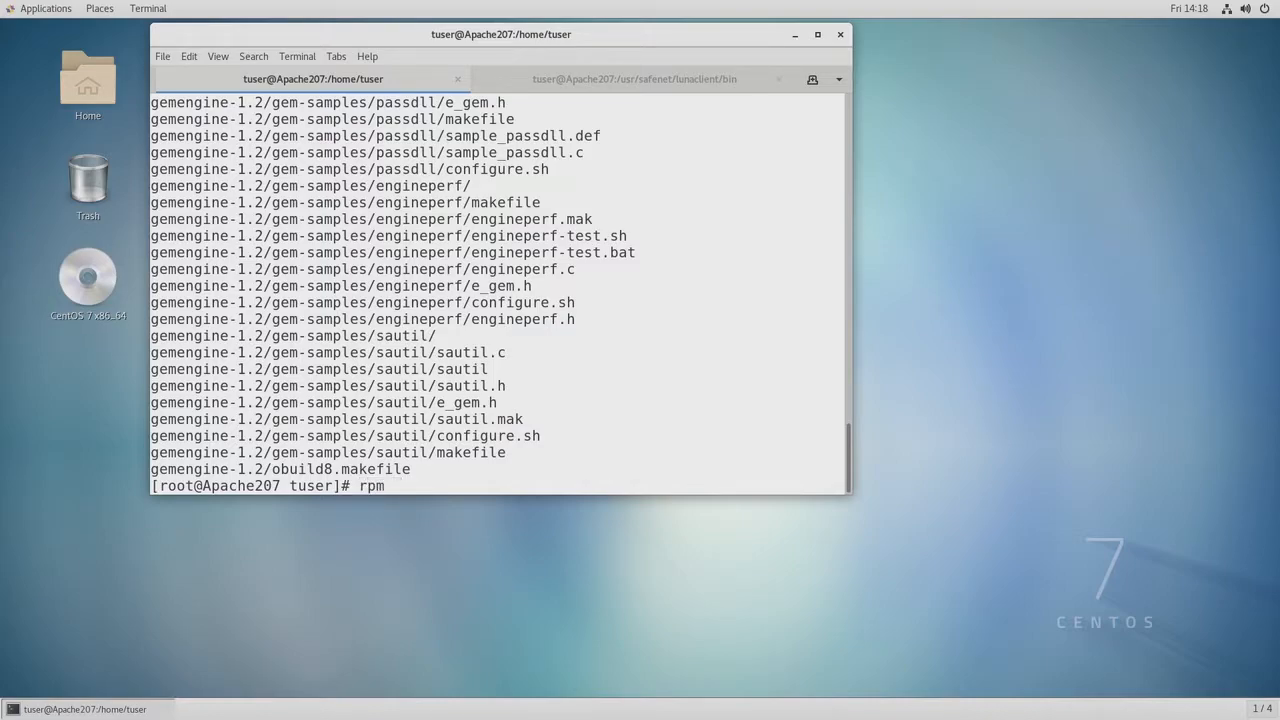
text(-q openssl)
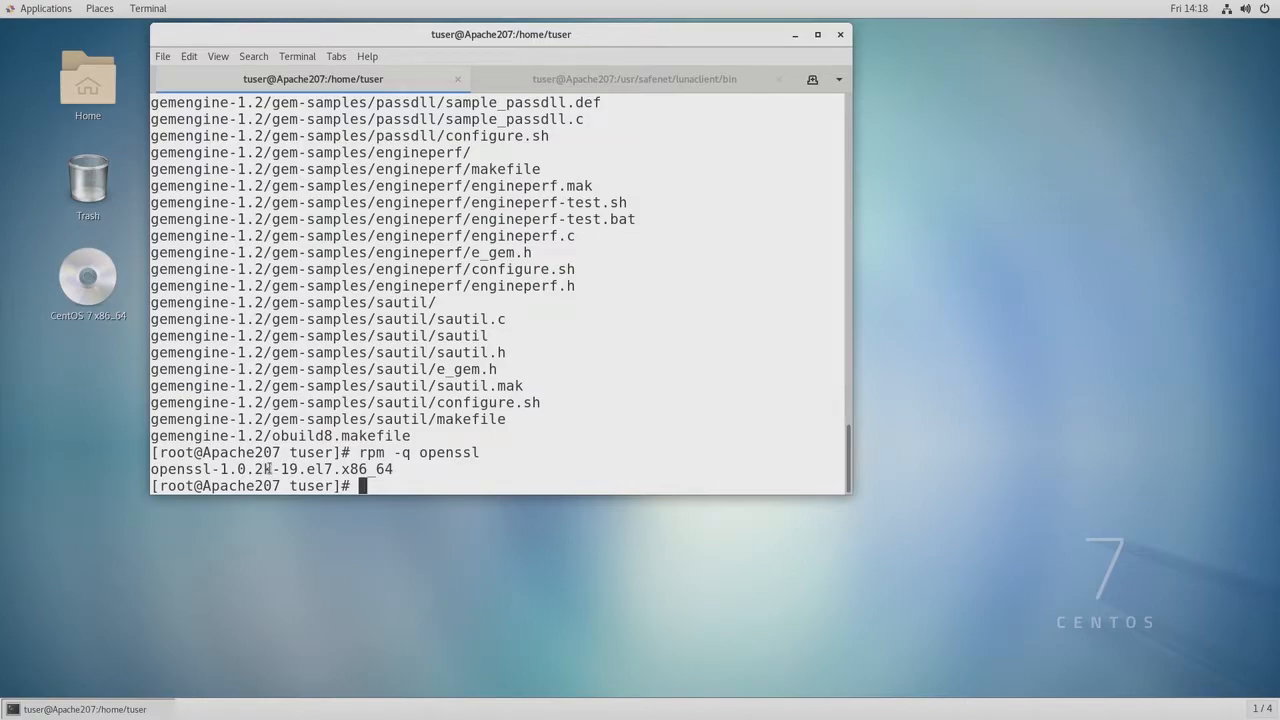
double_click(248, 468)
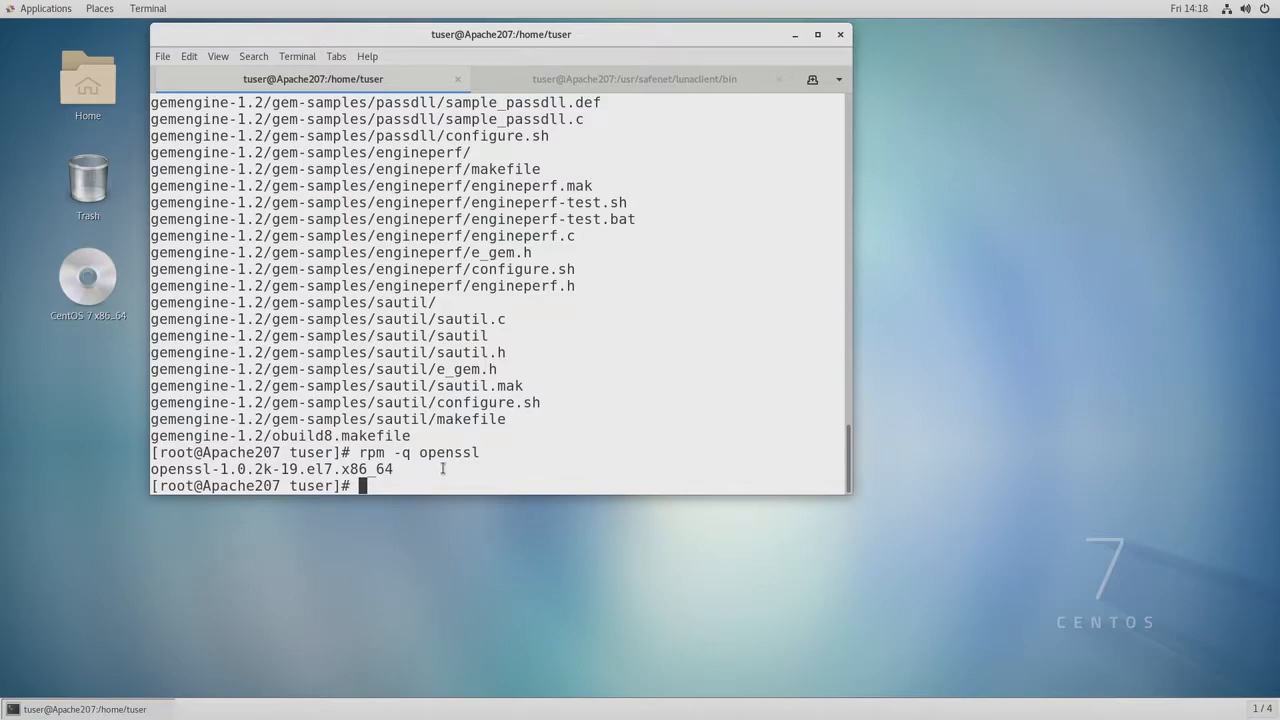
- From /opt/gemengine-1.2, run ./gembuild locate-engines to find /usr/lib64/openssl/engines
text(cd /)
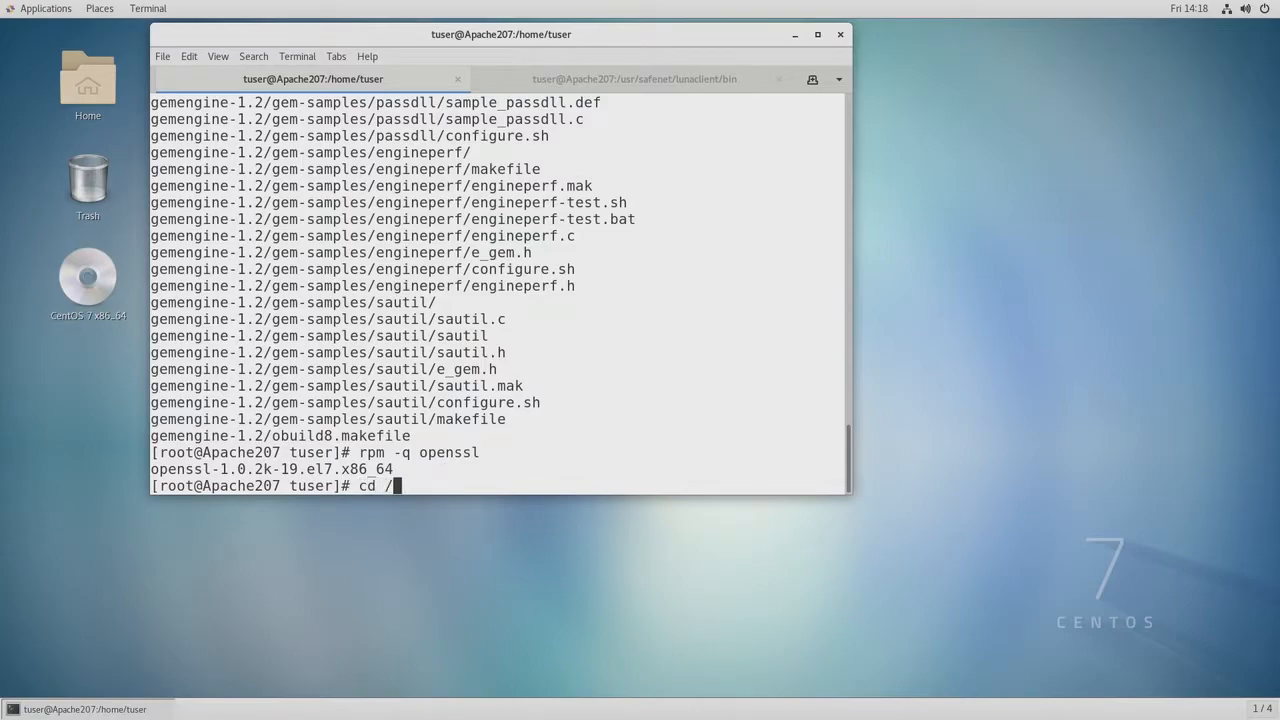
text(opt/)
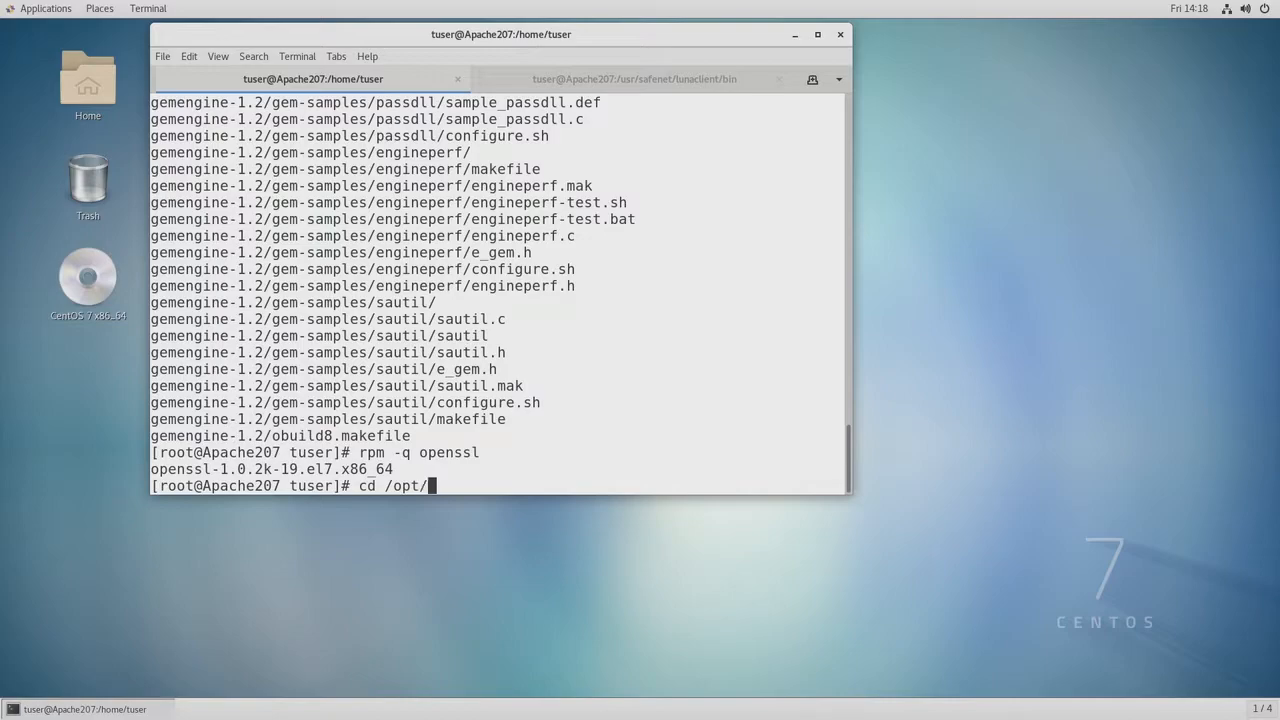
text(gemengine-1.2/)
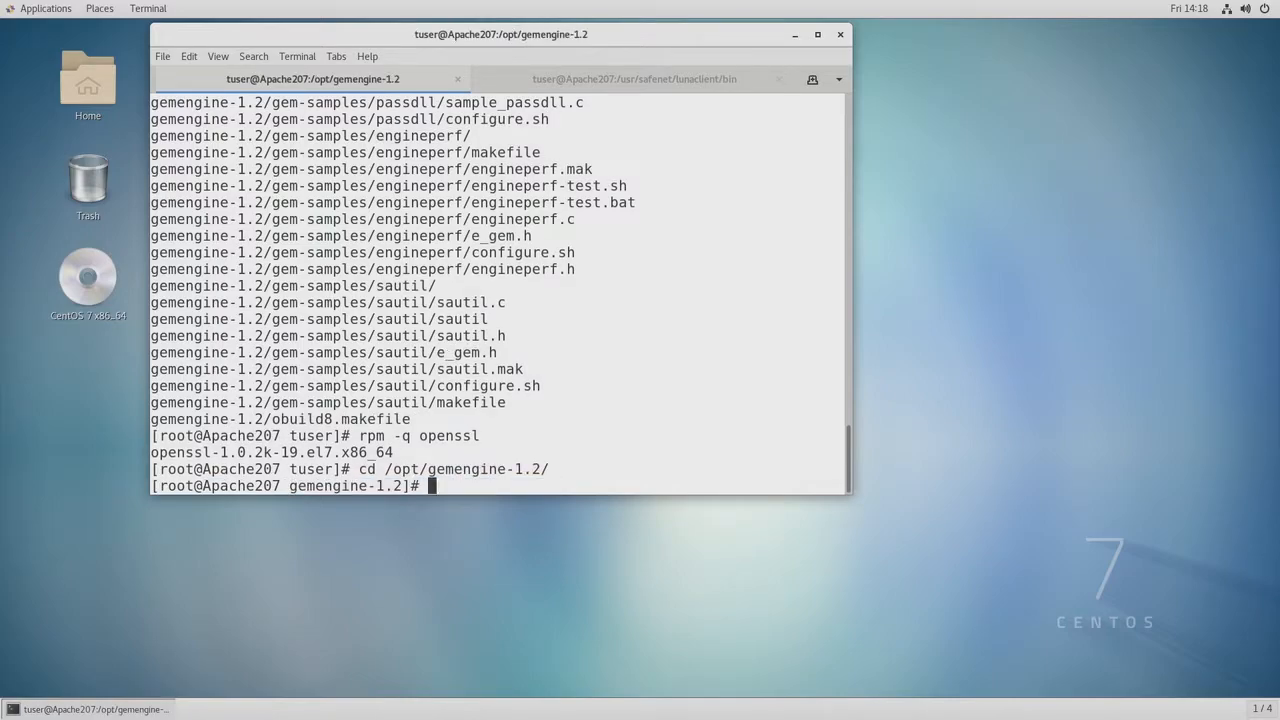
text(./gem)
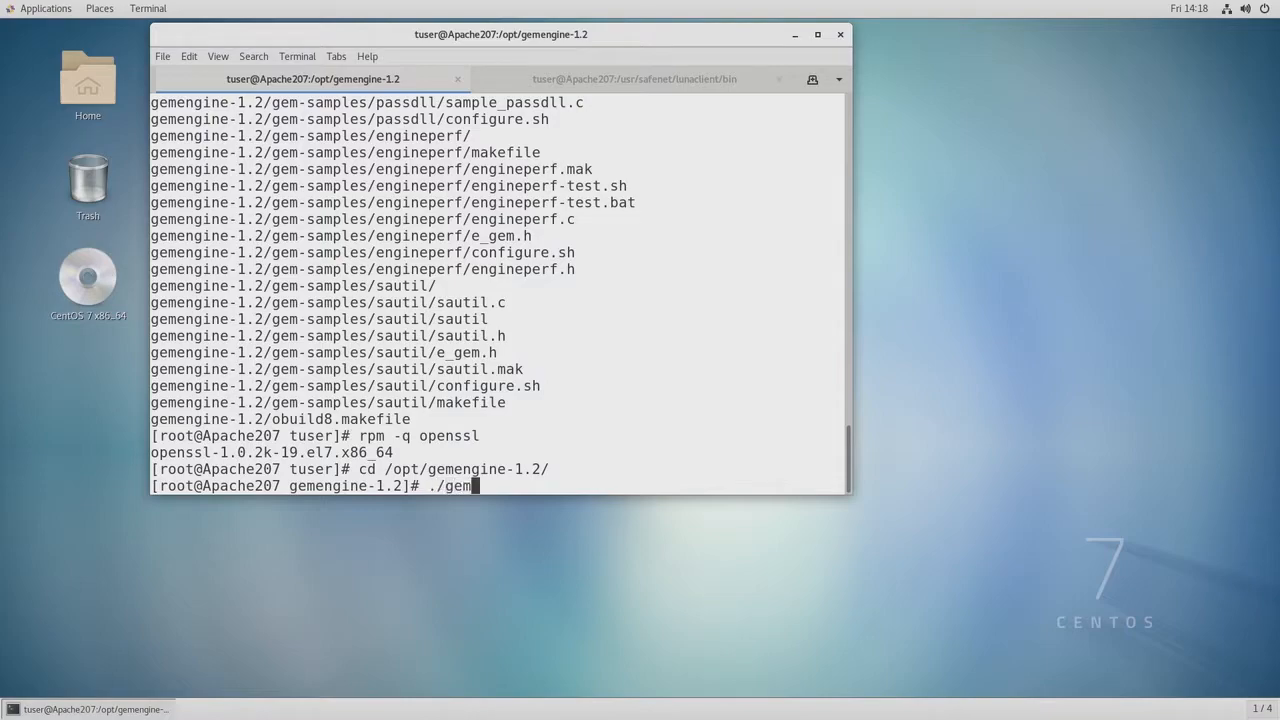
text(build)
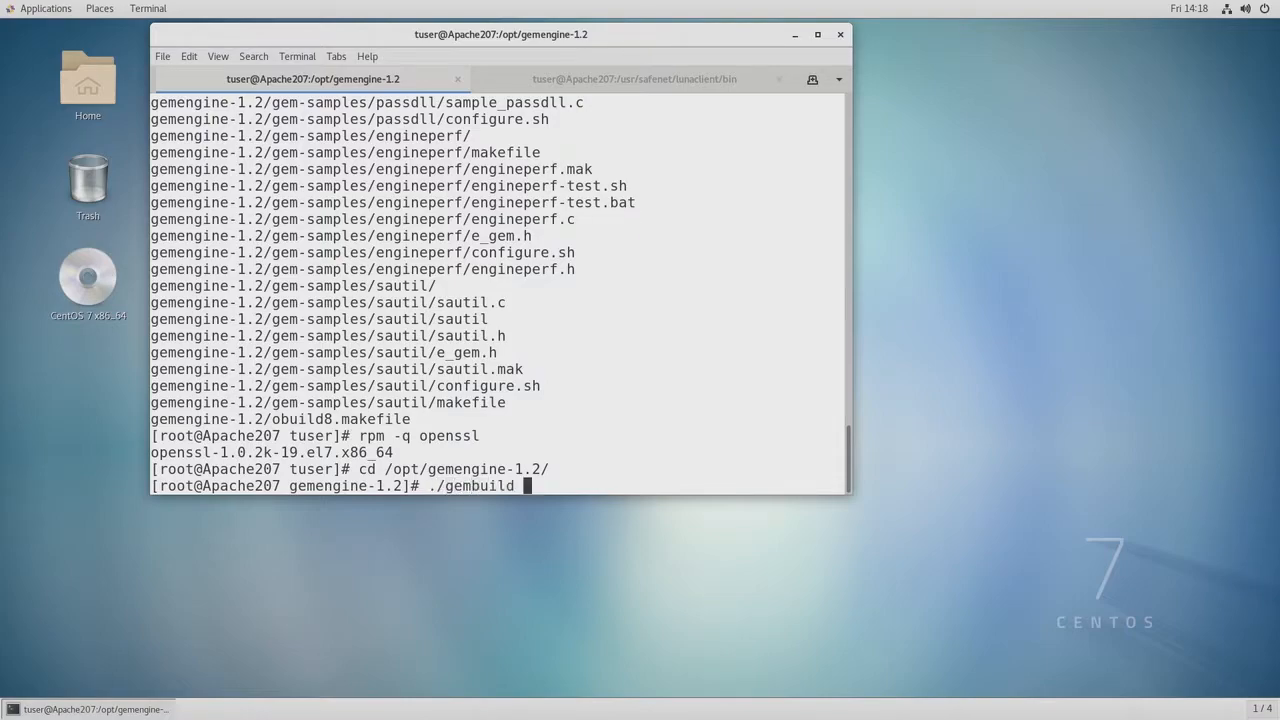
text(locate-)
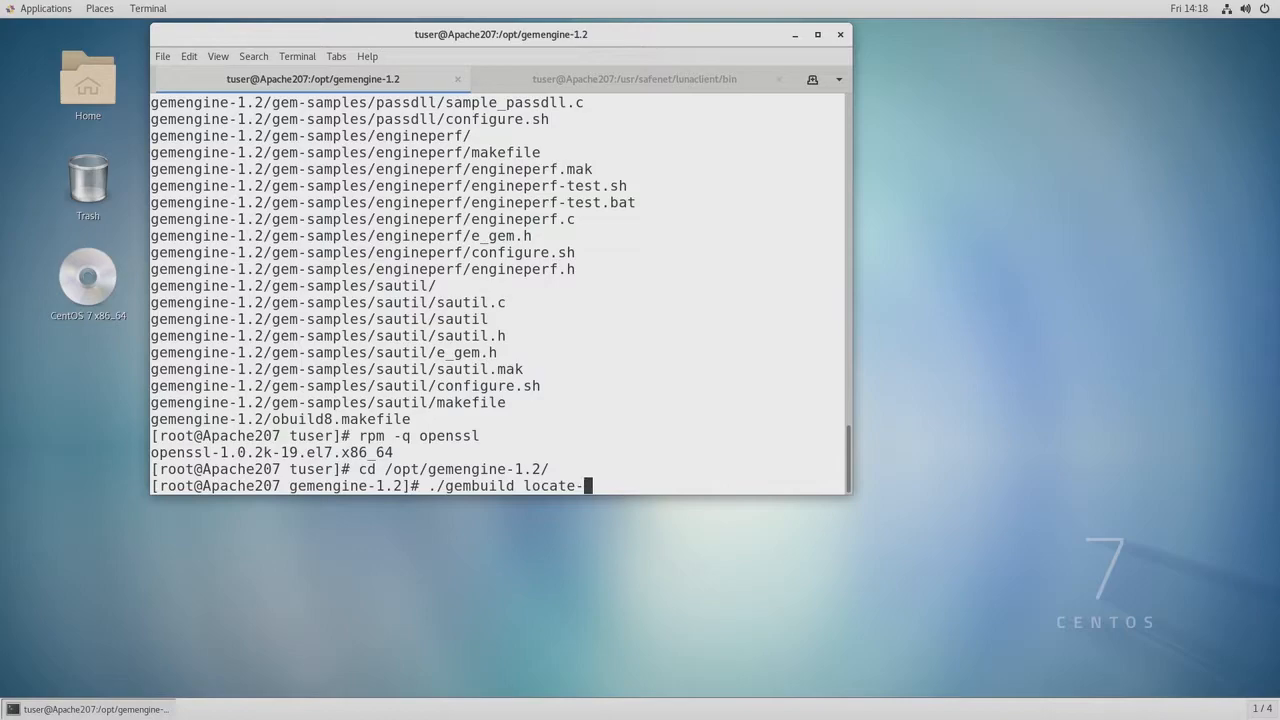
text(engines)
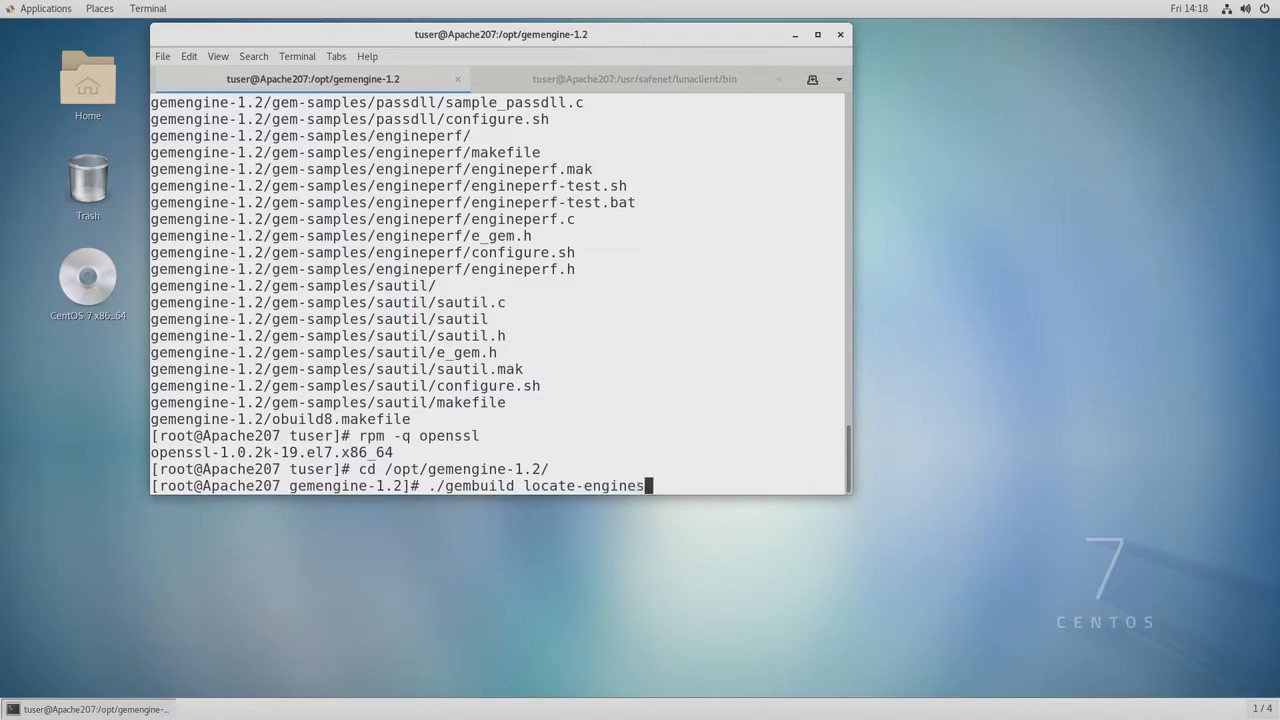
key(Return)
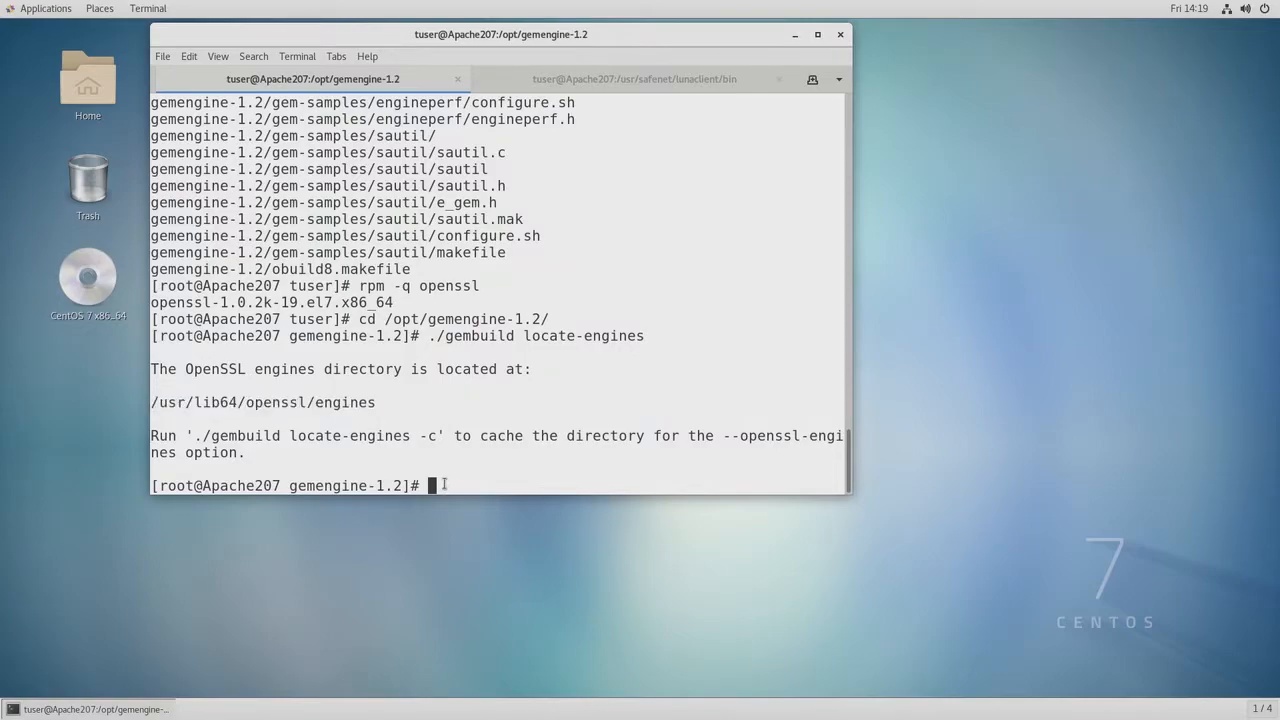
- Copy builds/linux/rhel/64/1.0.2/libgem.so from gemengine-1.2 into /usr/lib64/openssl/engines/
text(cp)
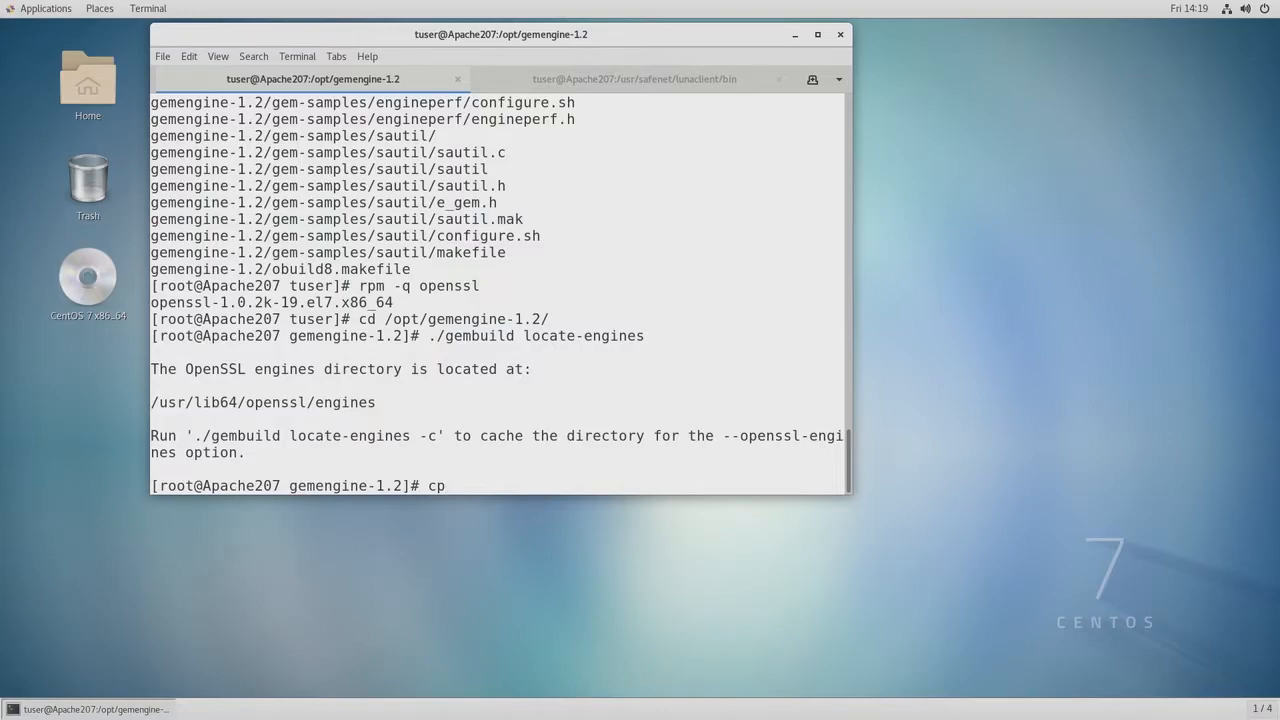
text(/opt/)
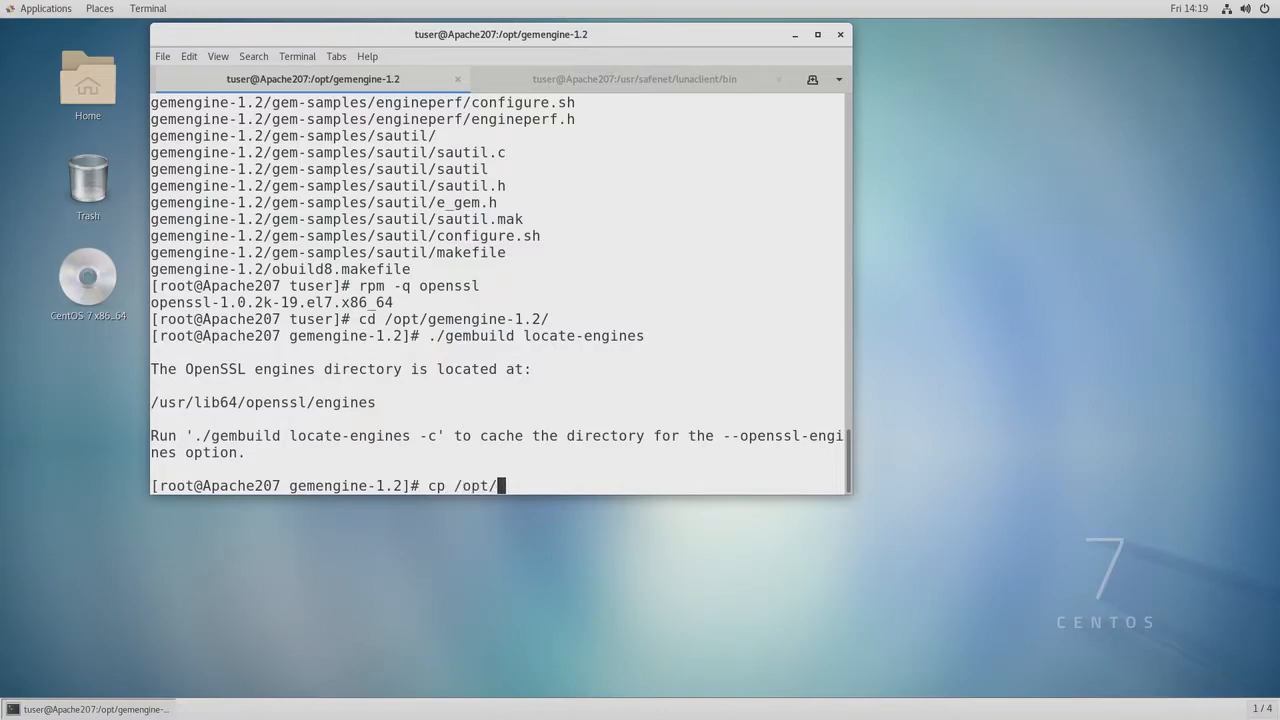
text(gemengine-1.2/)
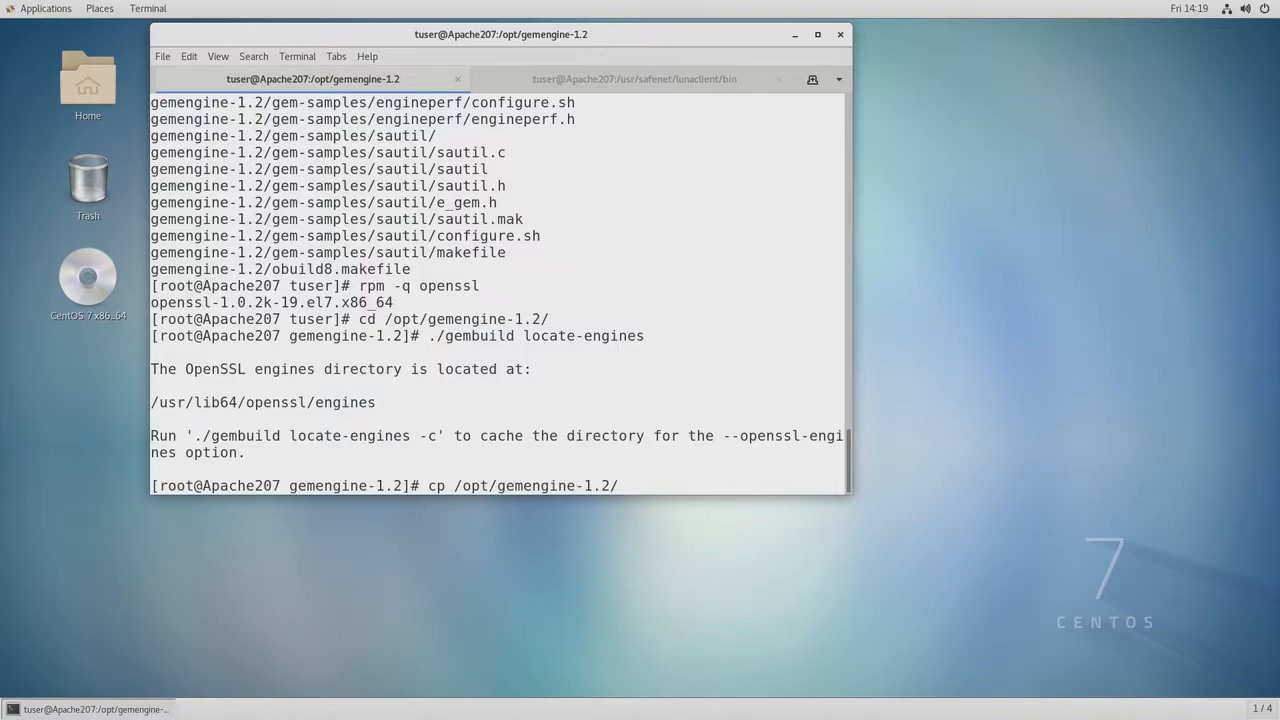
text(bu)
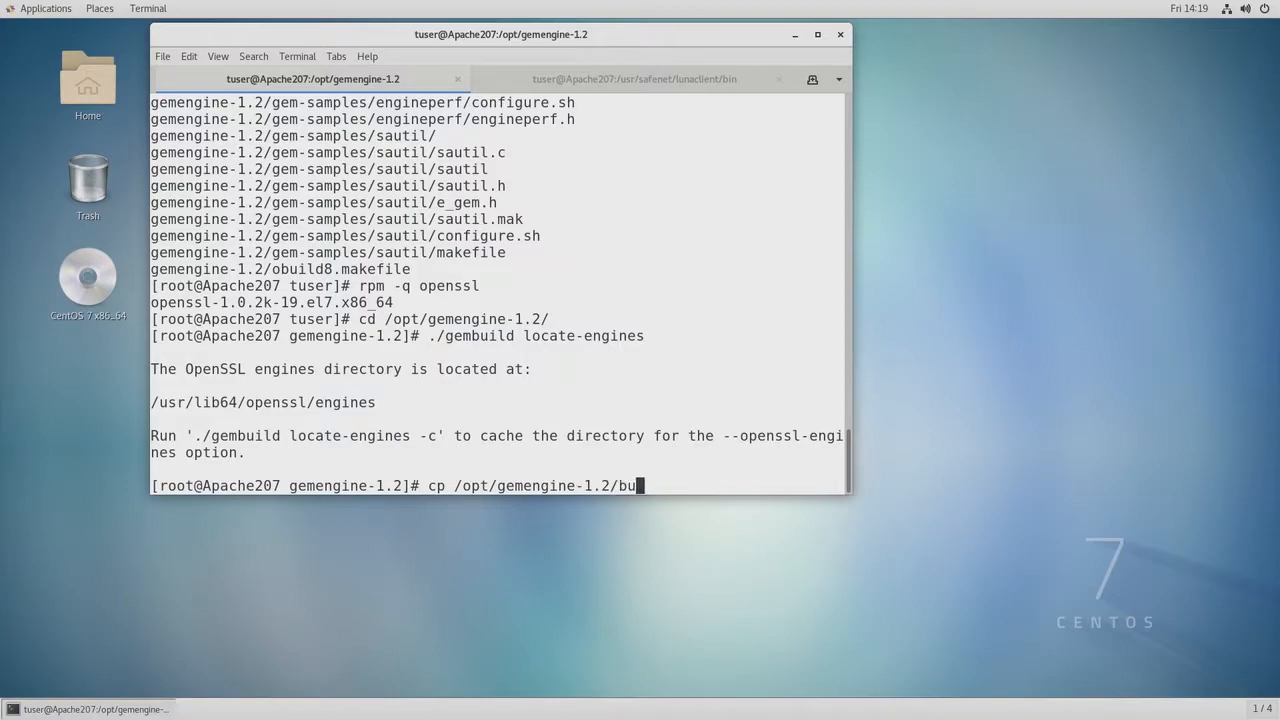
text(ilds/)
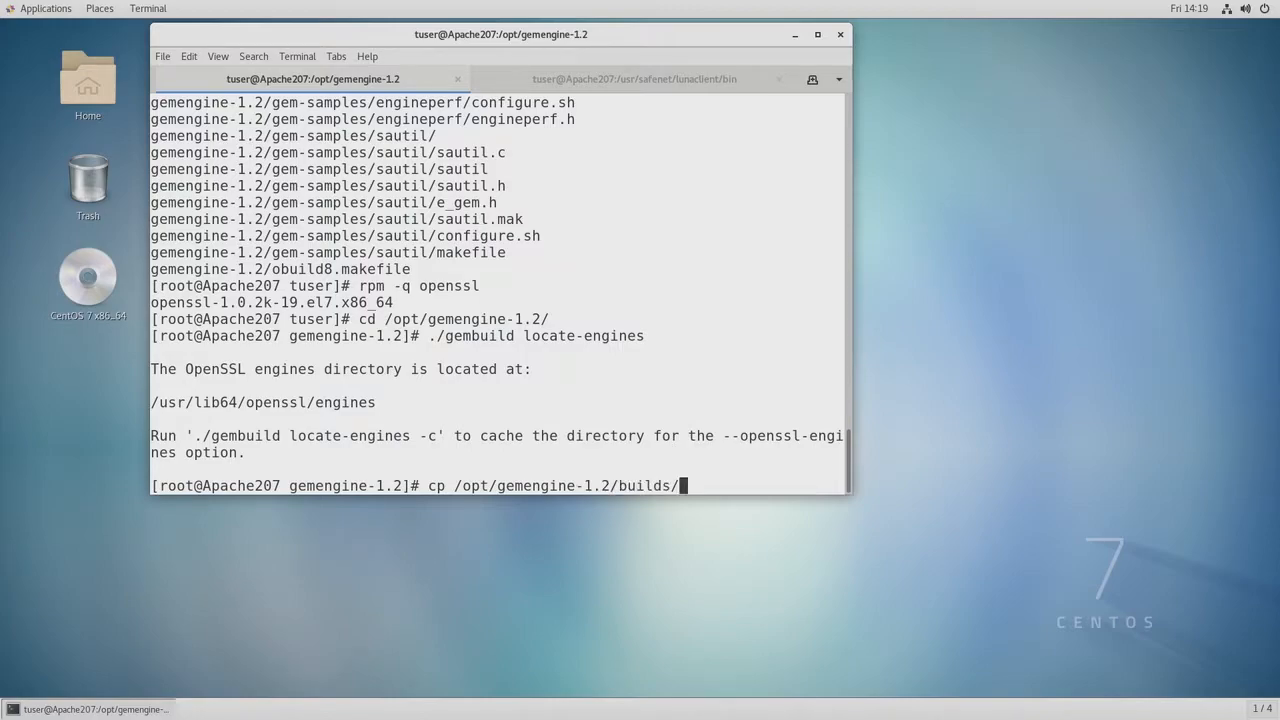
text(linux/)
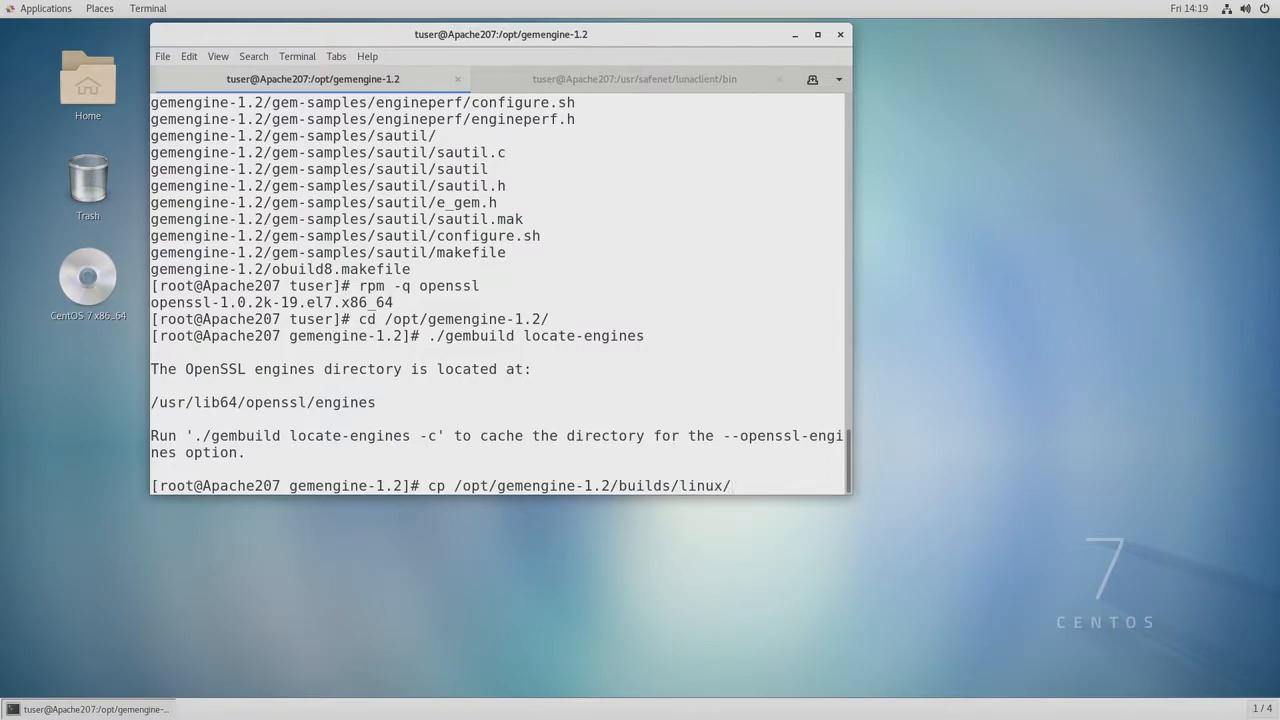
text(rhel/6)
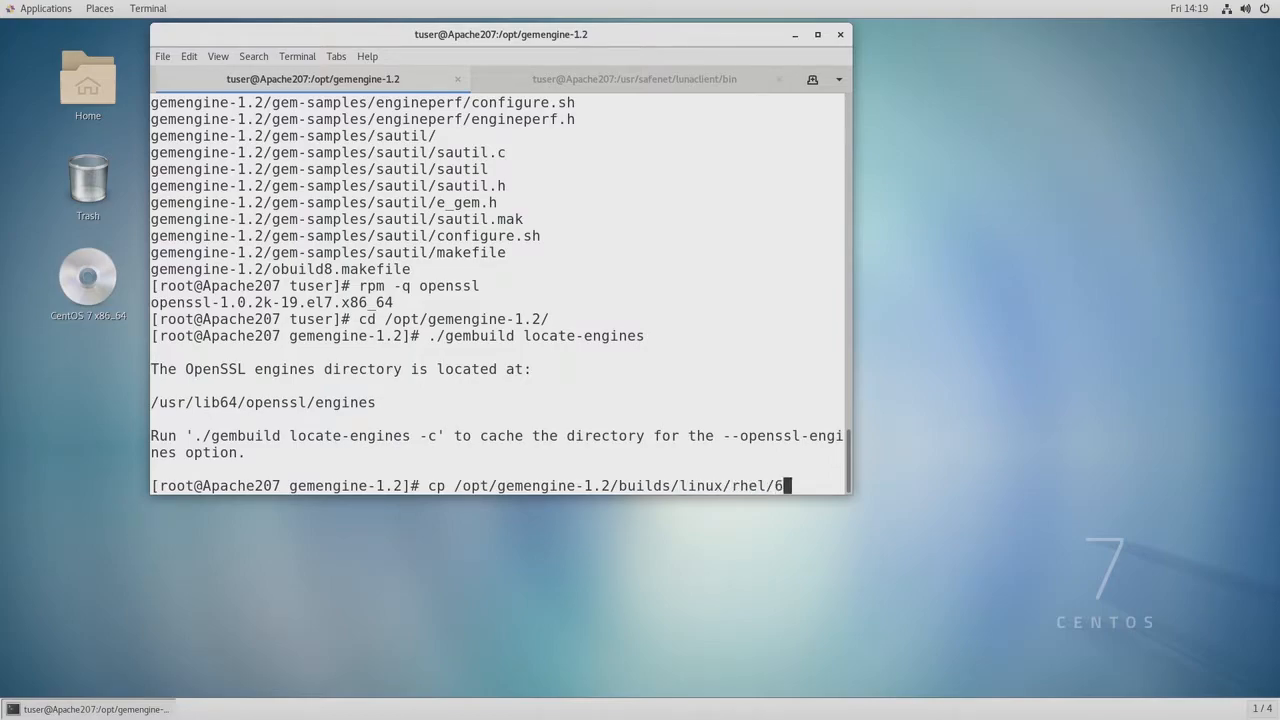
text(4/)
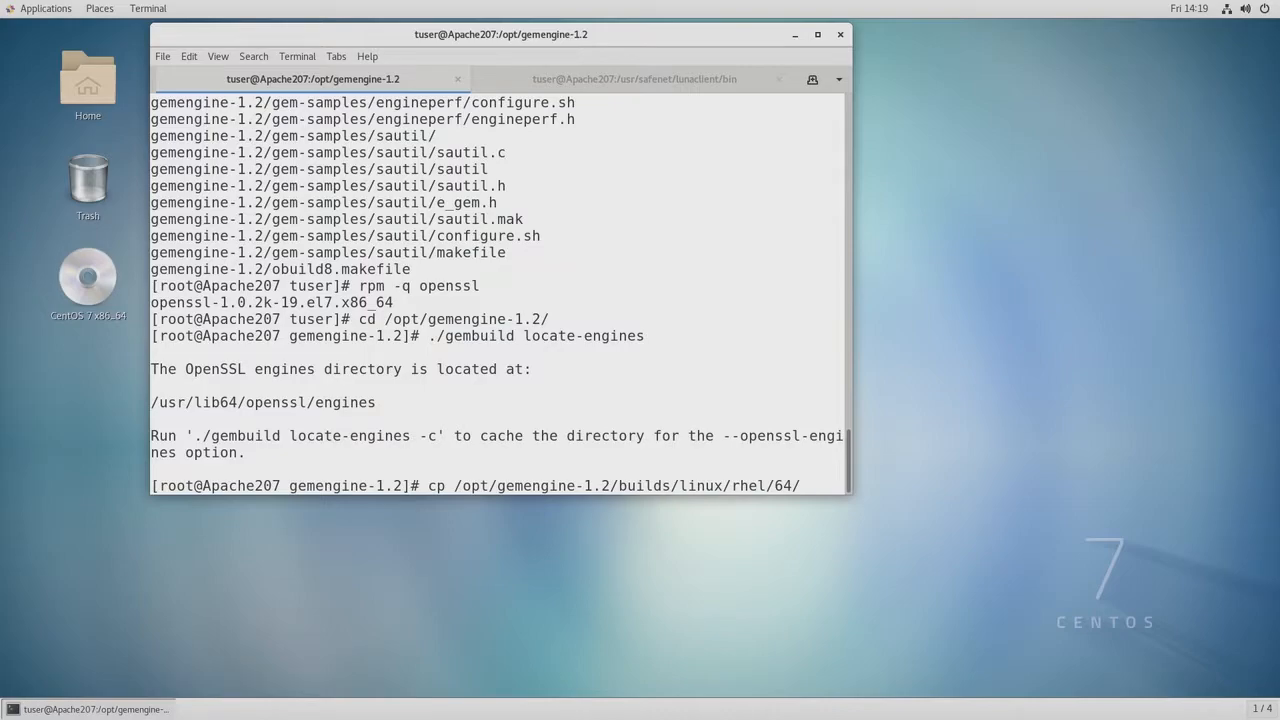
text(1.0.2/)
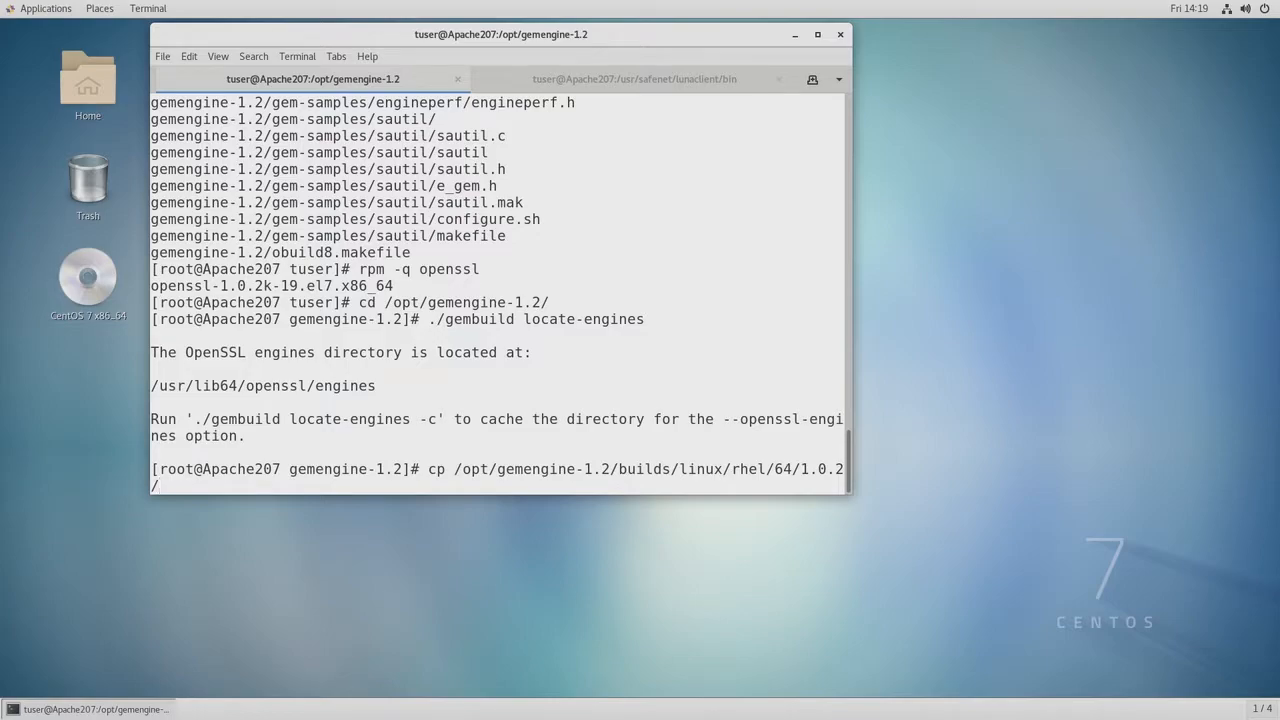
text(libgem.so)
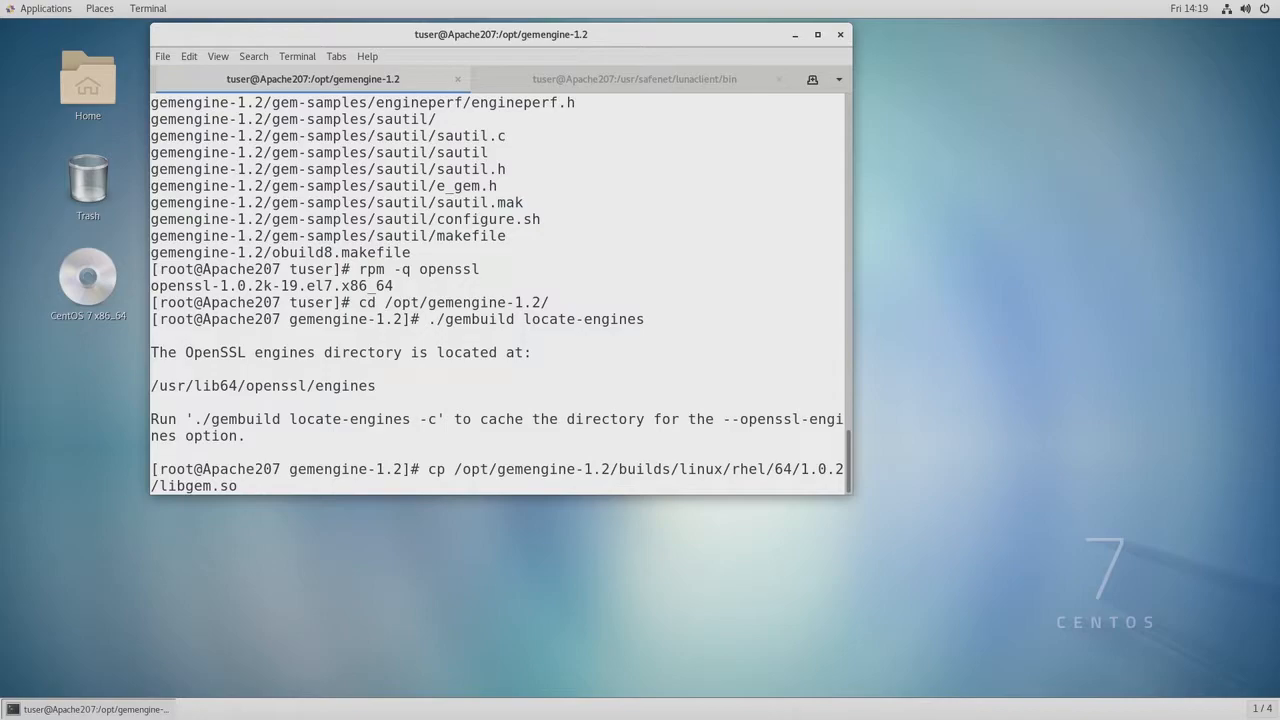
text(/usr/li)
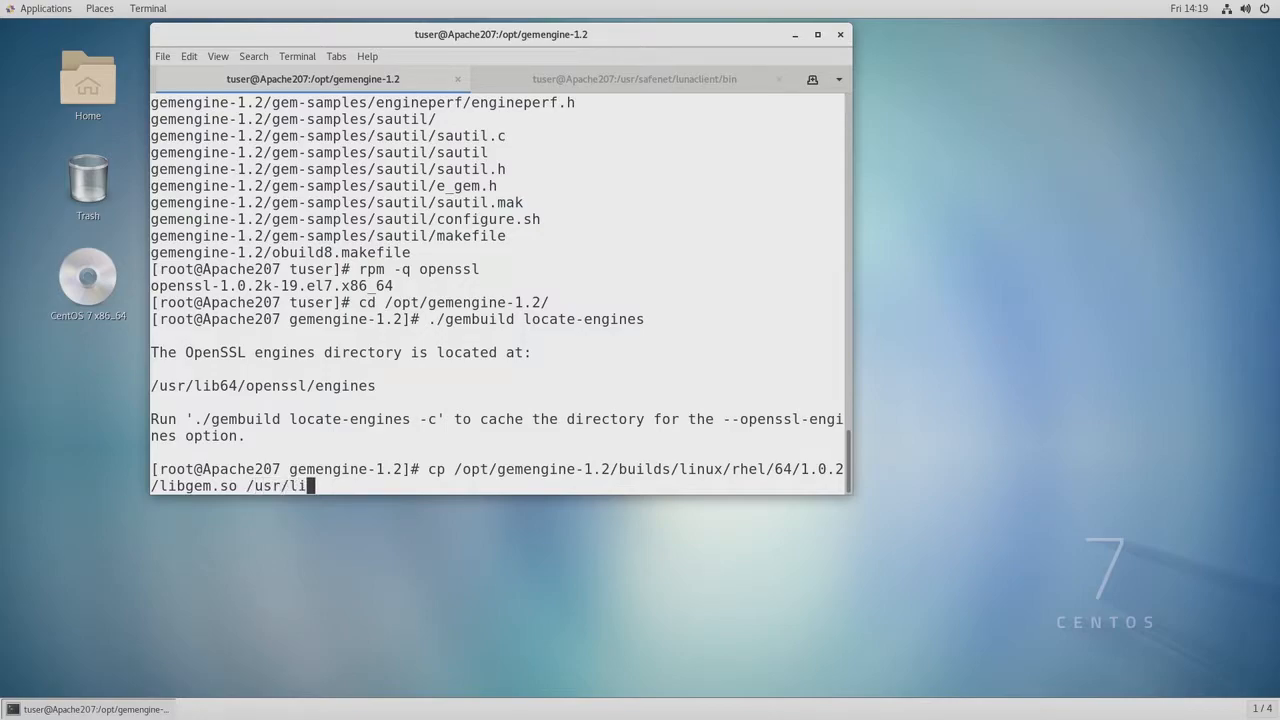
text(4/openssl)
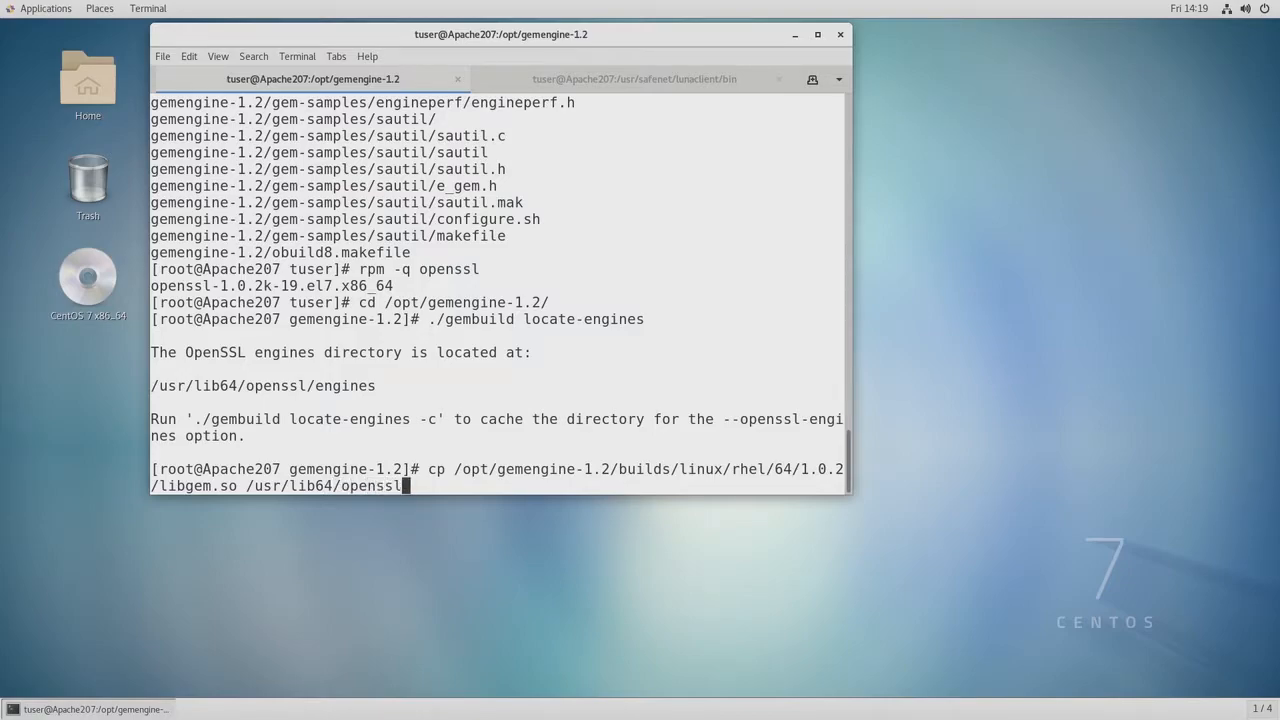
text(/)
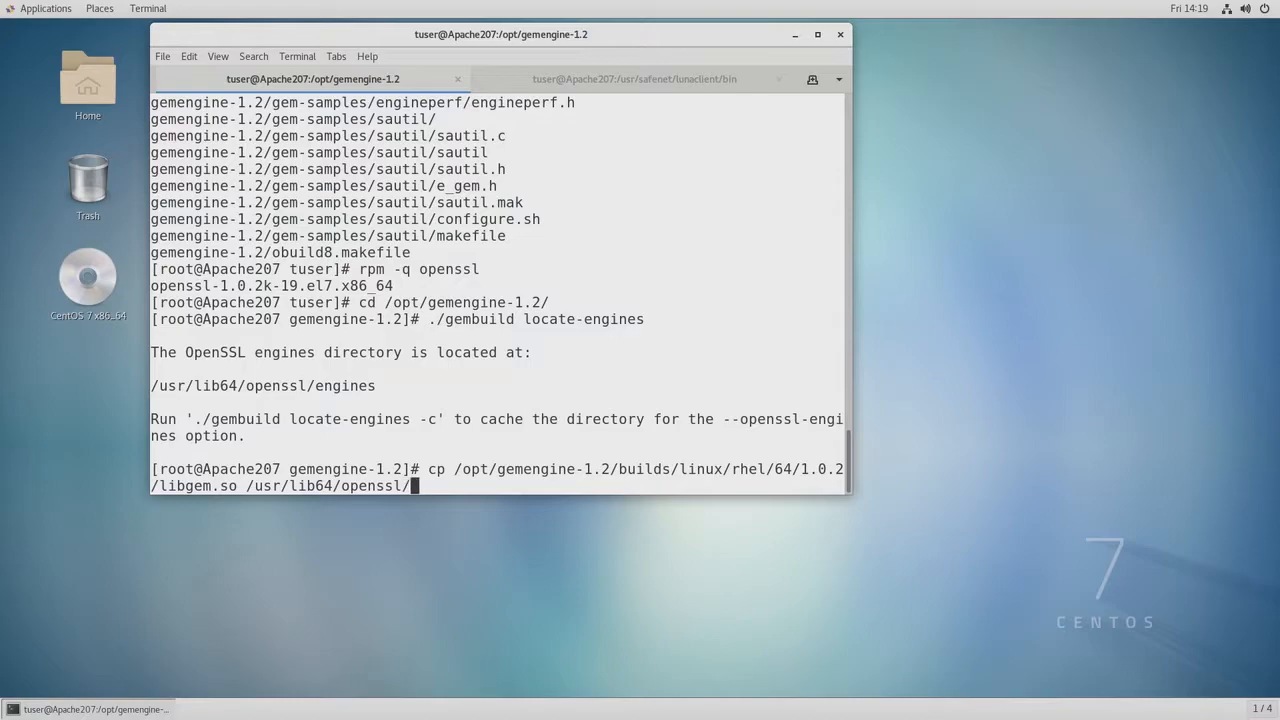
text(engines/)
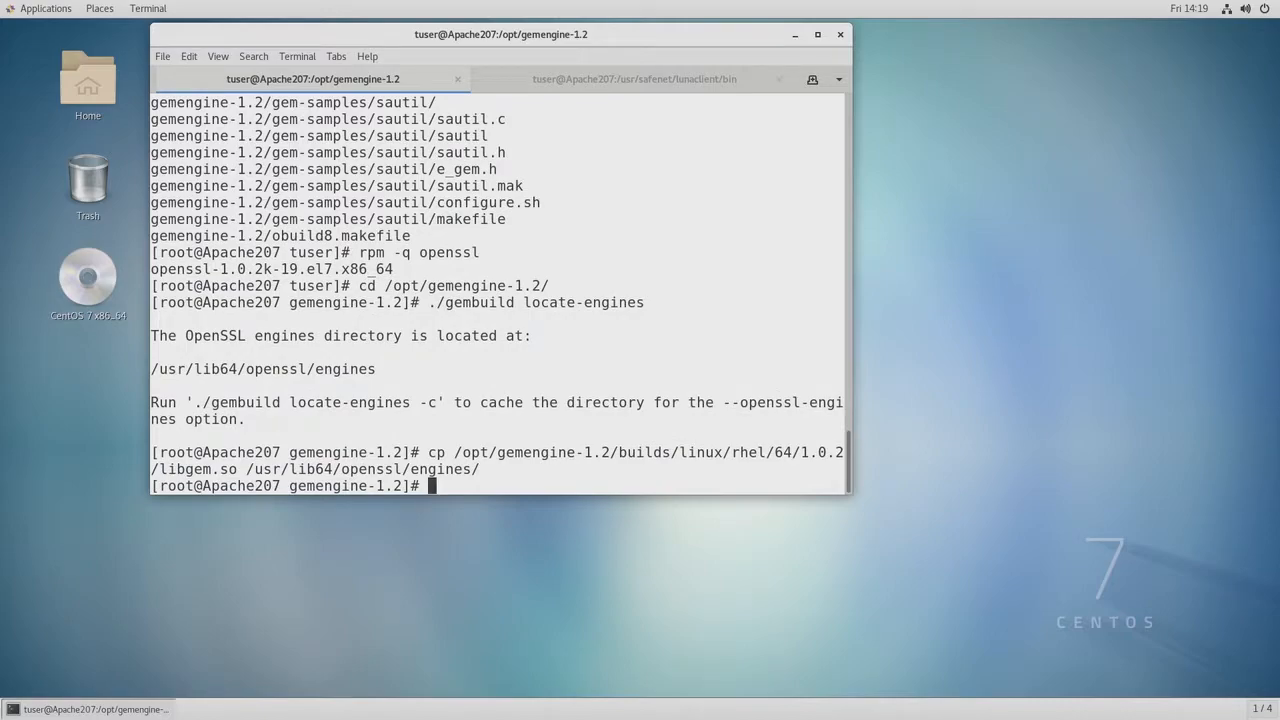
- Copy builds/linux/rhel/64/1.0.2/sautil from gemengine-1.2 into /usr/local/bin
text(cp /)
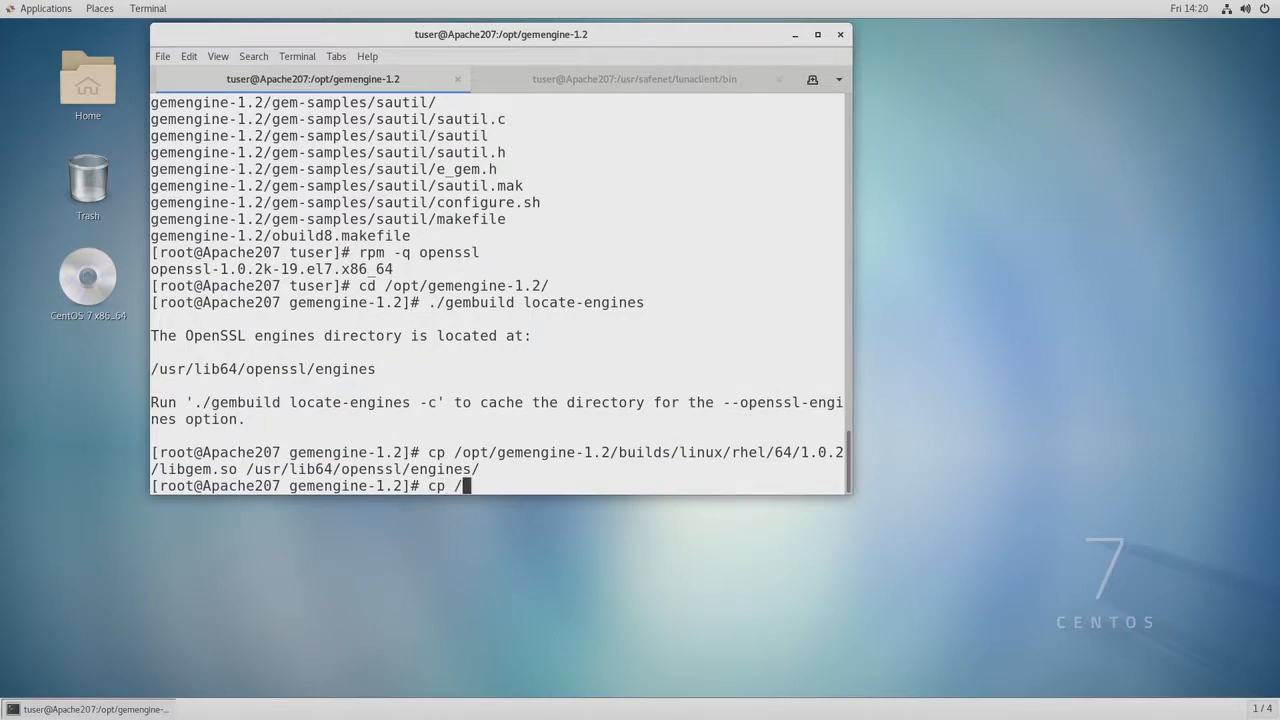
text(opt/ge)
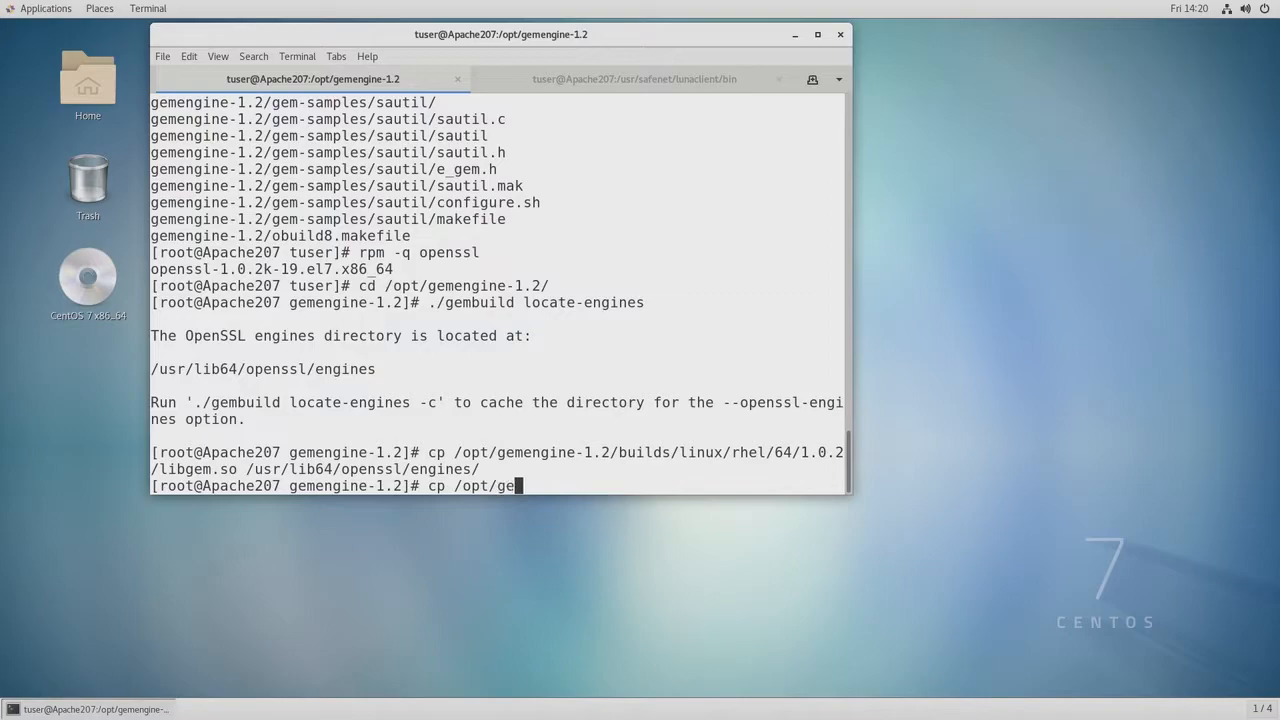
text(mengine-1.2/)
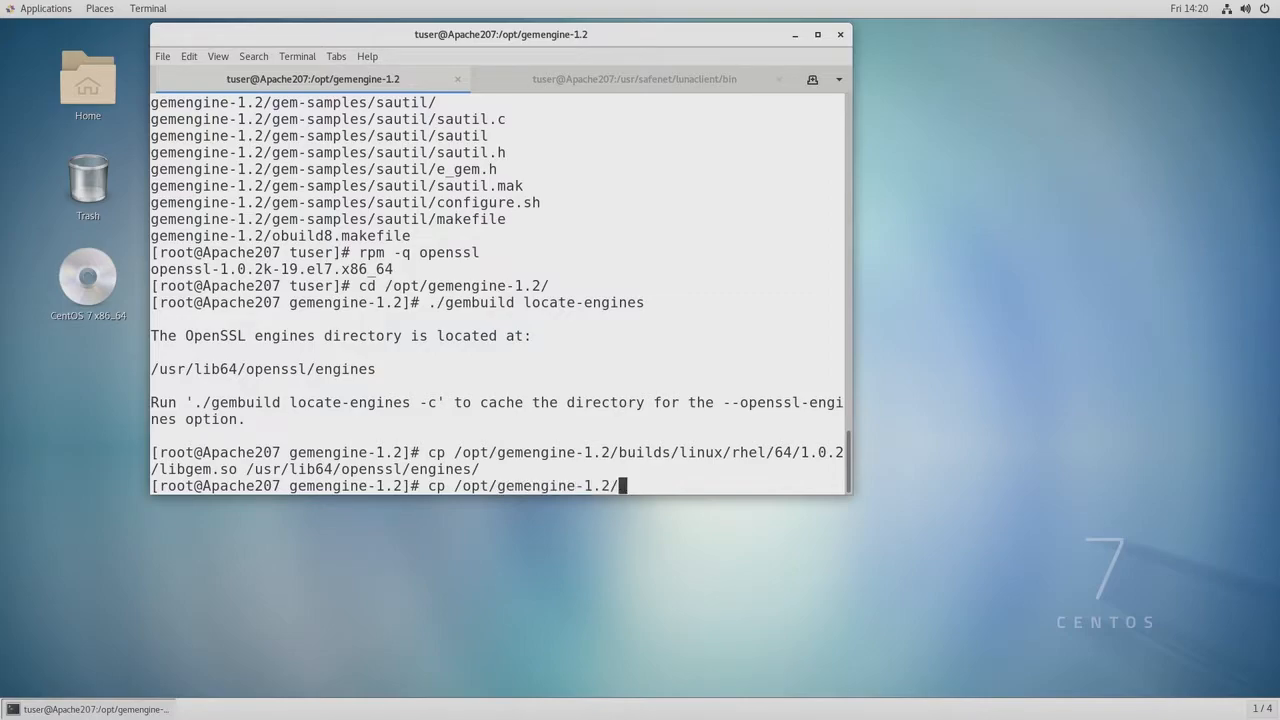
text(builds/l)
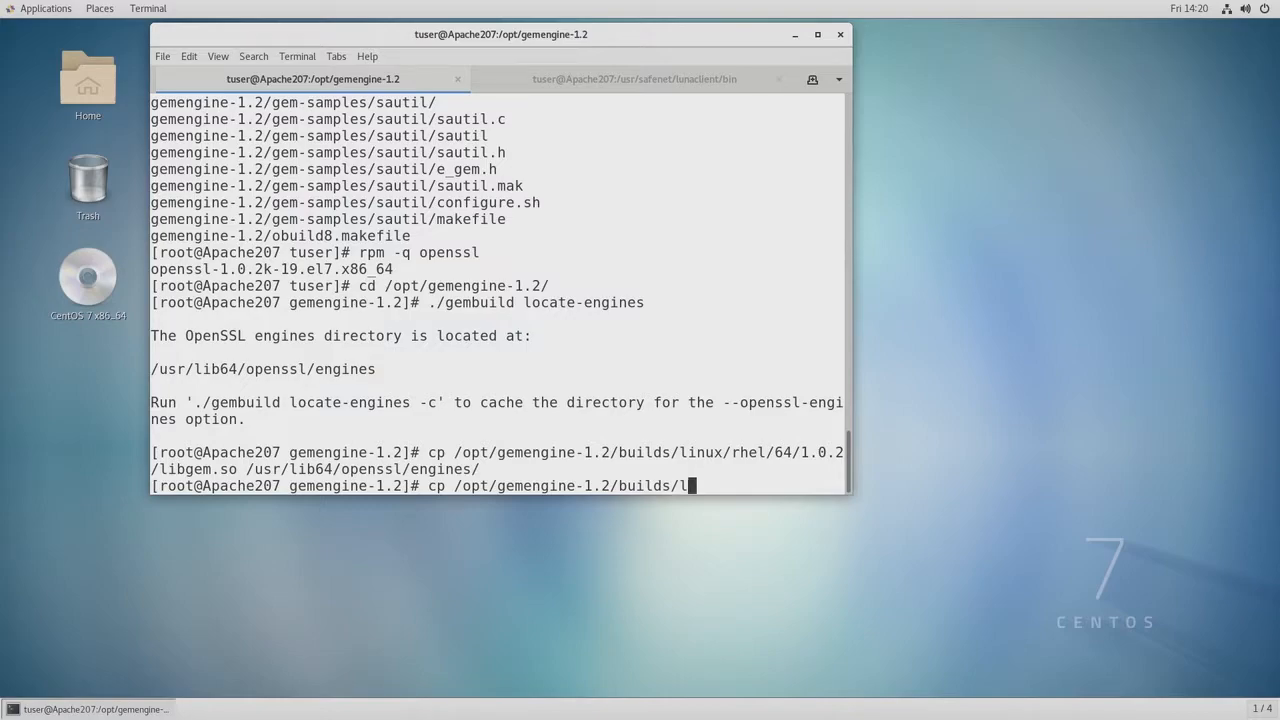
text(inux/rh)
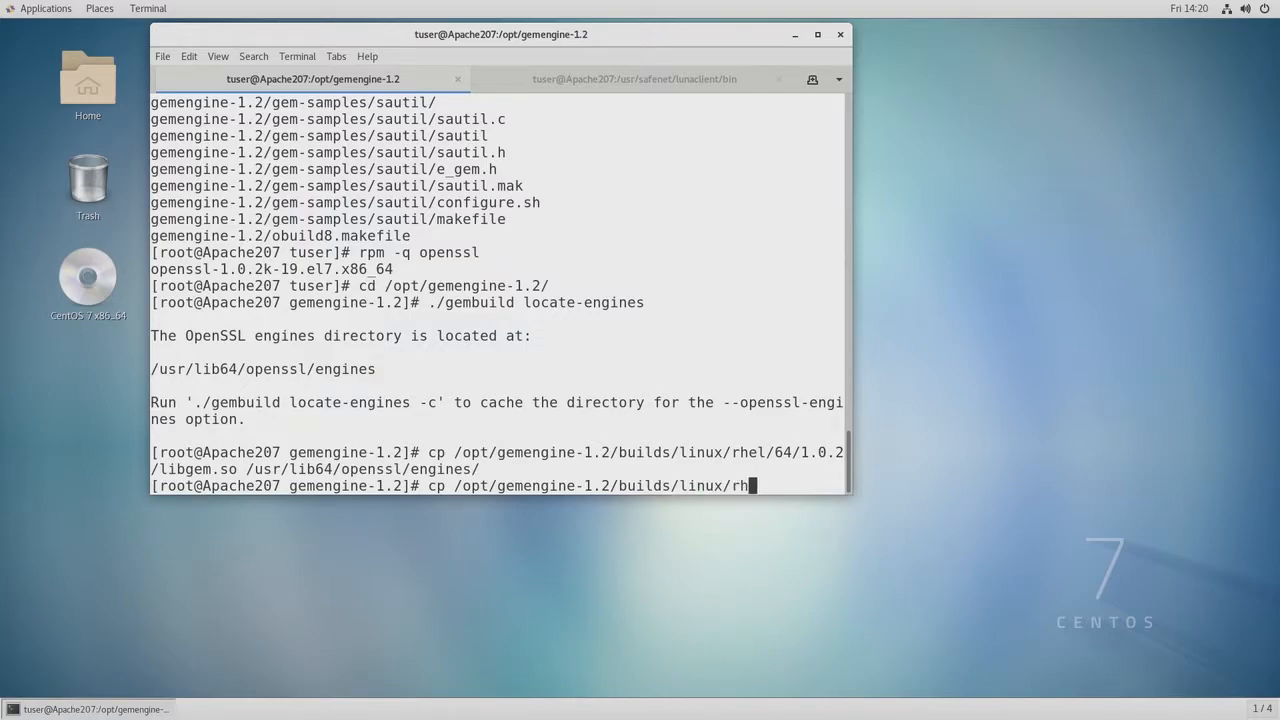
text(el/64/1.0.2/)
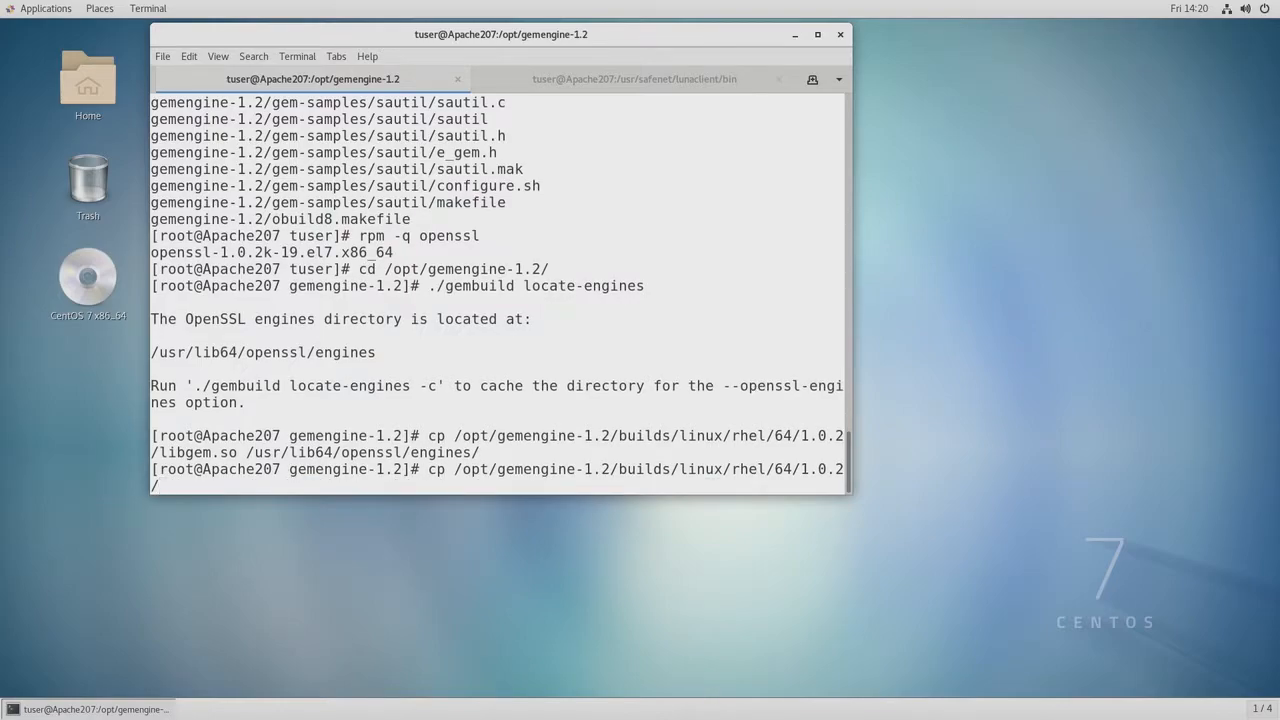
text(sautil)
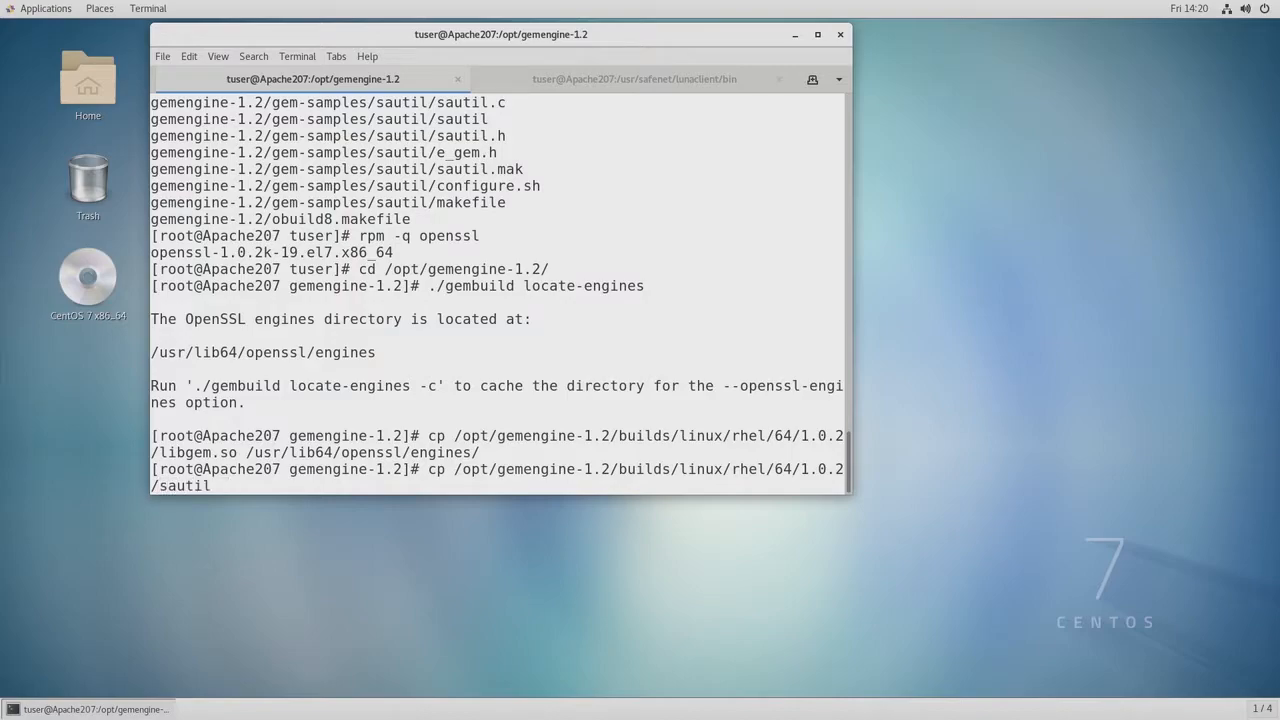
text(/usr)
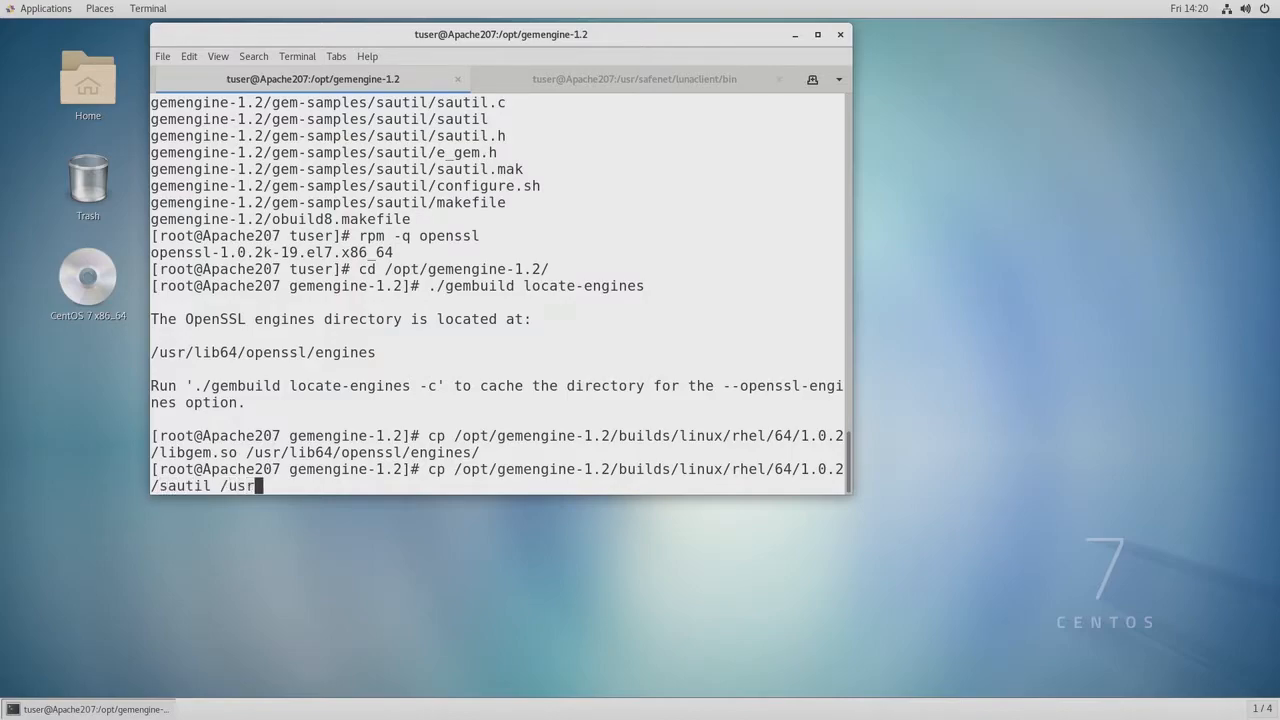
text(local/bin)
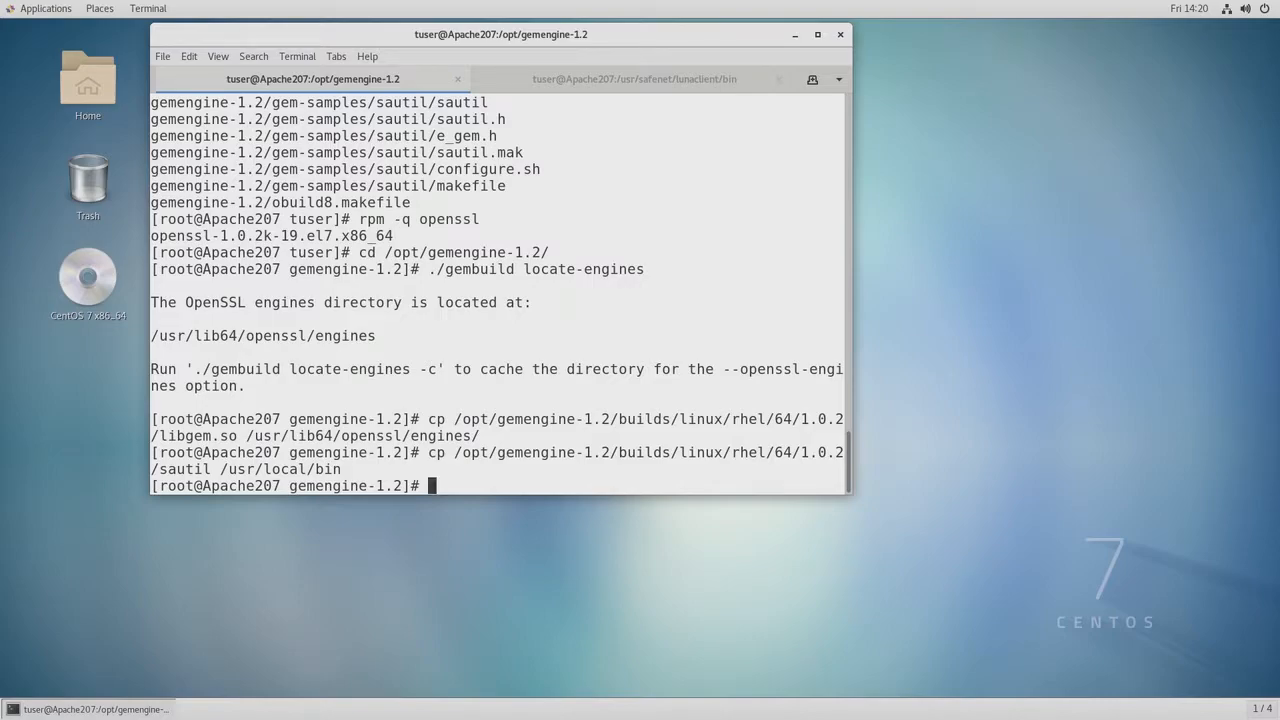
- Clear the terminal screen
text(clear)
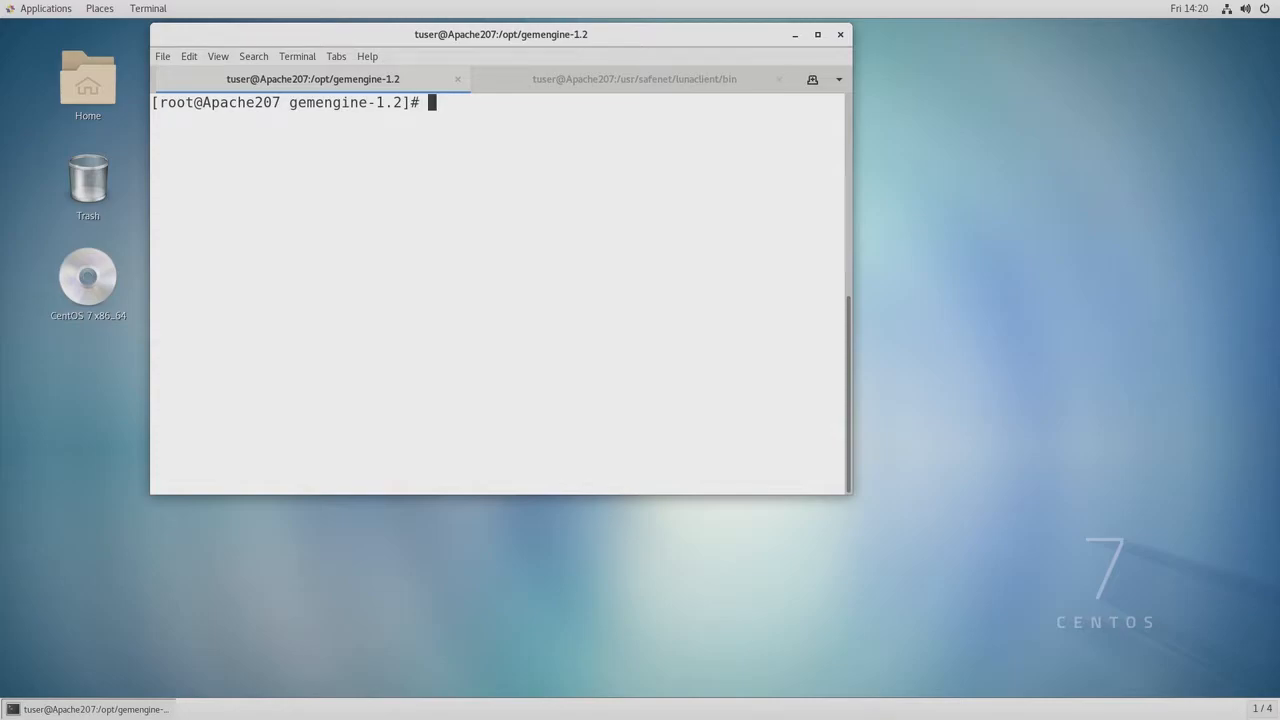
- Run openssl version -d to find the configuration directory /etc/pki/tls
text(openssl ve)
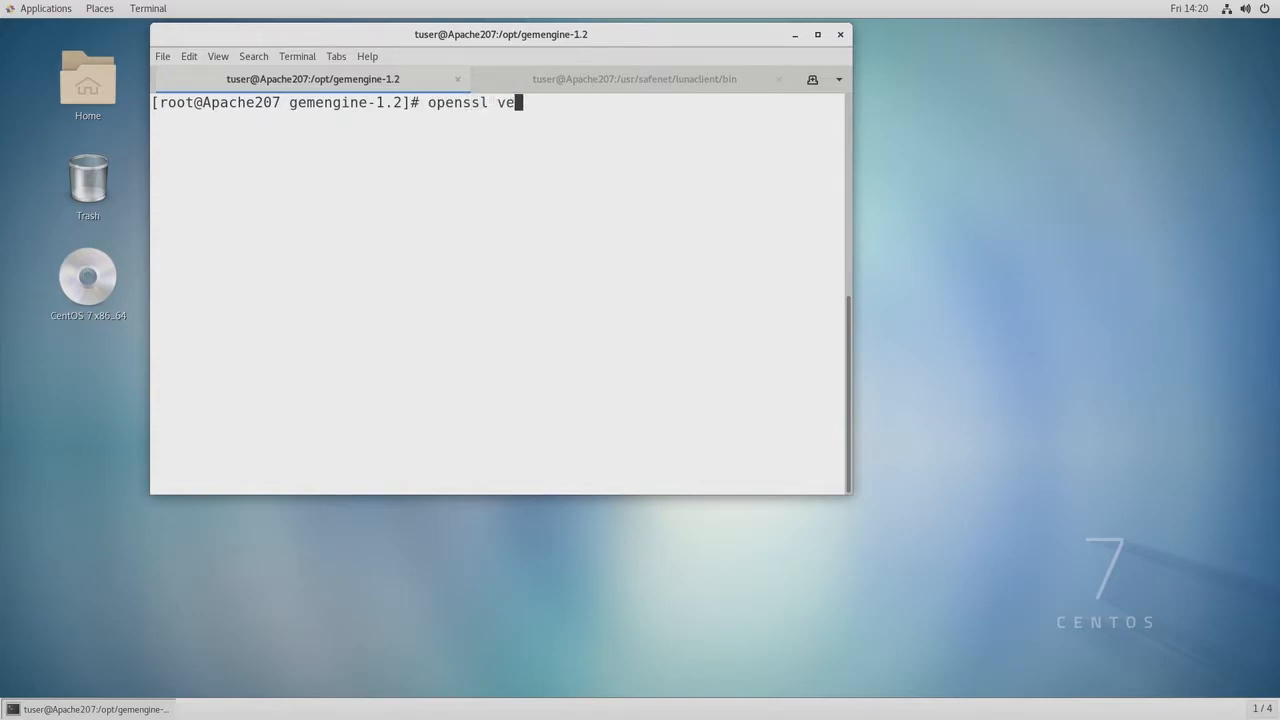
key(Return)
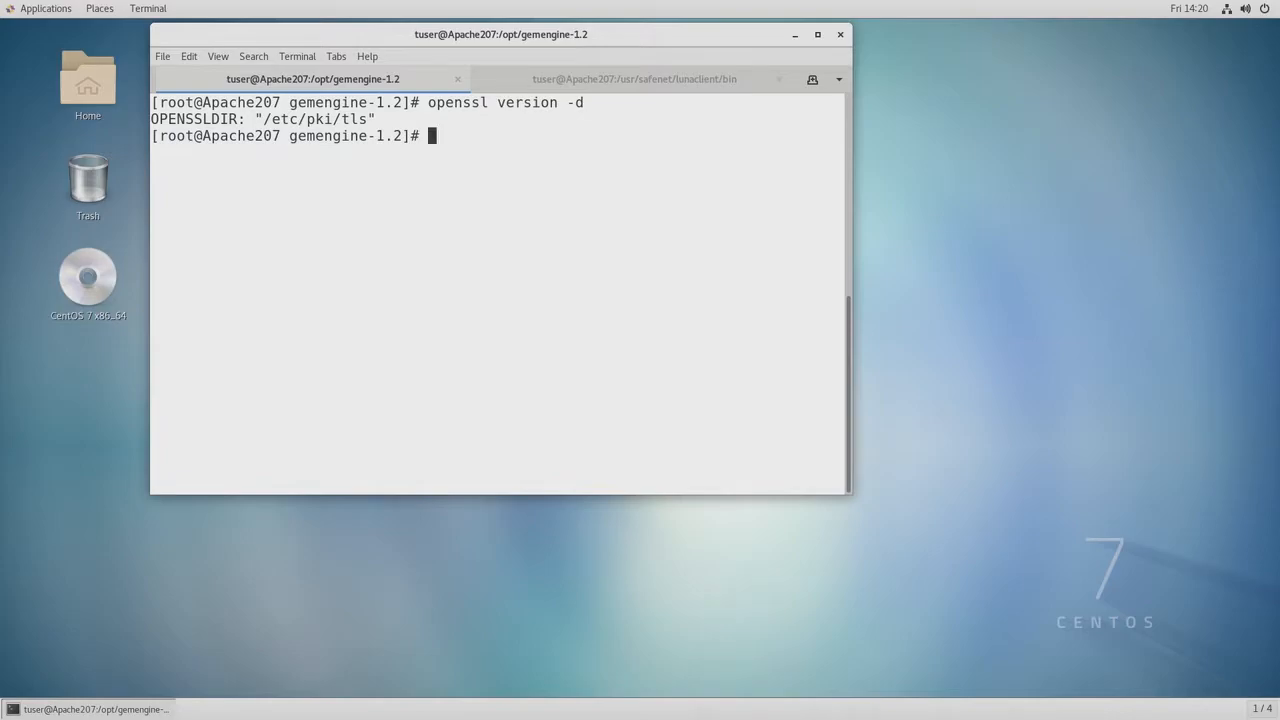
- Open /etc/pki/tls/openssl.cnf in vi for editing
text(vi /et)
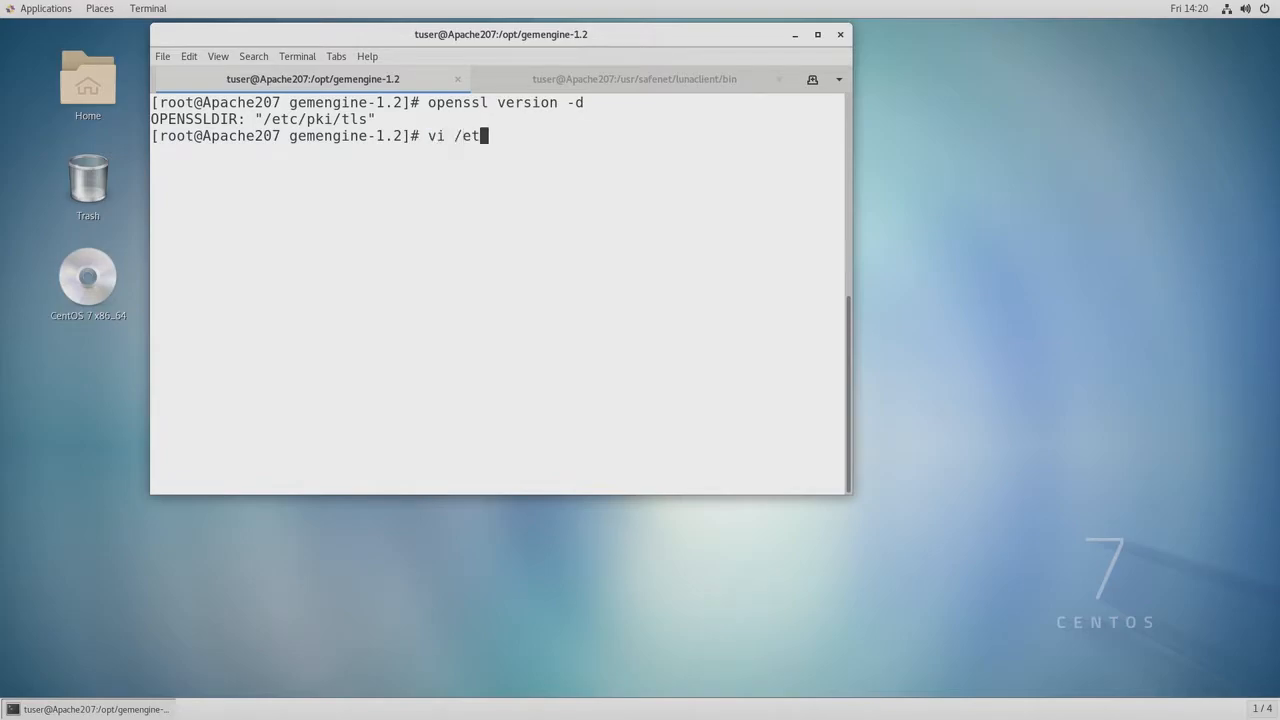
text(c/p)
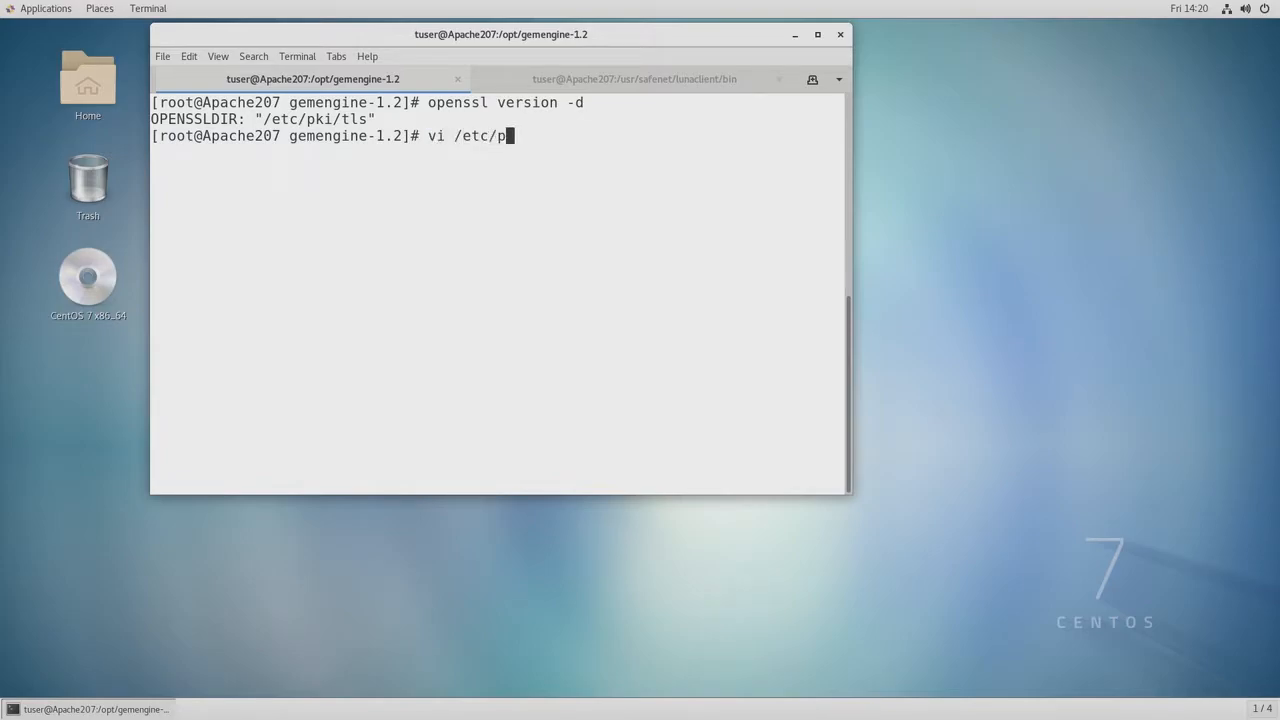
text(ki/)
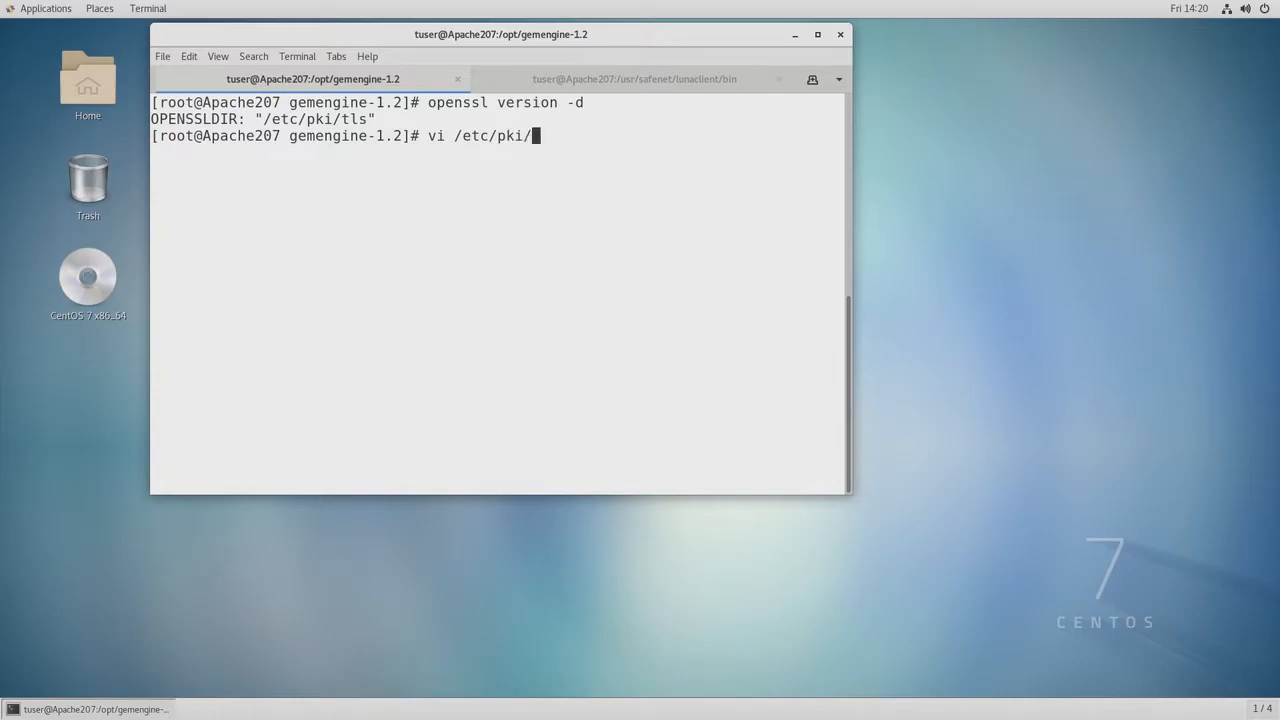
text(tls)
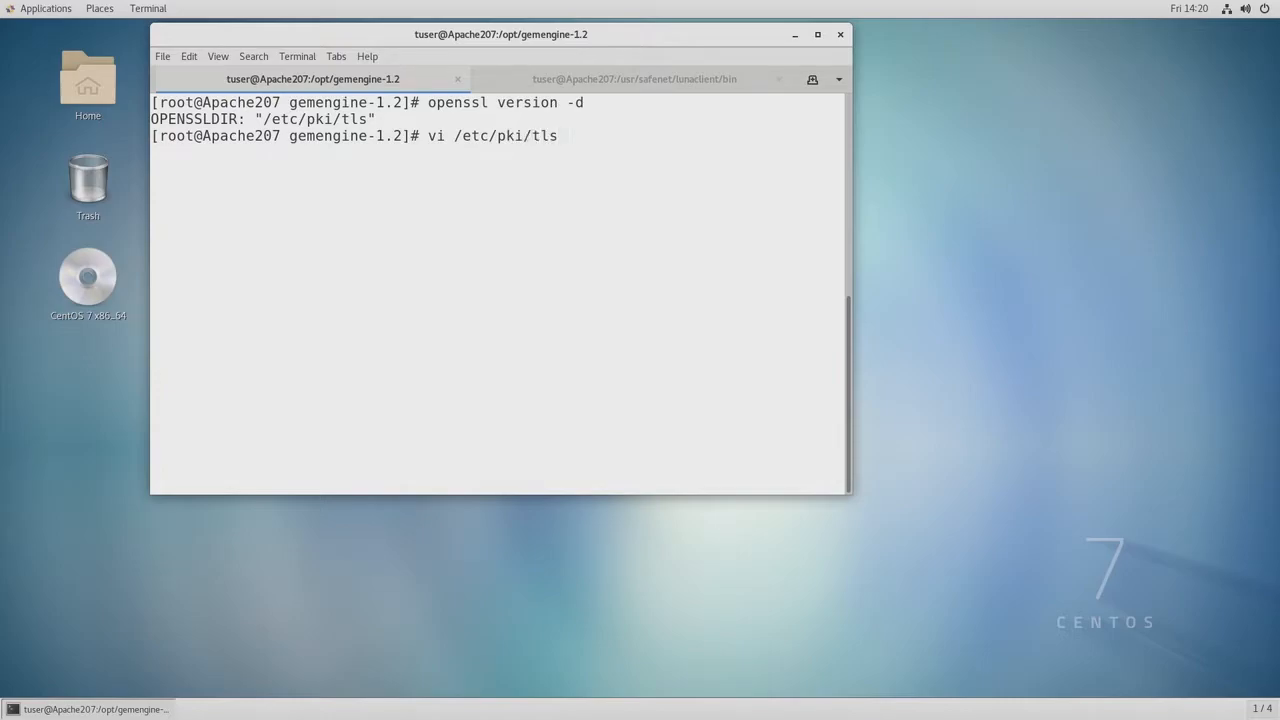
text(op)
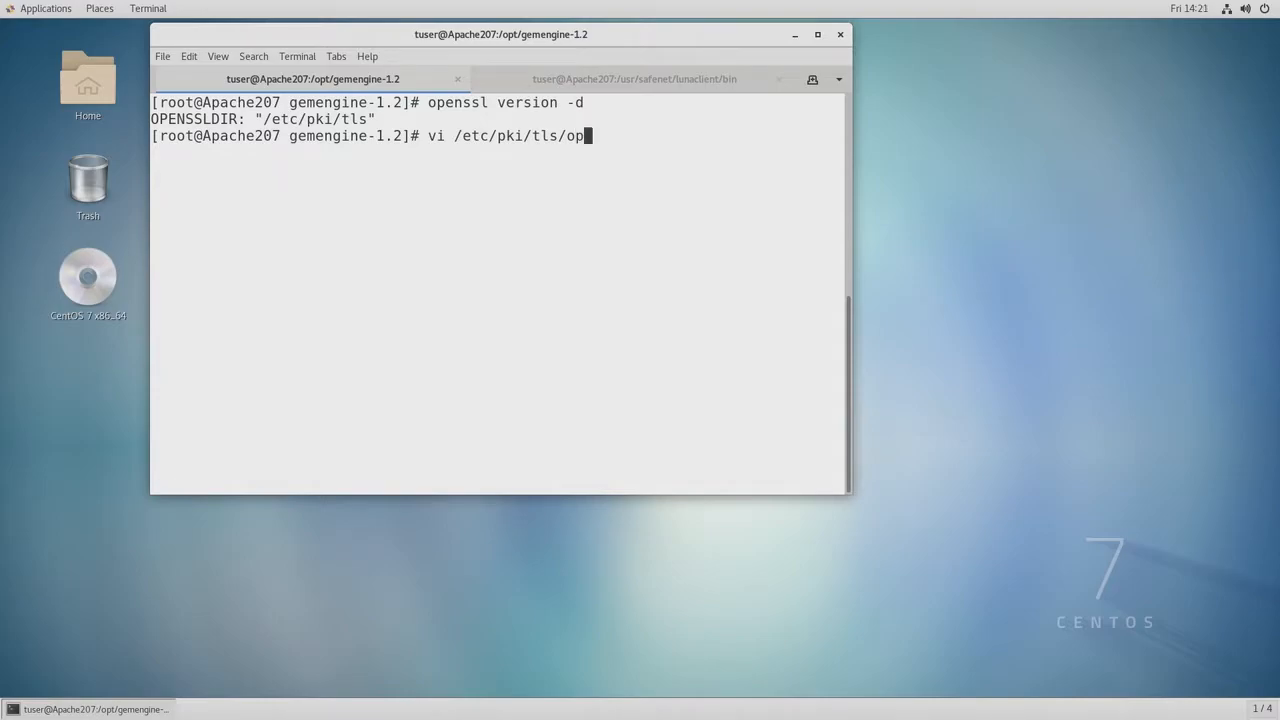
text(enssl.cnf)
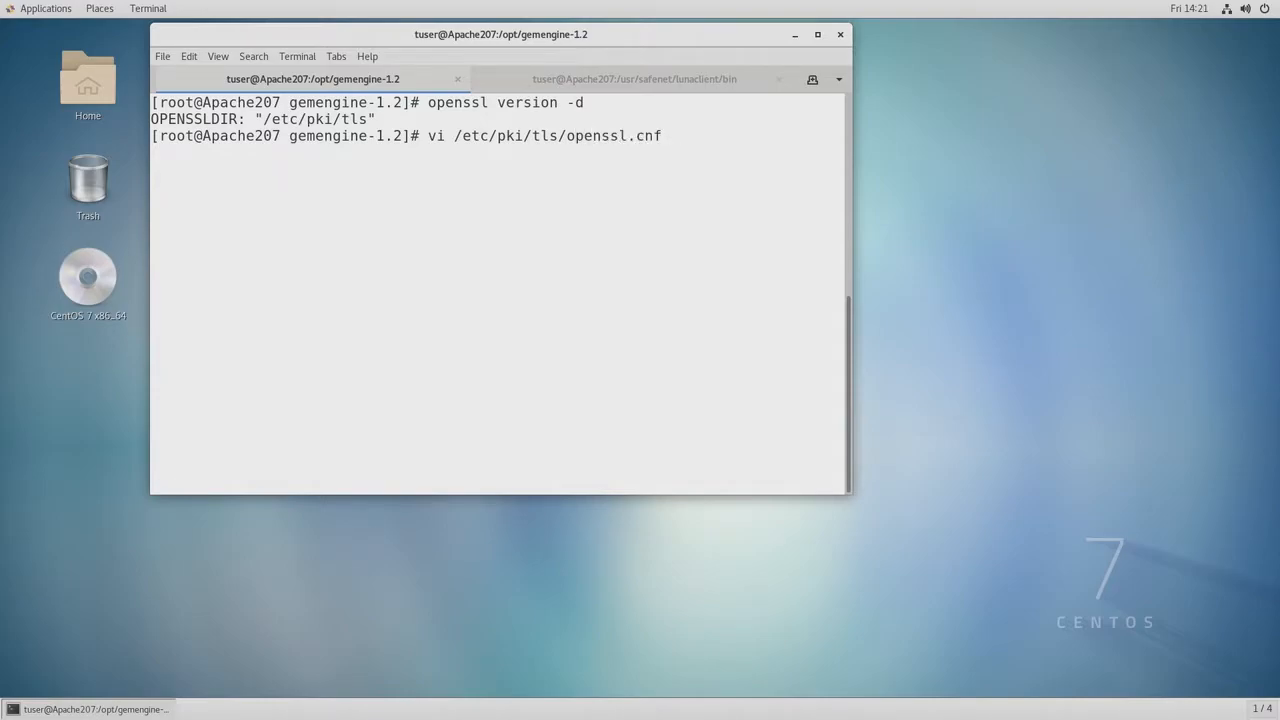
key(Return)
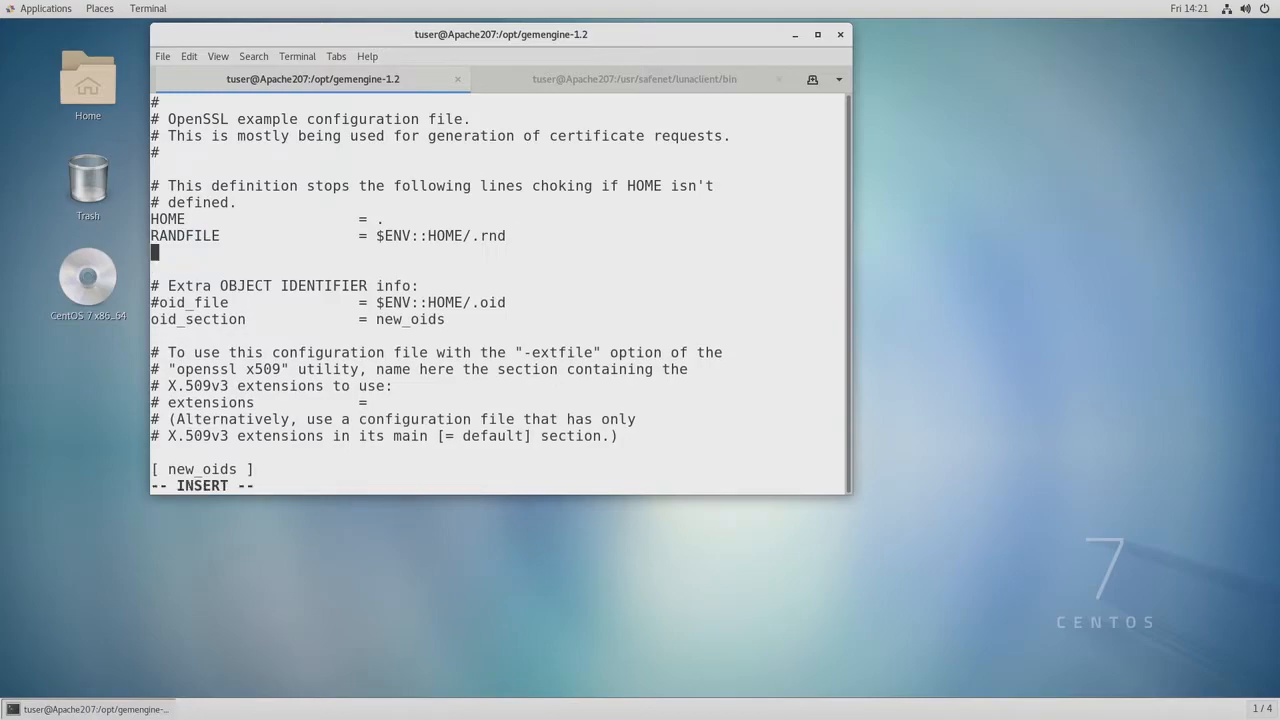
- Add the line 'openssl_conf = openssl_init' below RANDFILE near the top of openssl.cnf
text(openssl)
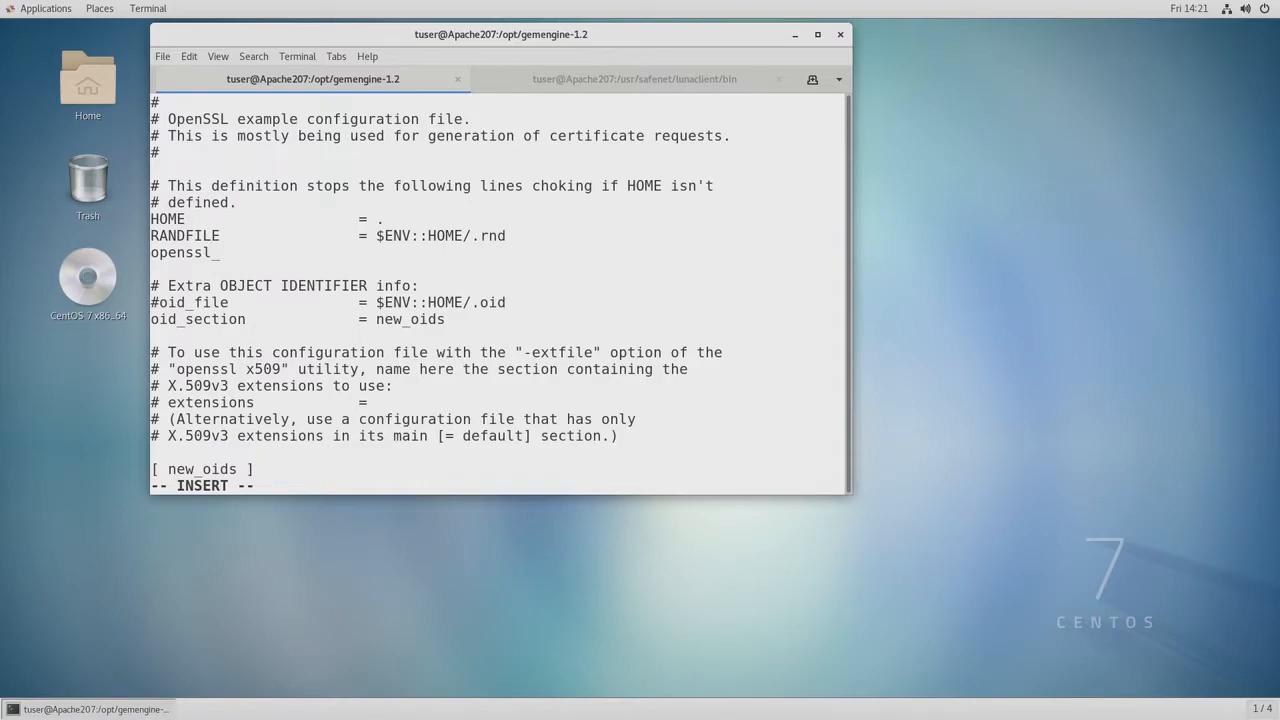
text(_conf)
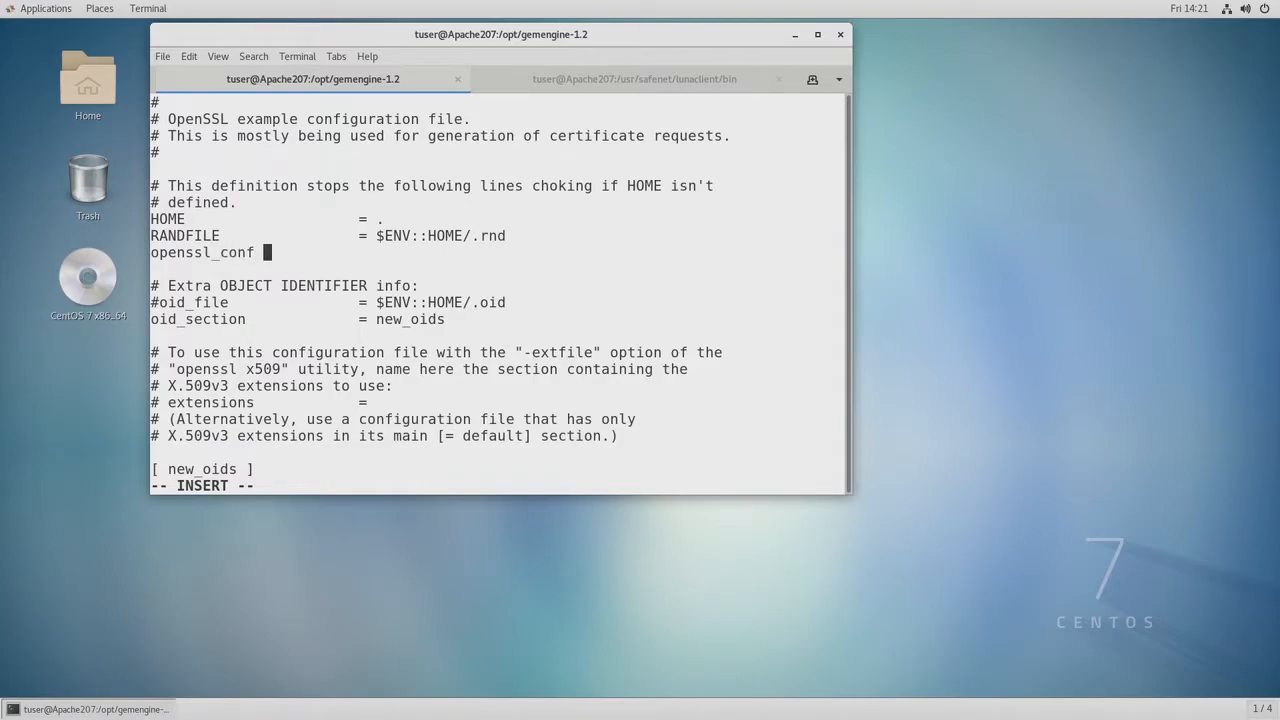
text(= opens)
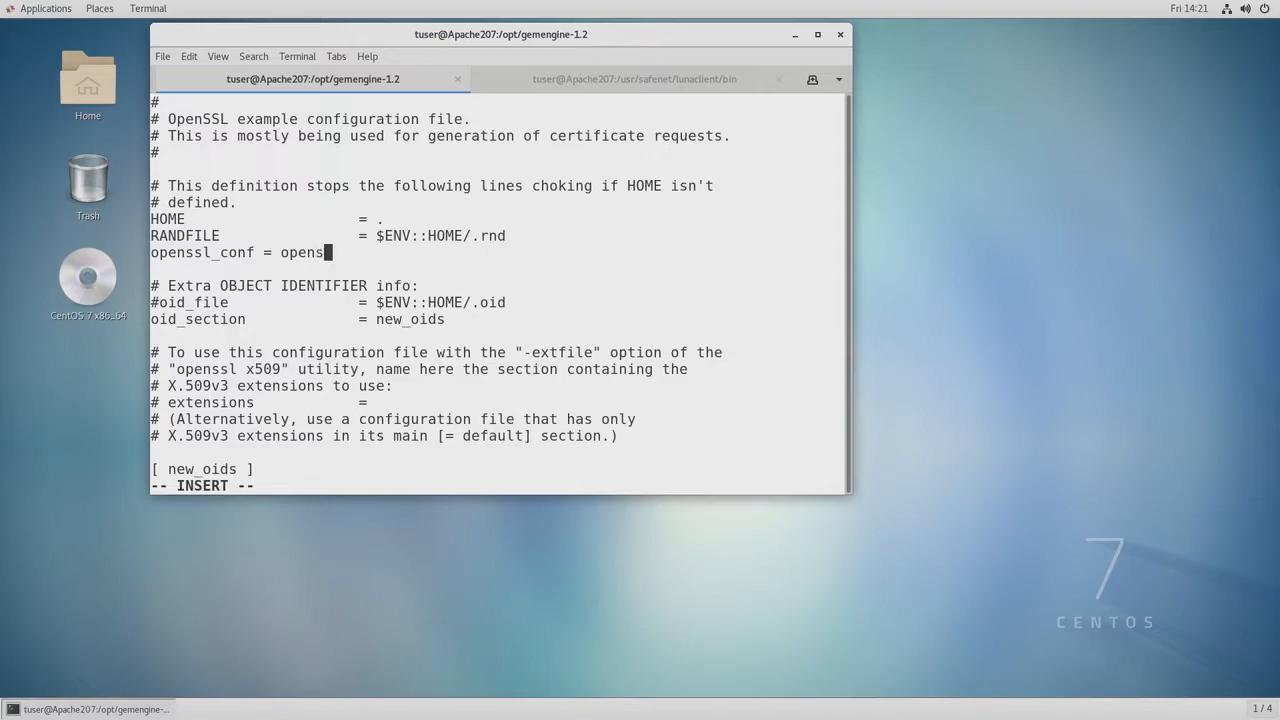
text(sl_in)
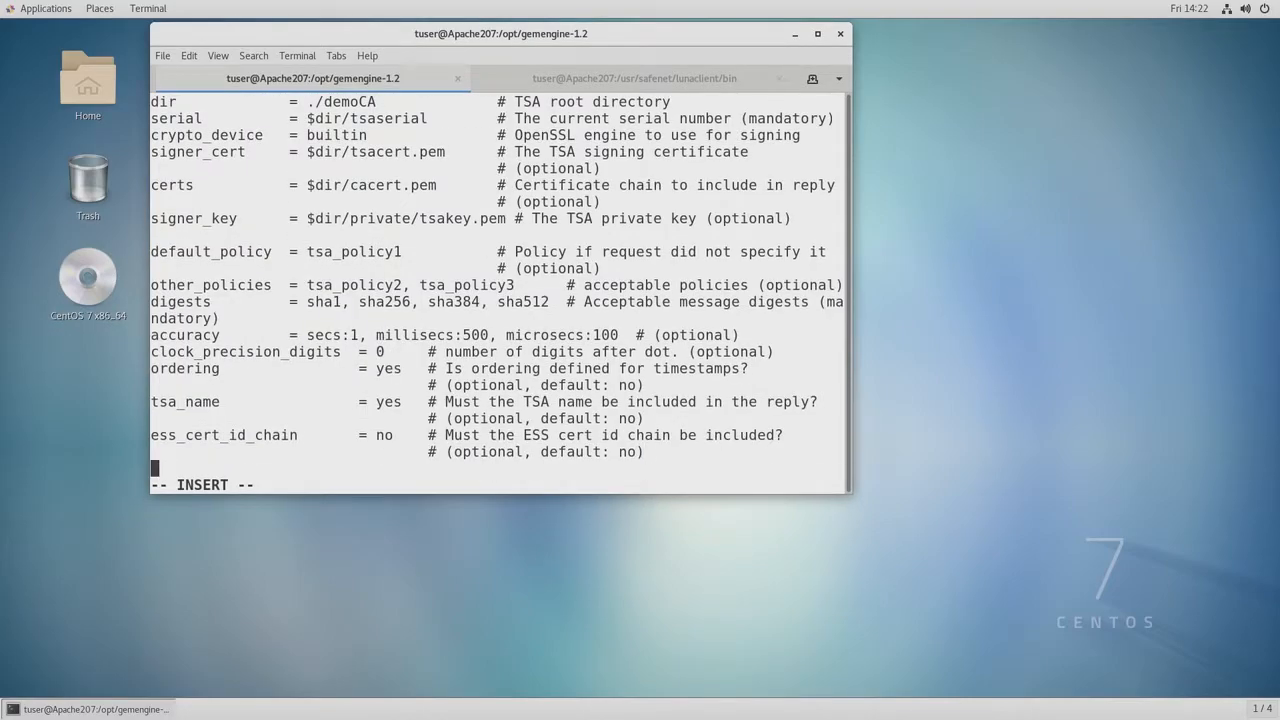
- Append [openssl_init] with engines = engine_section and [engine_section] with gem = gem_section
scroll(down, 3)
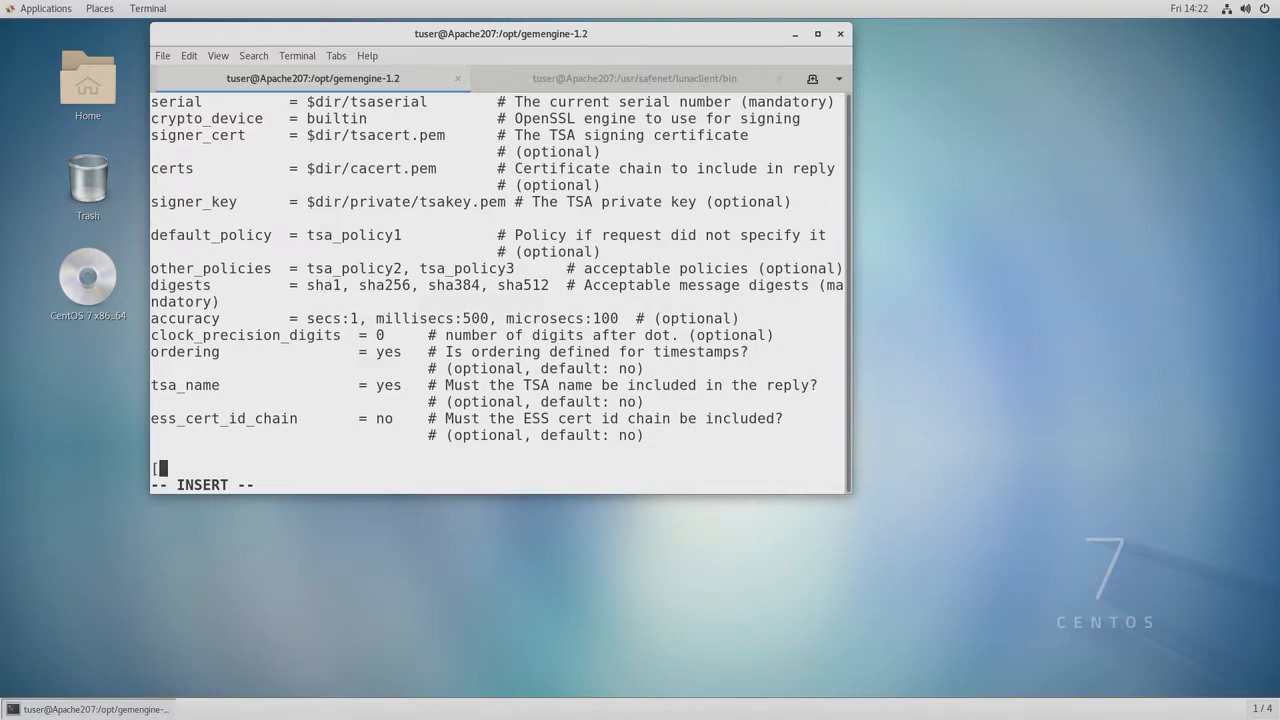
text(openssl_init ])
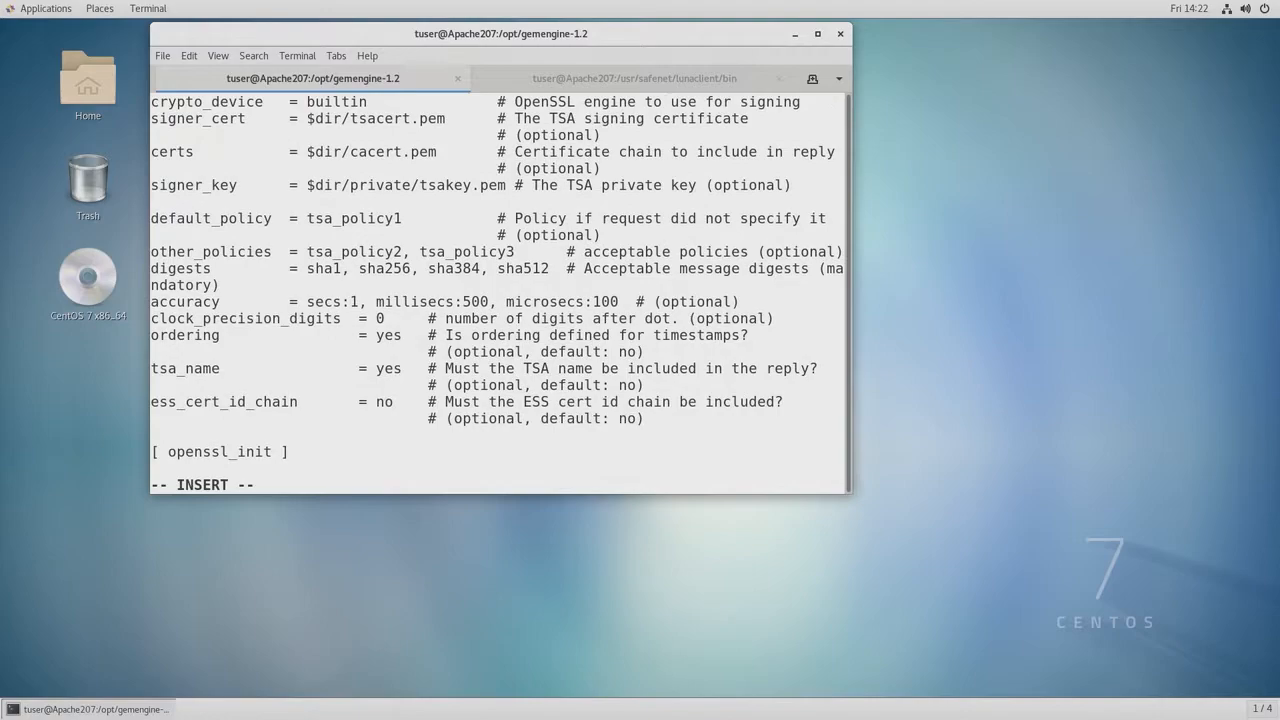
text(engines =)
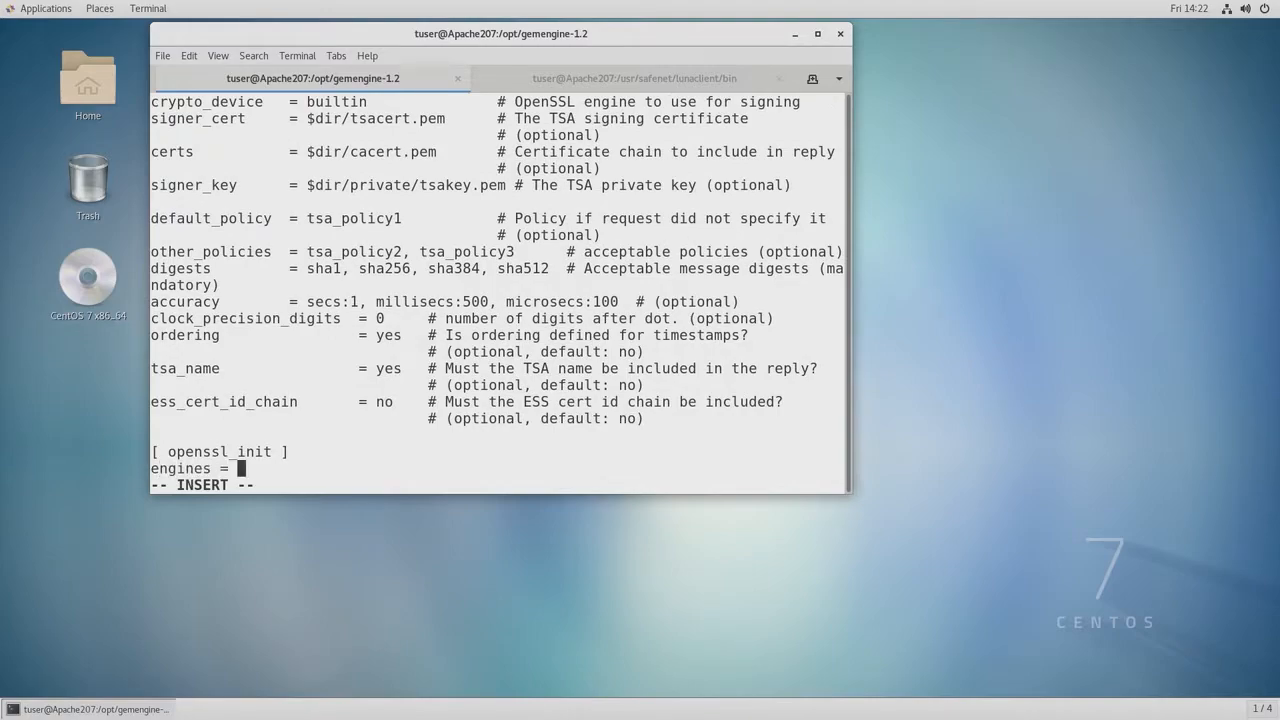
text(engine_section)
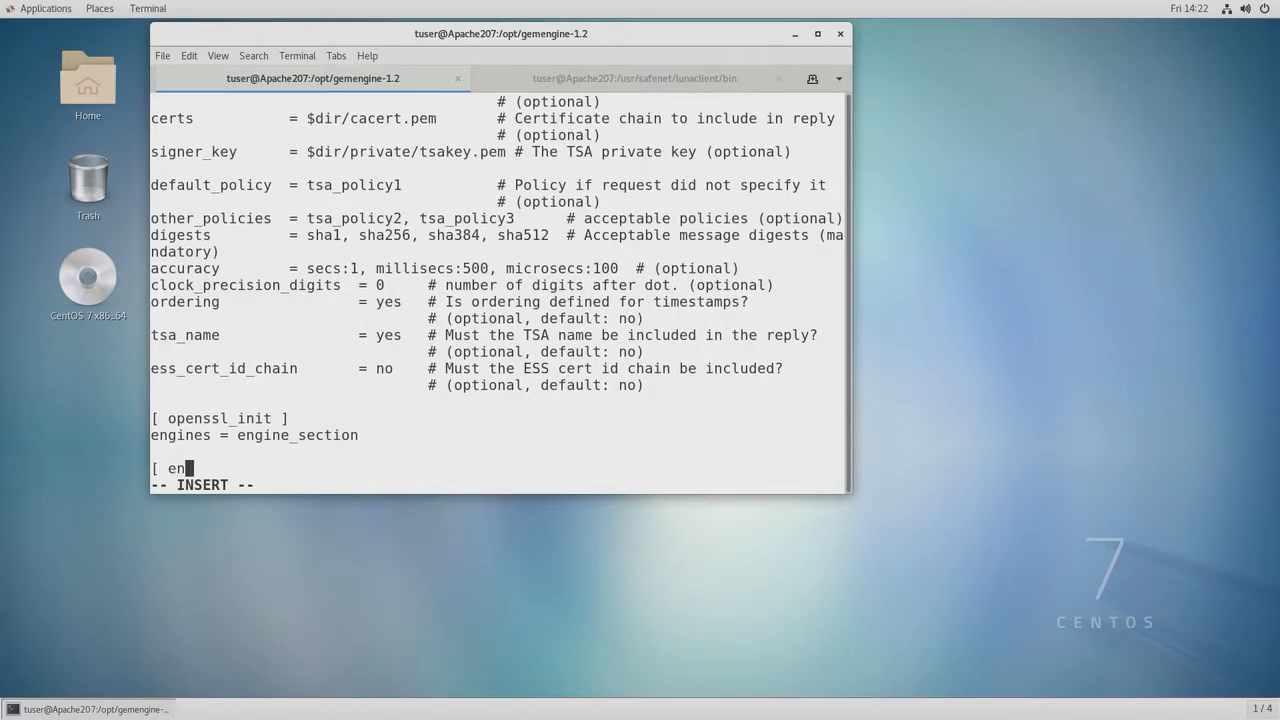
text(gine_section ])
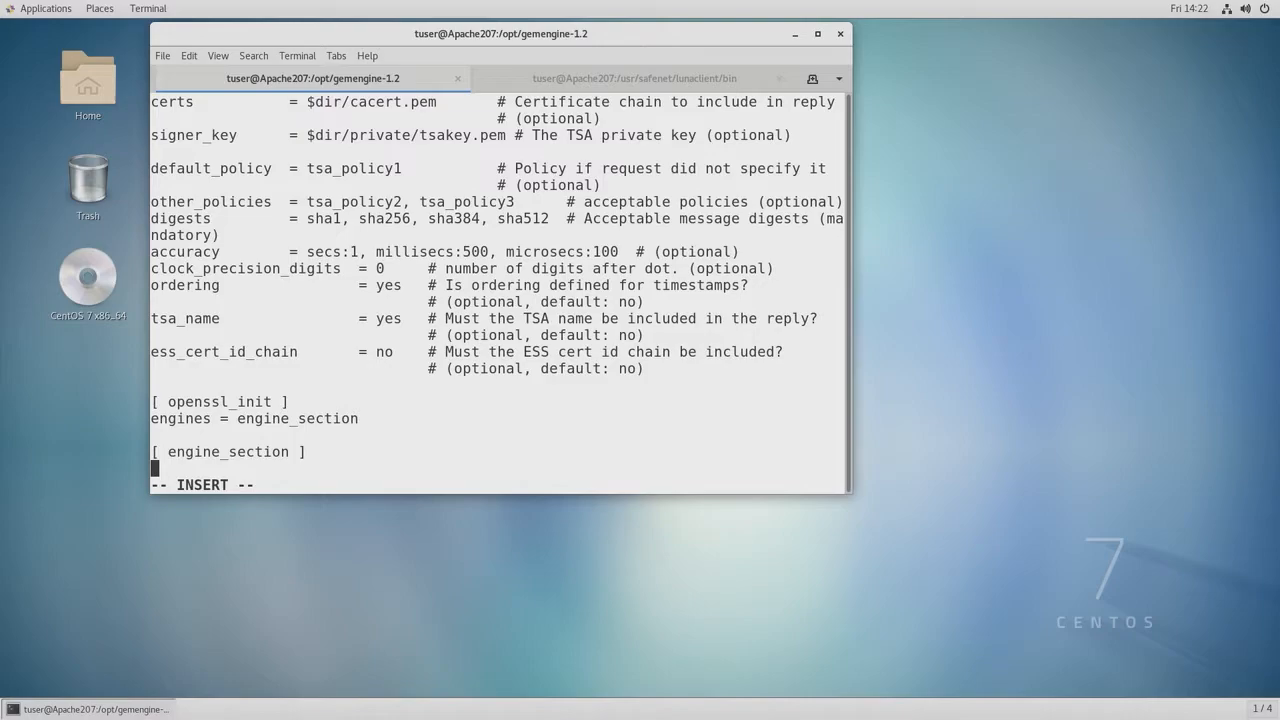
text(gem = gem_s)
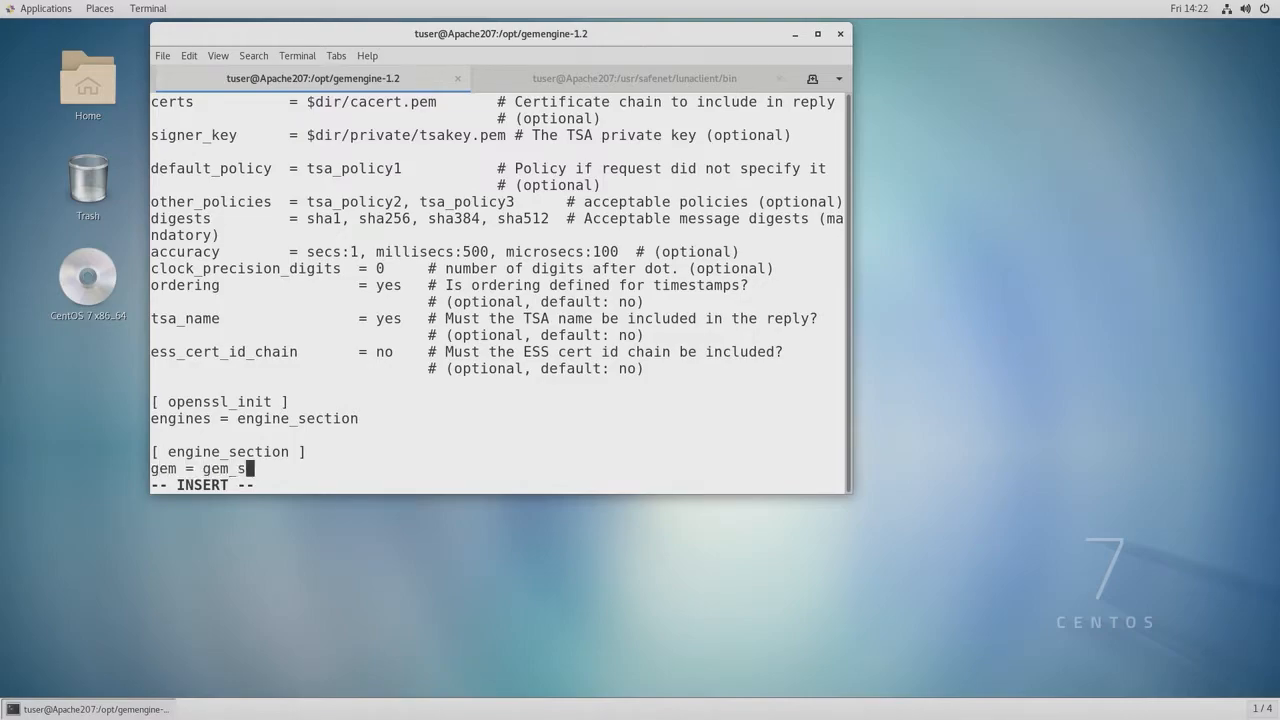
text(ection)
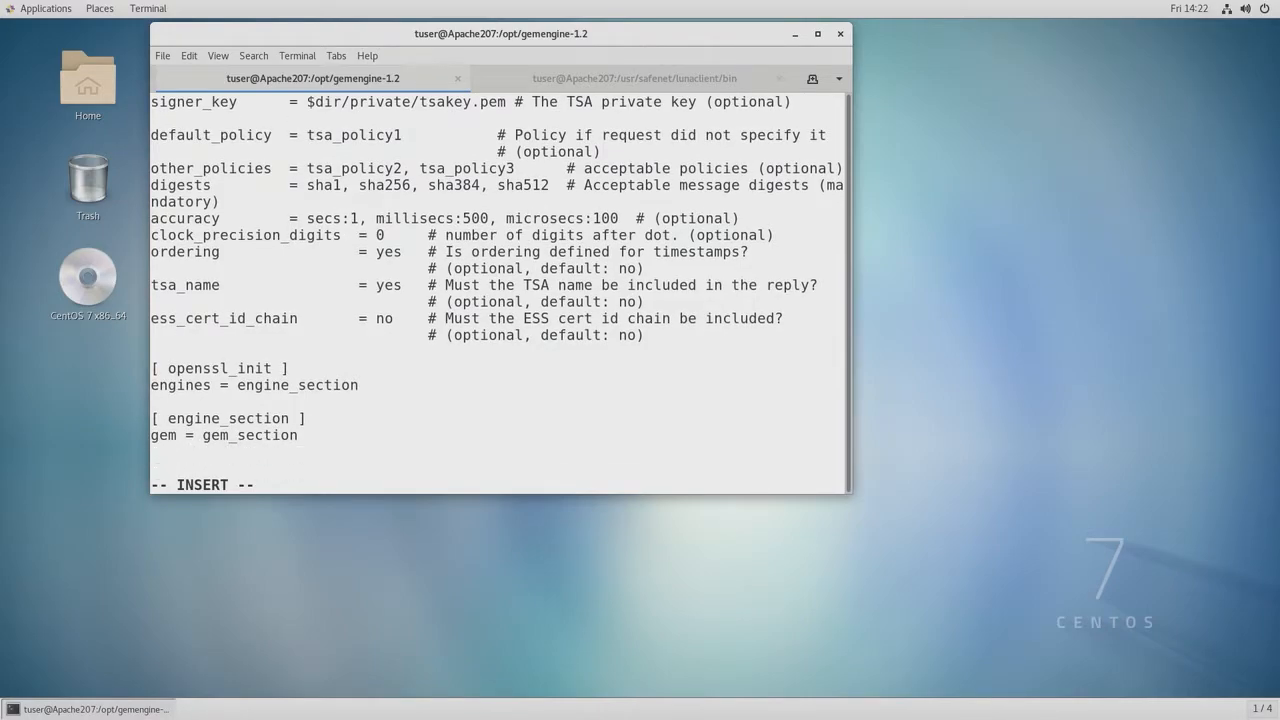
- Add [gem_section] with dynamic_path = /usr/lib64/openssl/engines/libgem.so and default_algorithms = ALL
text([gem_section)
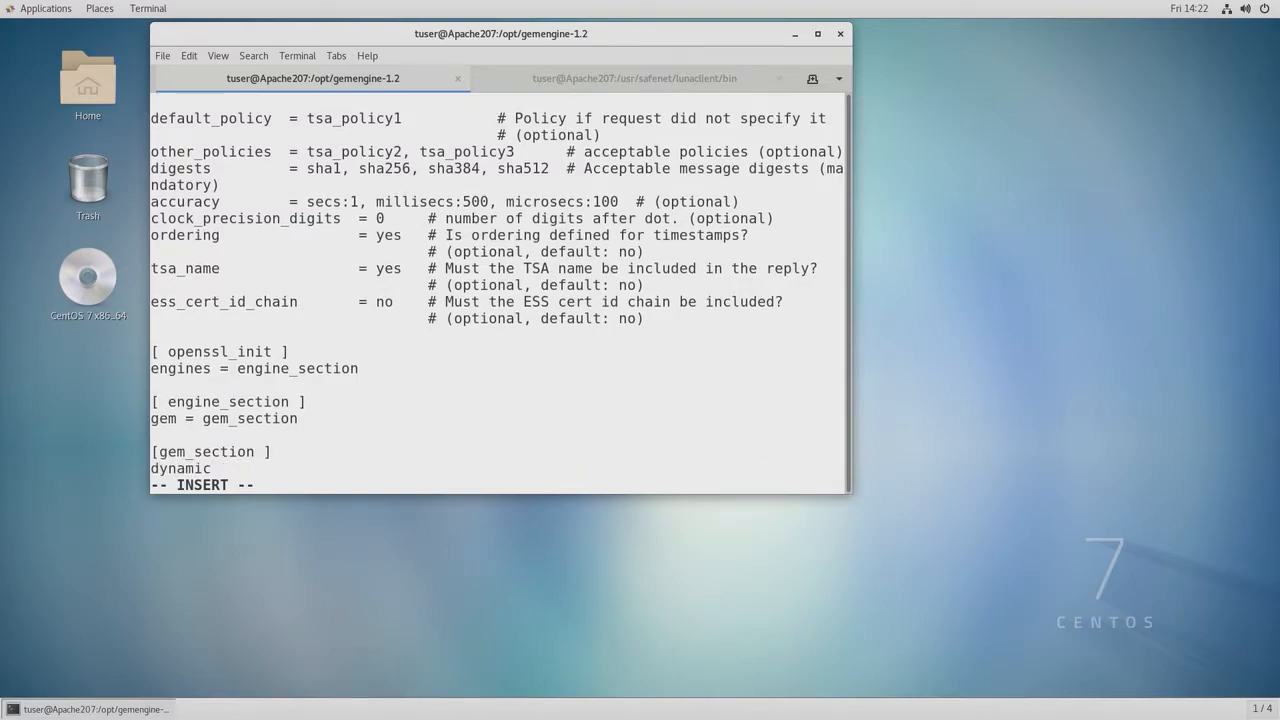
text(_path =)
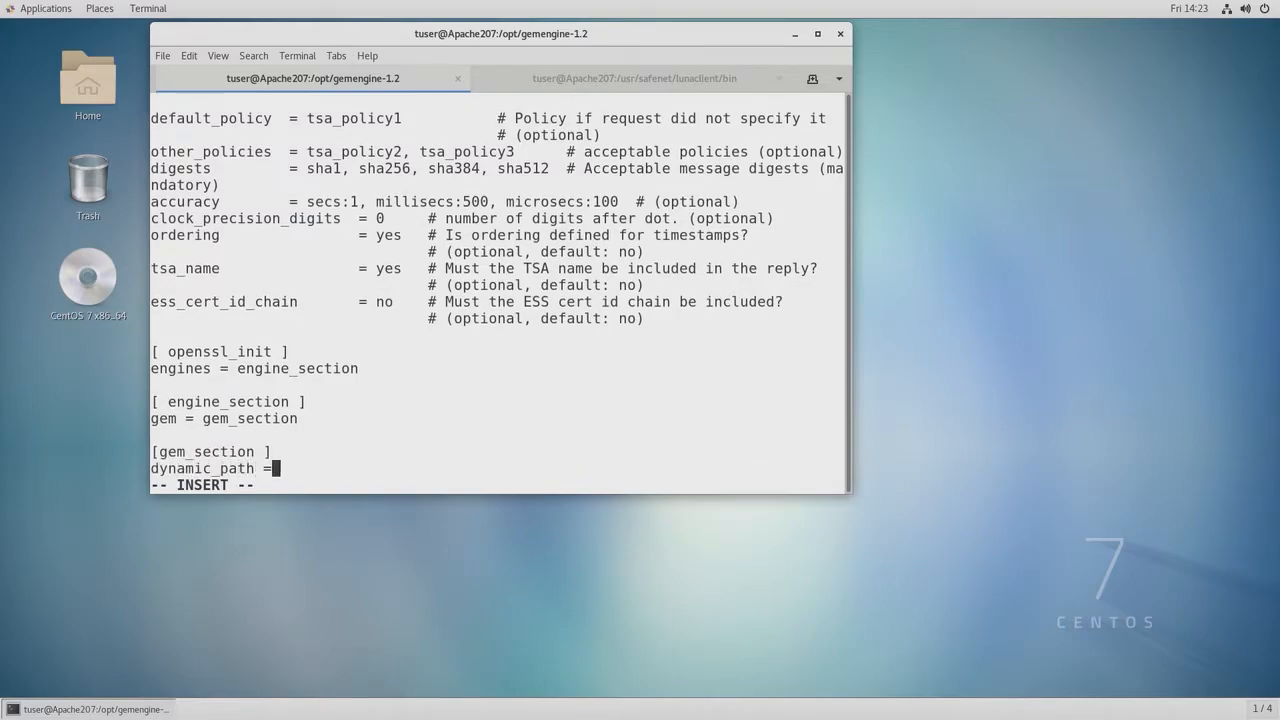
text(/usr/lib)
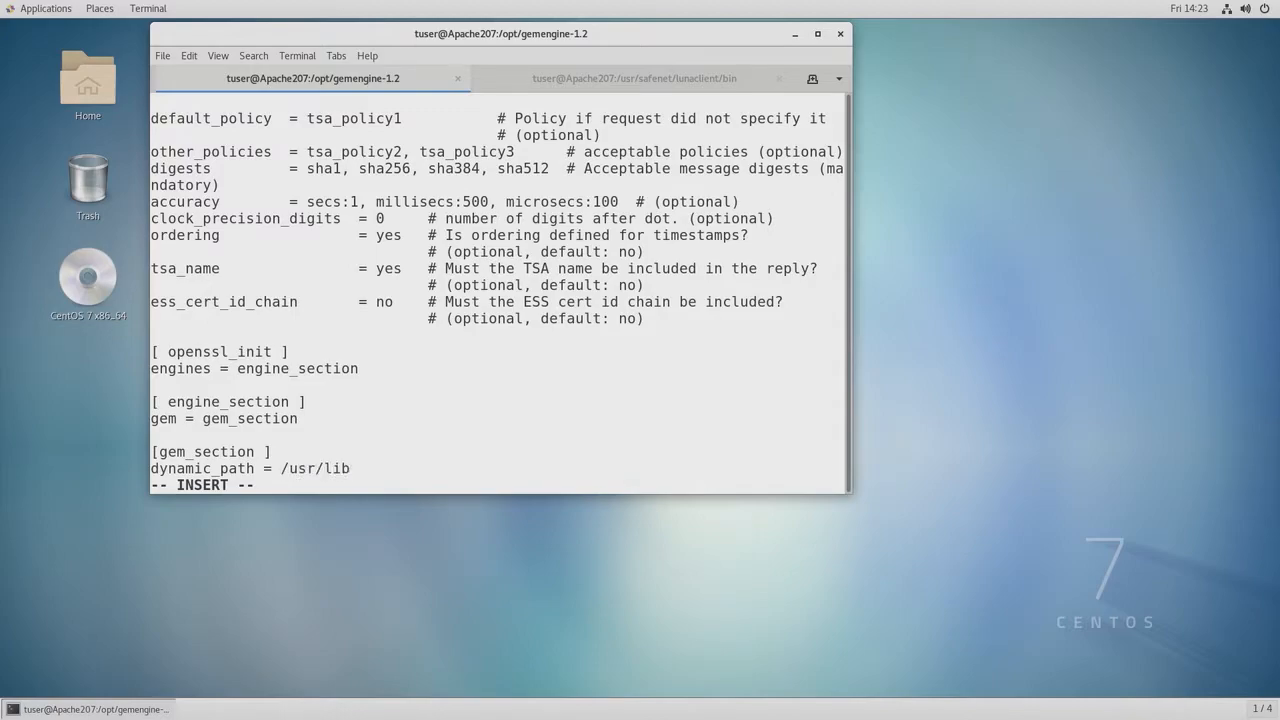
text(64)
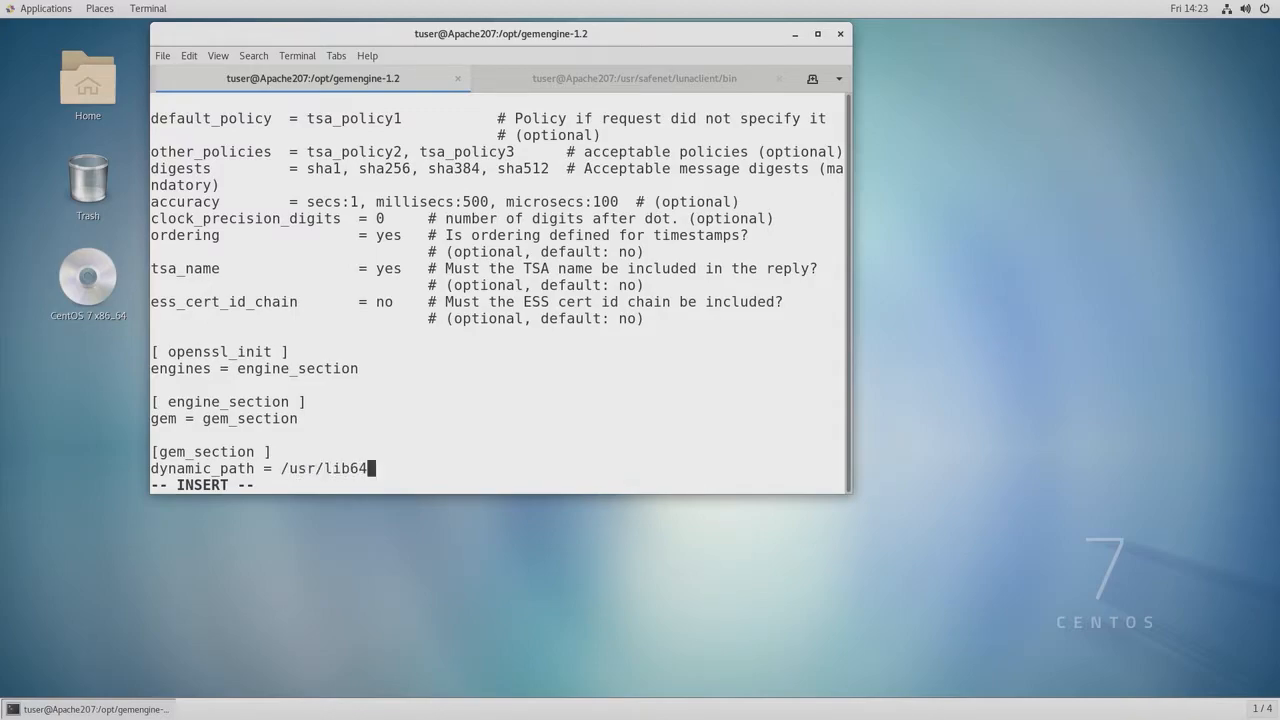
text(/openssl/en)
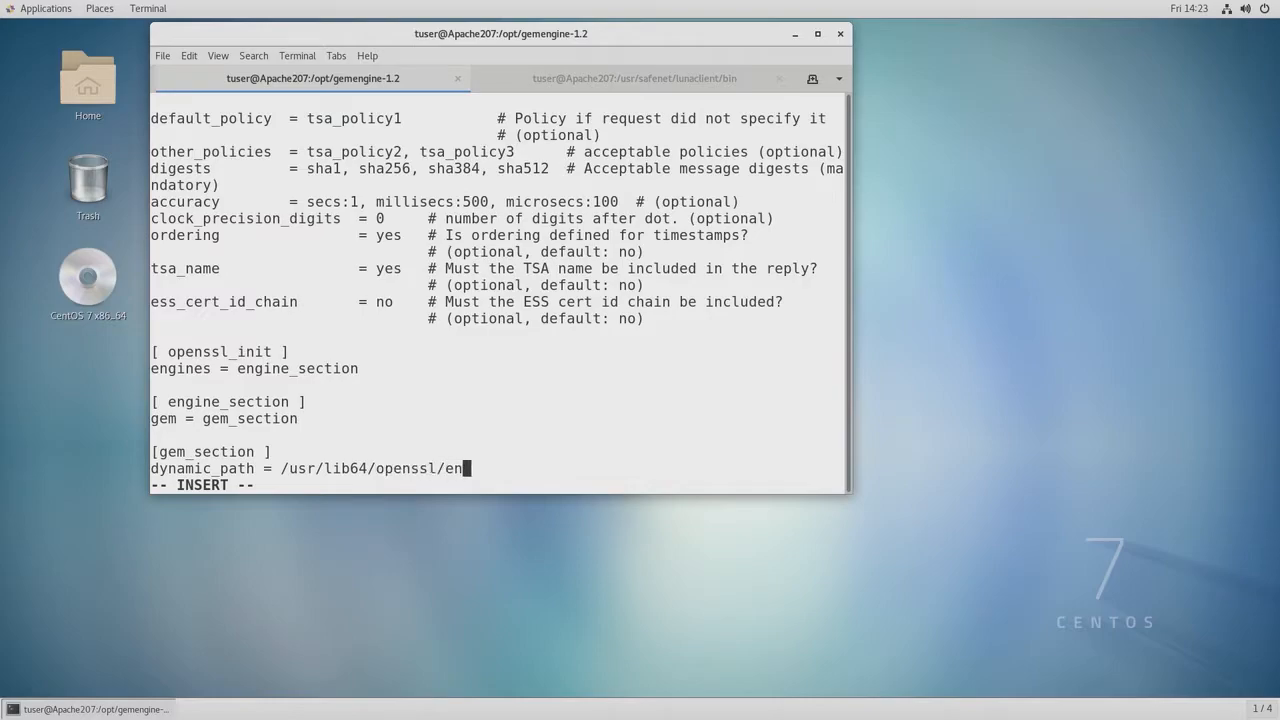
text(gines/l)
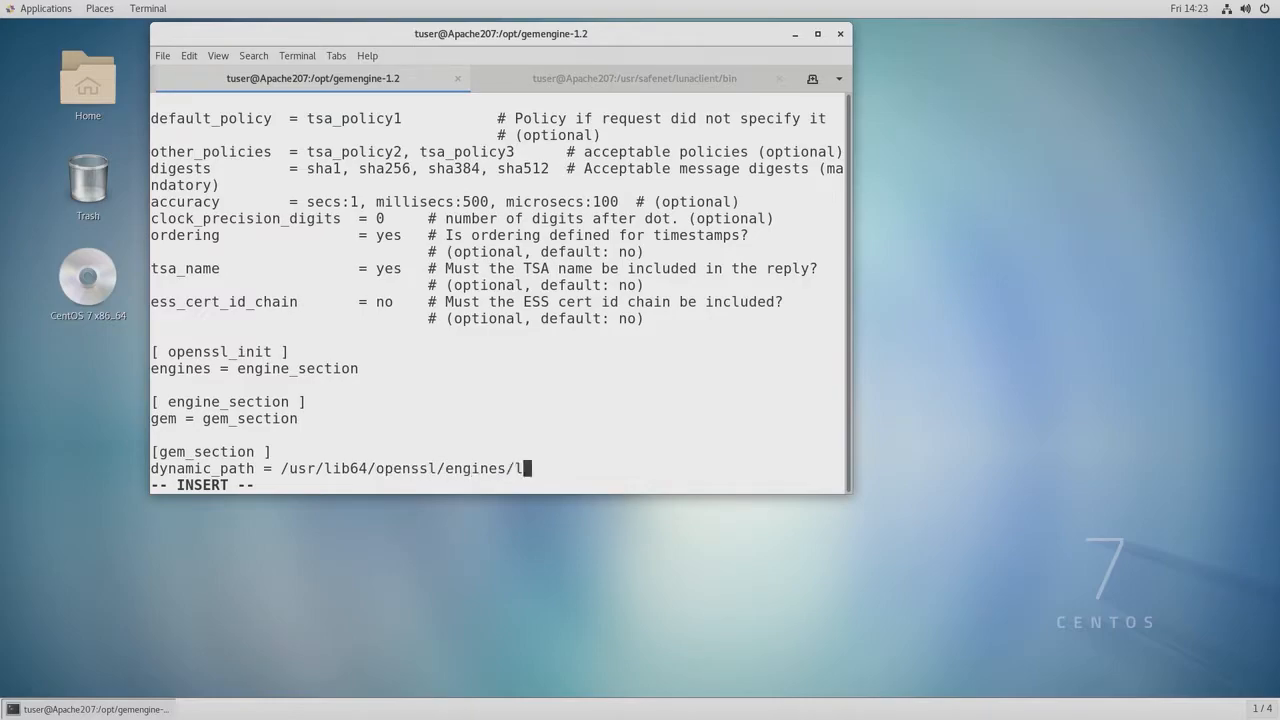
text(ibgem.so)
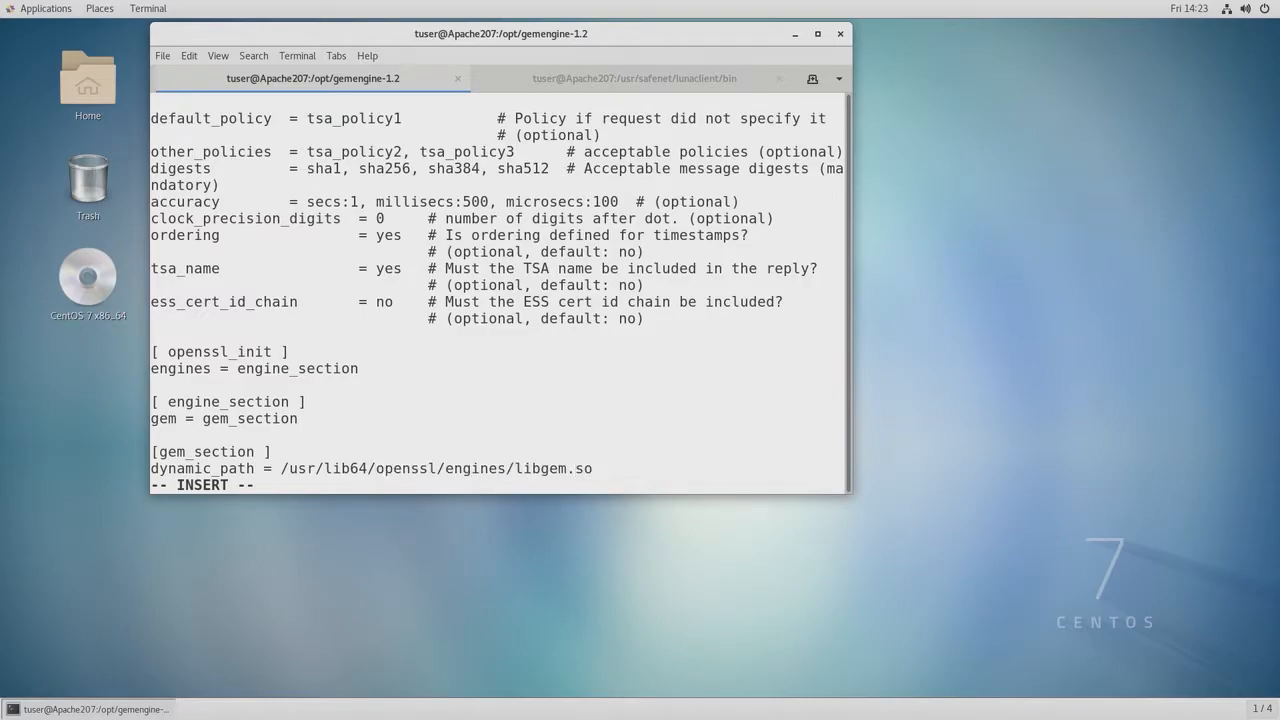
scroll(down, 3)
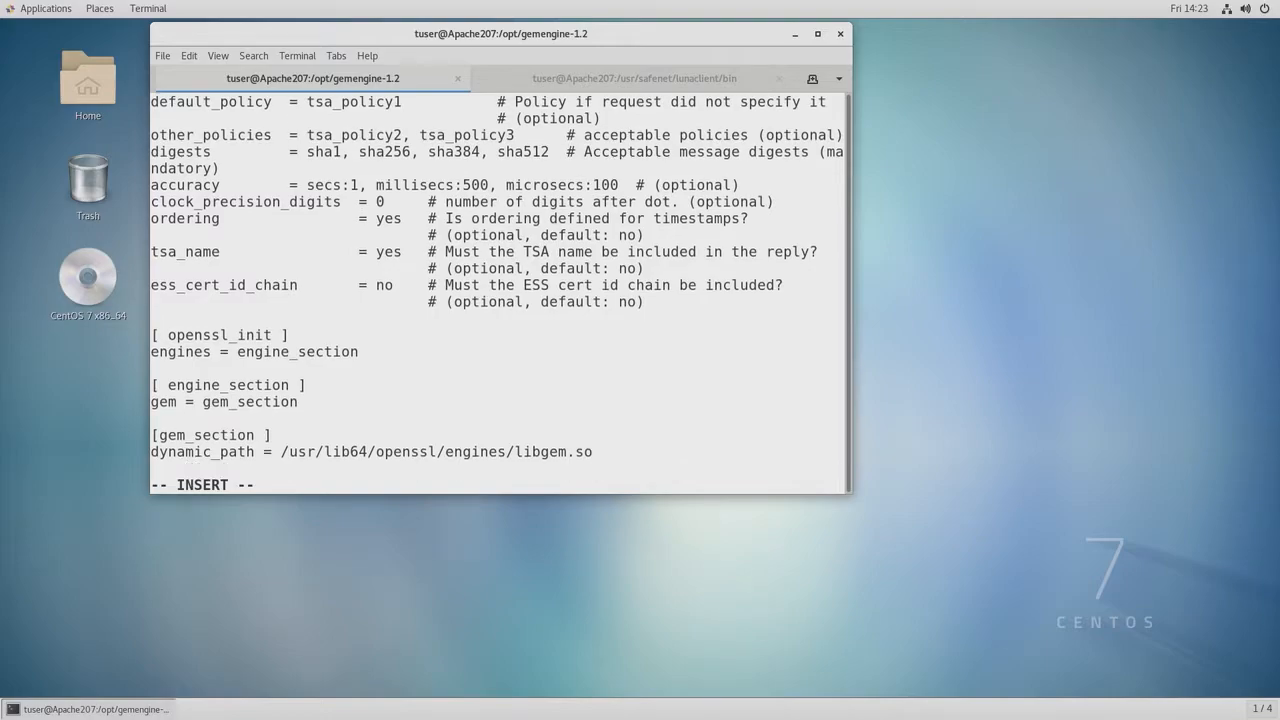
text(default_al)
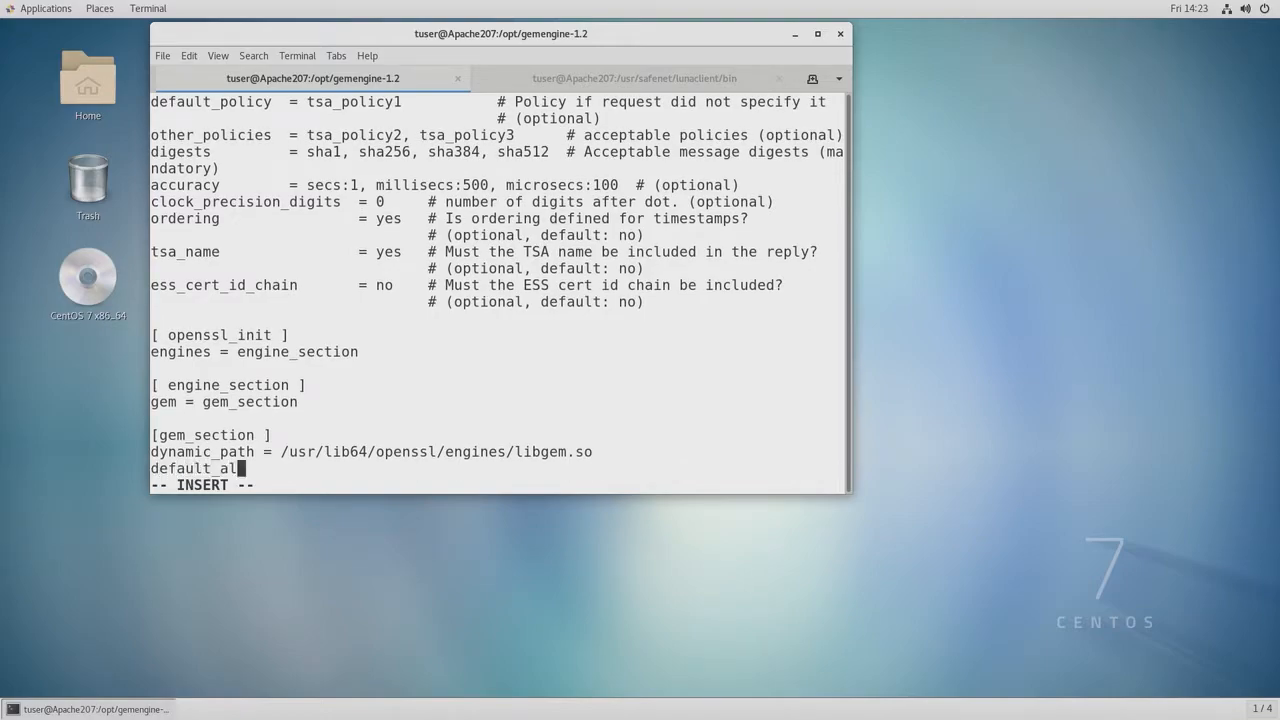
text(gorithm)
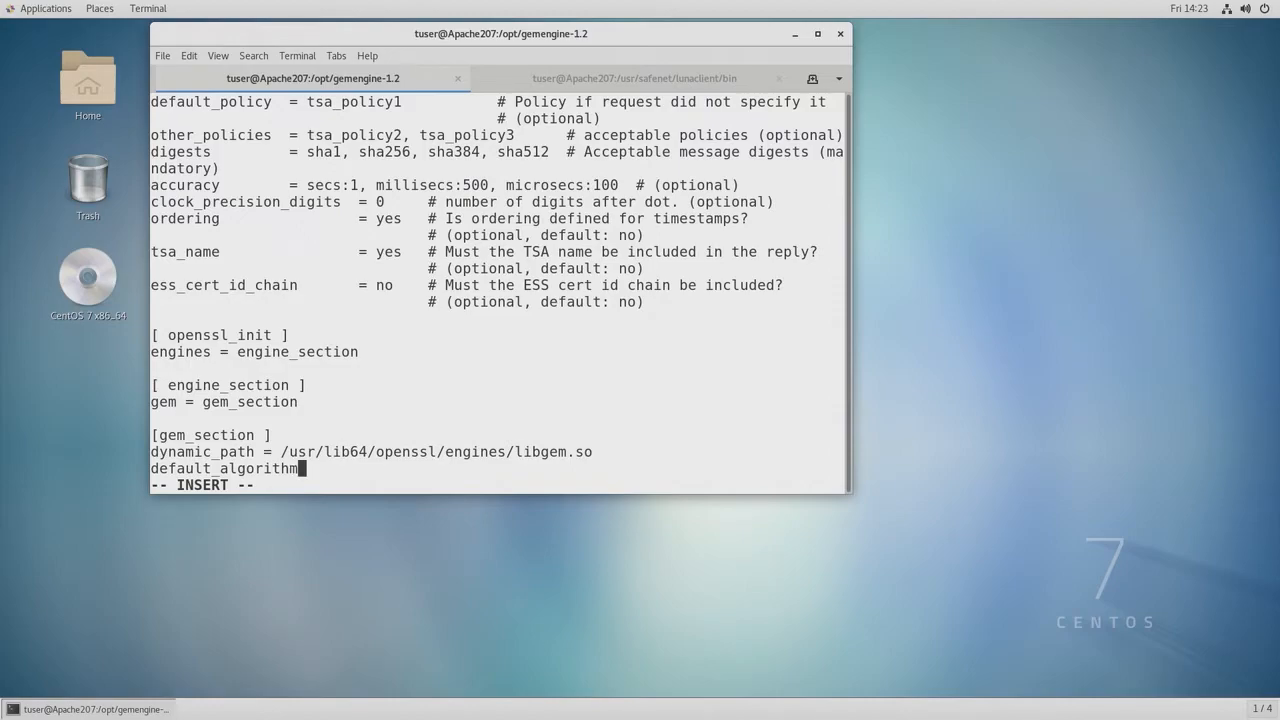
text(s = ALL)
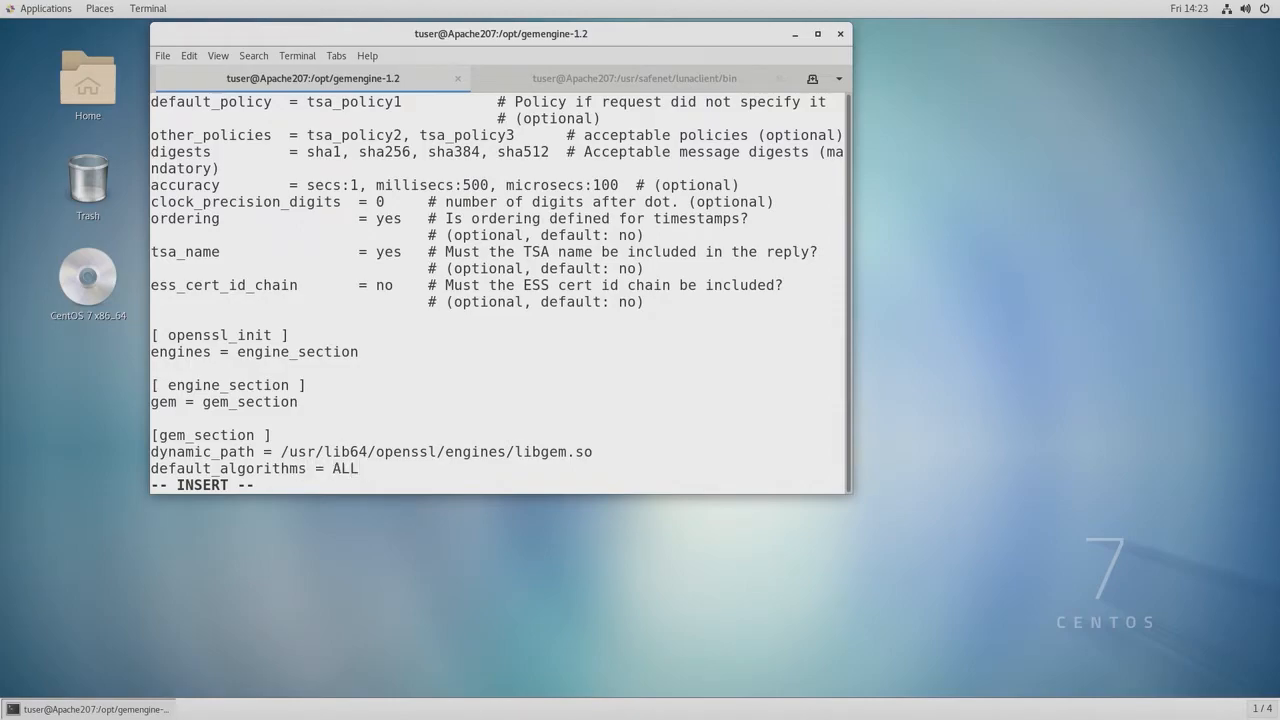
- Save openssl.cnf and quit vi with :wq!
scroll(down, 3)
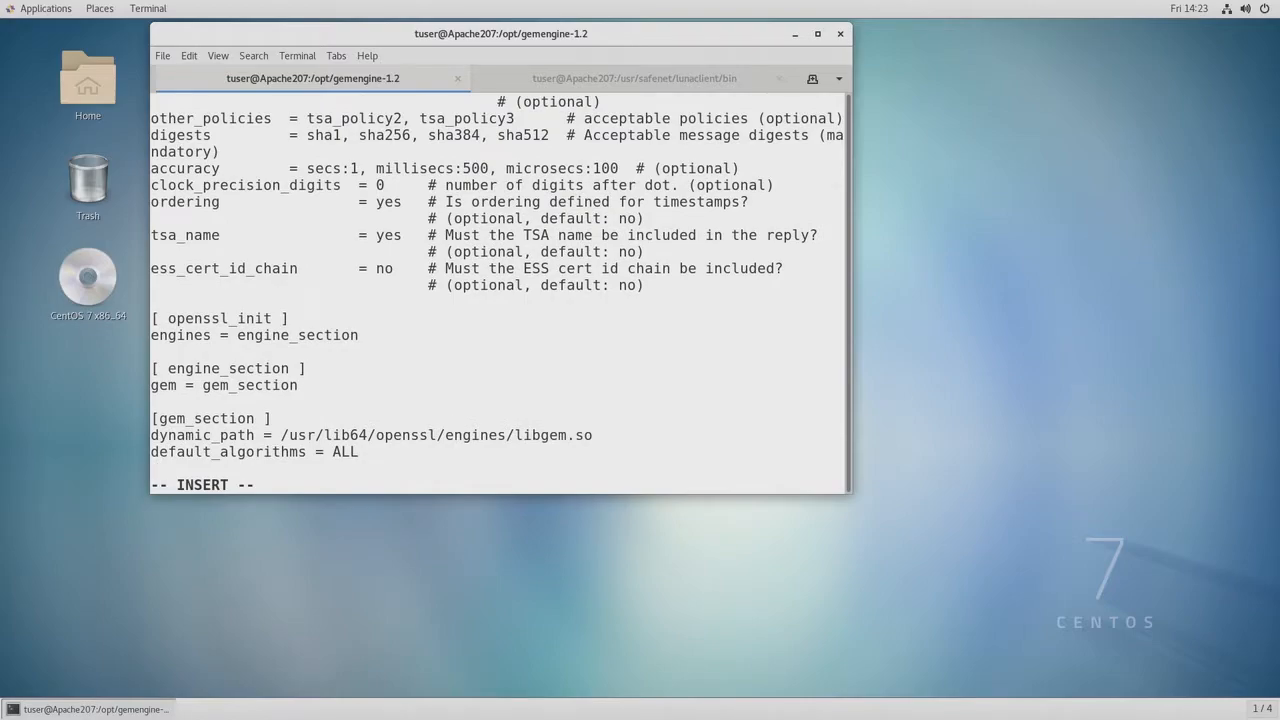
text(:wq!)
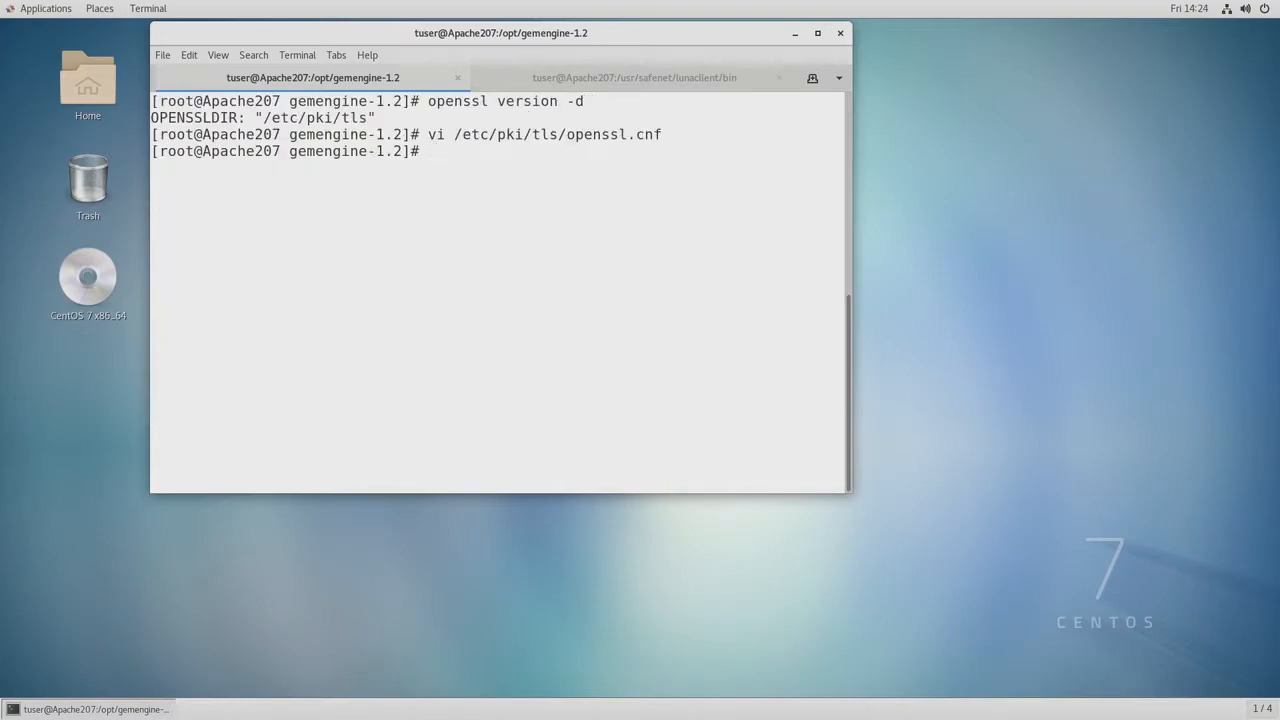
- Run openssl engine -v to confirm the gem engine is listed with rdrand and dynamic
text(openssl en)
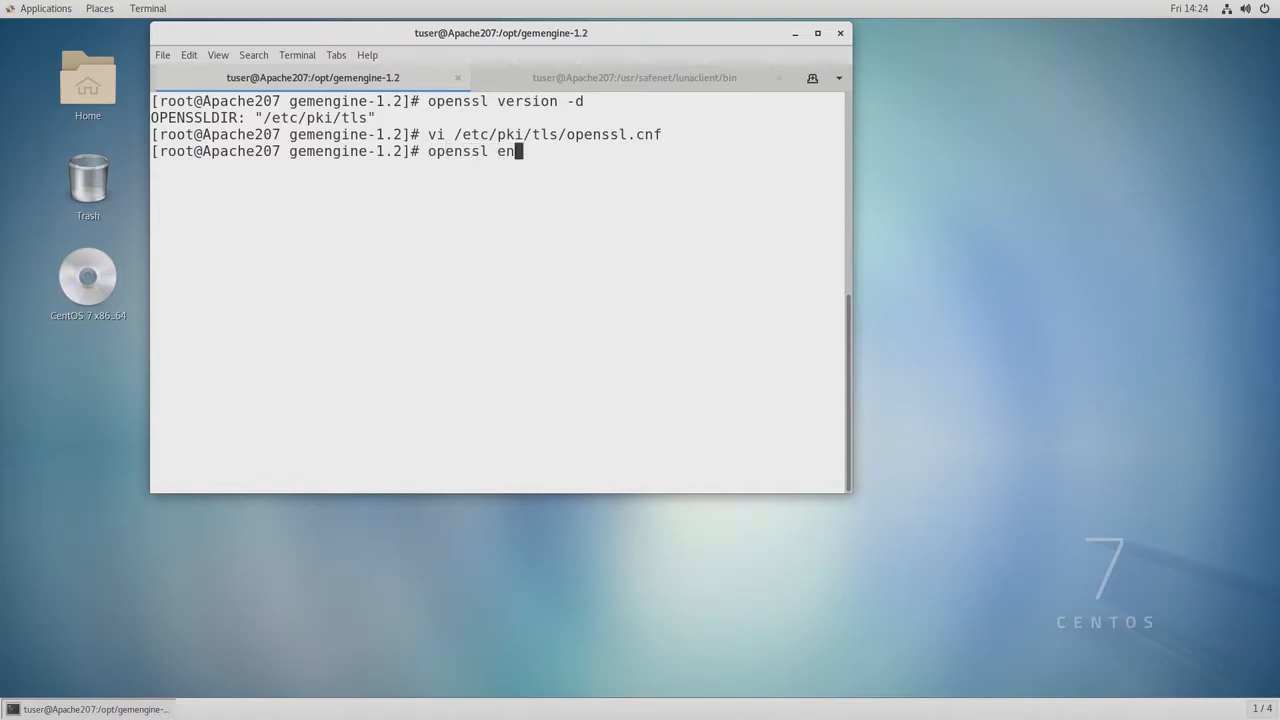
text(gine)
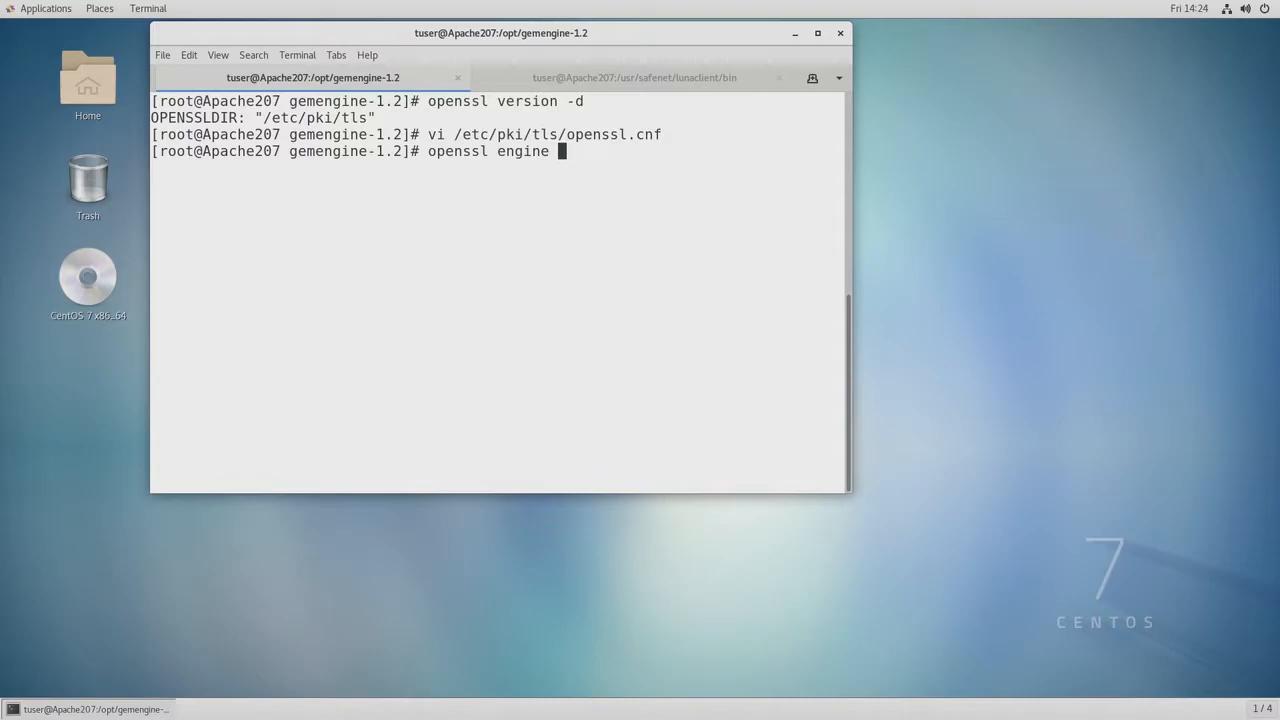
key(Return)
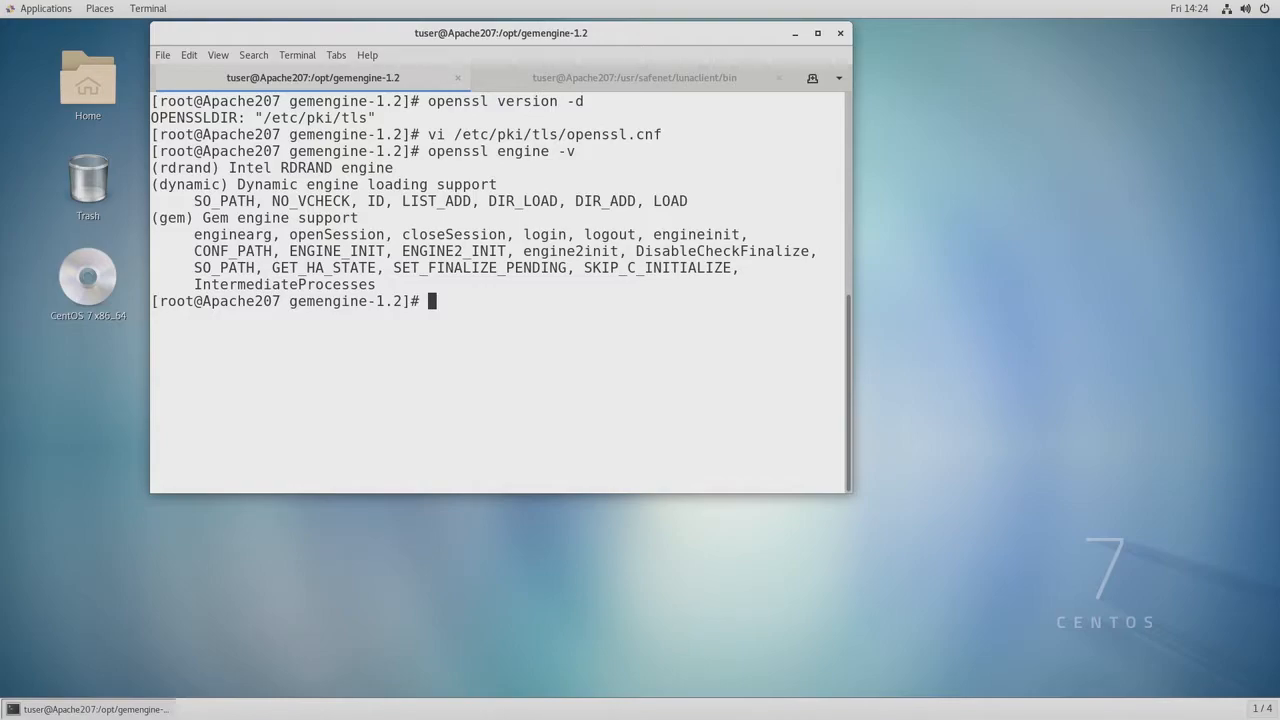
mouse_move(532, 372)
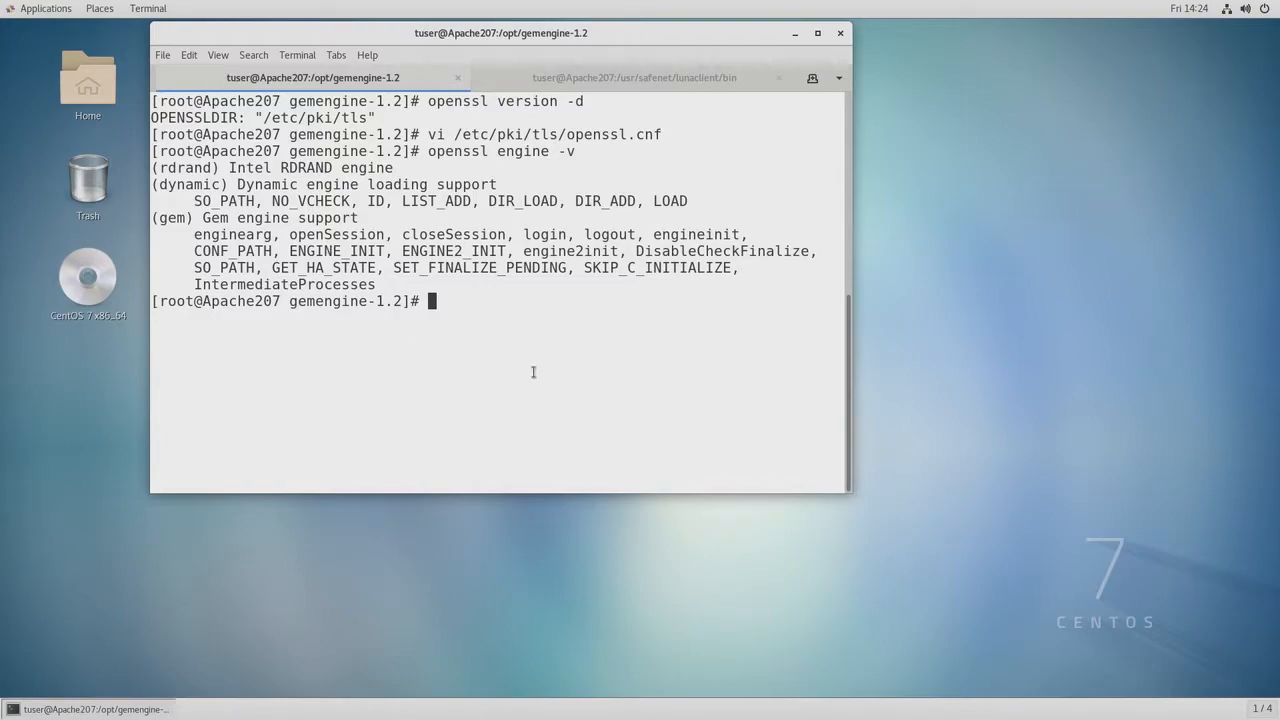
- Prepare ./Optimize.sh fork, then view the current Chrystoki.conf in the Luna client session
text(ls)
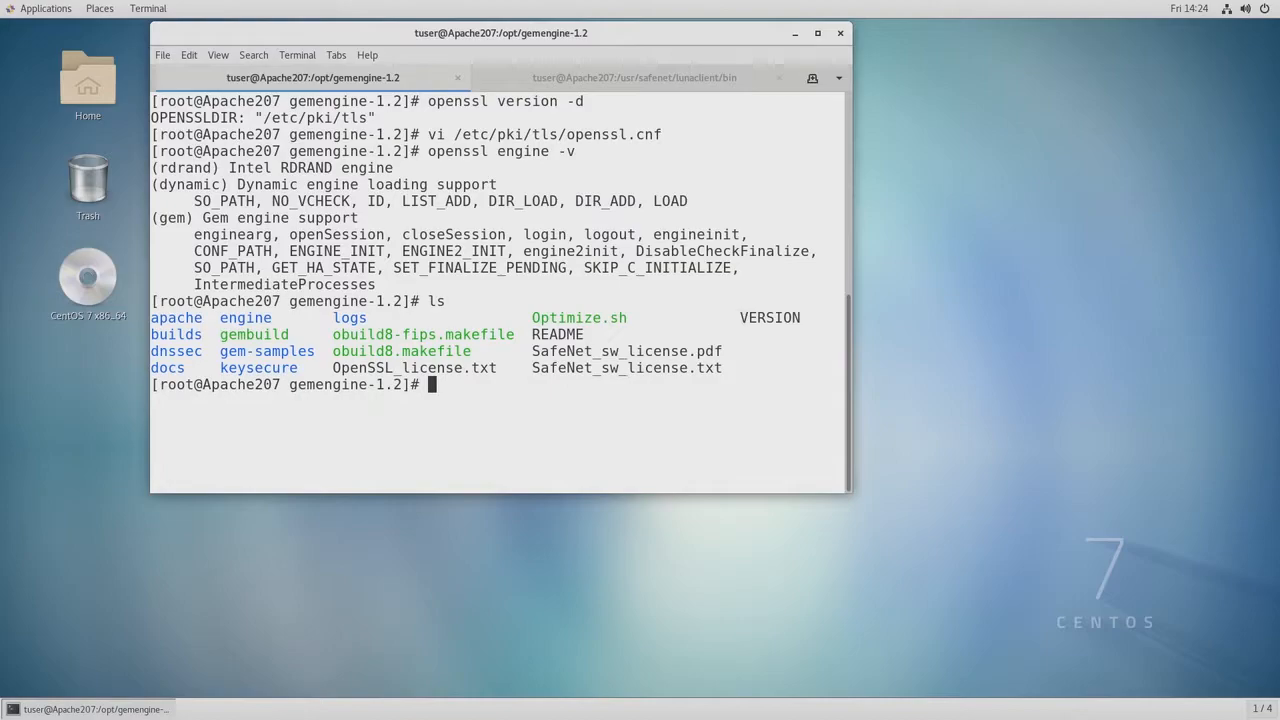
text(./)
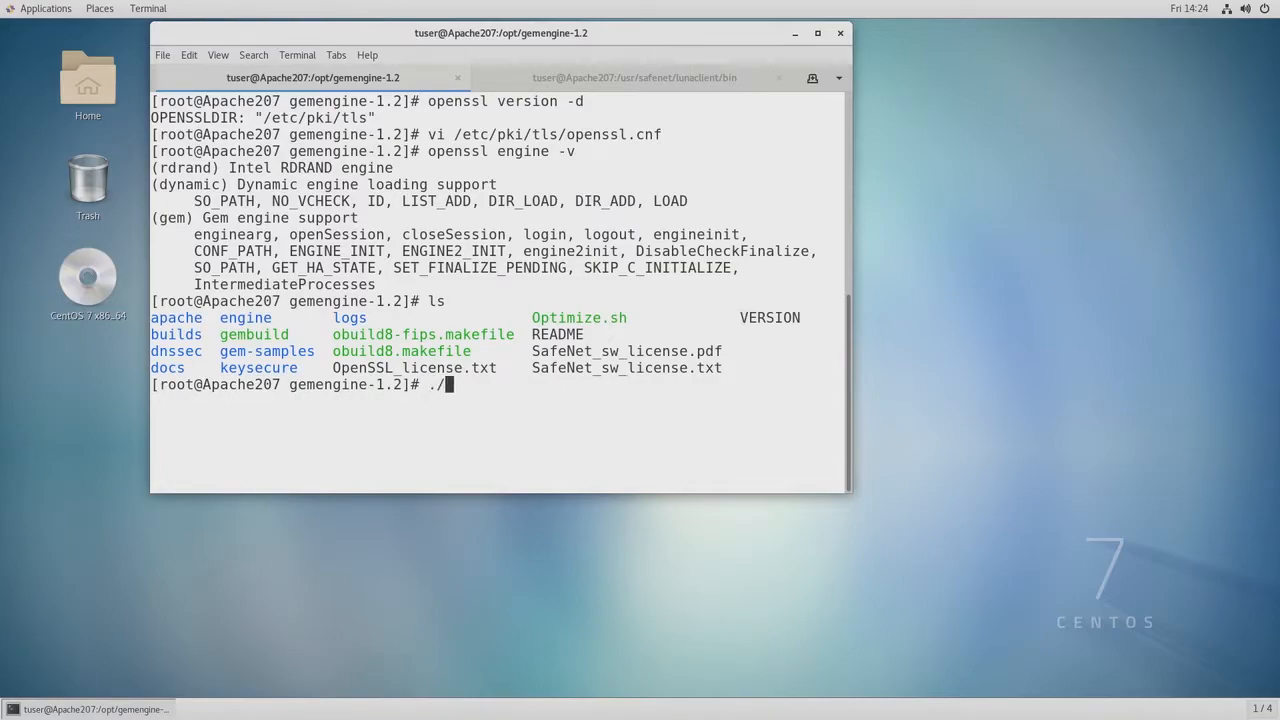
text(Optimize.sh)
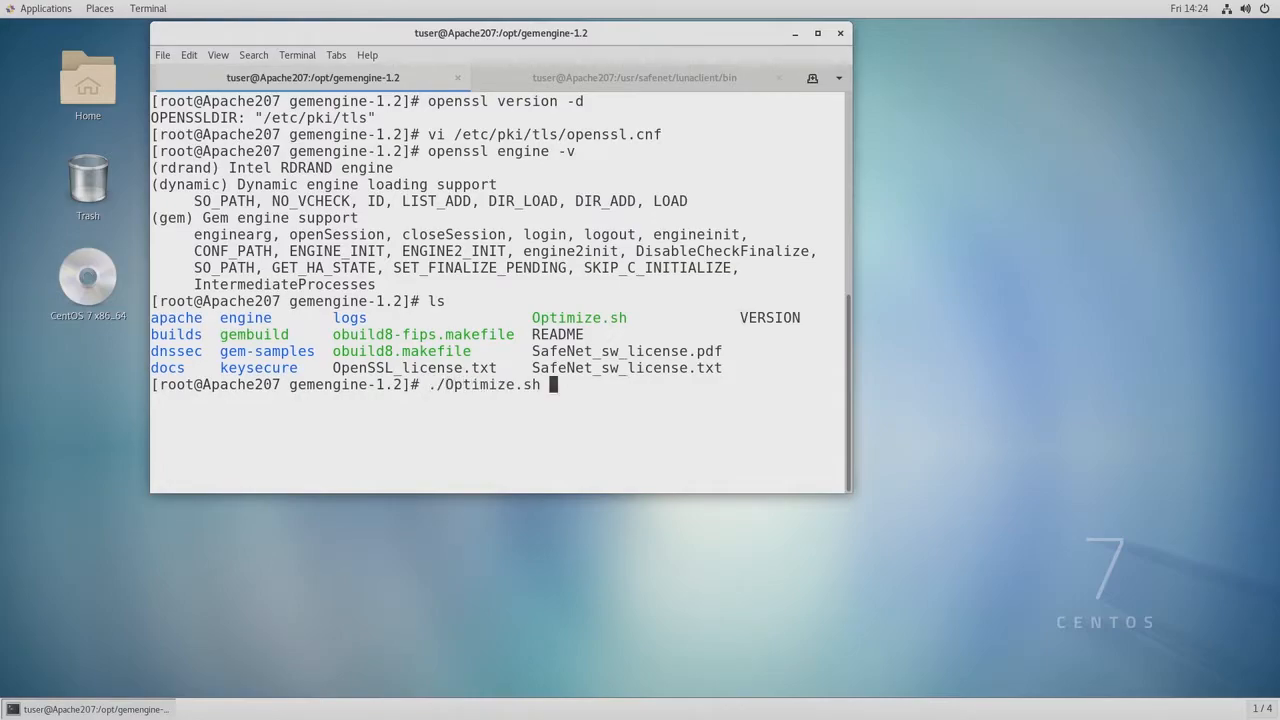
text(fork)
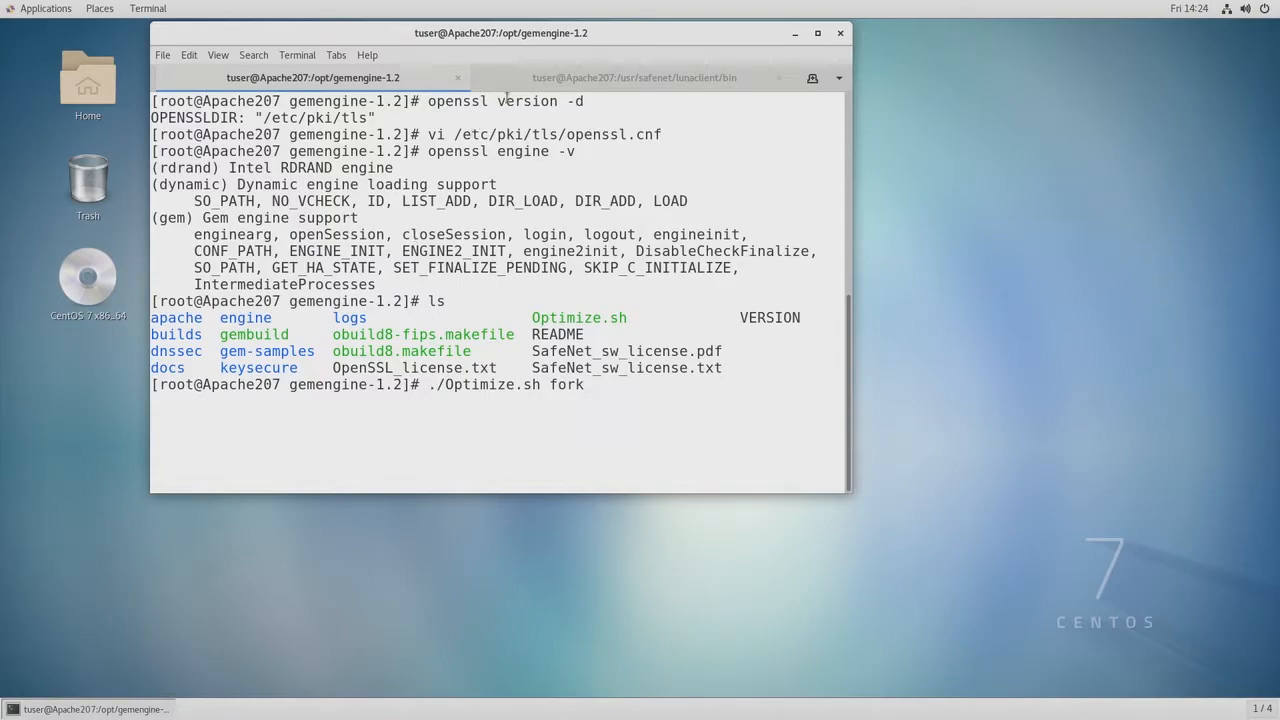
click(634, 78)
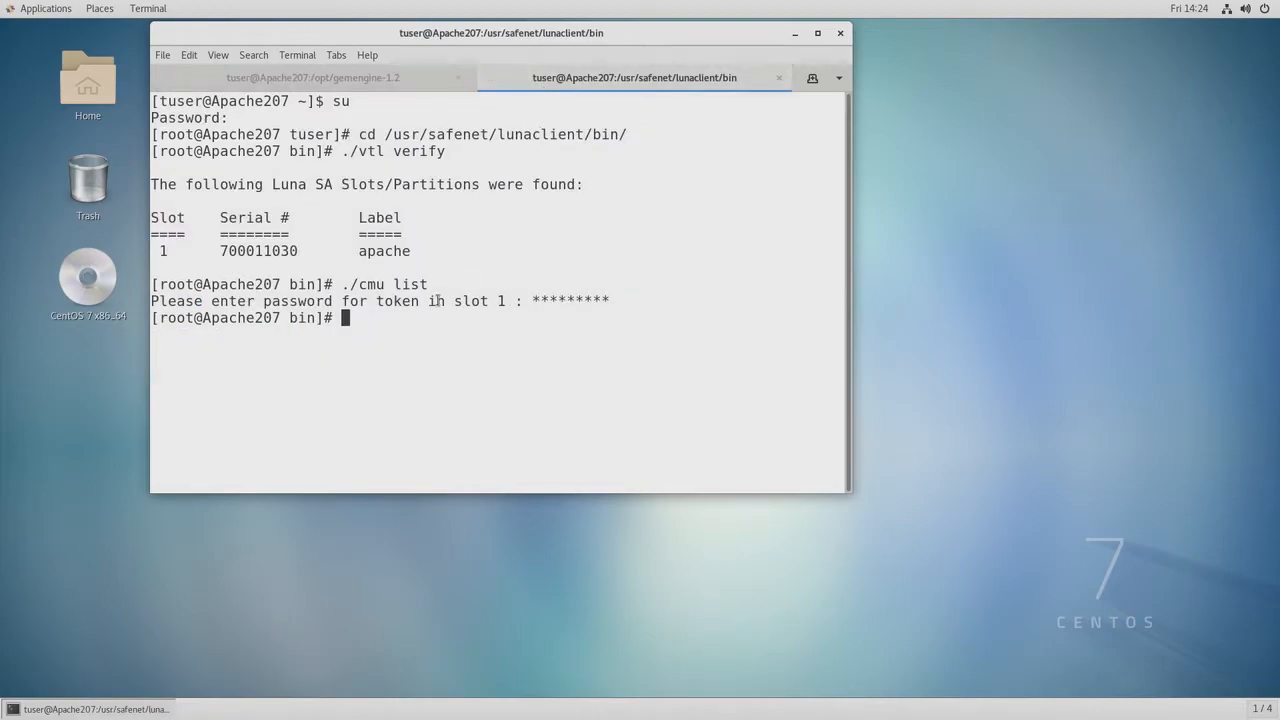
text(cat /etc/C)
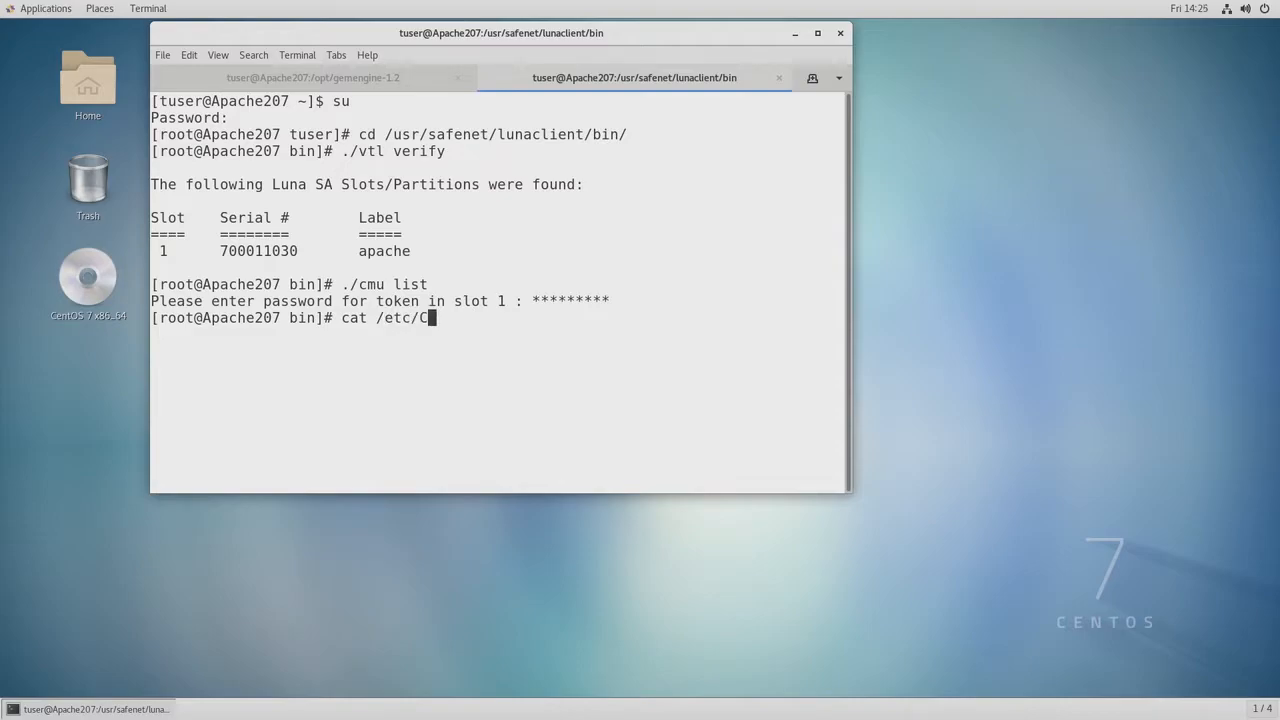
text(hrystoki.conf)
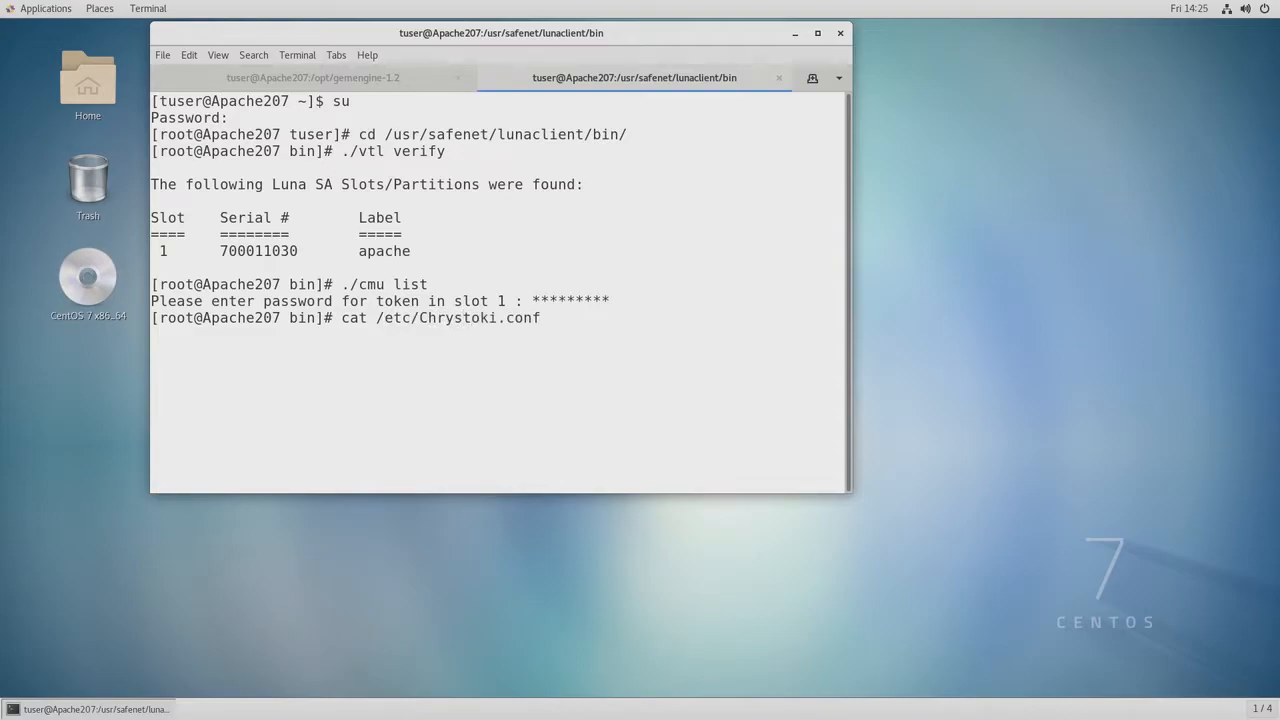
key(Return)
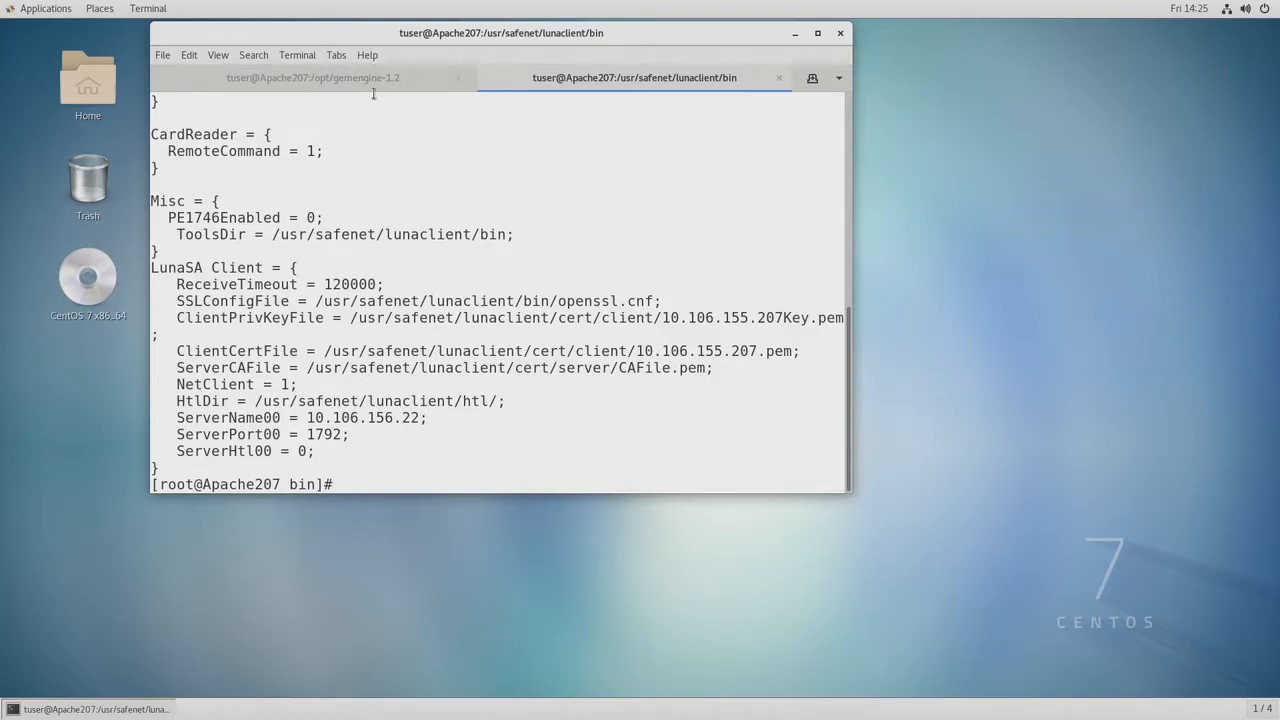
- Run Optimize.sh fork and cat /etc/Chrystoki.conf again to see the new GemEngine section
click(312, 76)
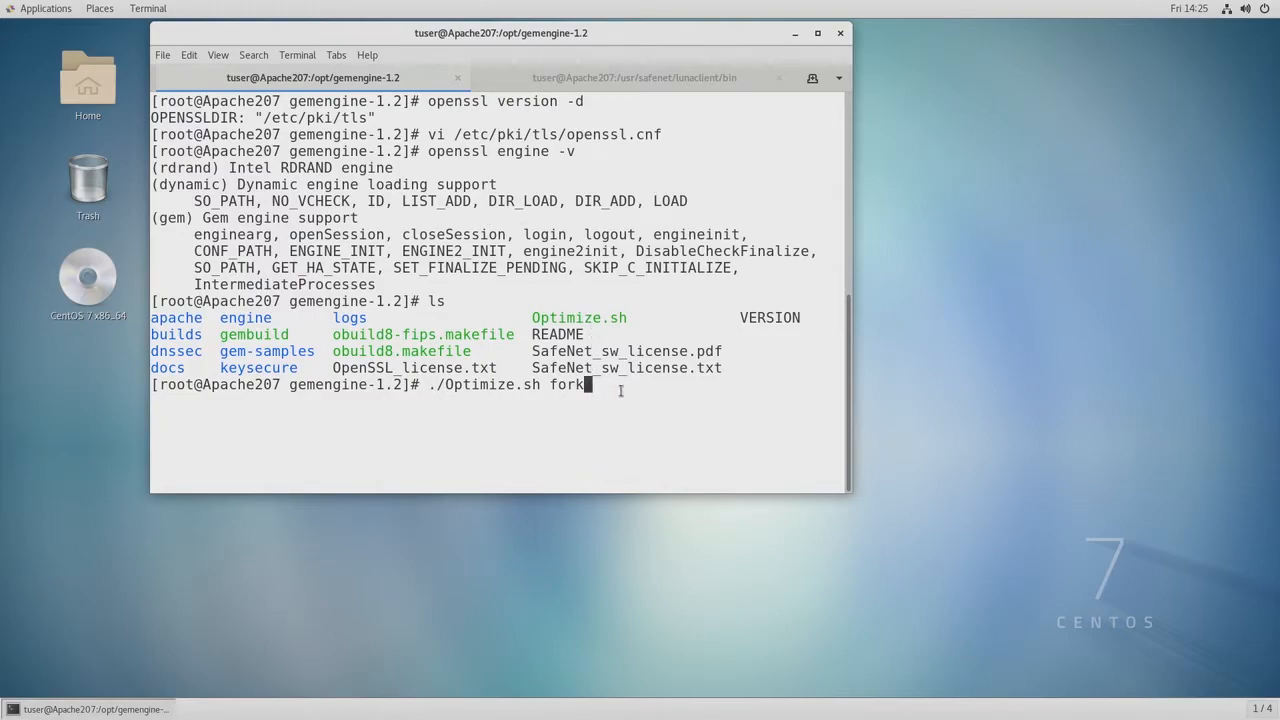
key(Return)
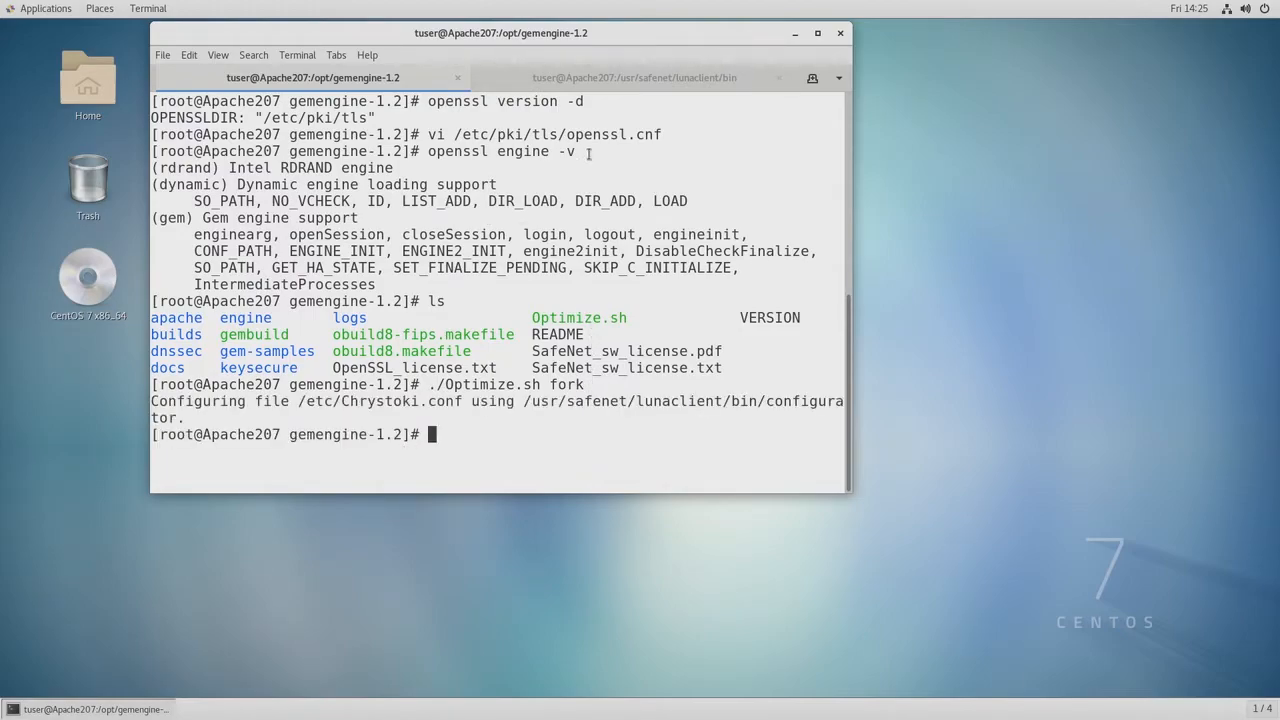
click(634, 78)
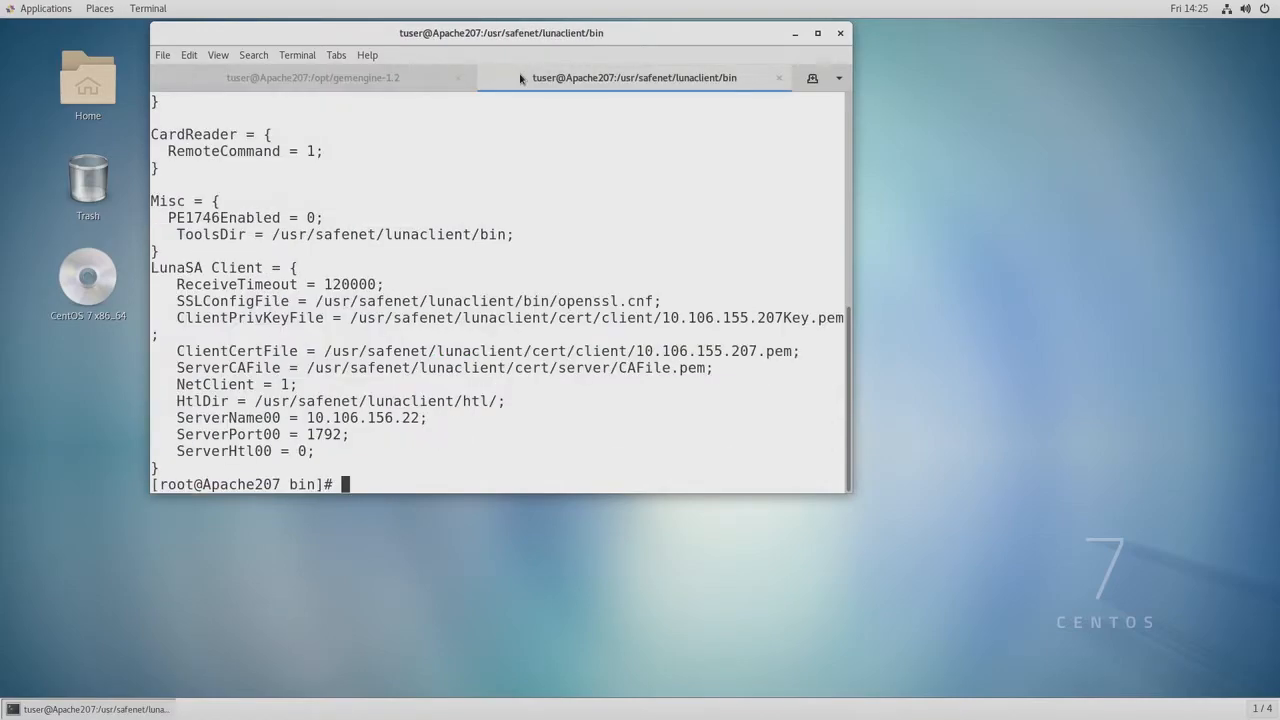
text(cat /etc/Chrystoki.conf)
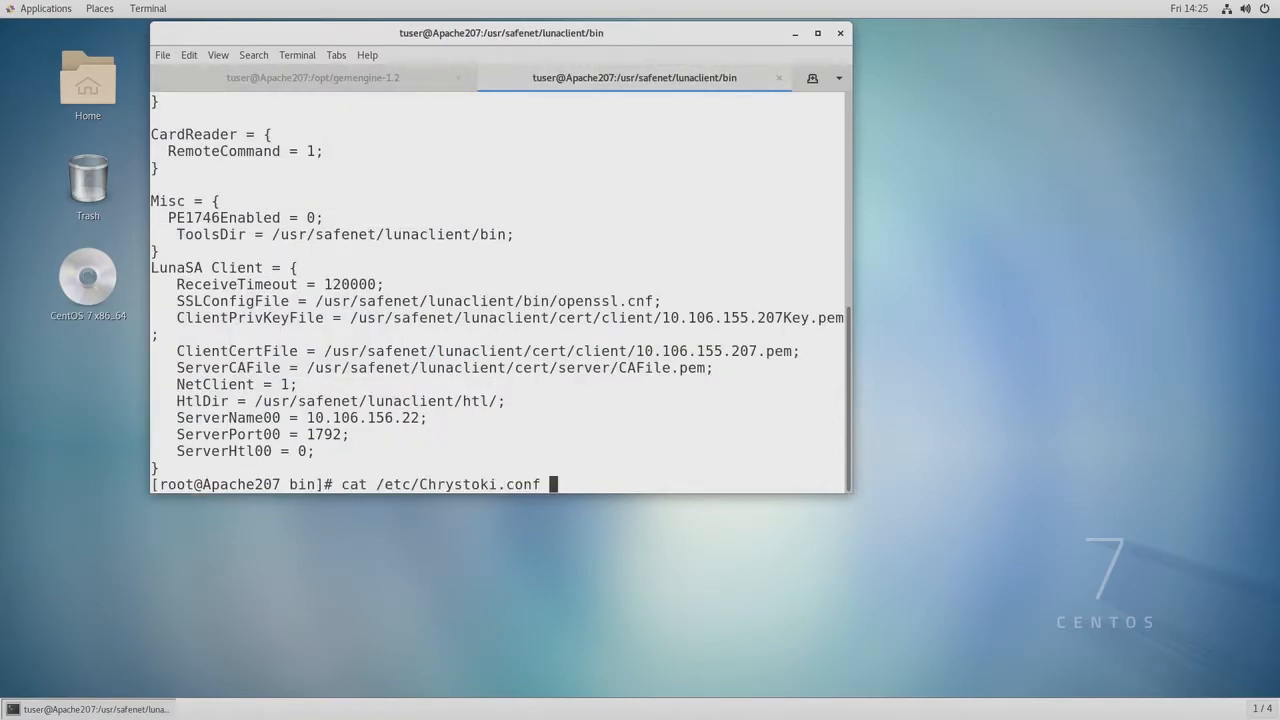
key(Return)
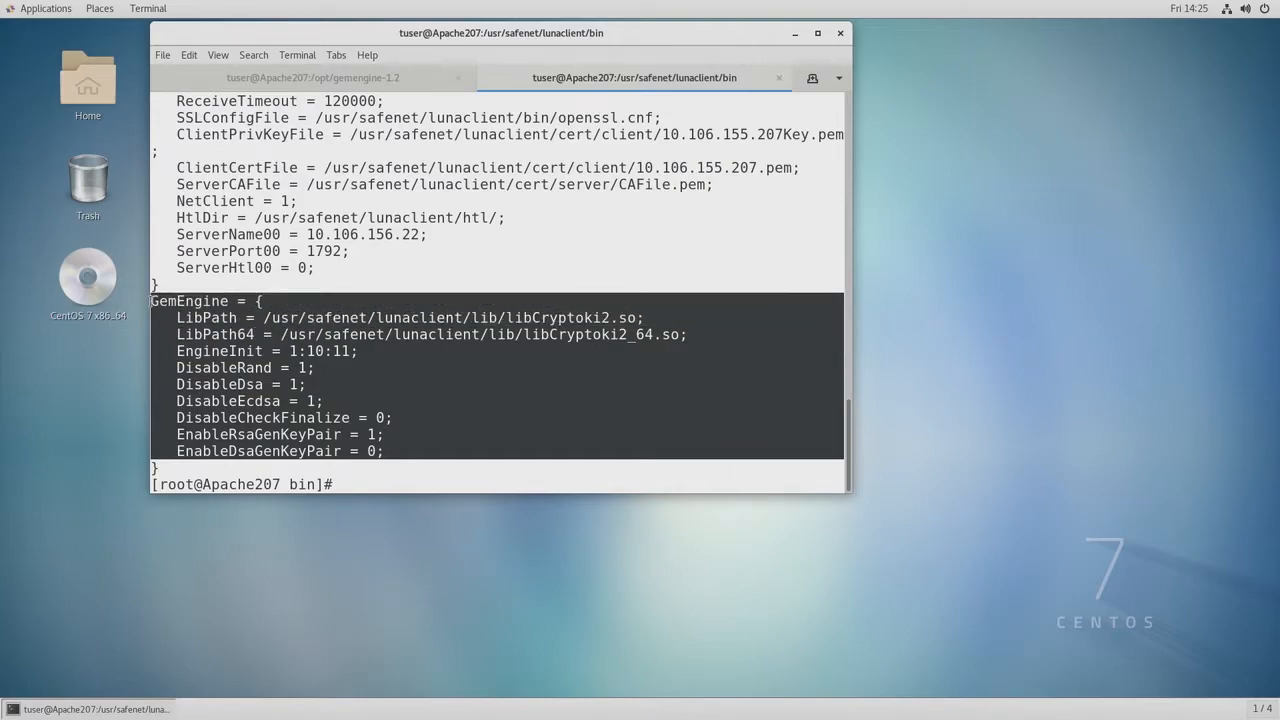
click(312, 78)
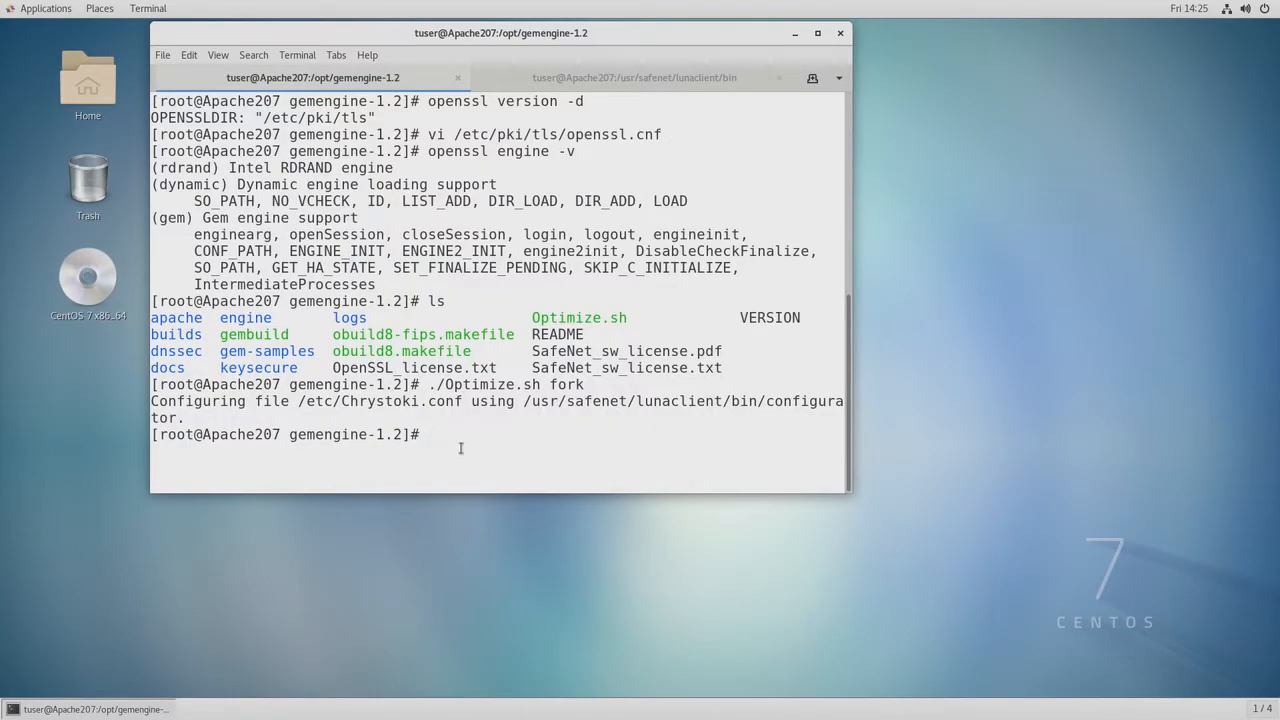
- Enter sautil -v -s 1 -i 10:11 -o -q to open persistent access to HSM slot 1
text(sa)
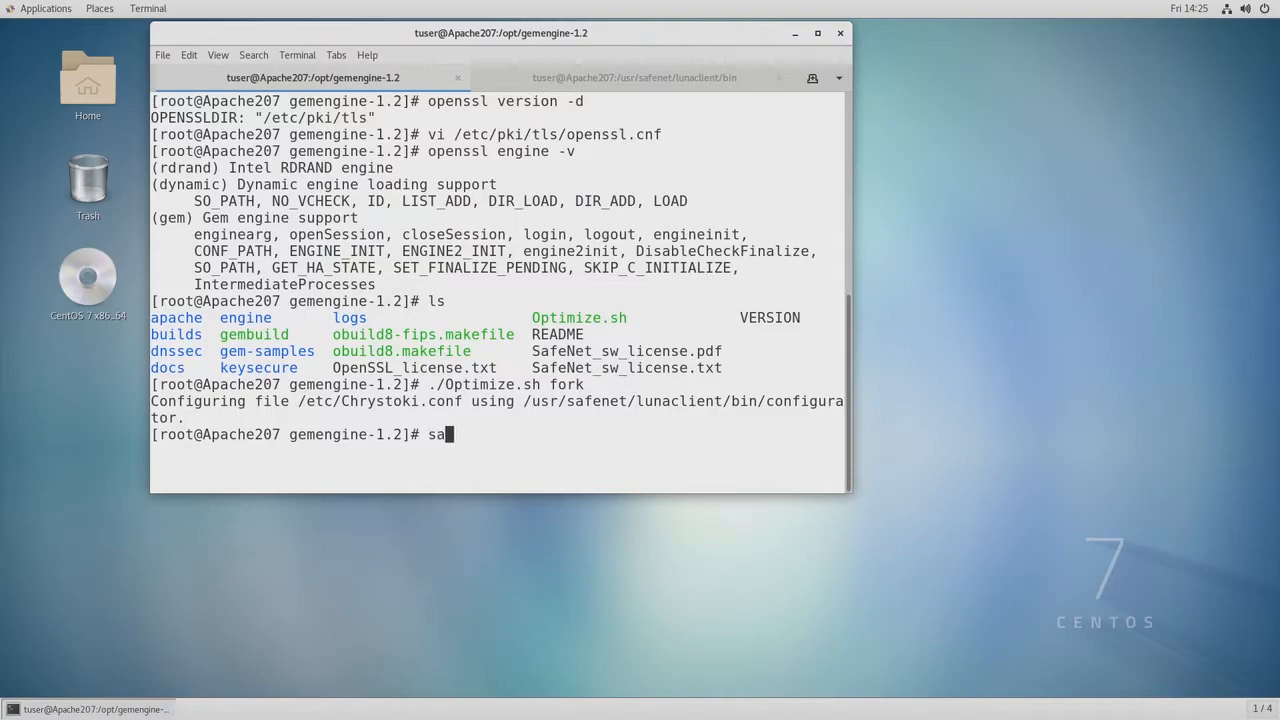
text(util)
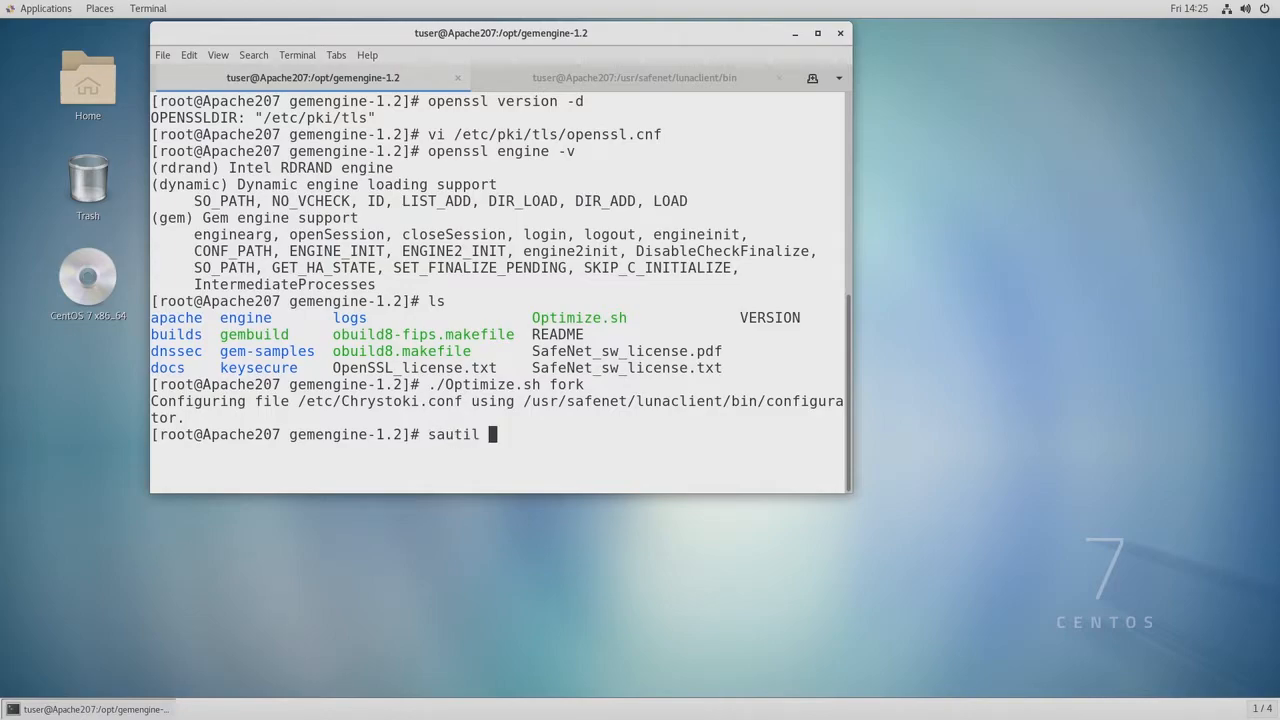
text(-v -s)
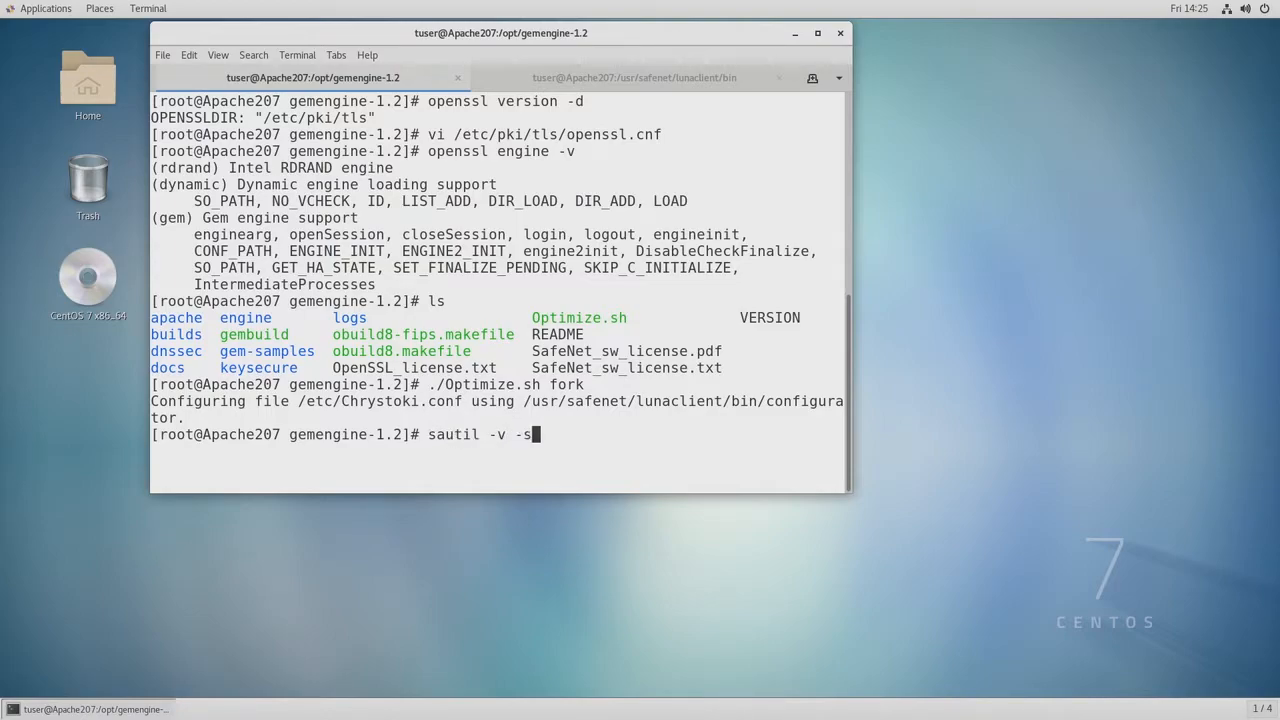
text(1)
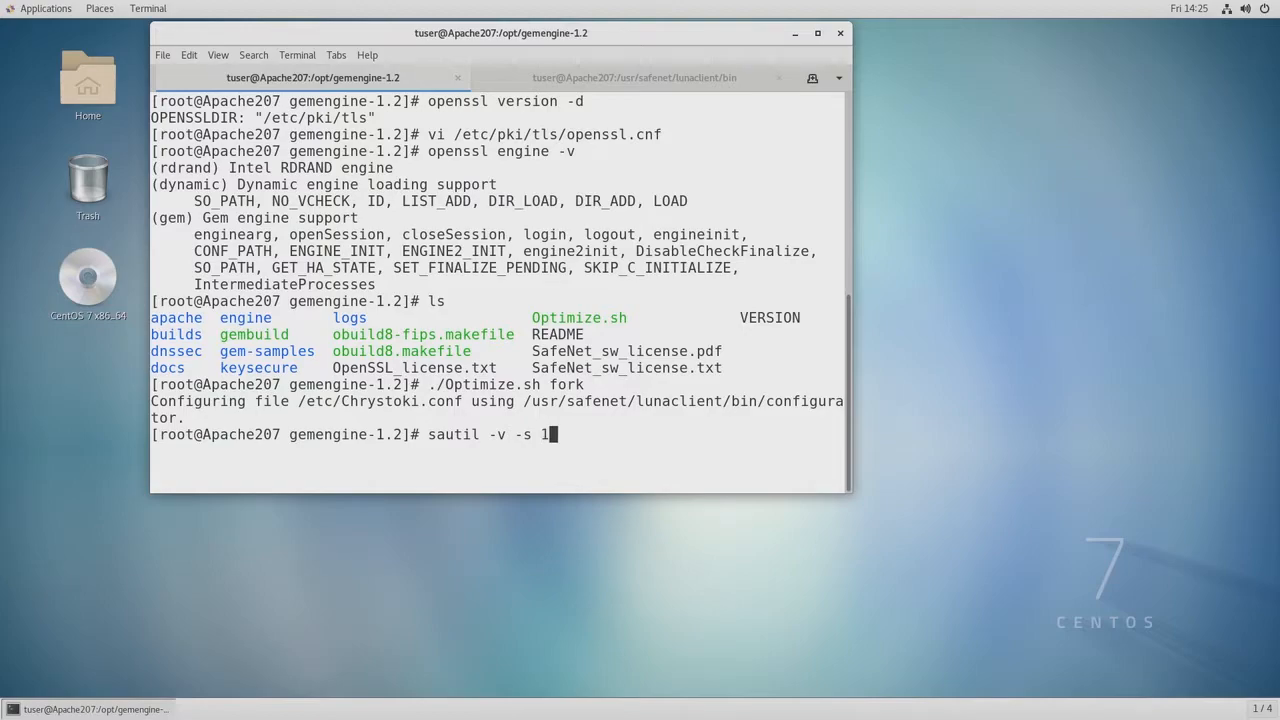
text(-i 10)
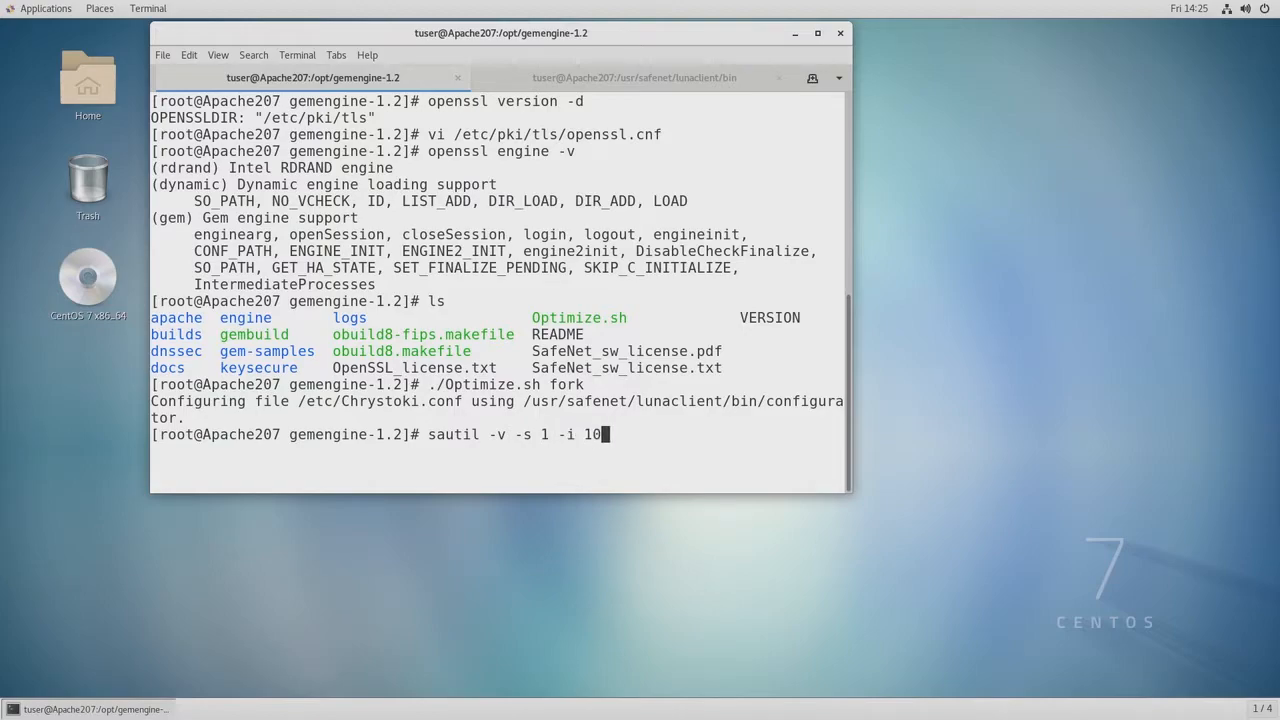
text(:11)
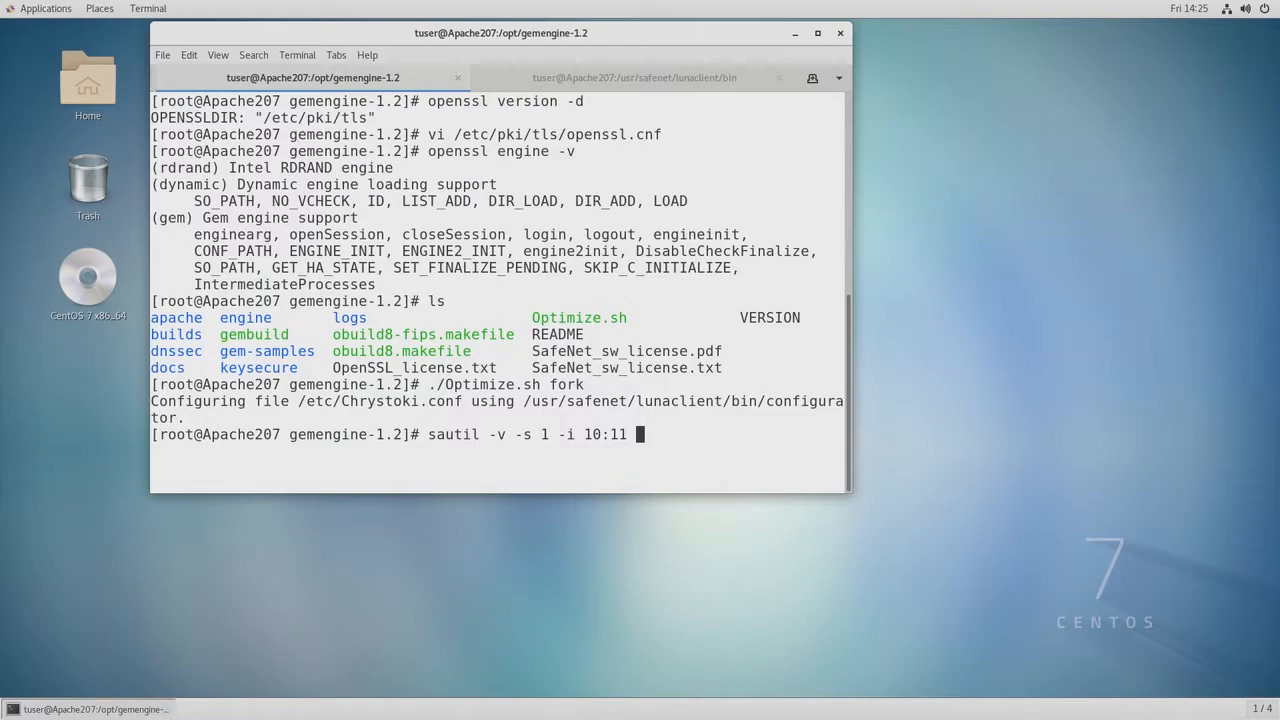
text(-o -q)
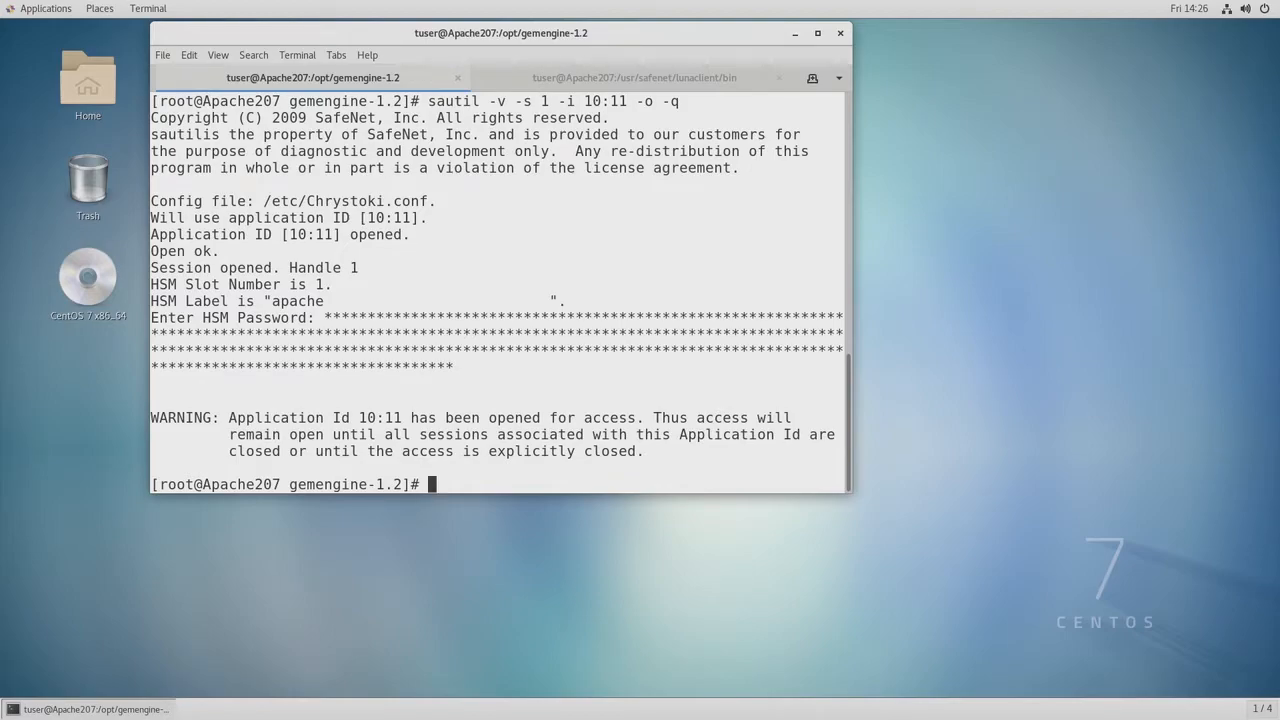
- Generate a 2048-bit RSA key pair with sautil, writing /etc/pki/tls/private/apache.key
text(sautil)
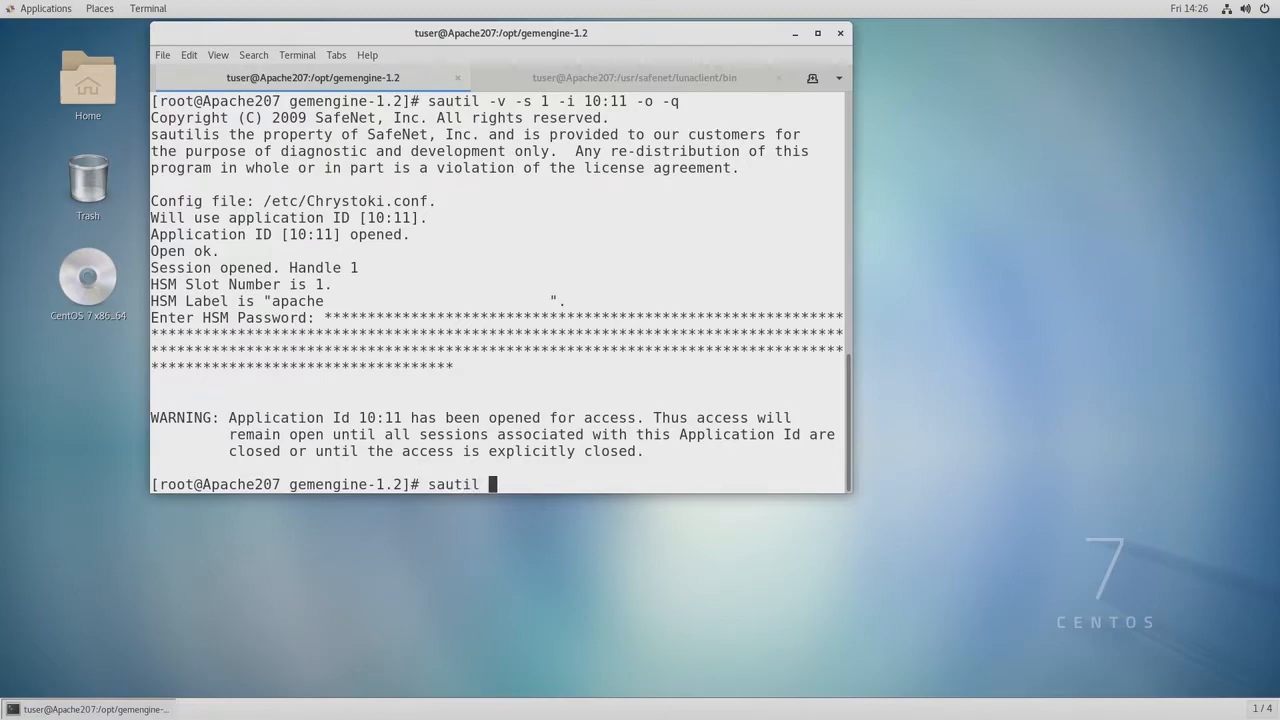
text(-v -s 1 -i 1)
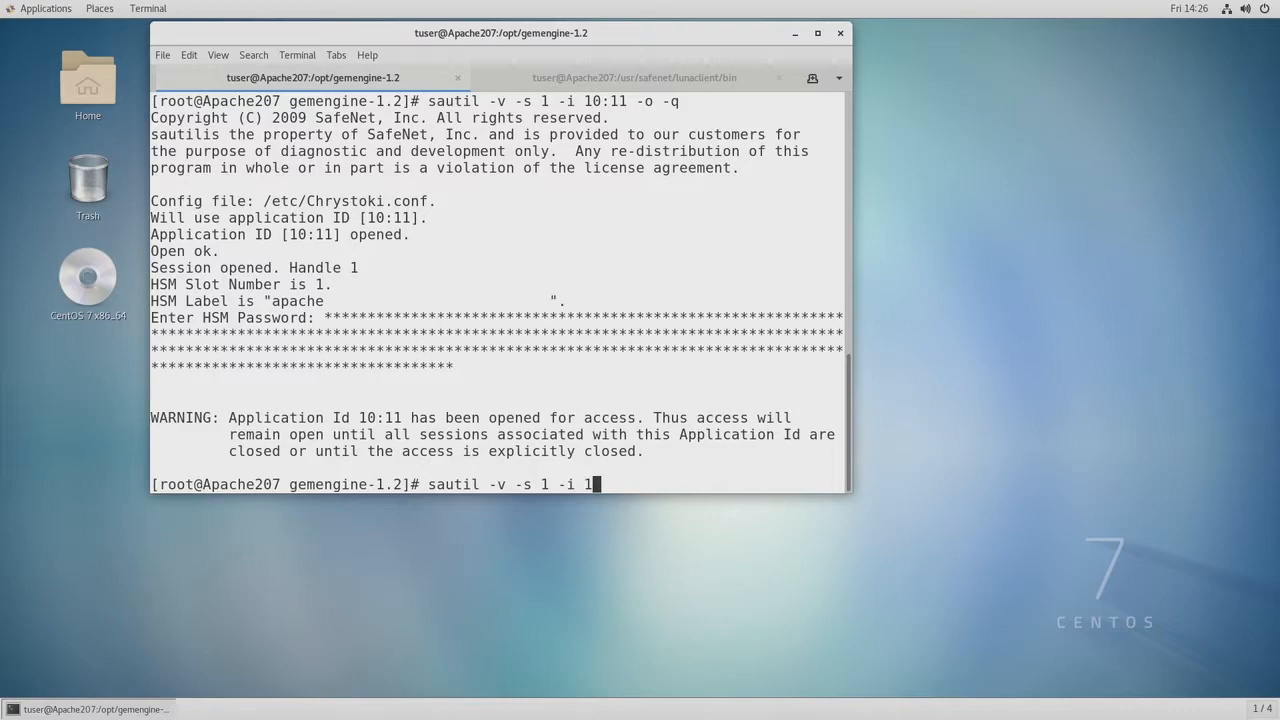
text(0:11)
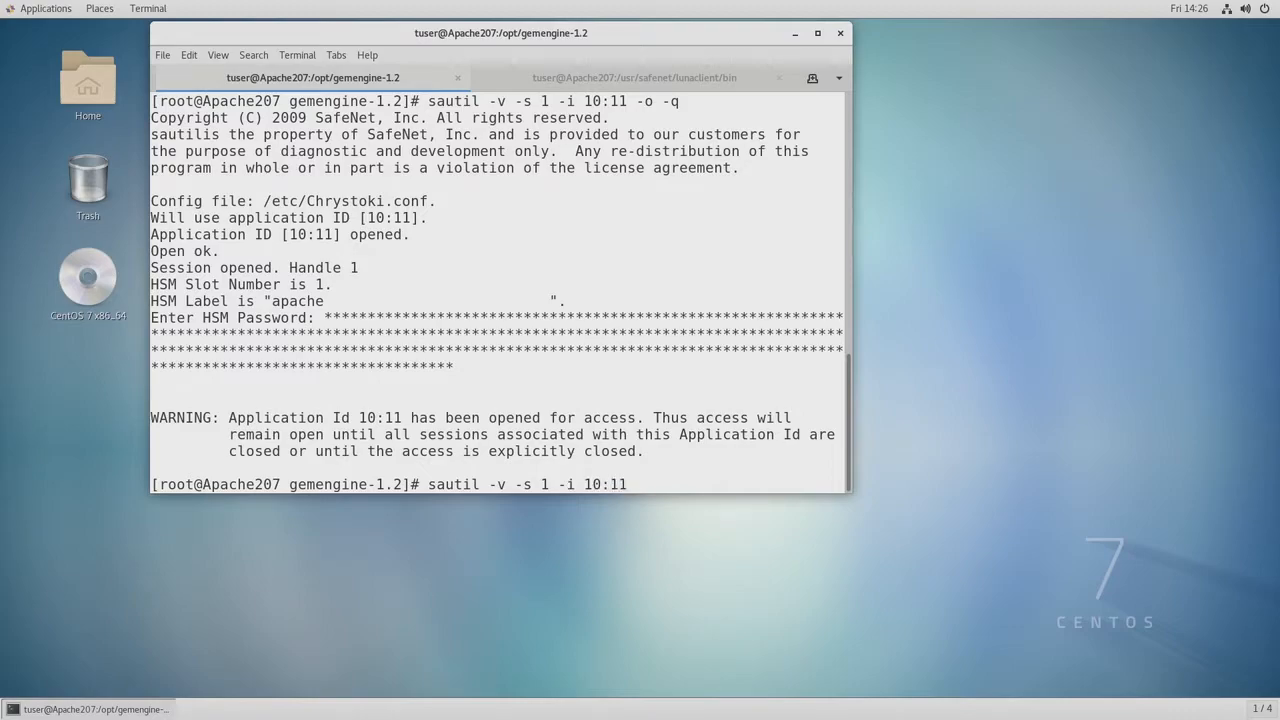
text(-g)
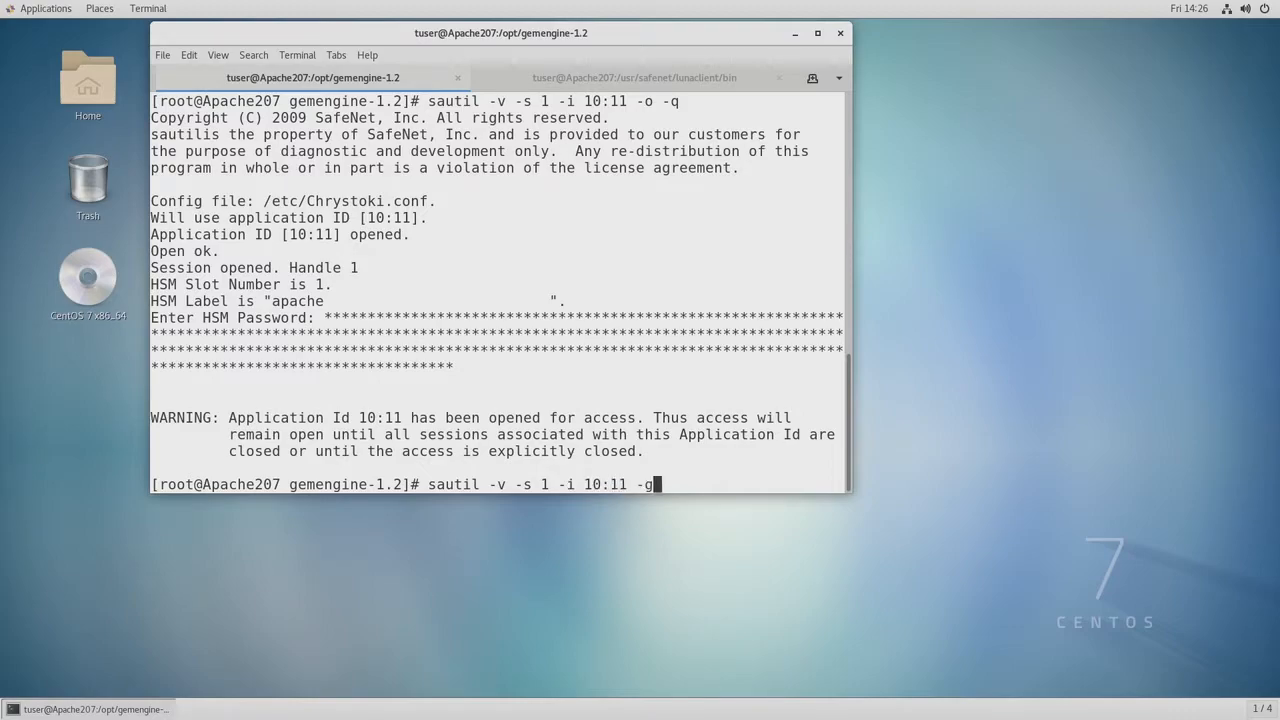
text(2048)
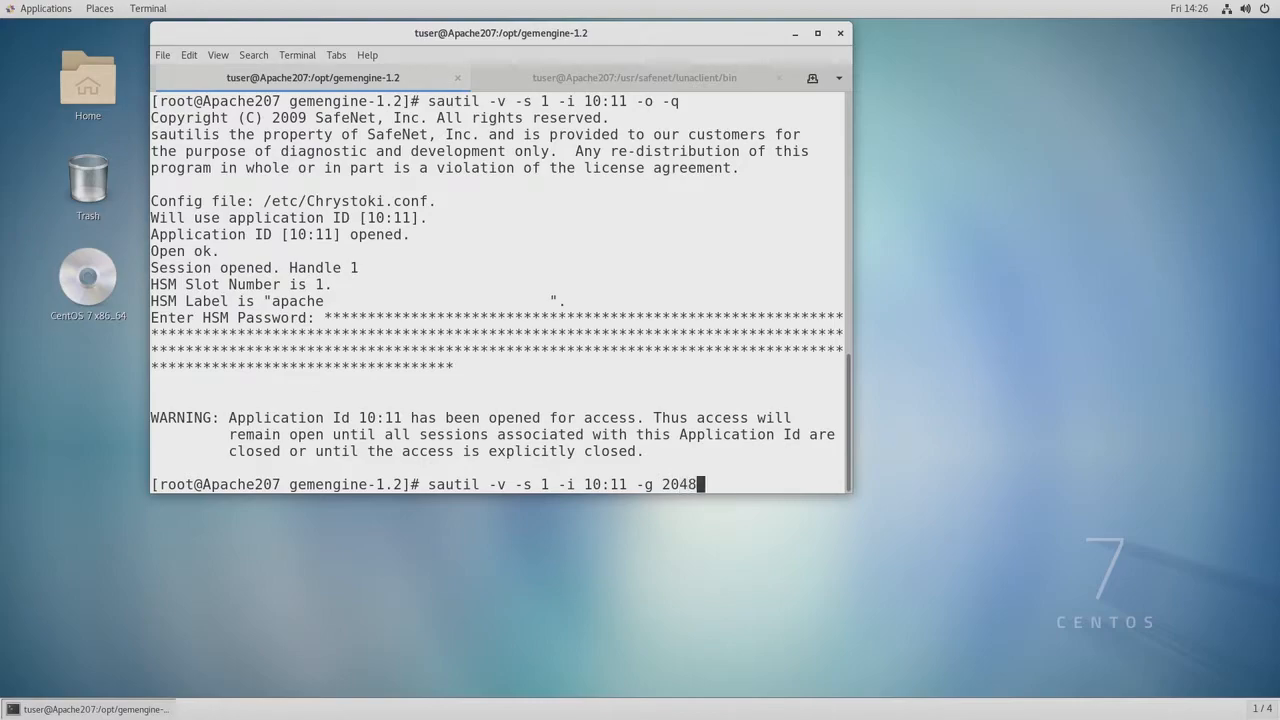
text(-f /)
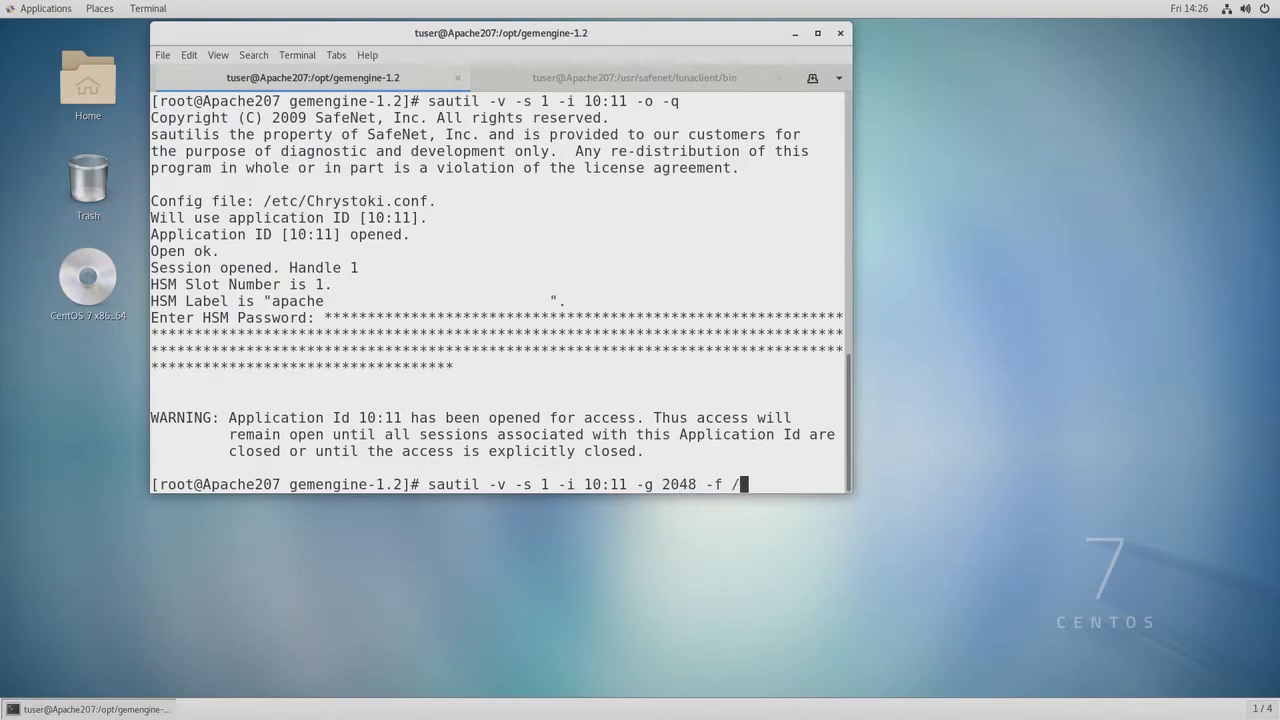
text(etc/pki/)
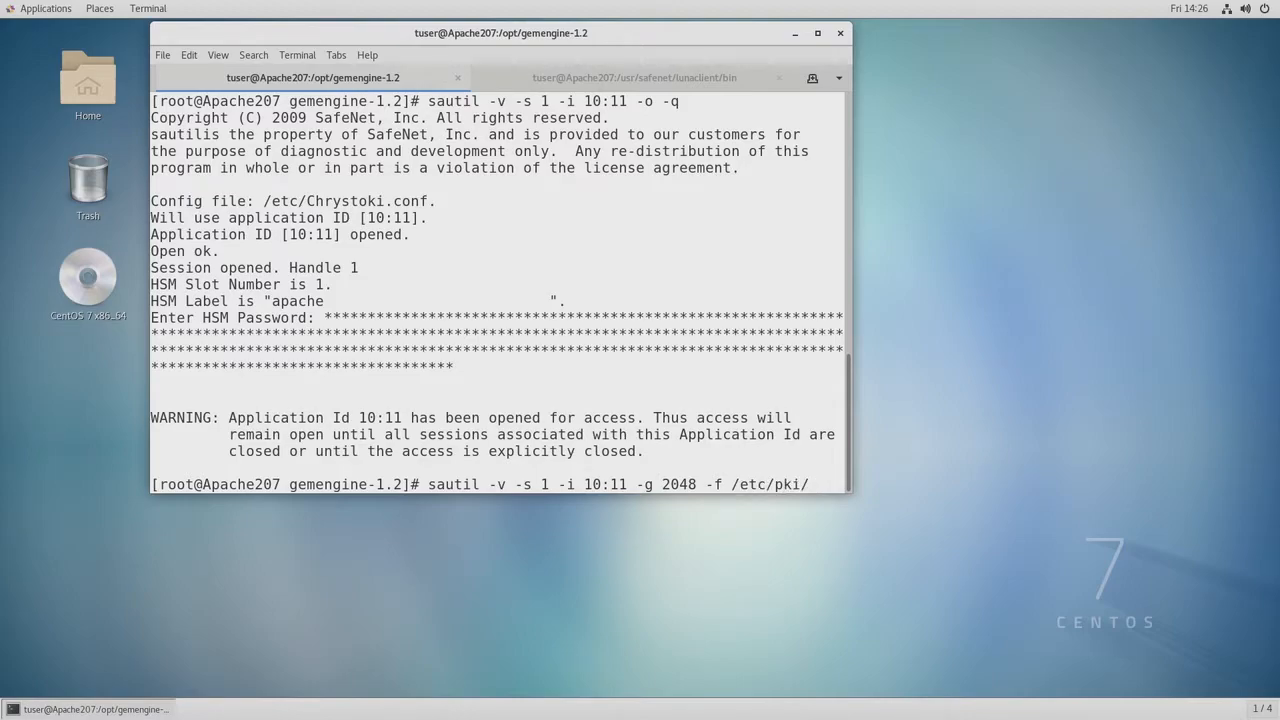
text(tls/)
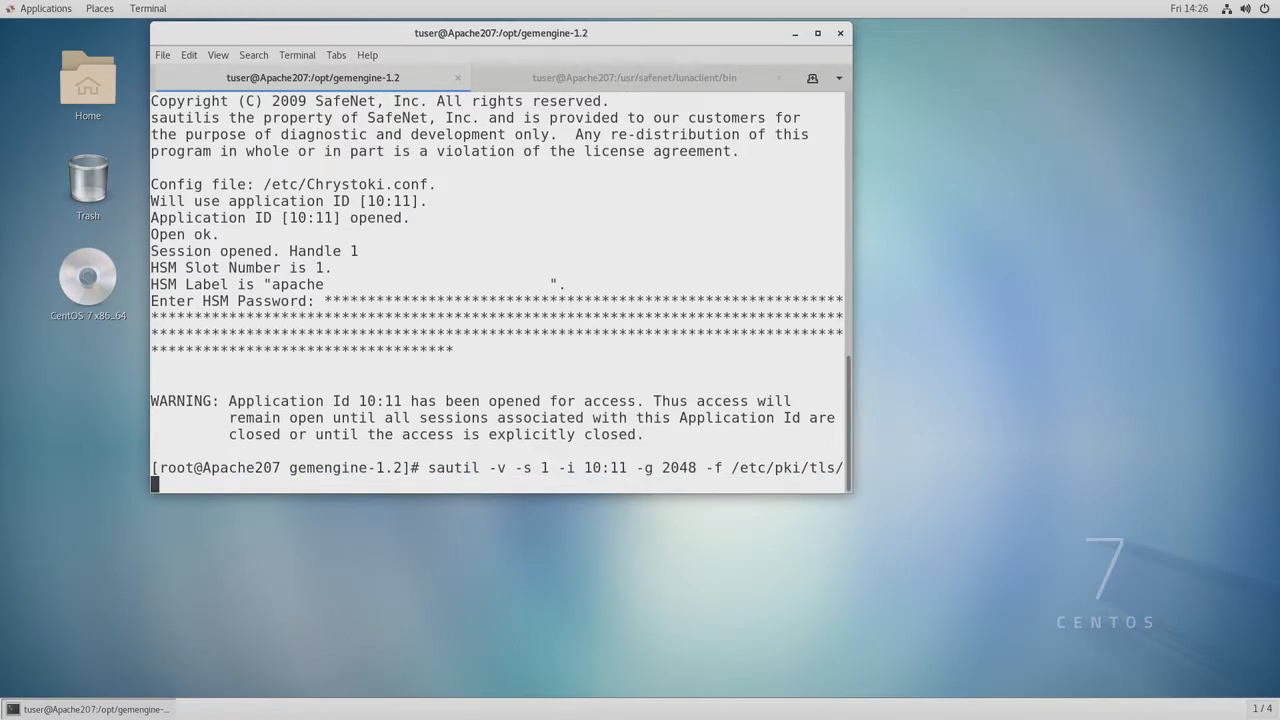
text(private)
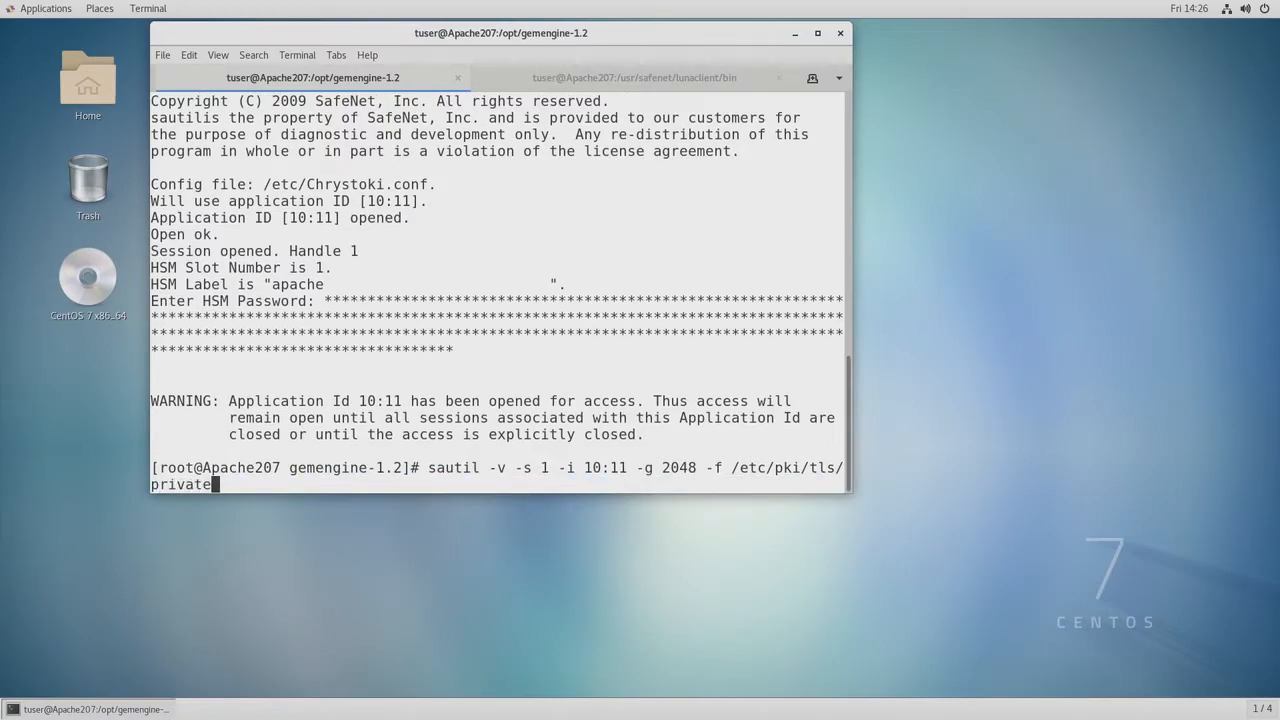
text(apache.key)
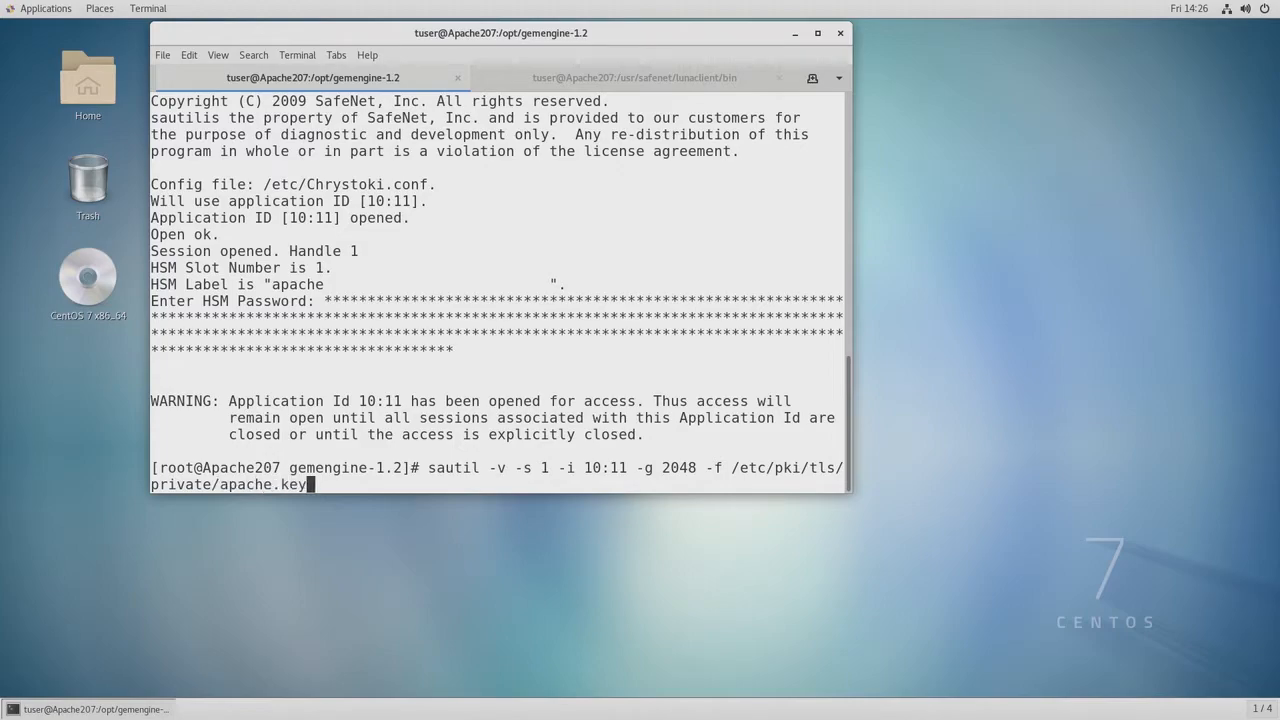
key(Return)
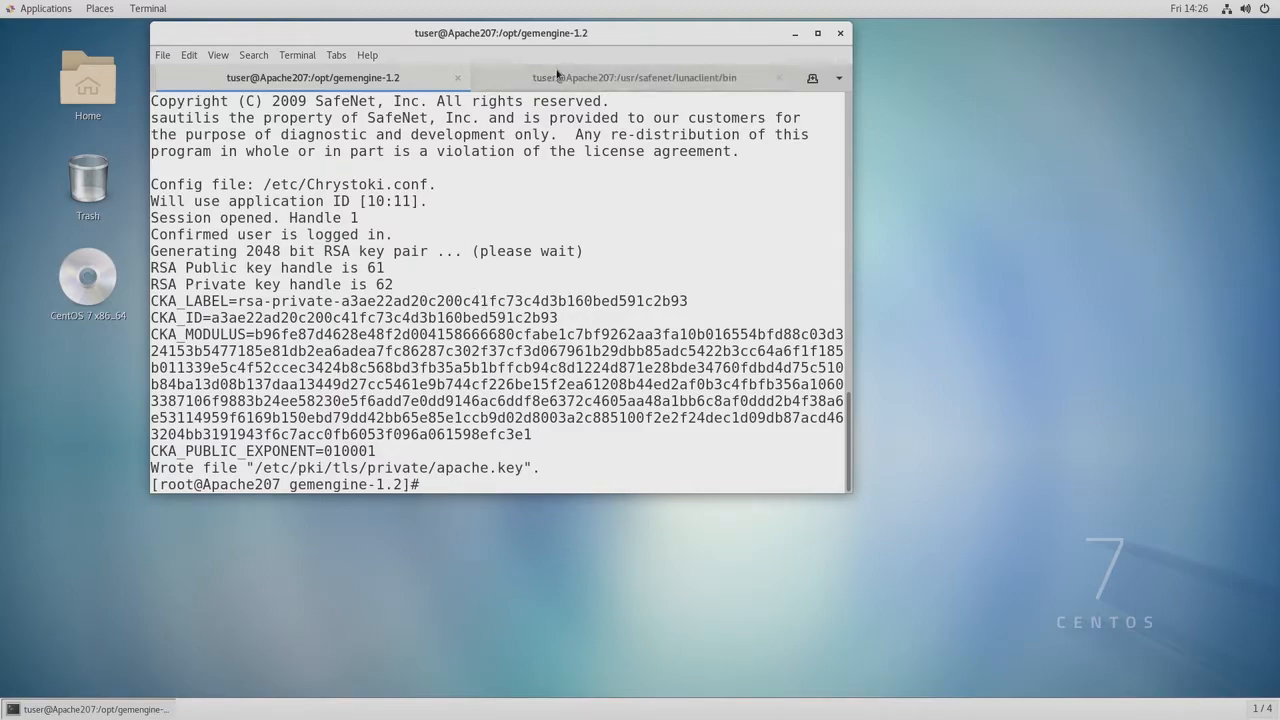
- Run ./cmu list in the lunaclient session with the partition password to show the new keys
click(632, 78)
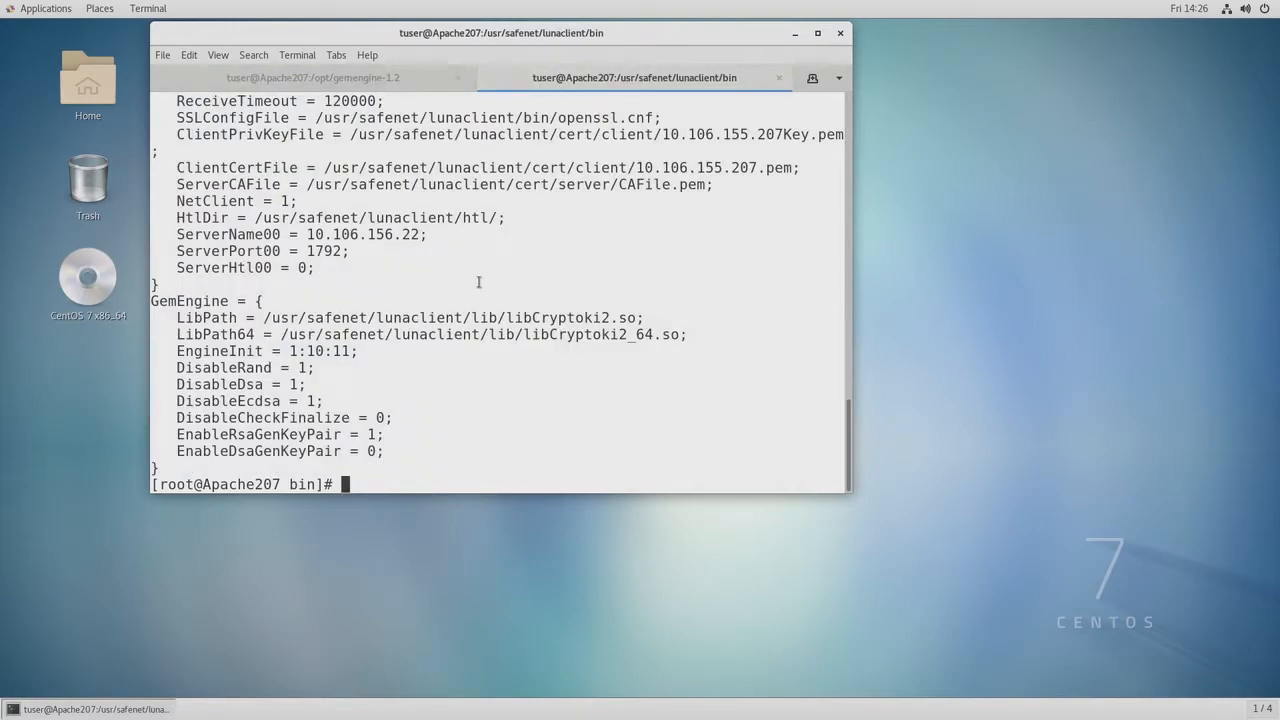
text(./cmu)
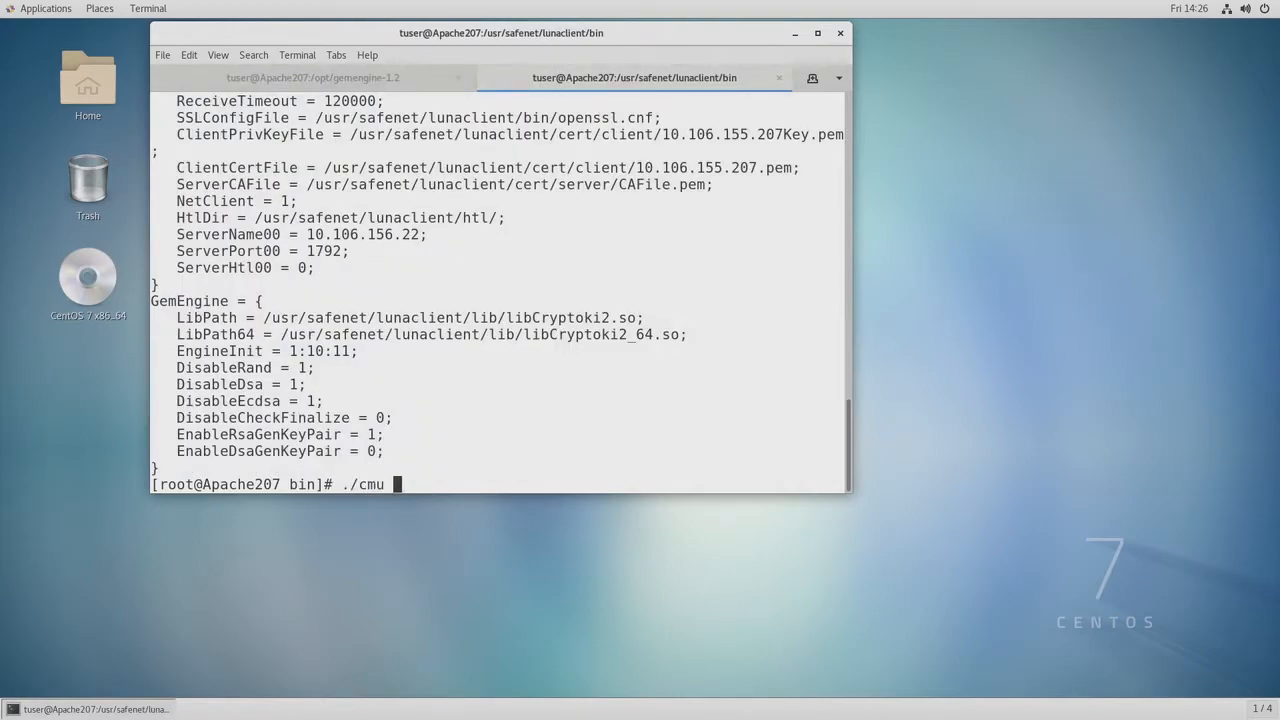
text(list)
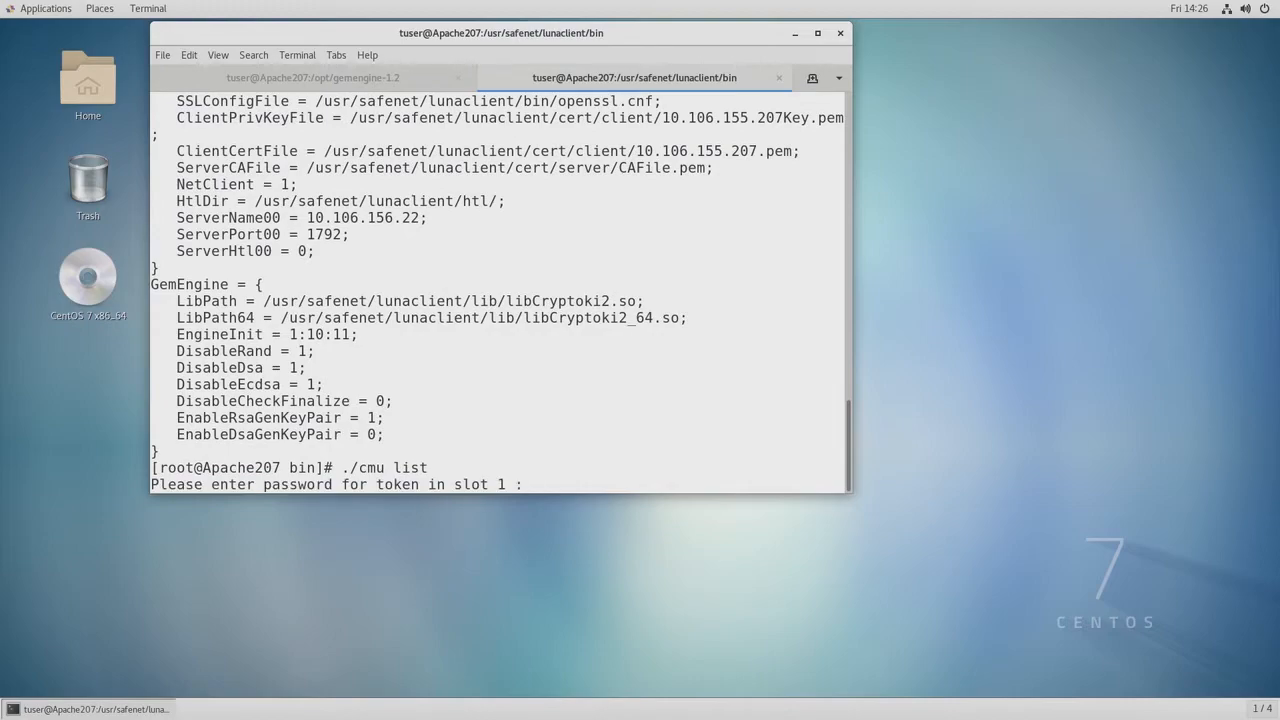
text(password)
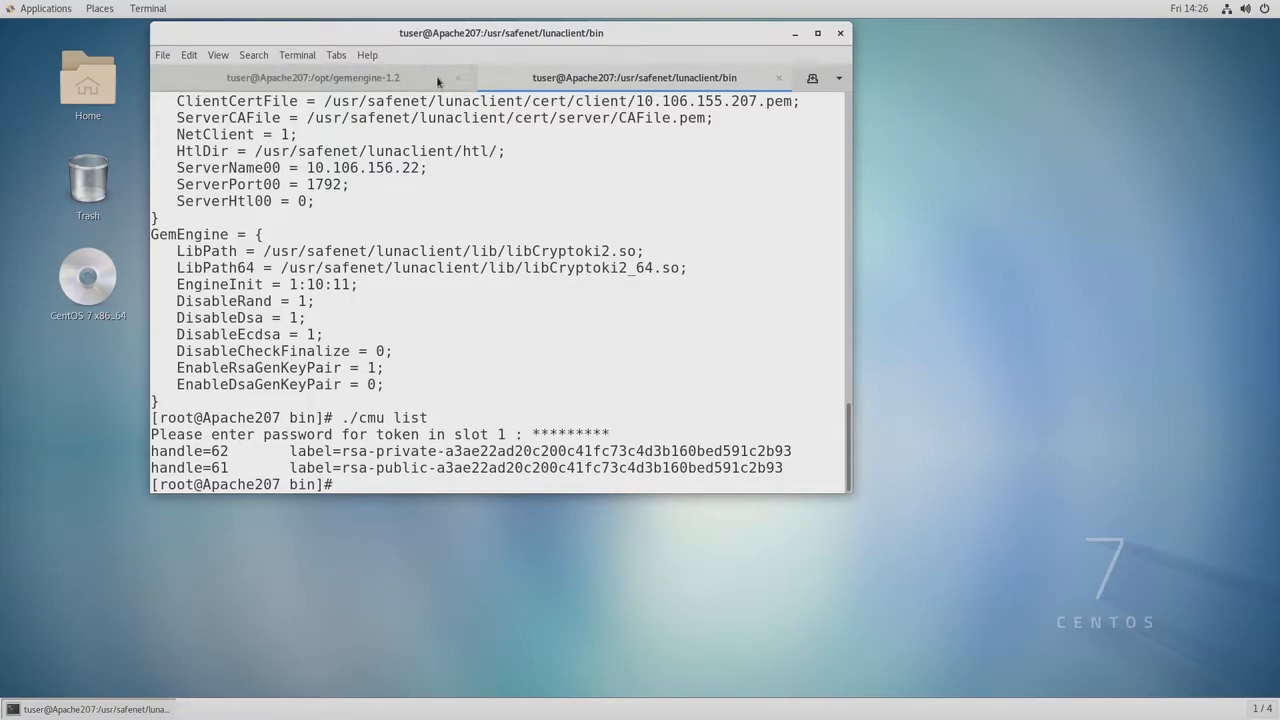
click(312, 78)
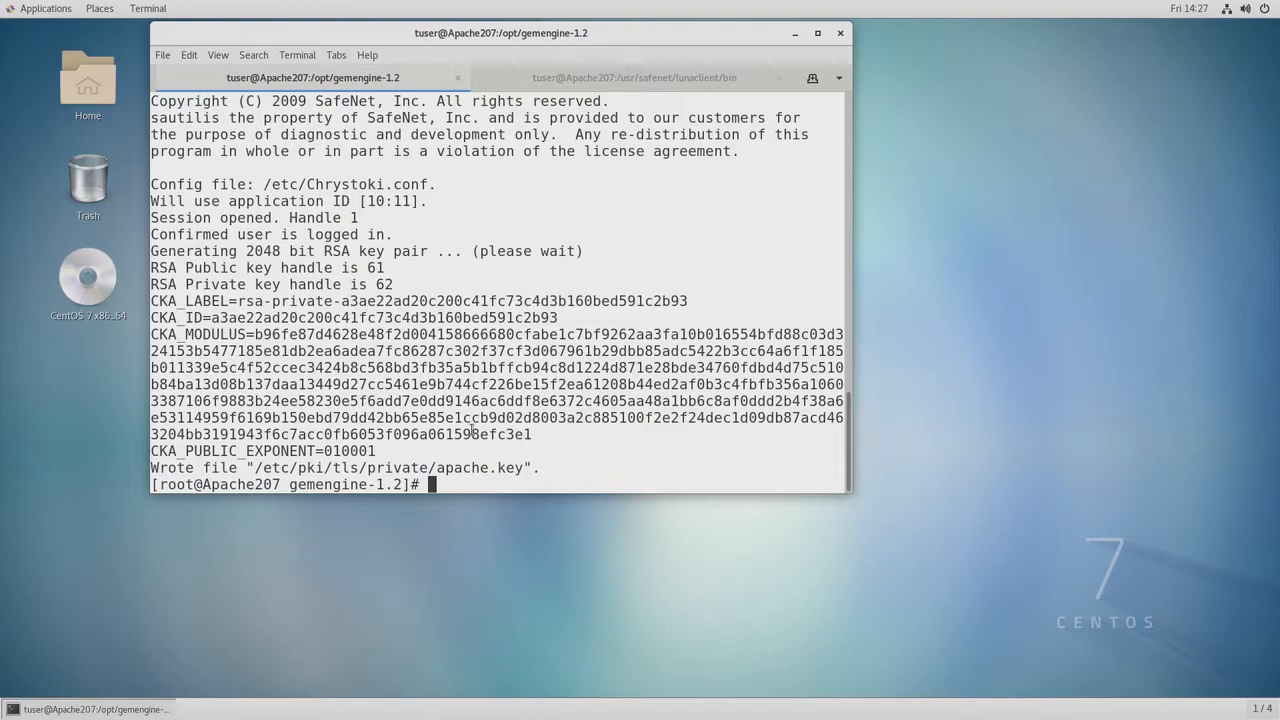
- Run openssl req -new -engine gem -key /etc/pki/tls/private/apache.key -out apache.csr
text(openssl req)
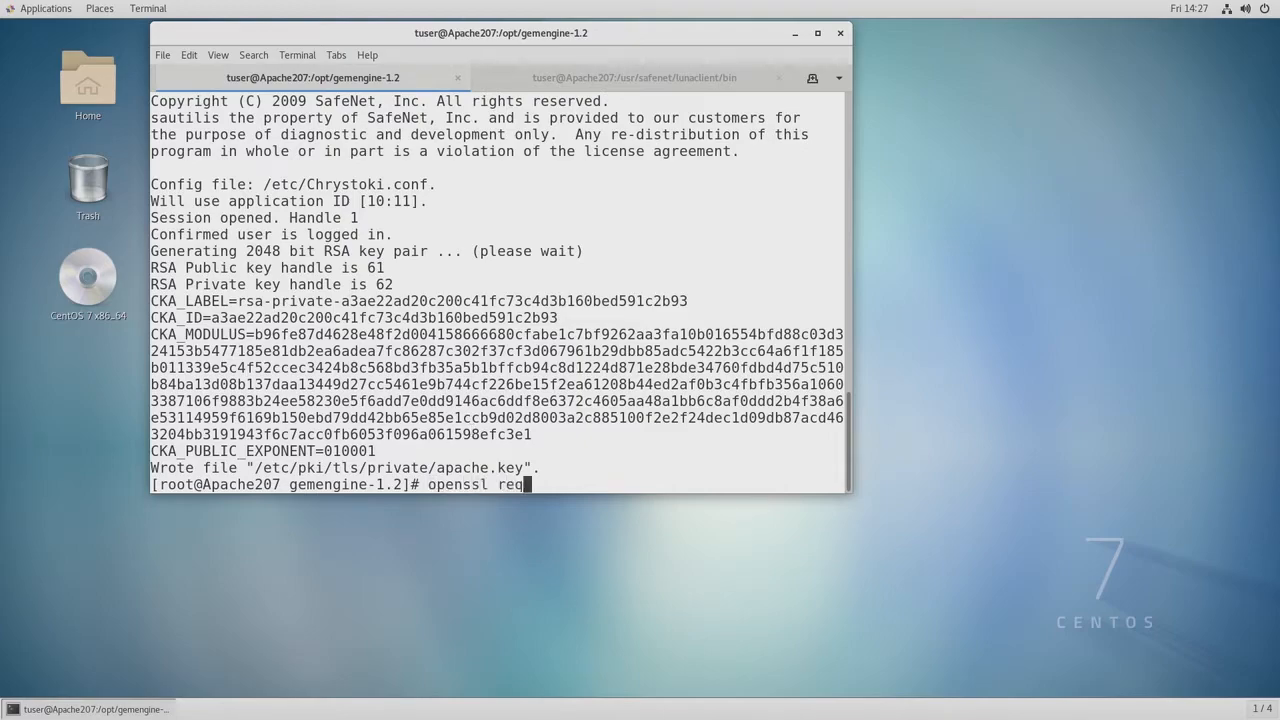
text(-new)
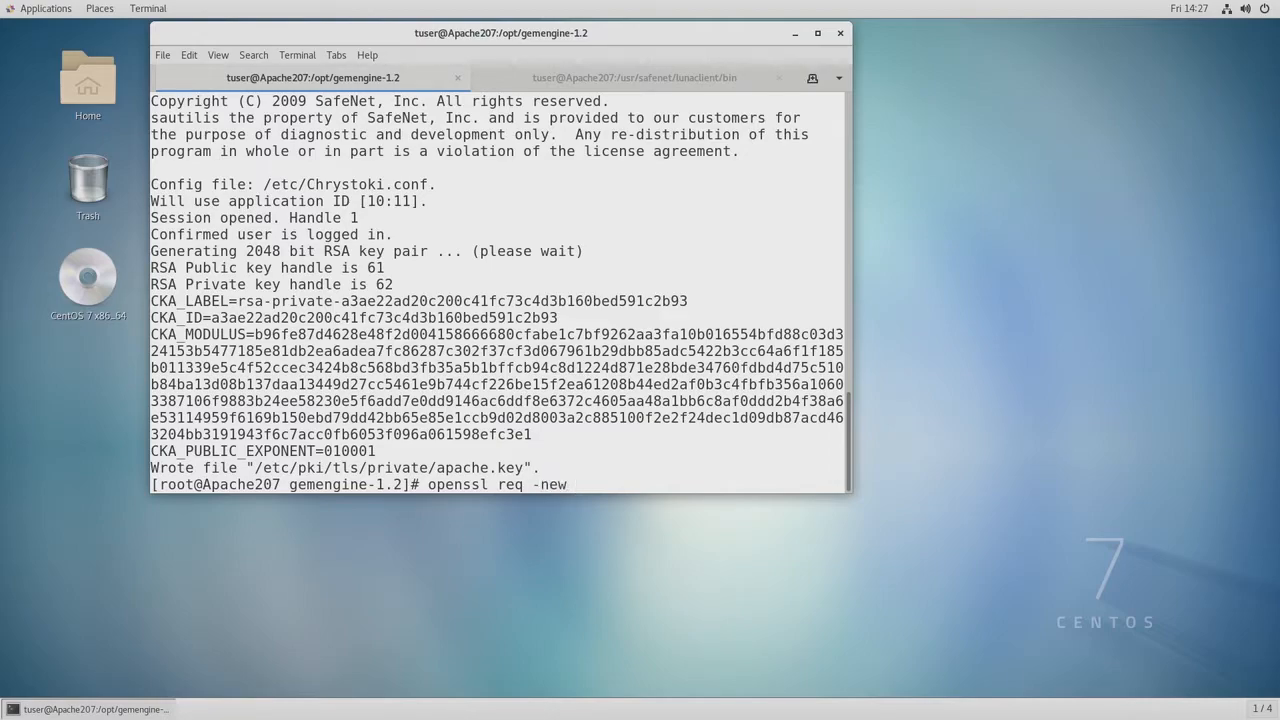
text(-engine)
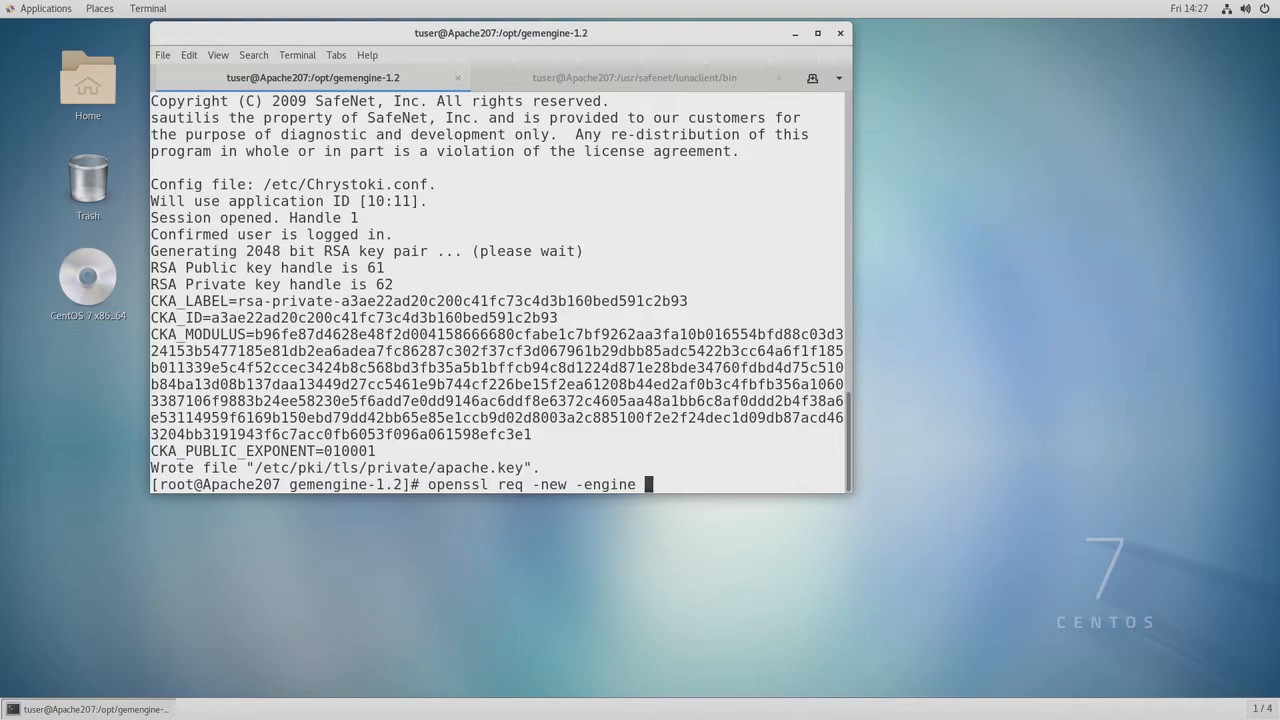
text(gem -)
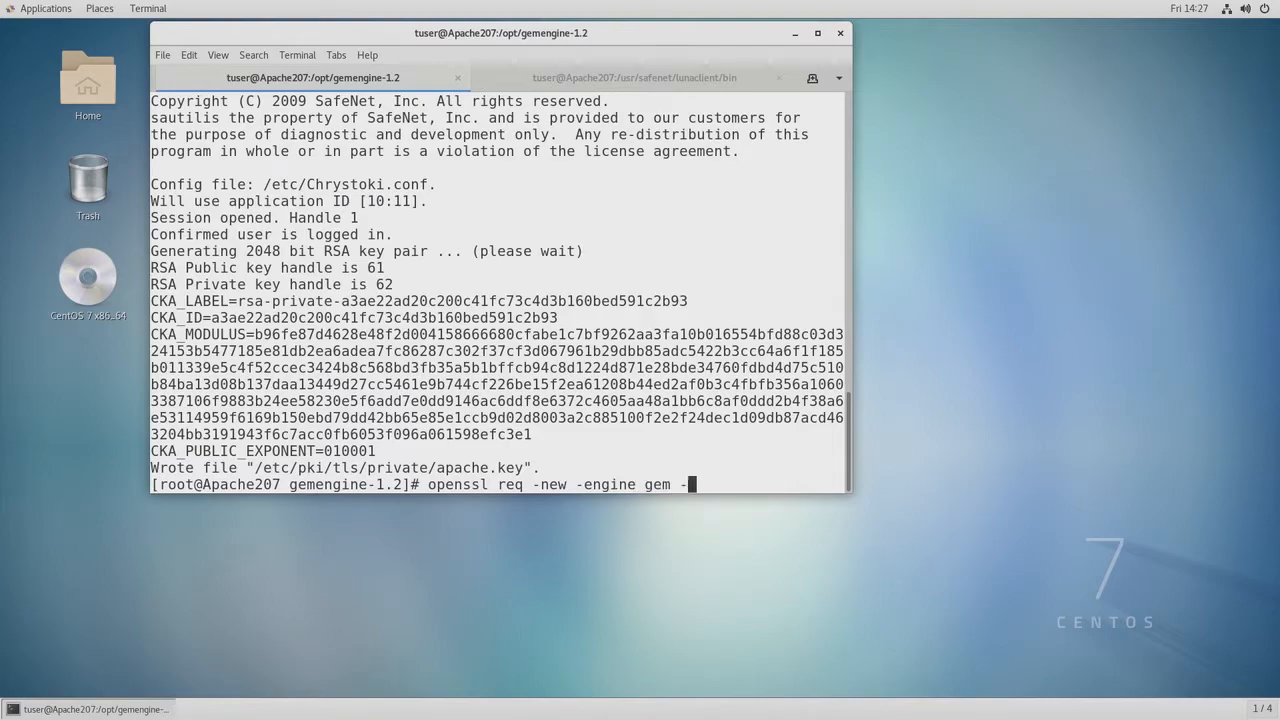
text(key /etc)
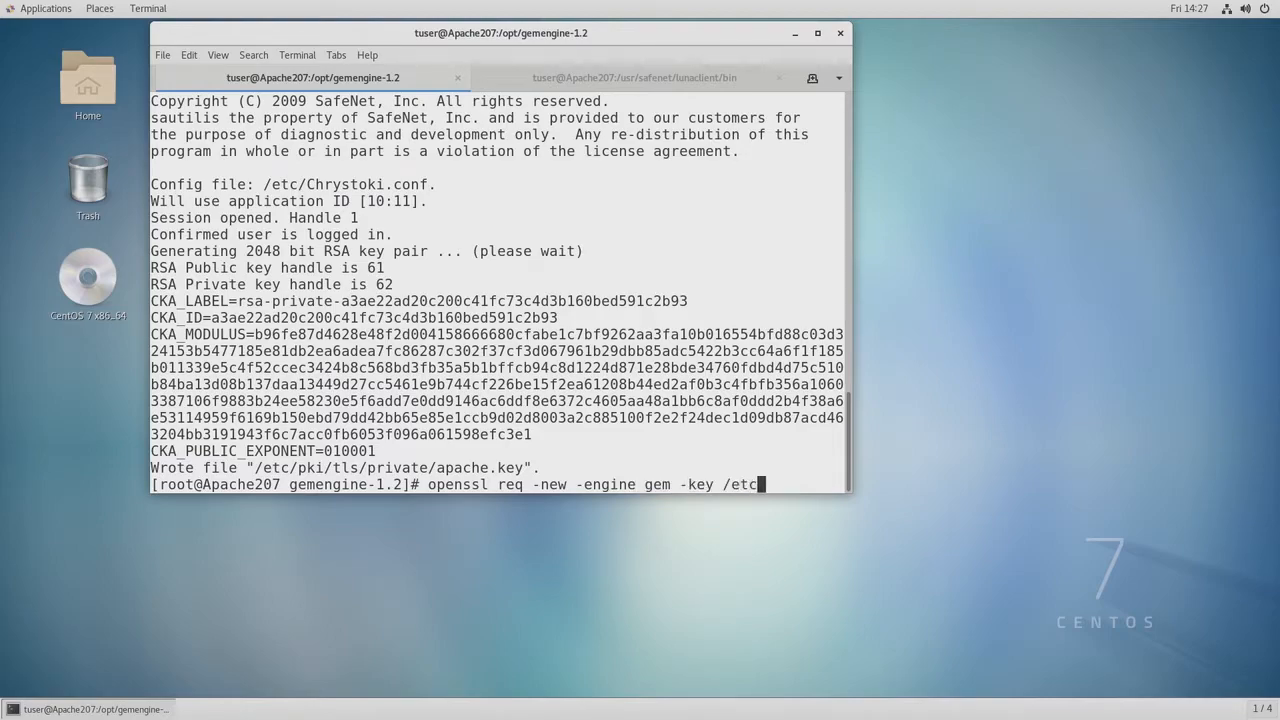
text(/pki/)
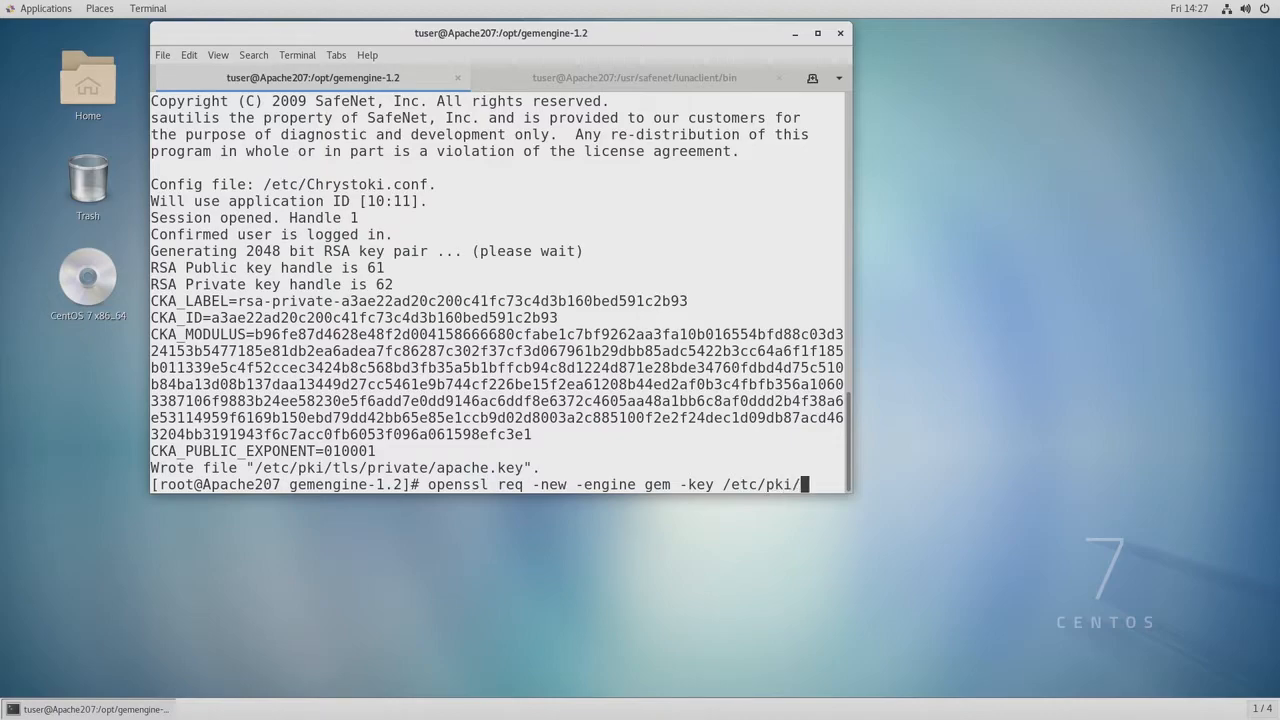
text(tls/private)
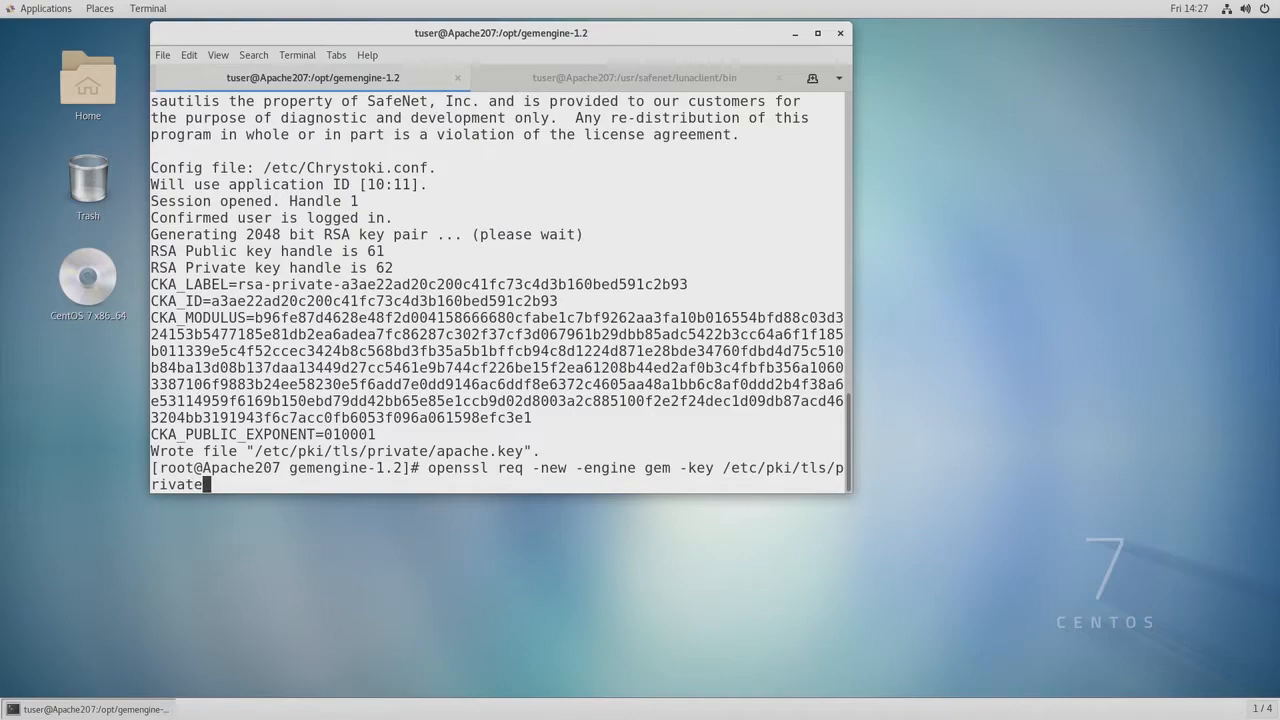
text(/apacj)
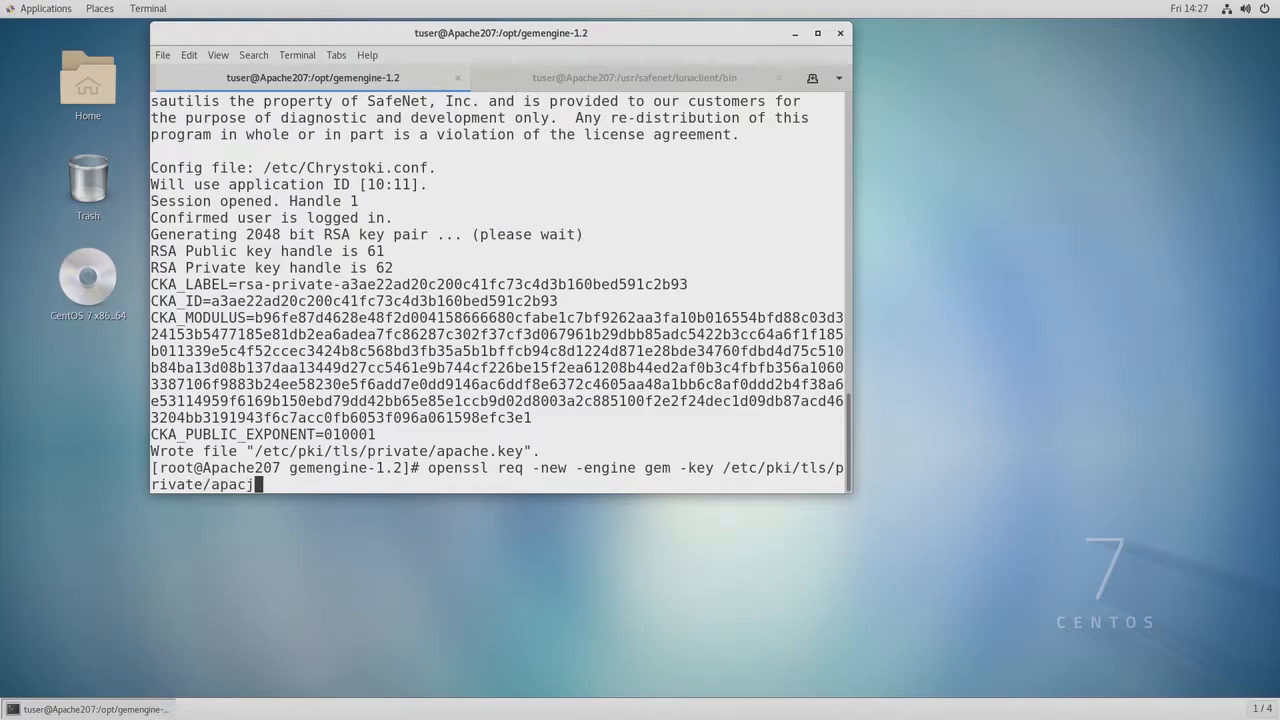
text(he.key)
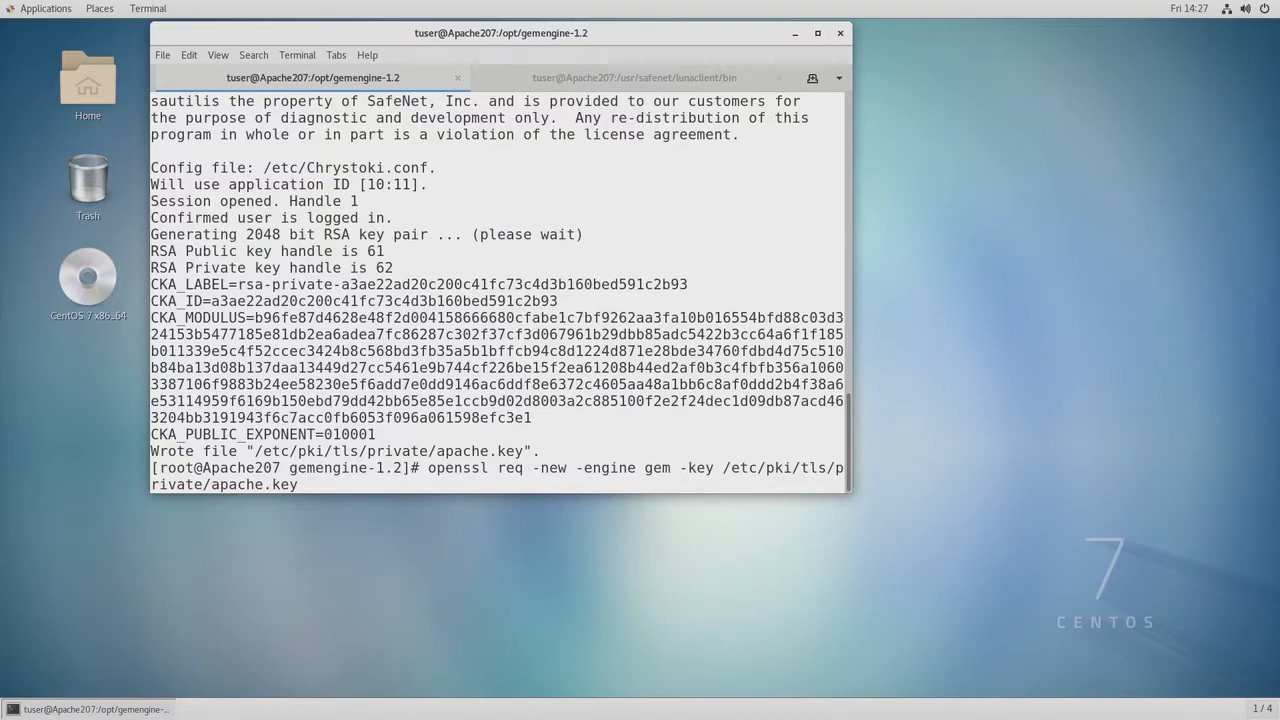
text(-out)
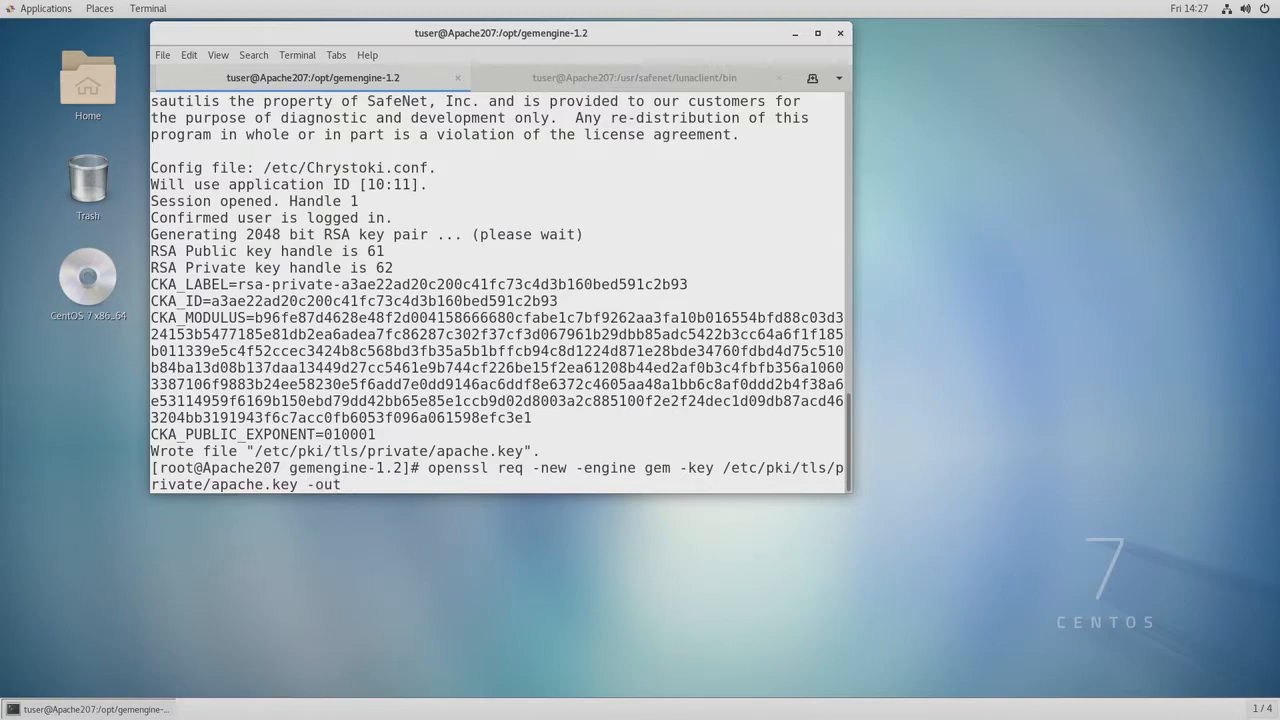
text(apache.cs)
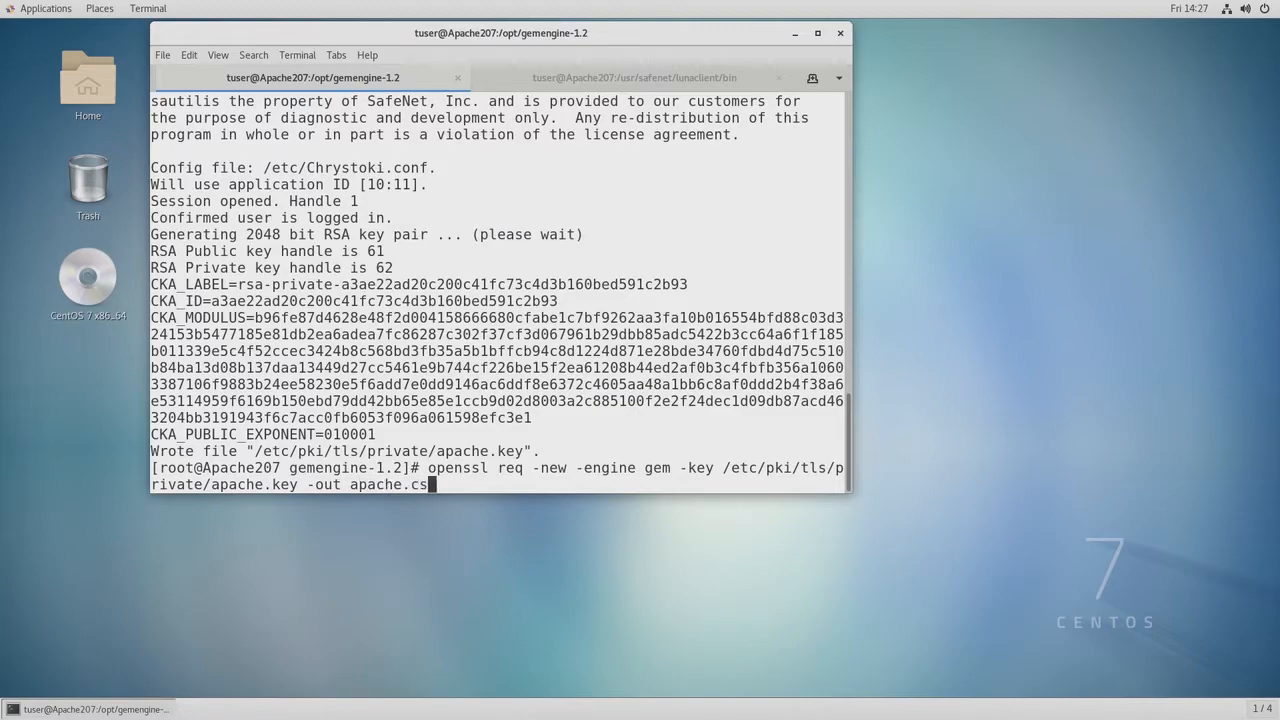
key(Return)
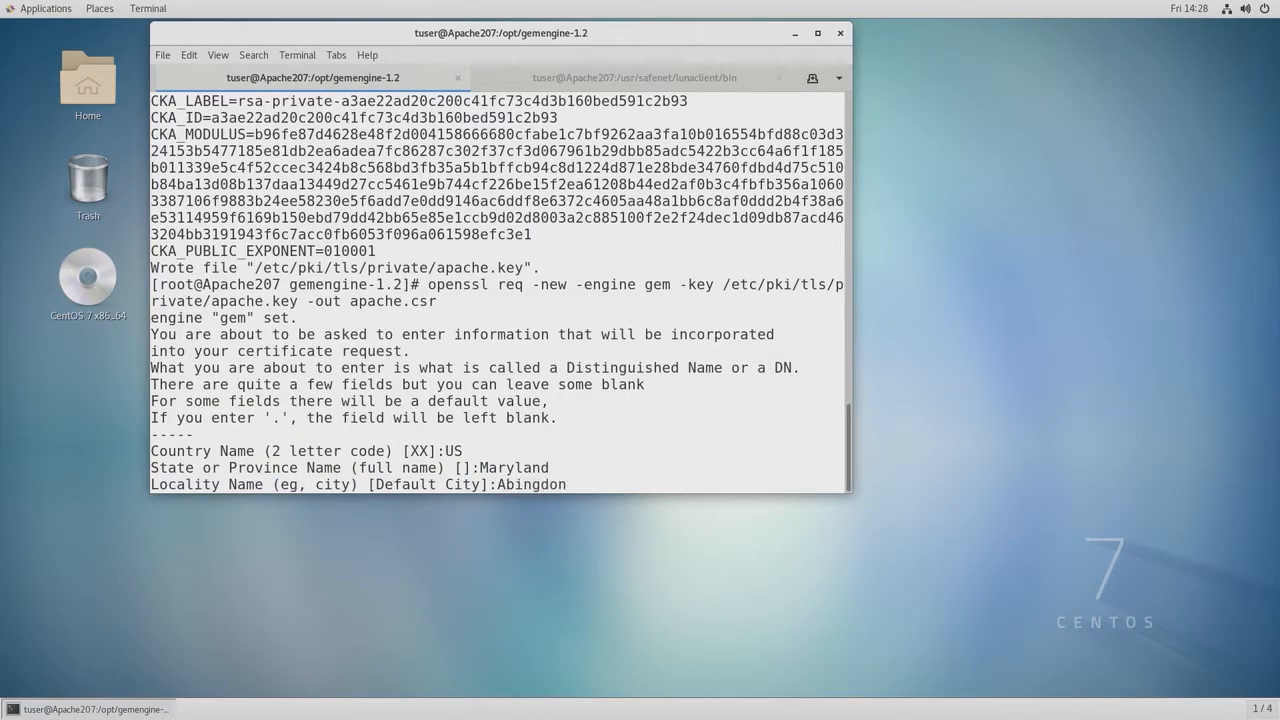
- Answer the DN prompts with Thales TCT, Engineering and common name apache207.INT-SAT.com
text(Thales TCT)
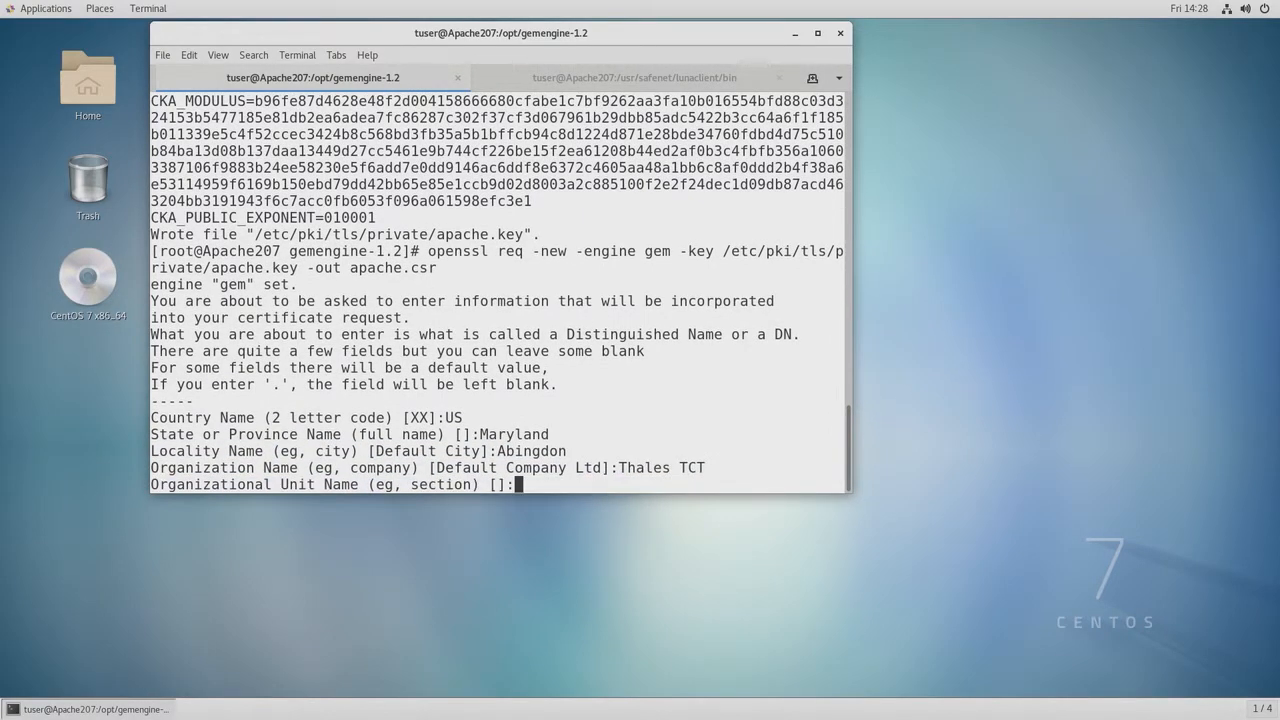
text(Engineering)
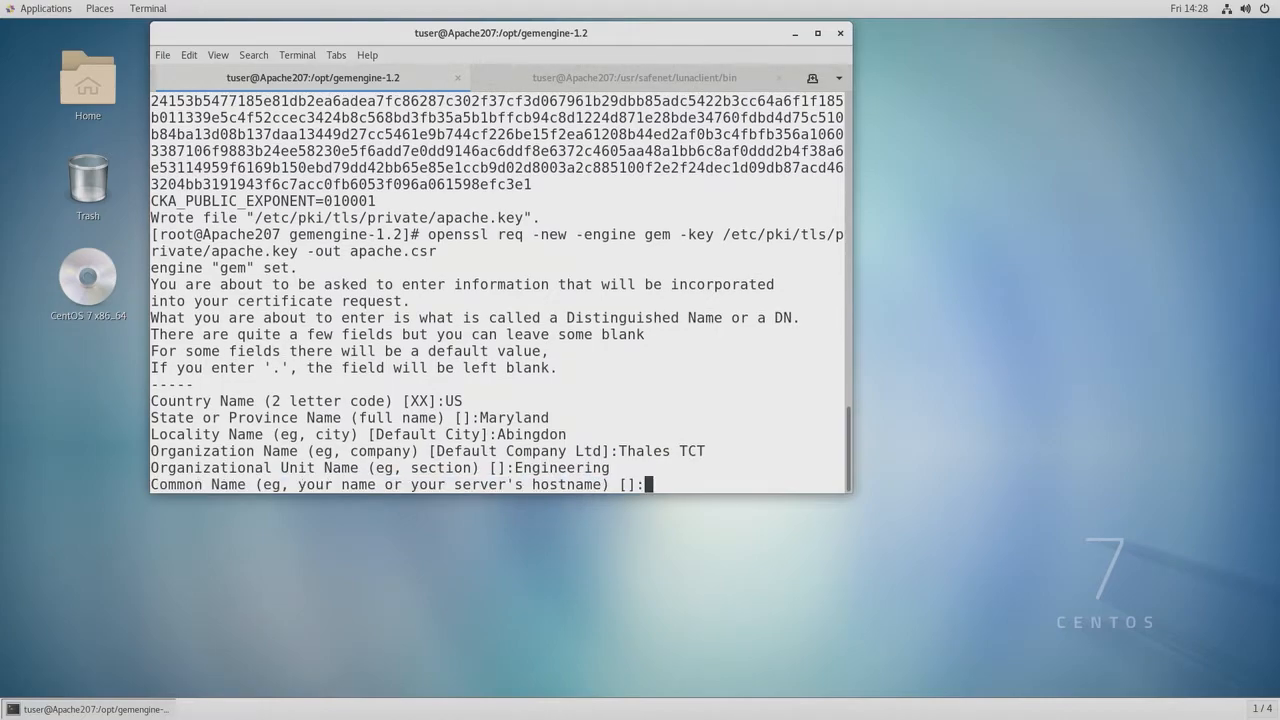
text(apache)
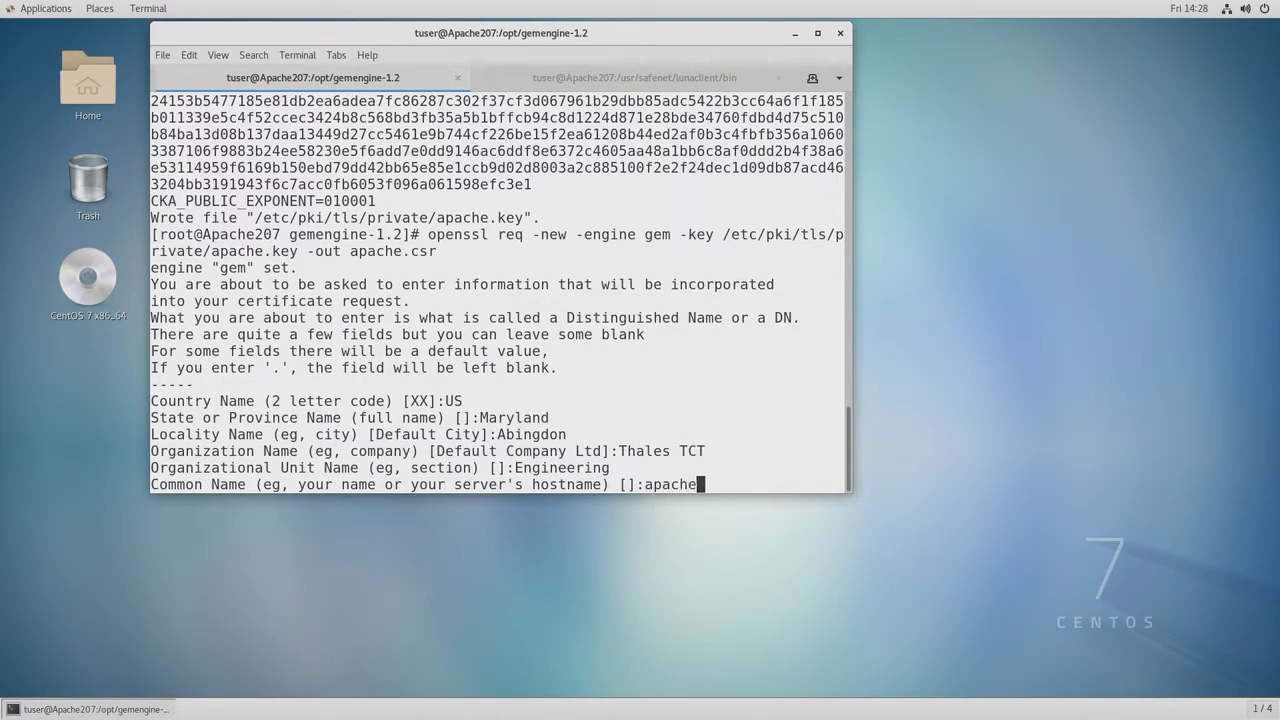
text(20)
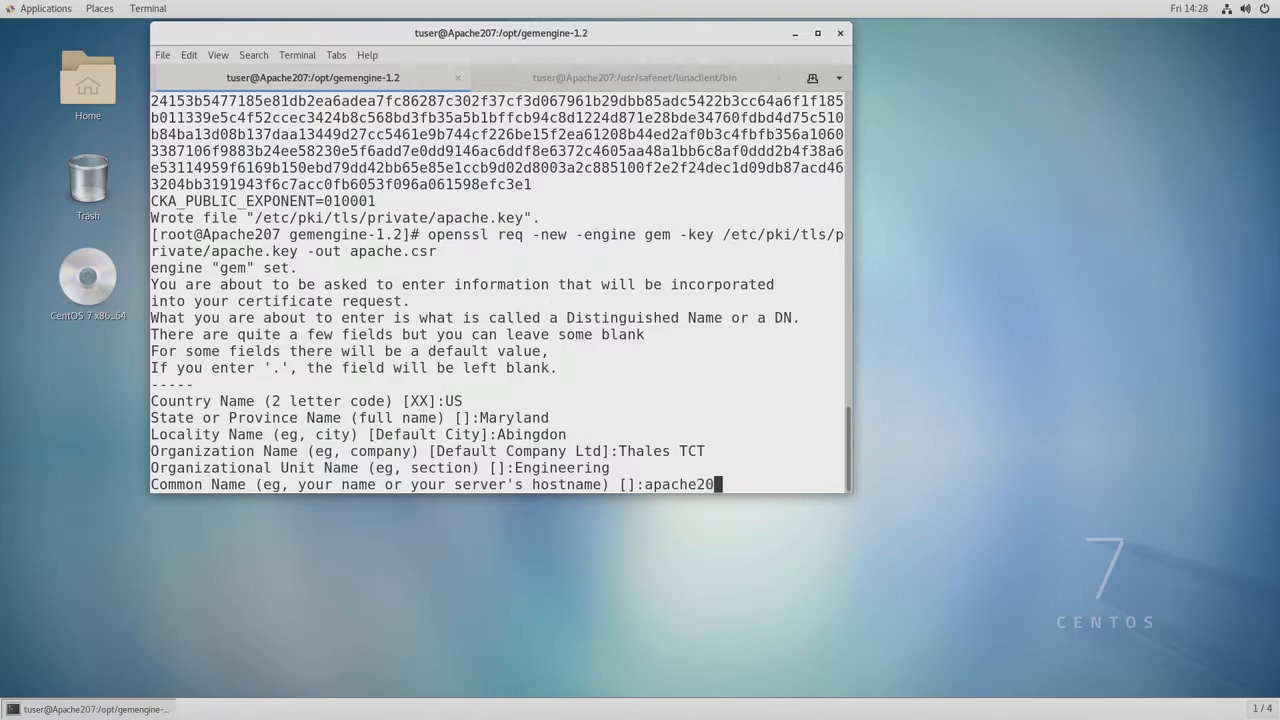
text(7.INT)
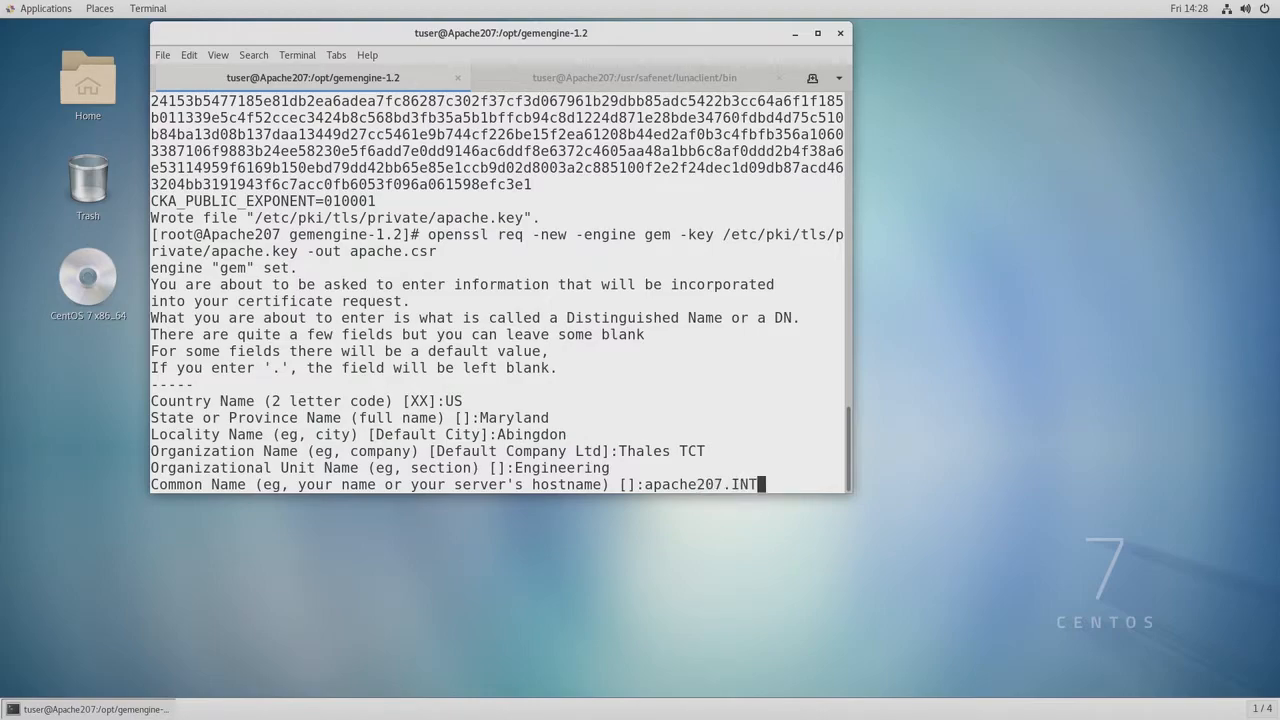
text(-SAT.co)
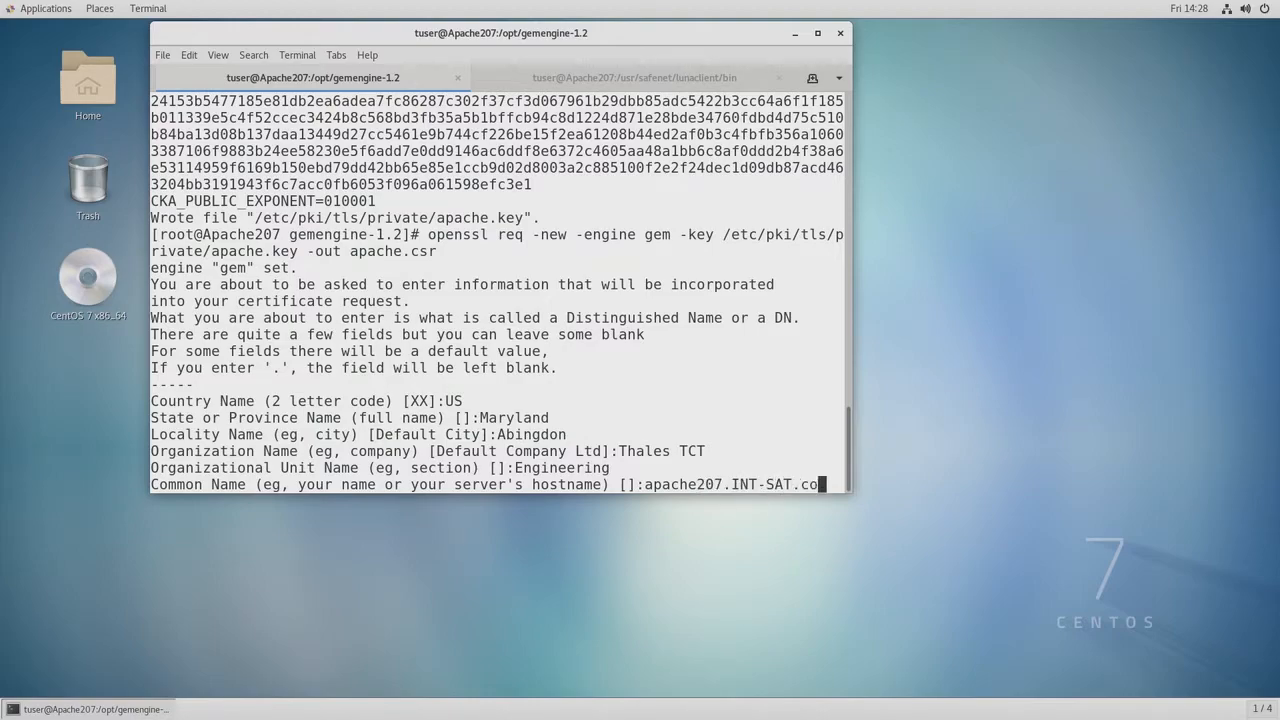
key(Return)
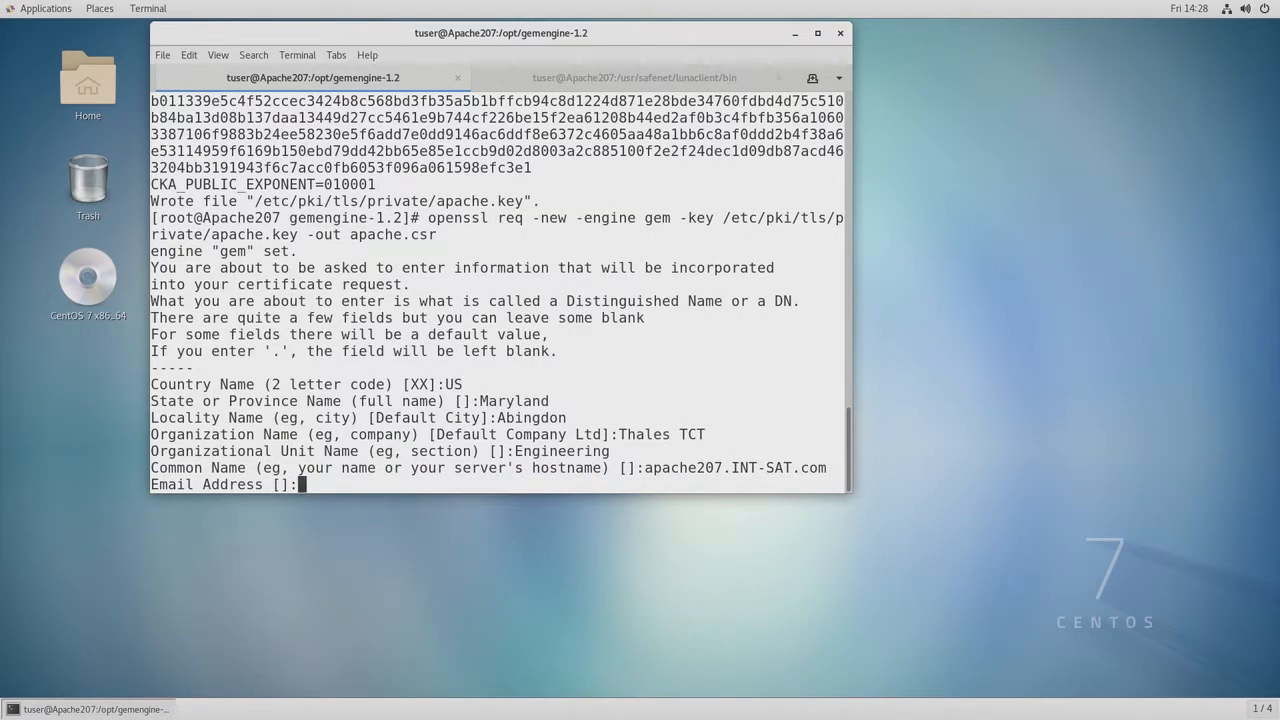
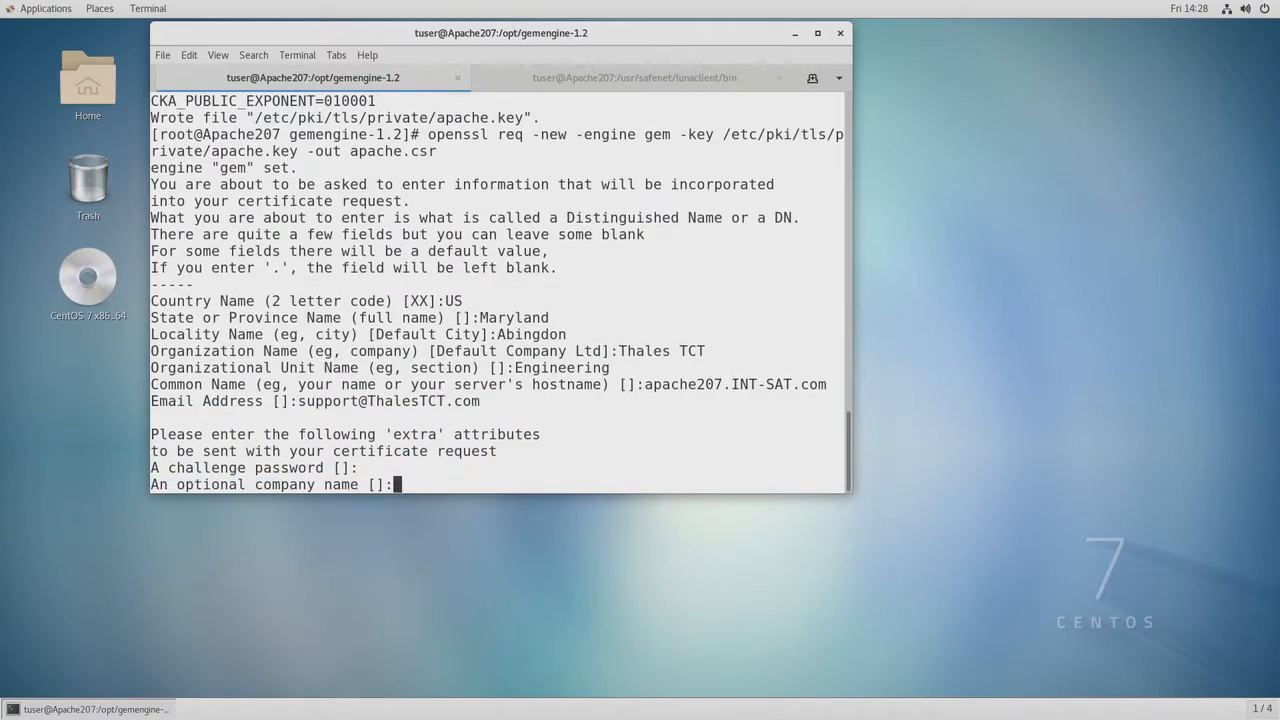
key(Return)
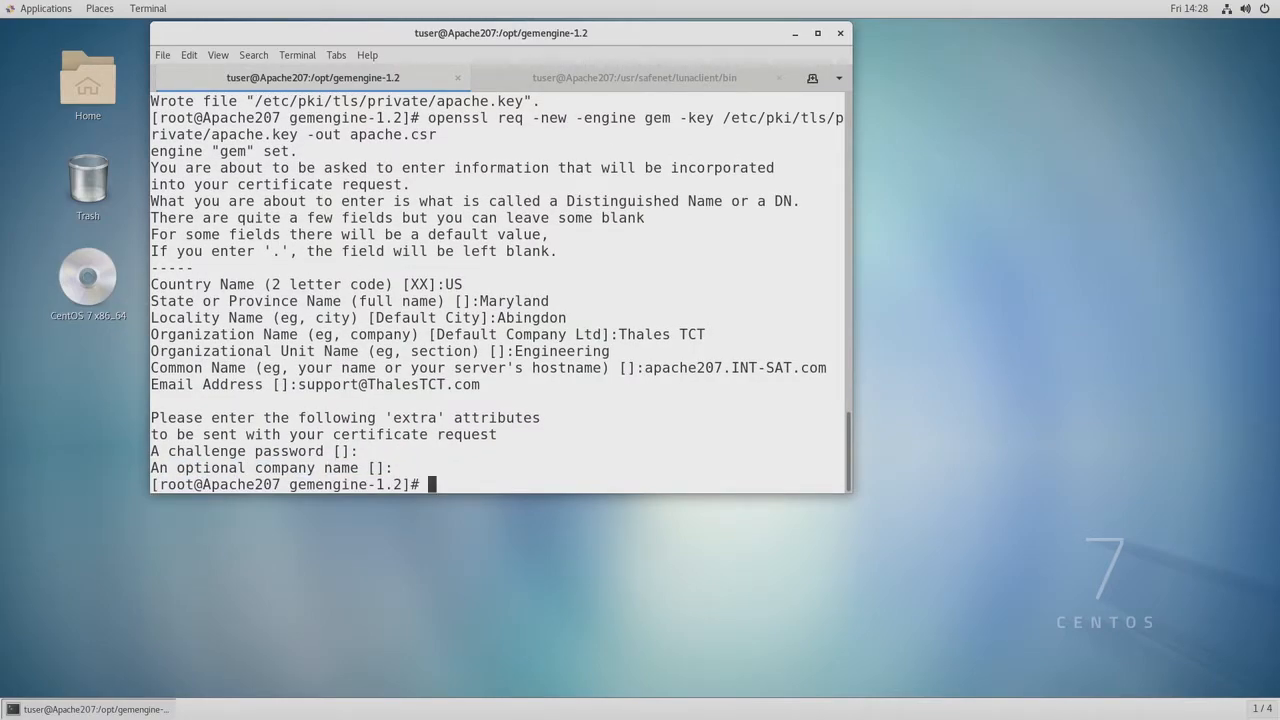
text(ls)
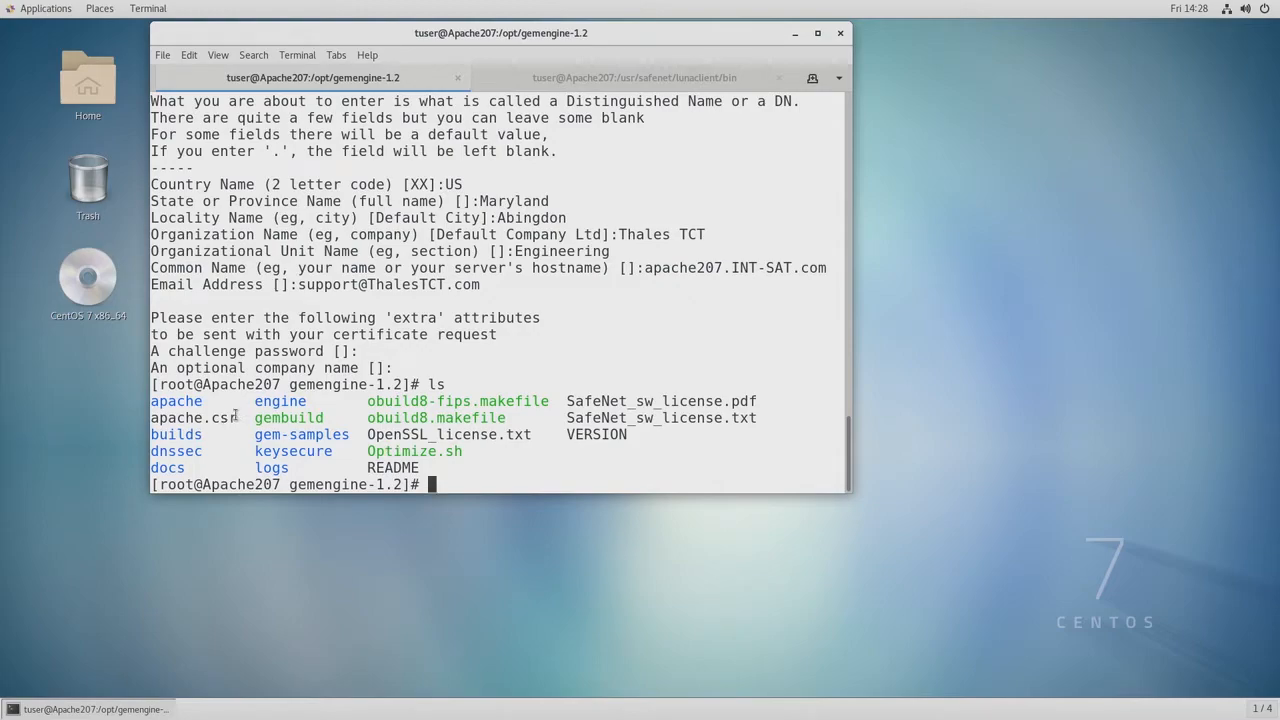
- Select the apache.csr file name in the gemengine-1.2 listing
double_click(196, 418)
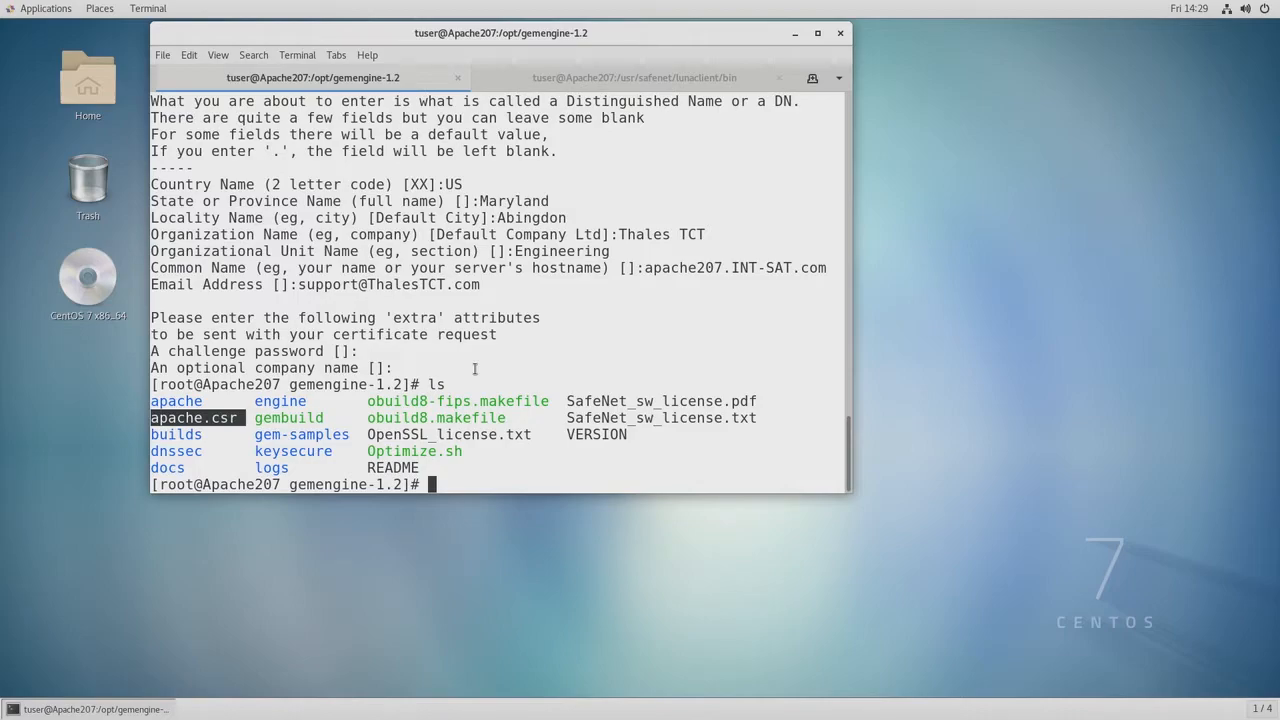
mouse_move(520, 356)
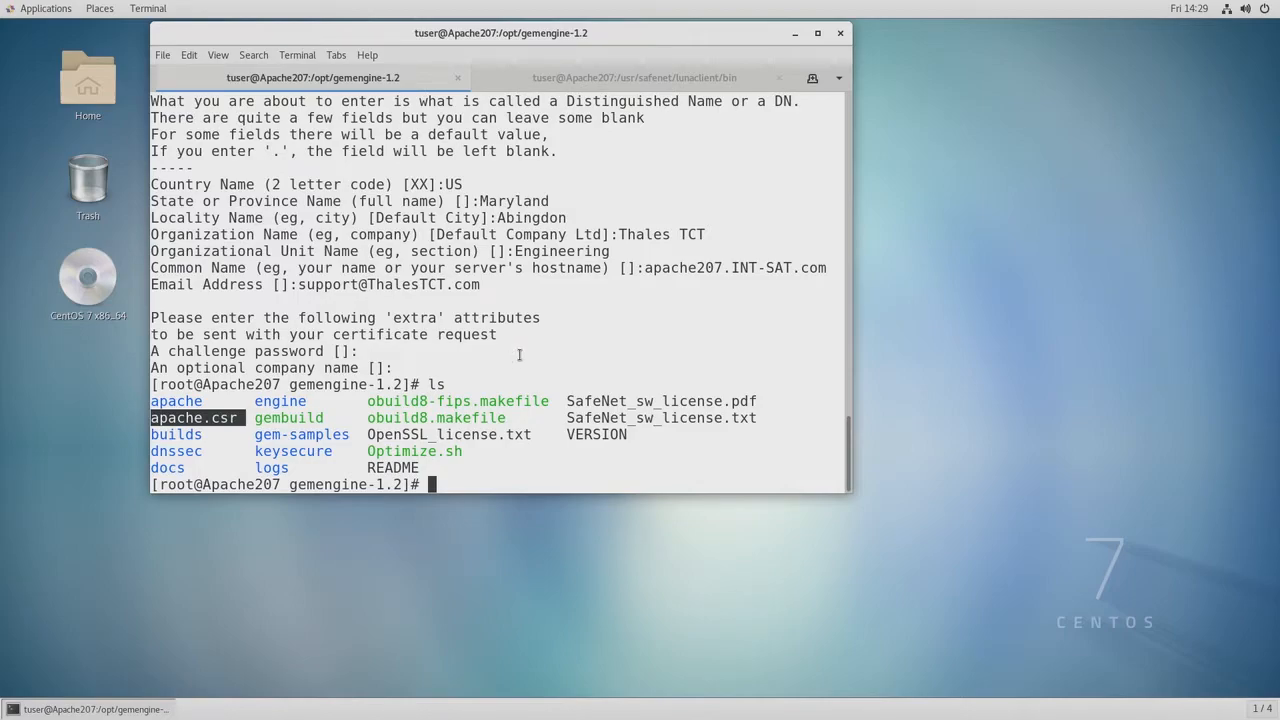
mouse_move(608, 320)
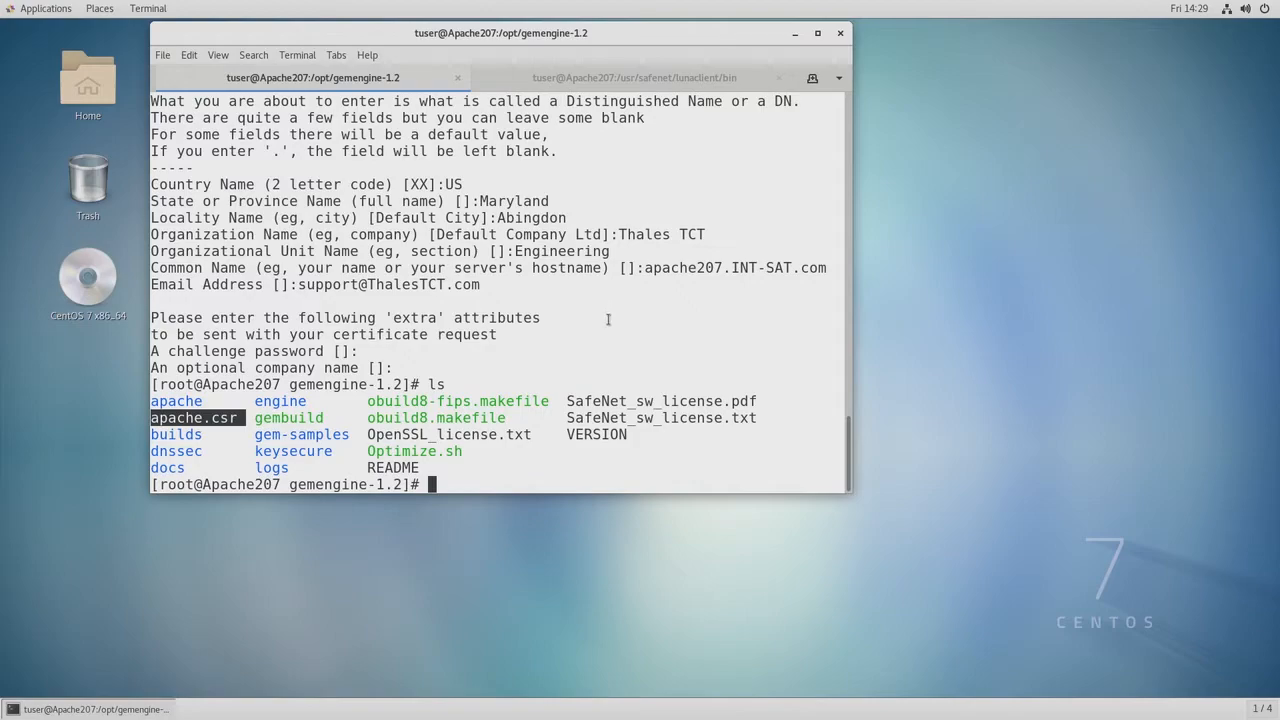
mouse_move(348, 542)
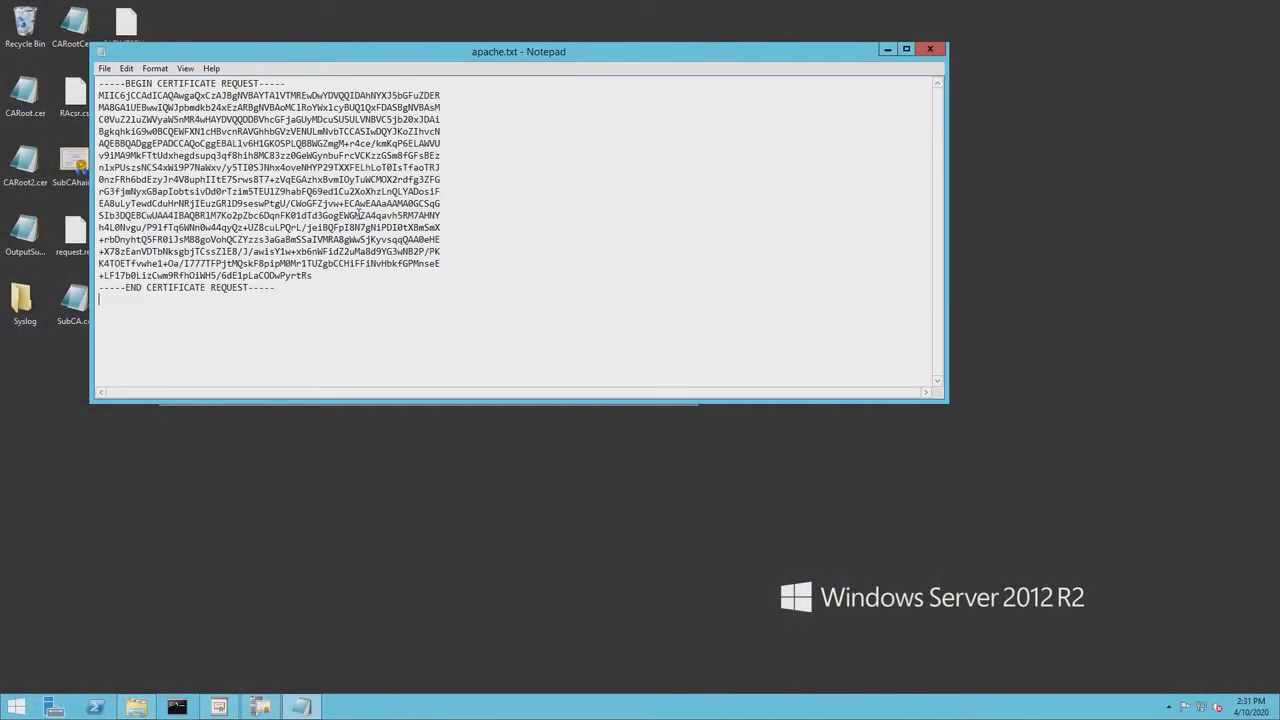
- Save the CSR text and confirm the rename of apache.txt to apache.csr
click(126, 68)
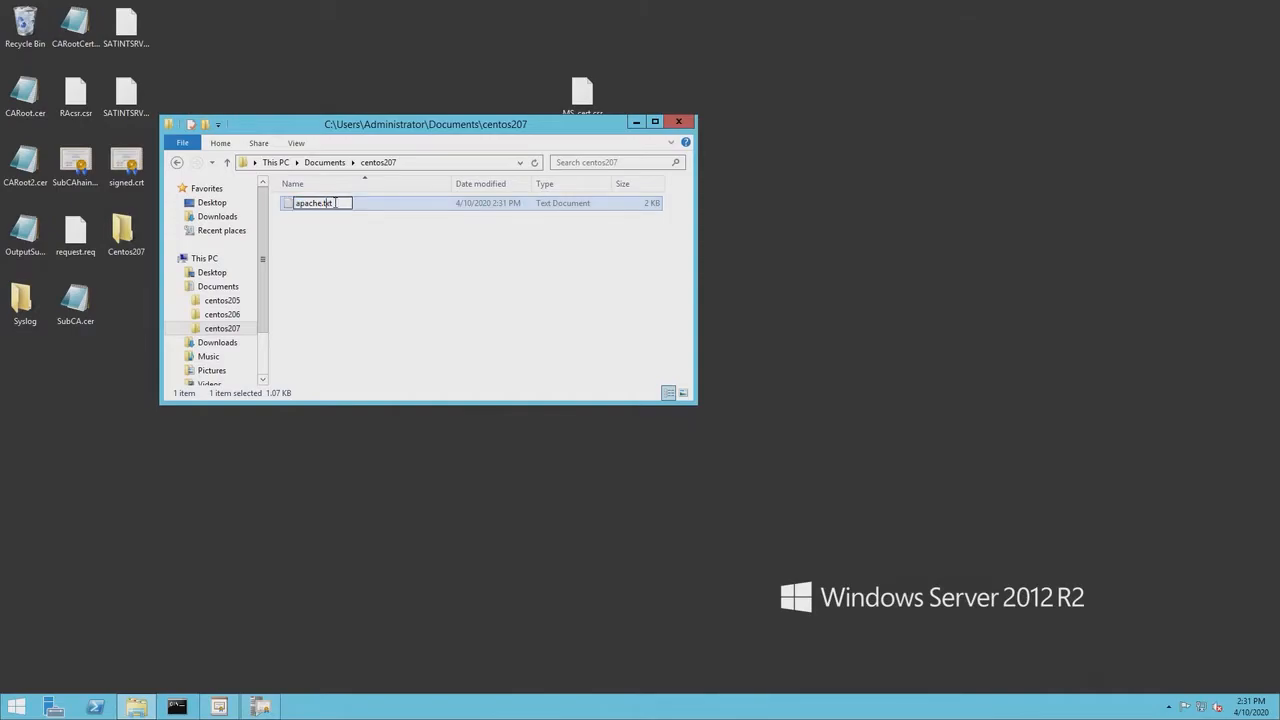
key(Enter)
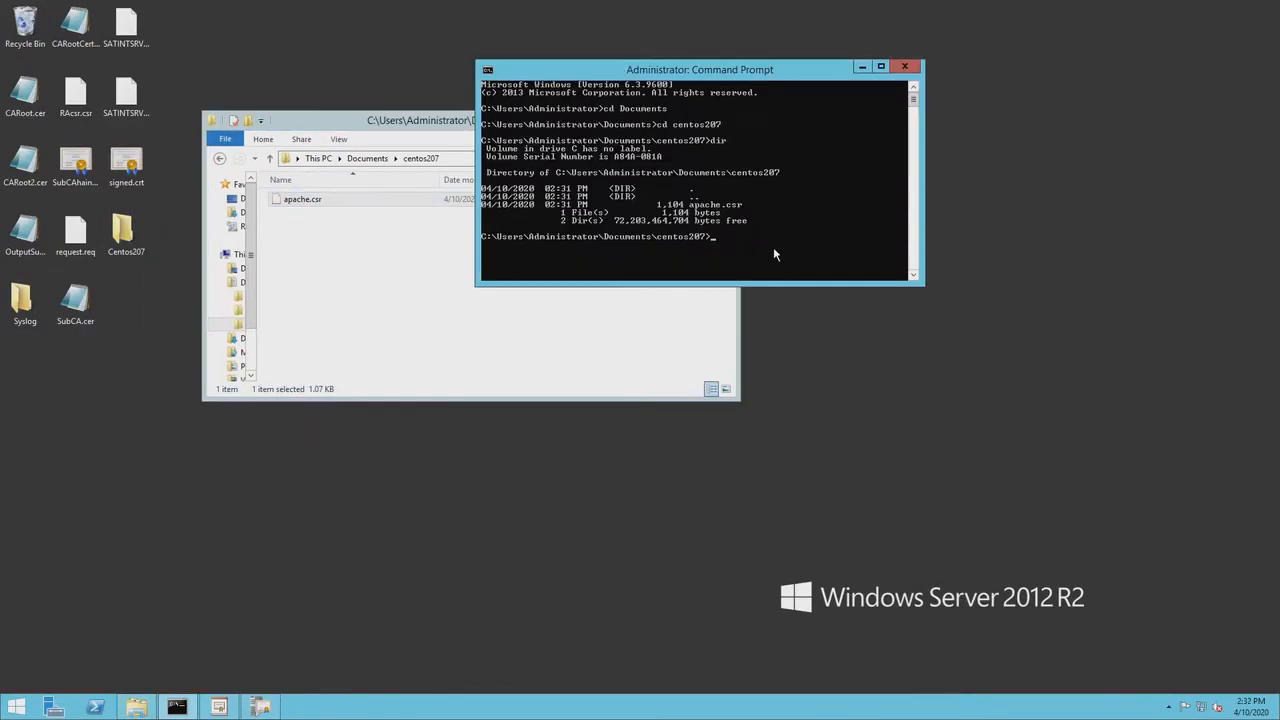
- Run certreq.exe -submit -attrib "CertificateTemplate:WebServer" apache.csr
text(certreq)
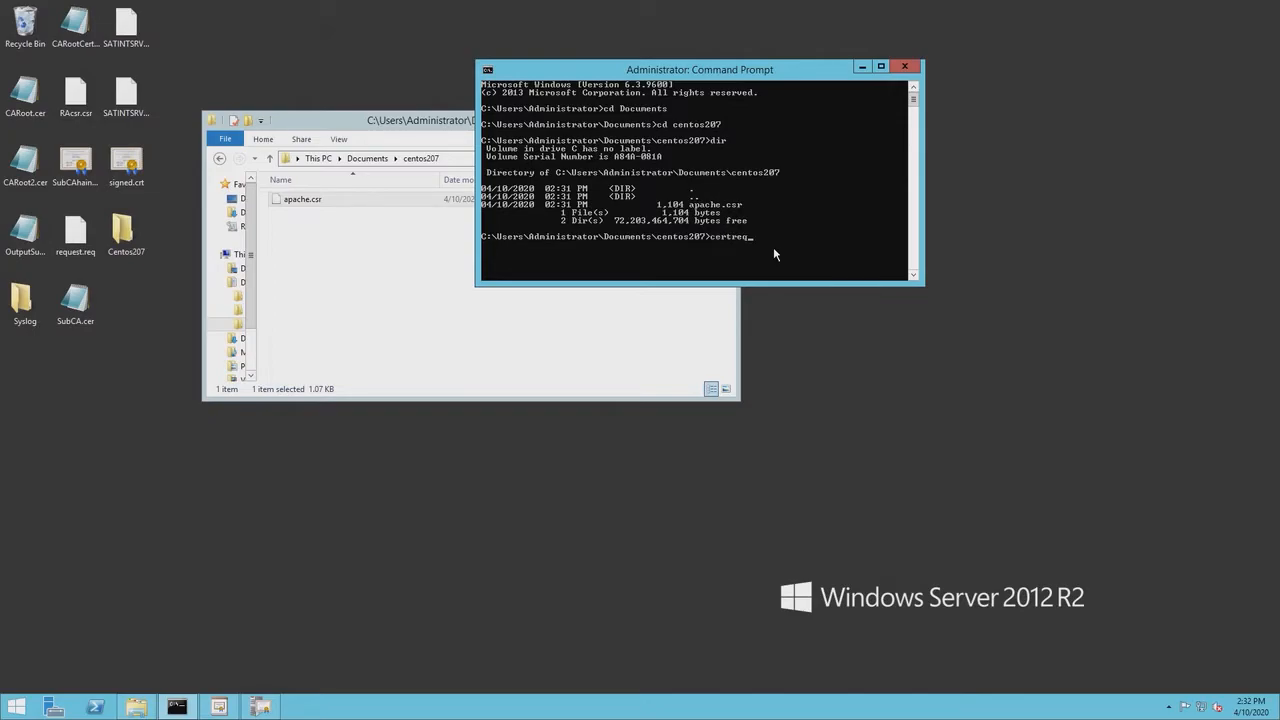
text(.exe)
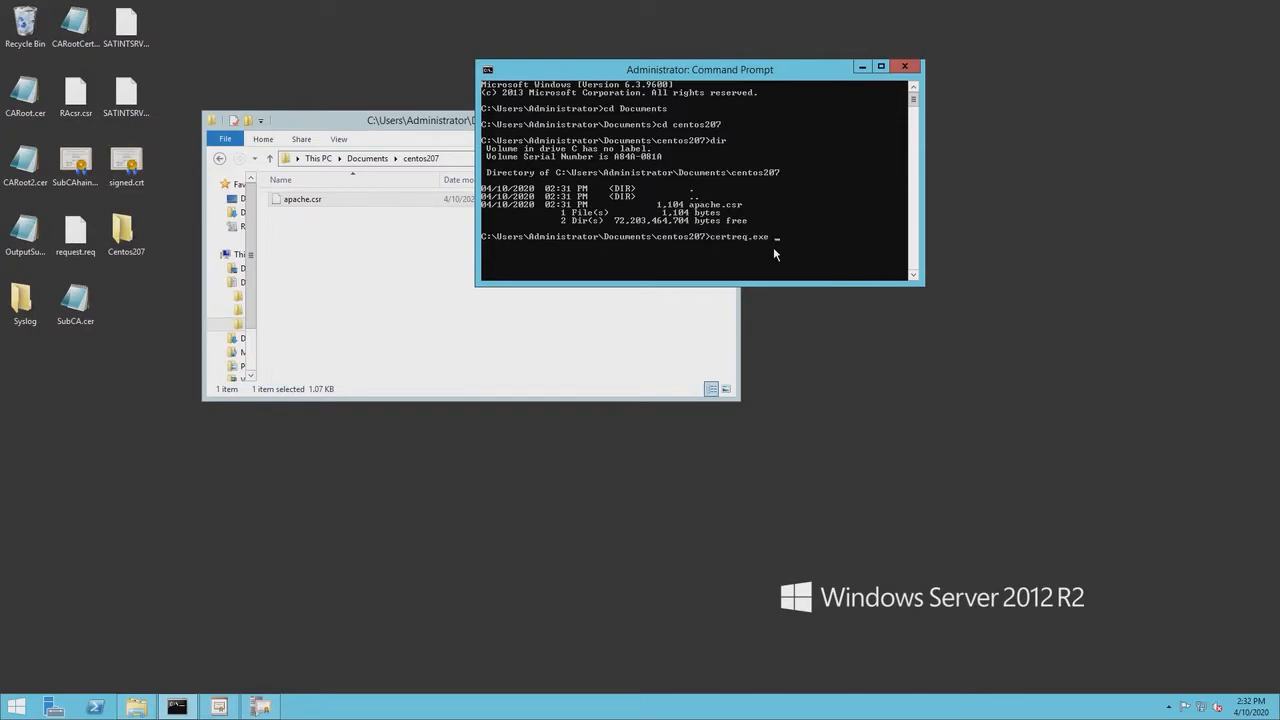
text(-submit -attrib "Certif)
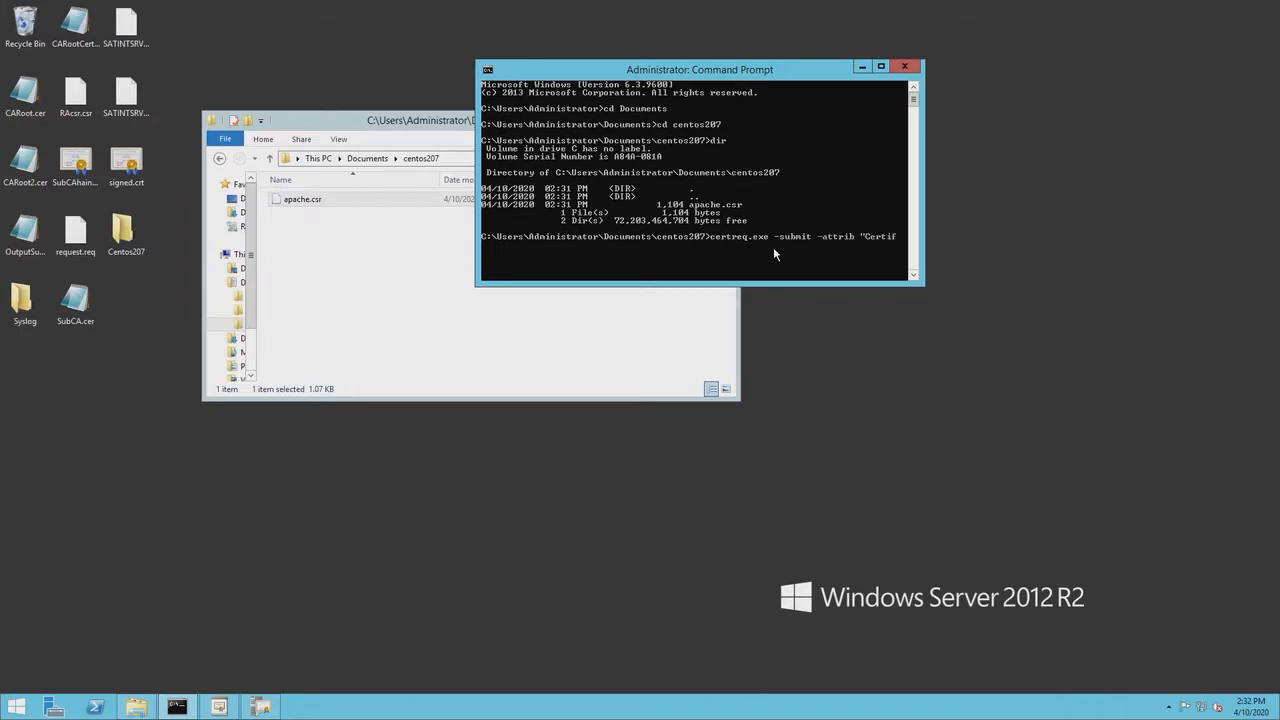
text(ateTemplate)
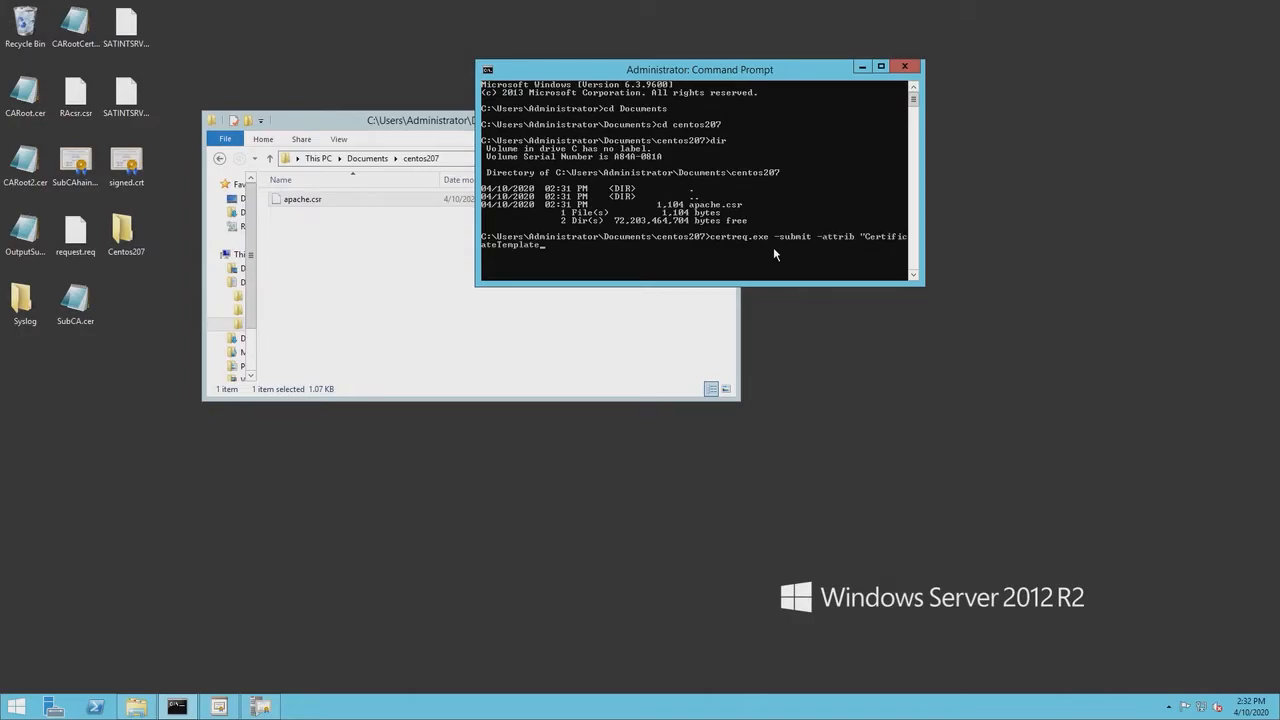
text(WebServer)
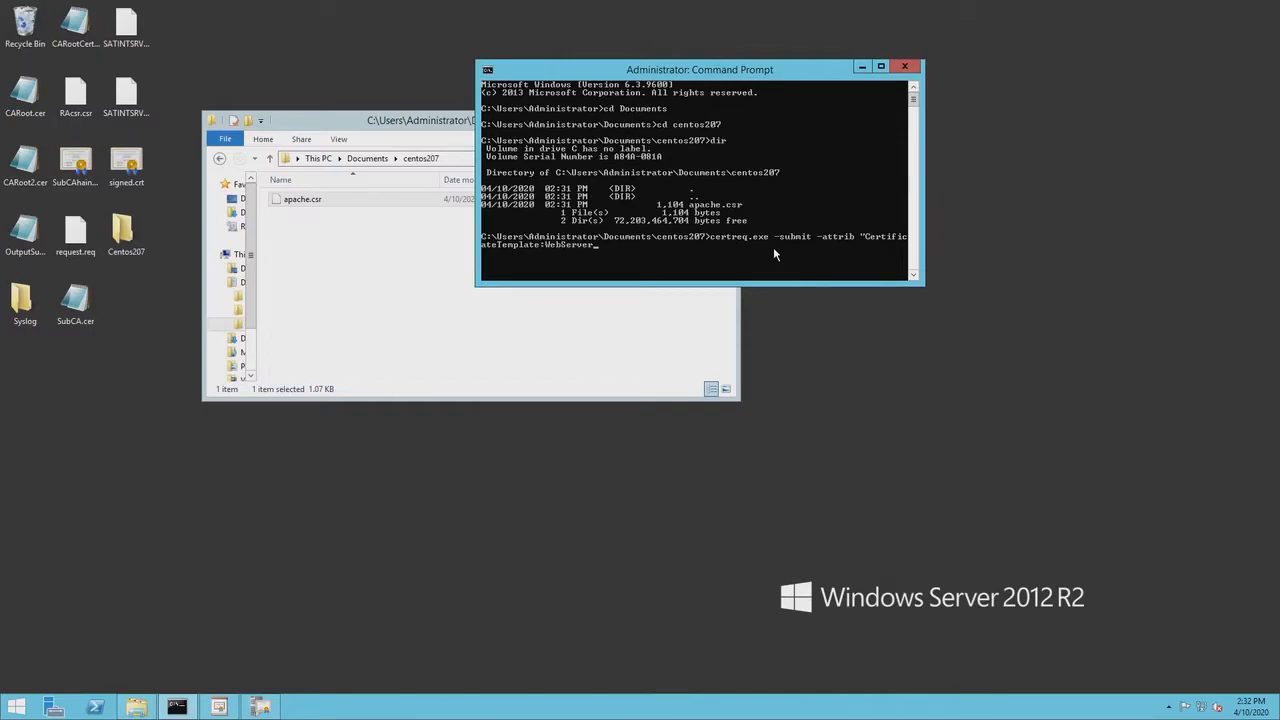
text(apache.)
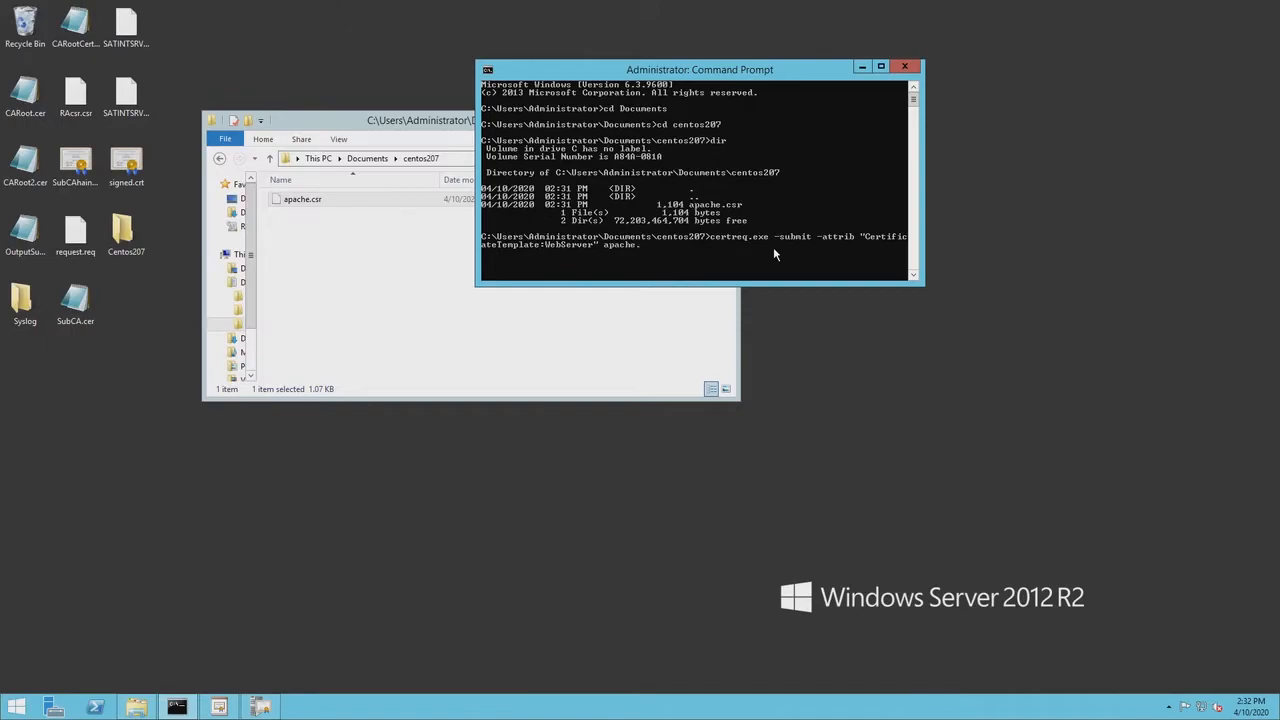
text(csr)
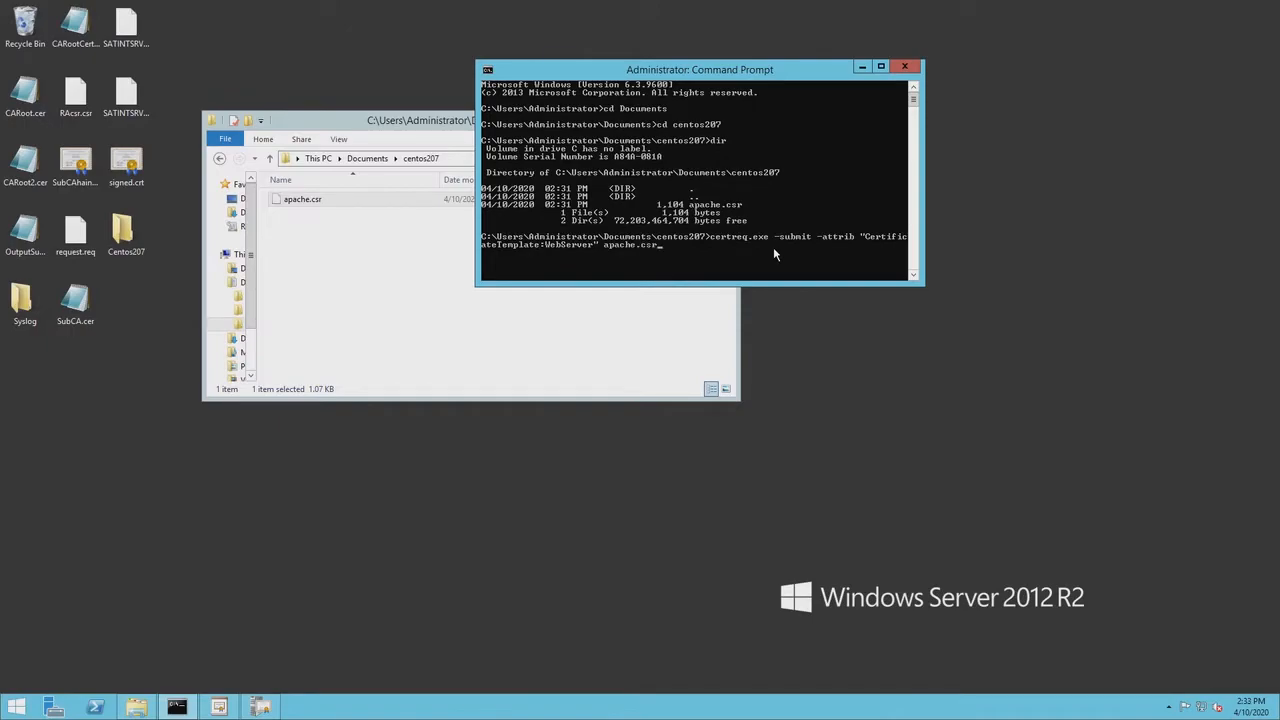
key(enter)
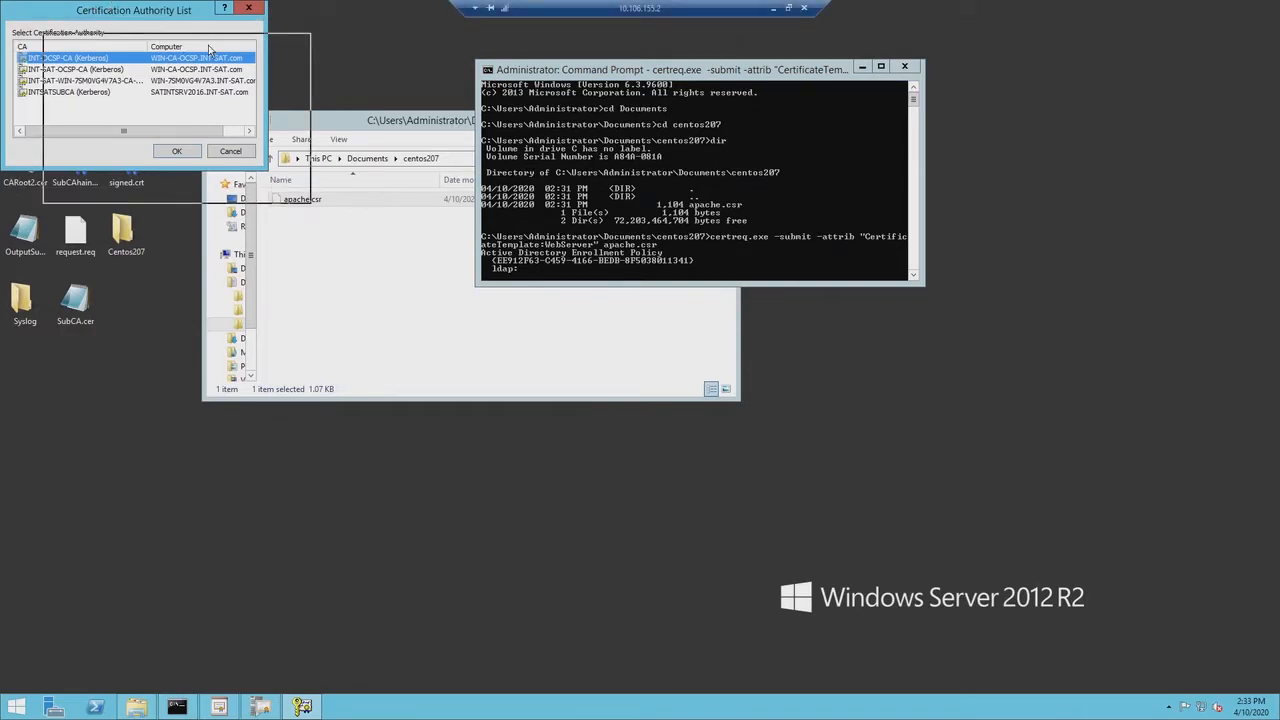
- Choose the signing CA in the Certification Authority List and confirm with OK
drag(134, 10, 414, 90)
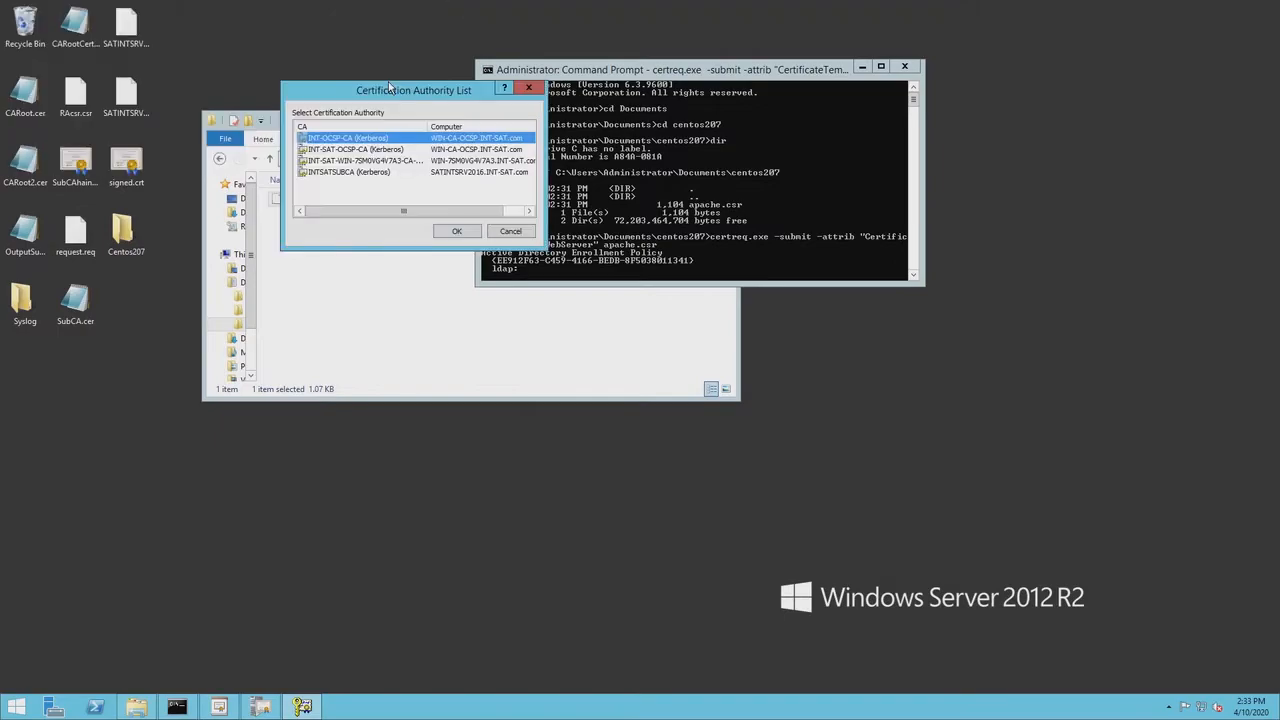
click(360, 160)
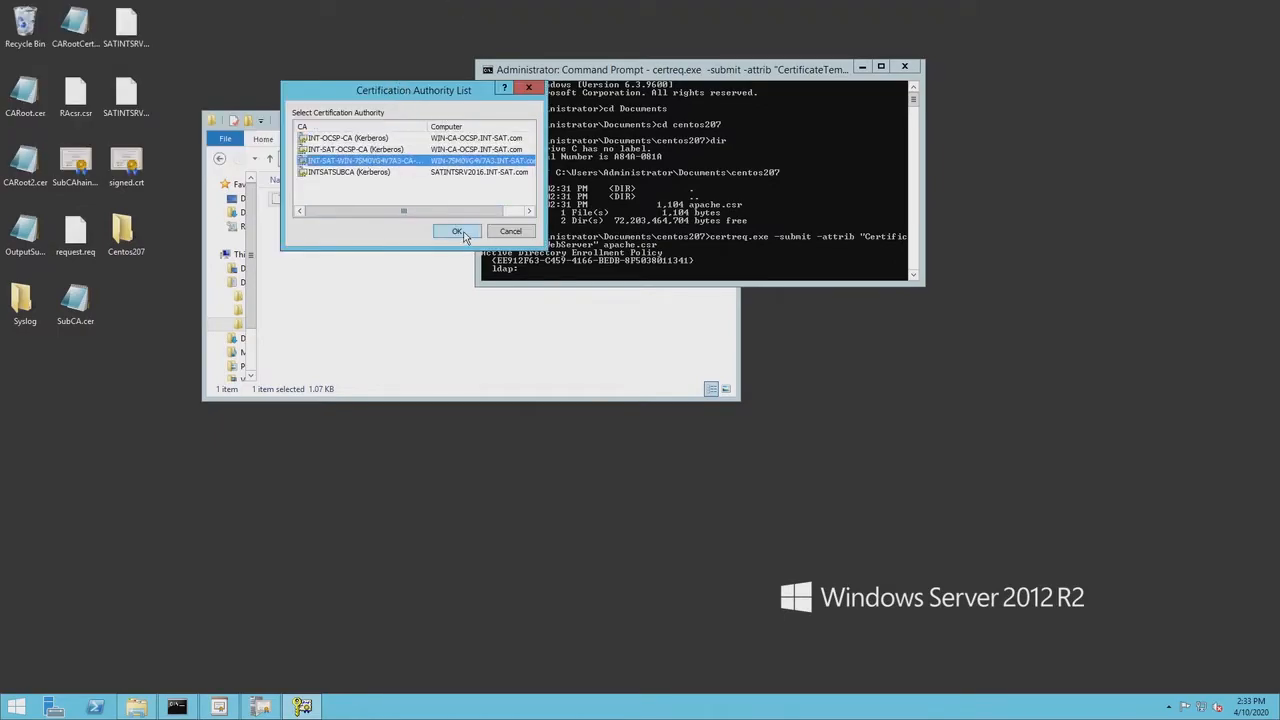
click(456, 232)
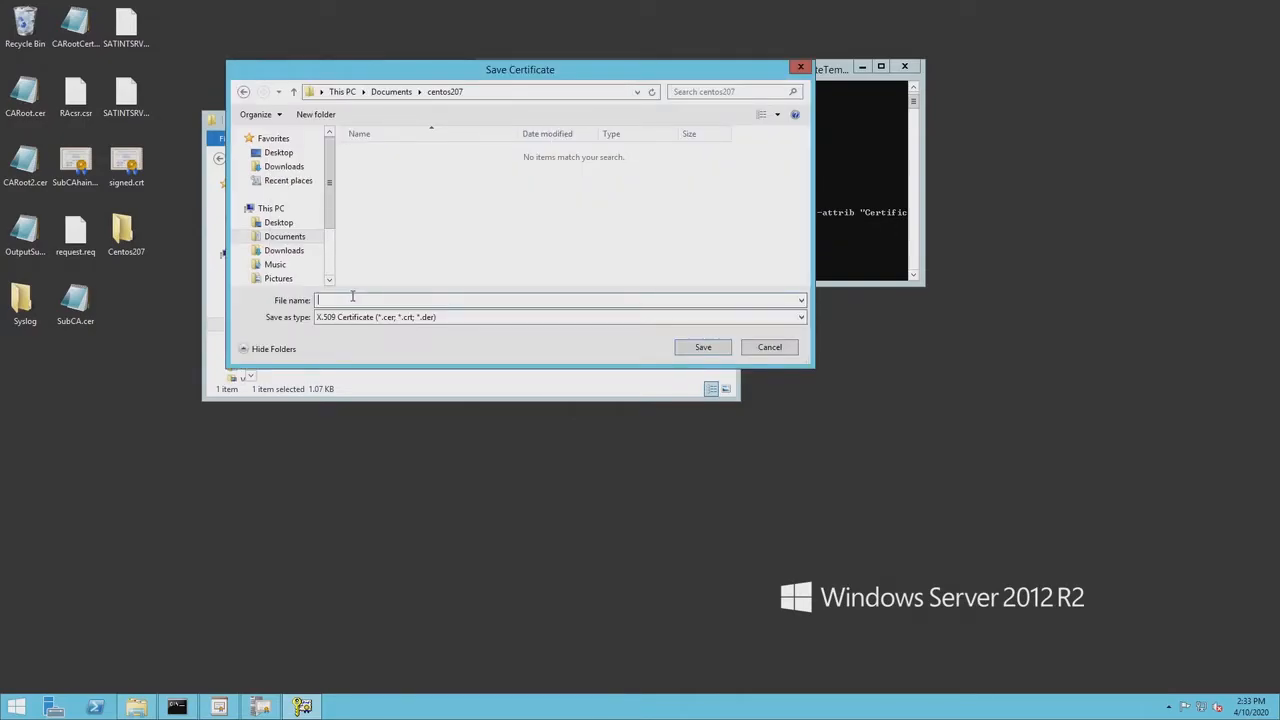
- Save the issued certificate as apache.cer and bring up its file actions in the centos207 folder
text(apache.cer)
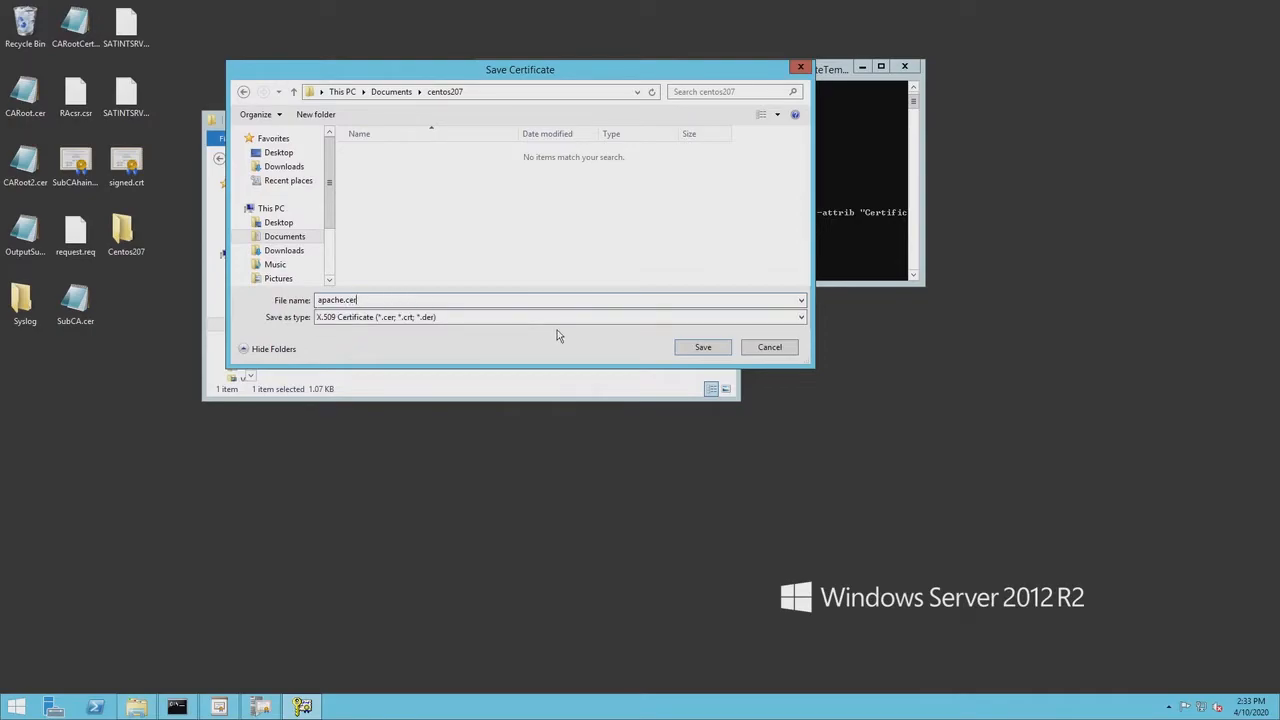
mouse_move(702, 348)
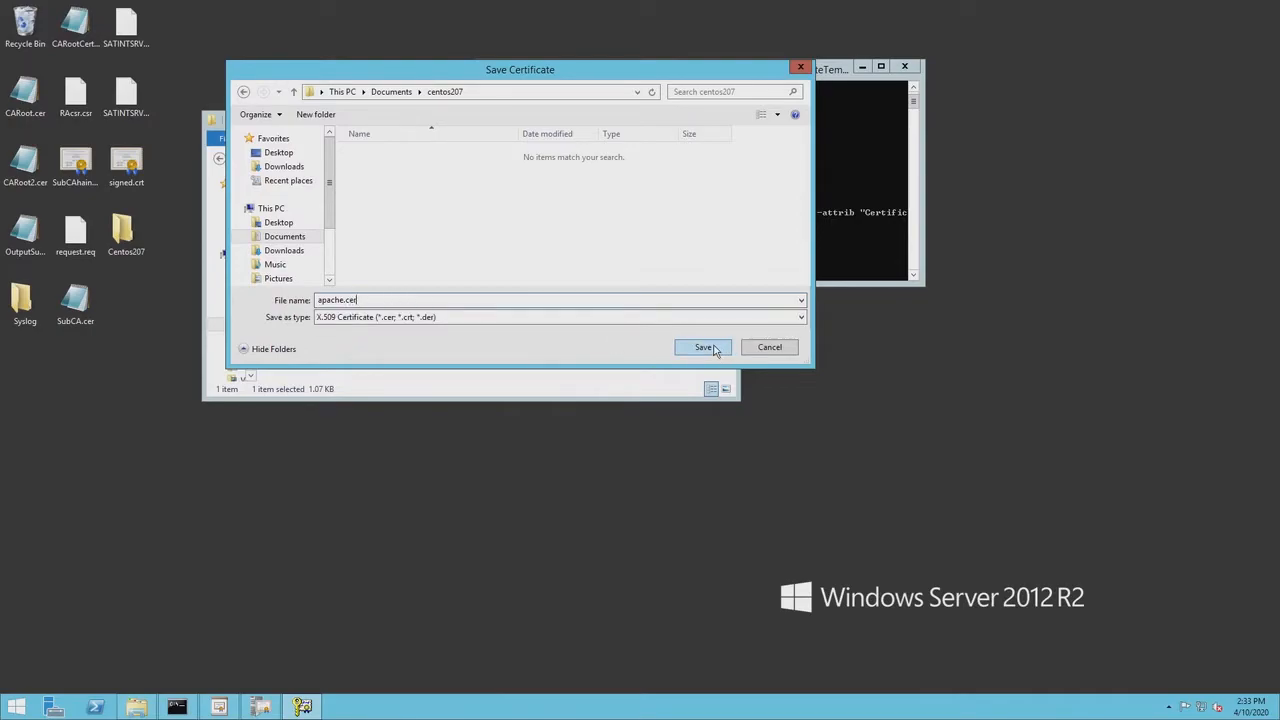
click(704, 348)
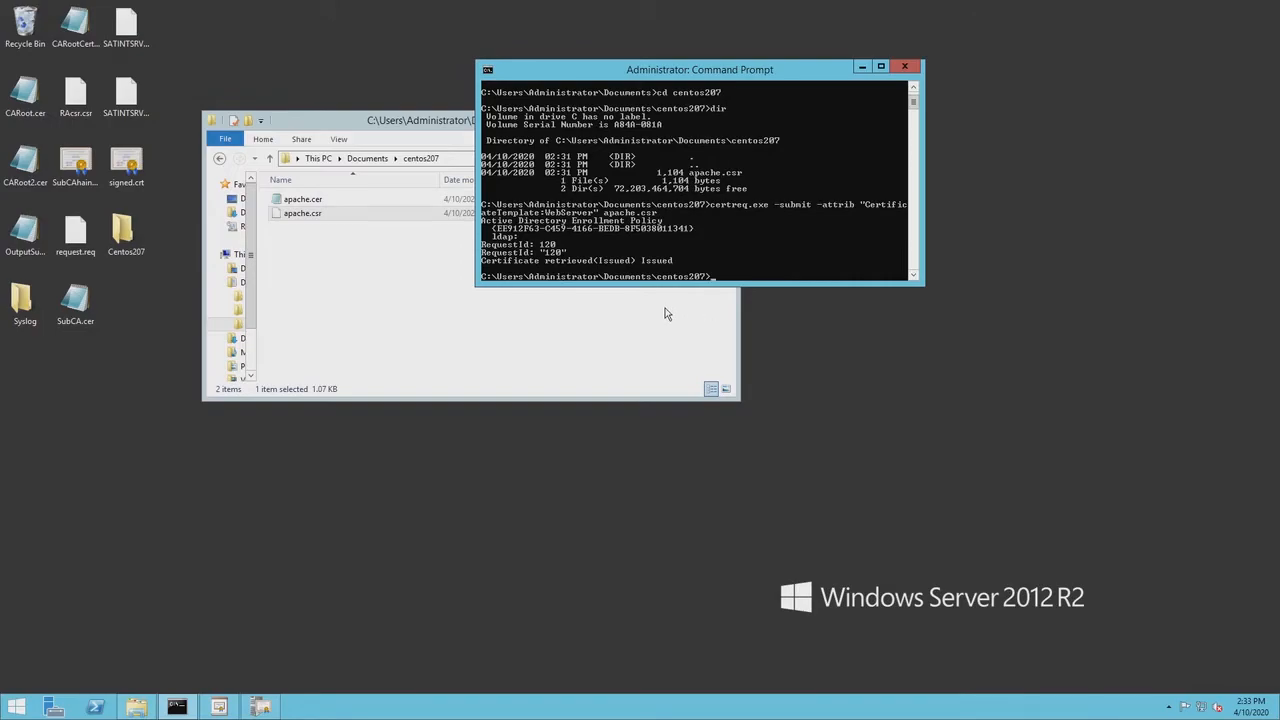
mouse_move(434, 288)
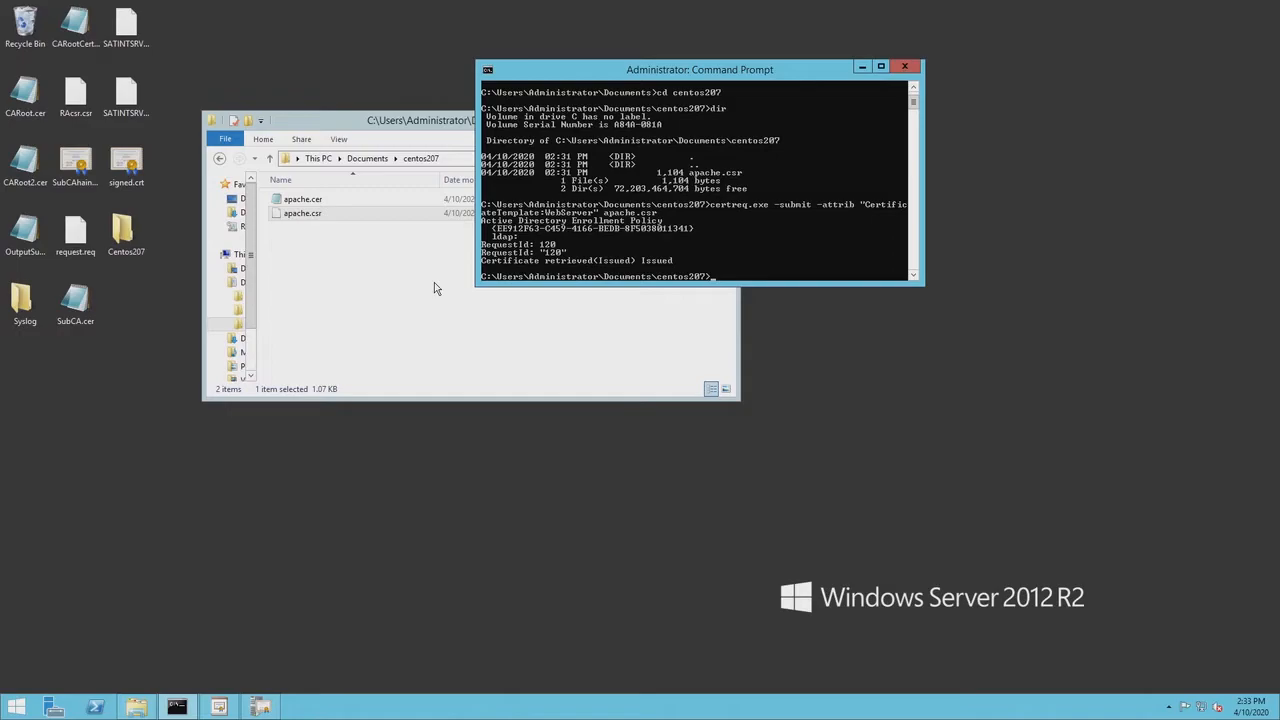
mouse_move(336, 228)
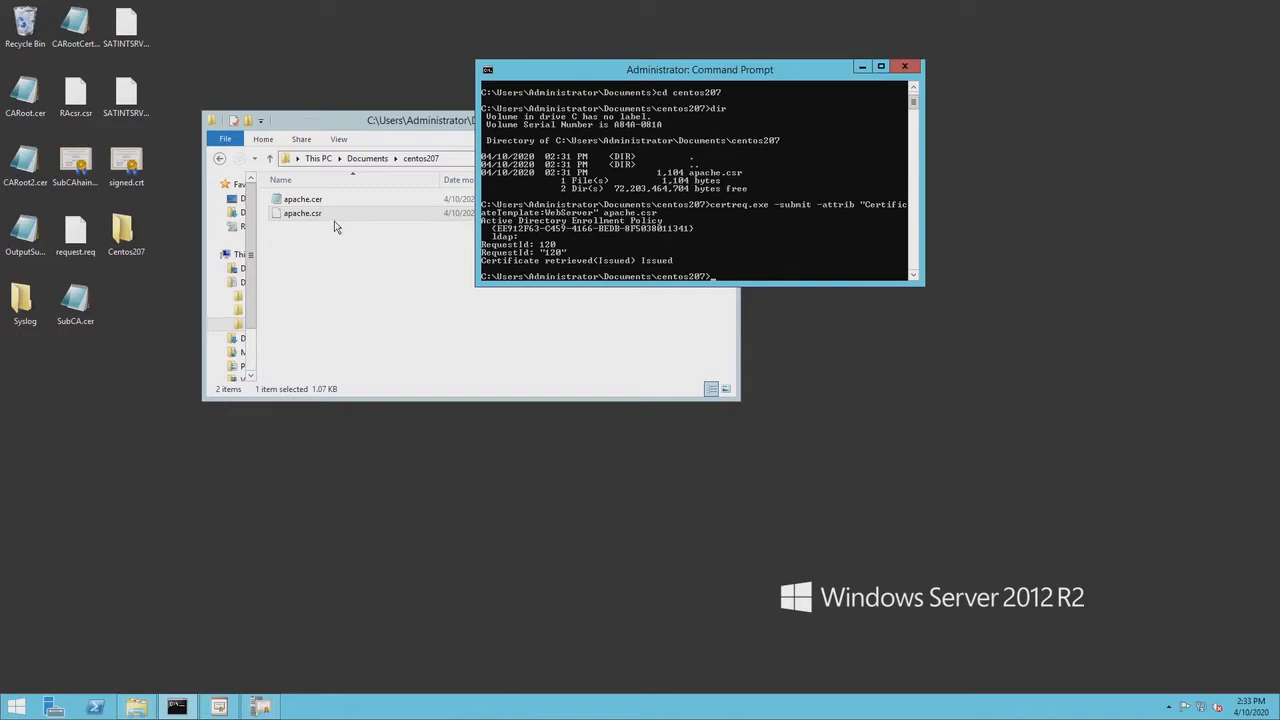
click(302, 212)
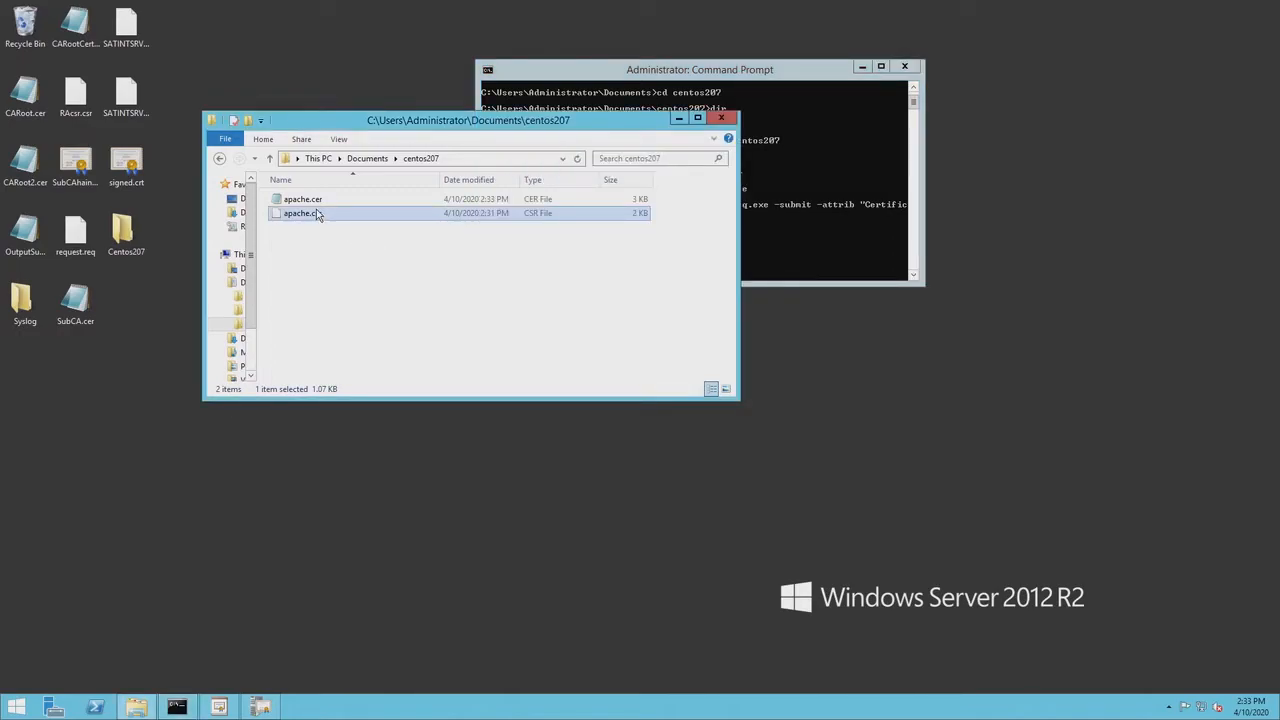
right_click(300, 212)
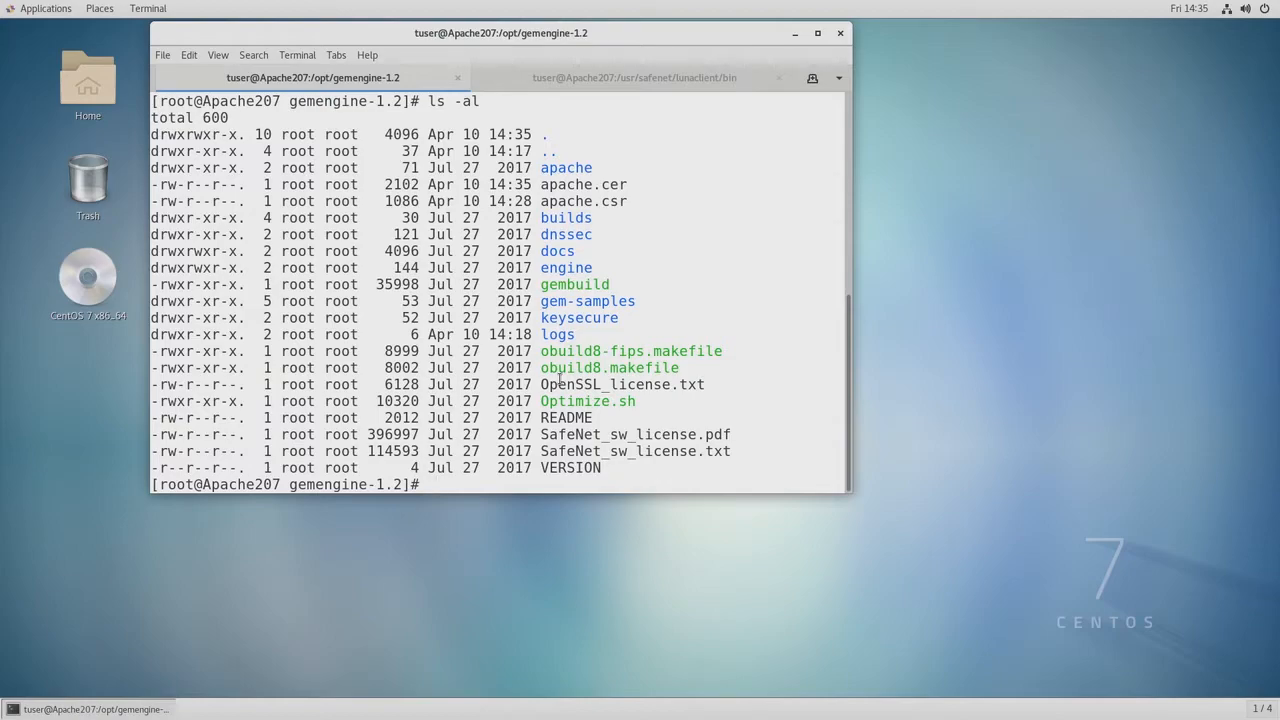
- Convert apache.cer to PEM format as apache.pem with openssl x509
text(open)
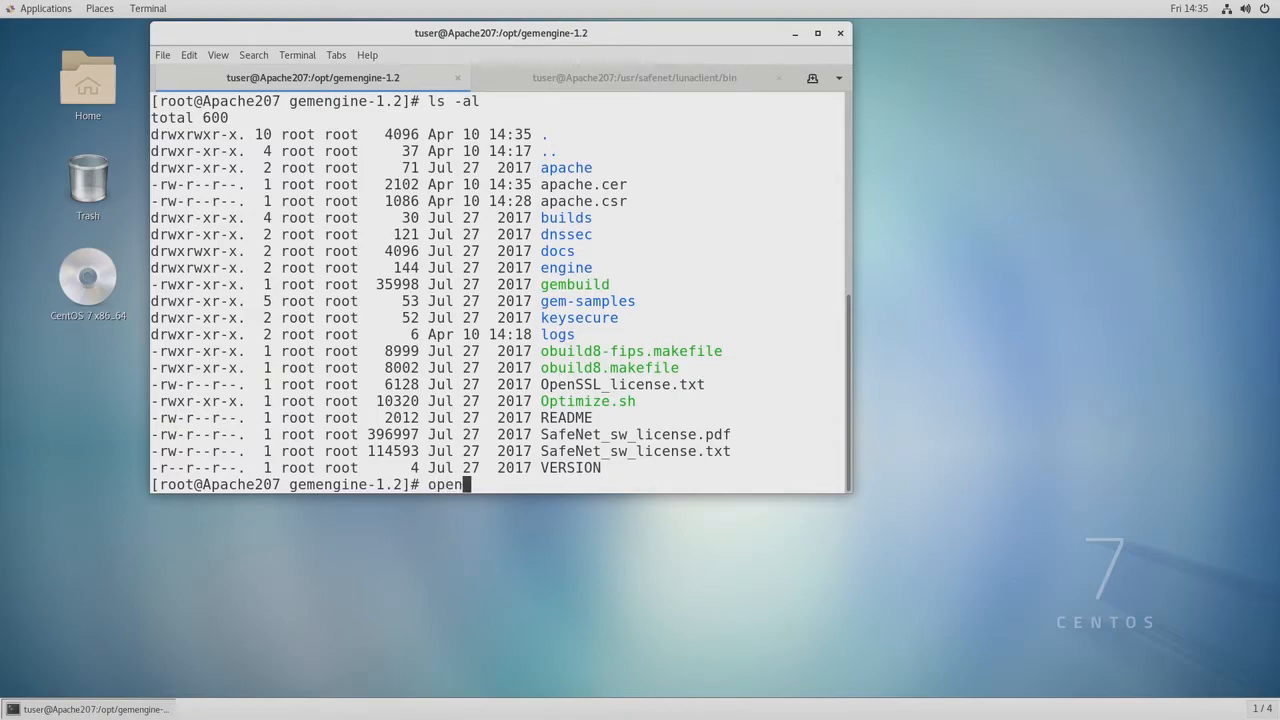
text(ssl)
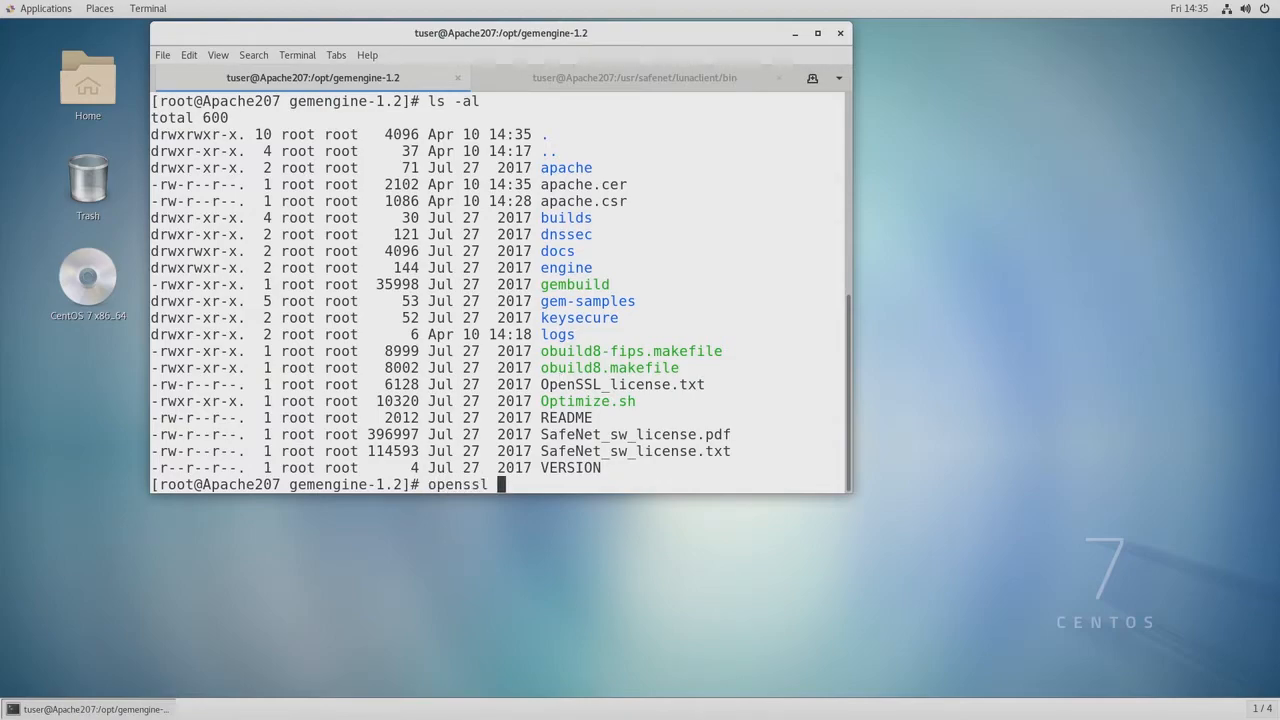
text(x509)
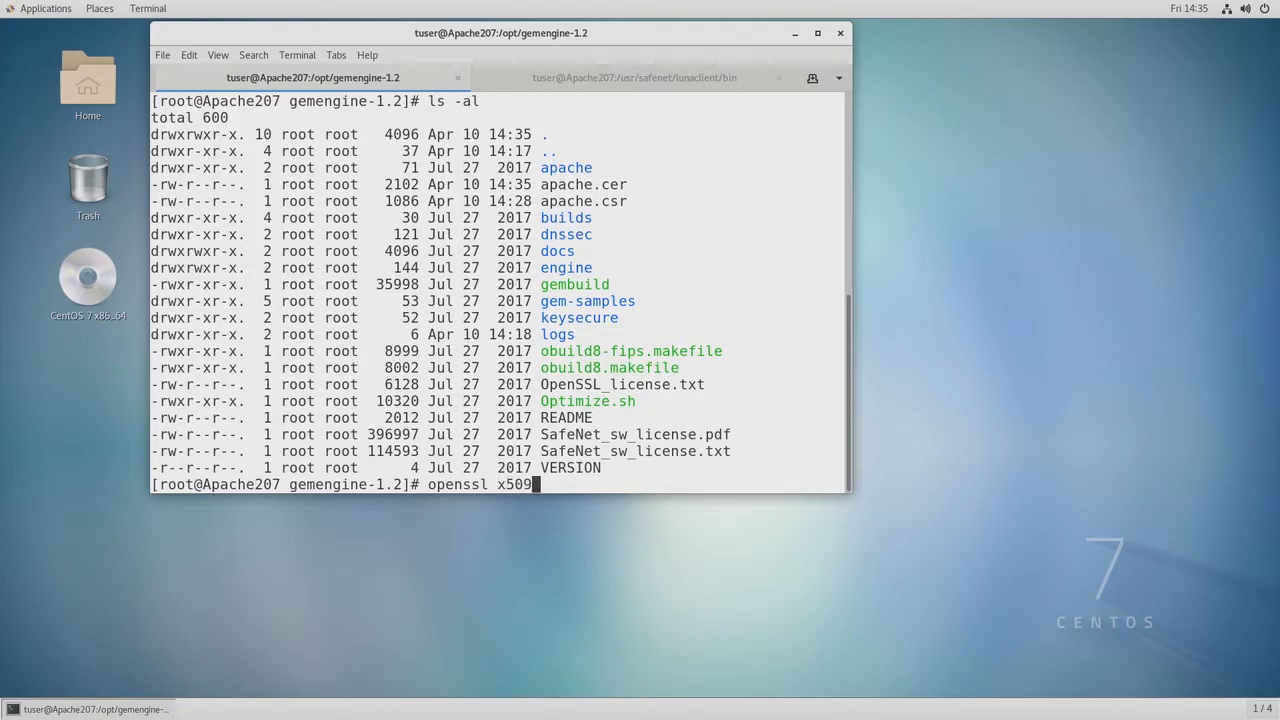
text(-in)
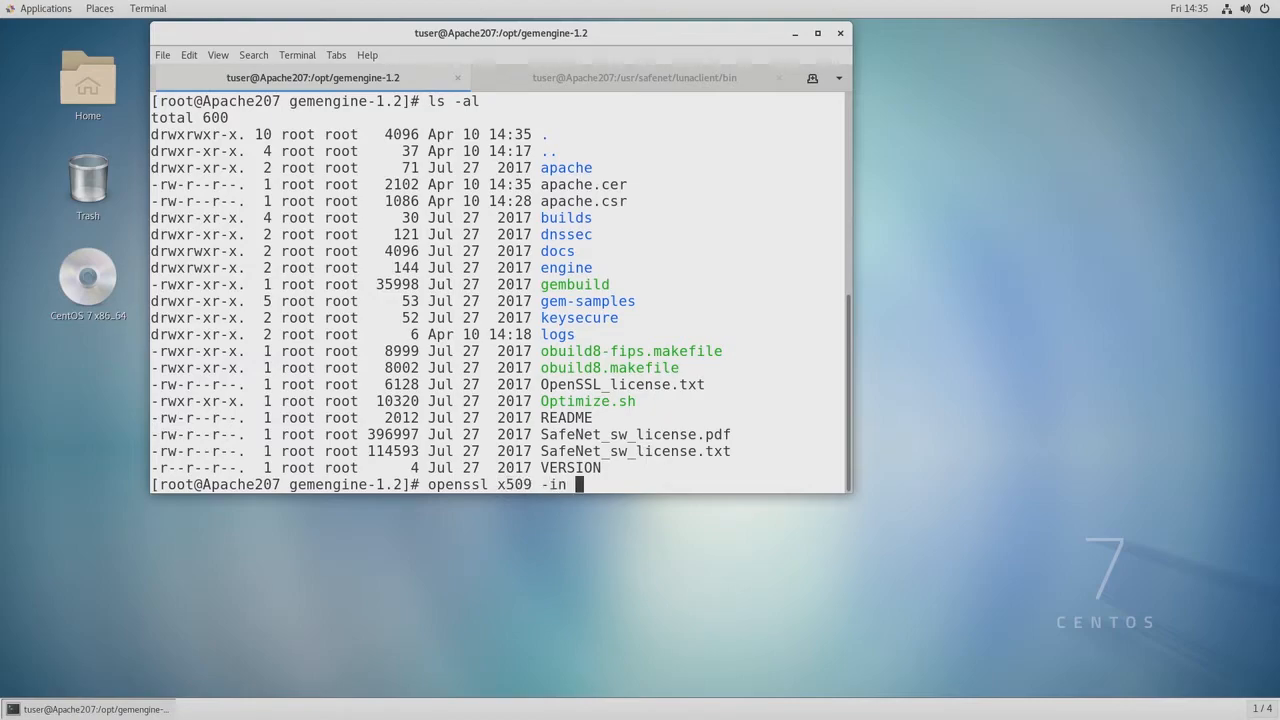
text(apache)
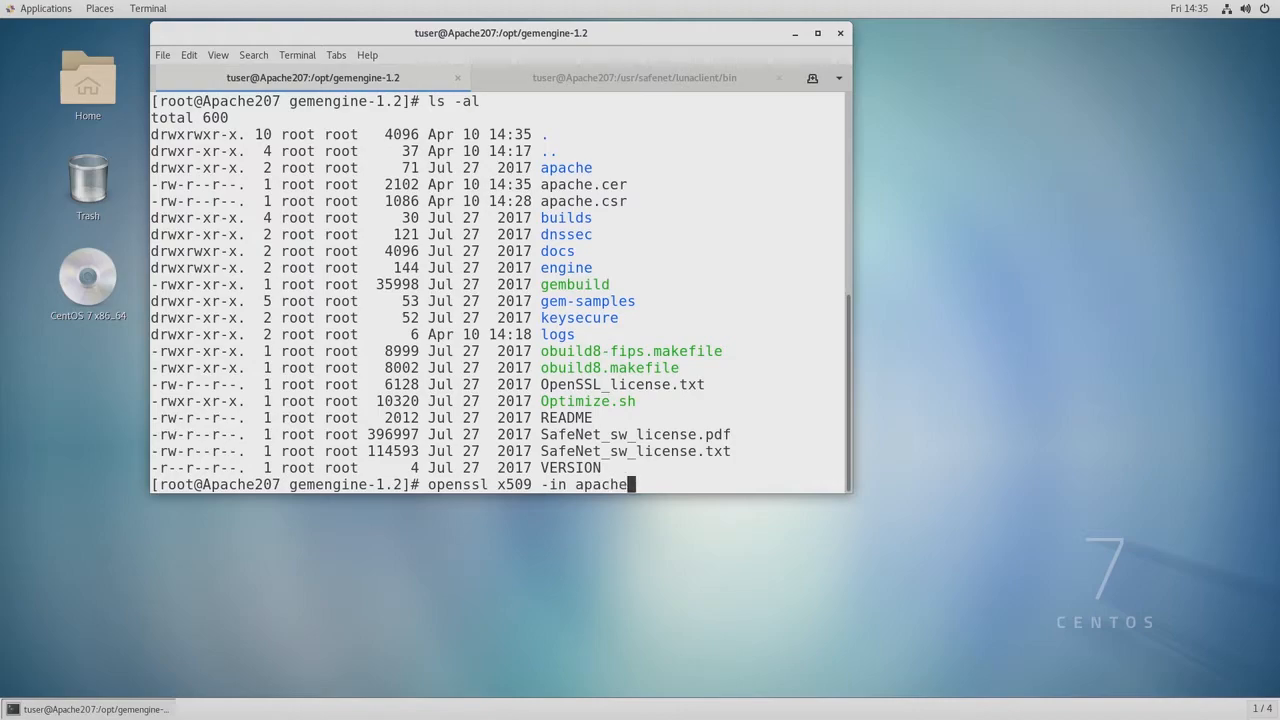
text(.cer)
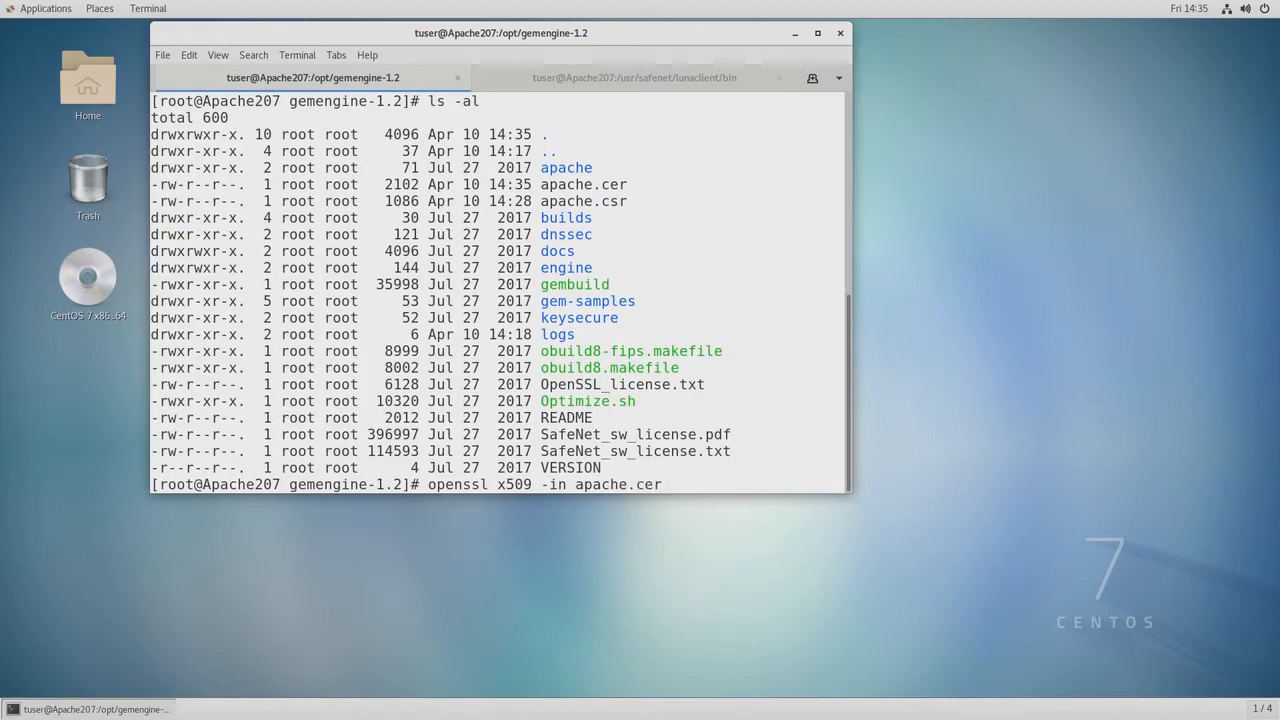
text(-)
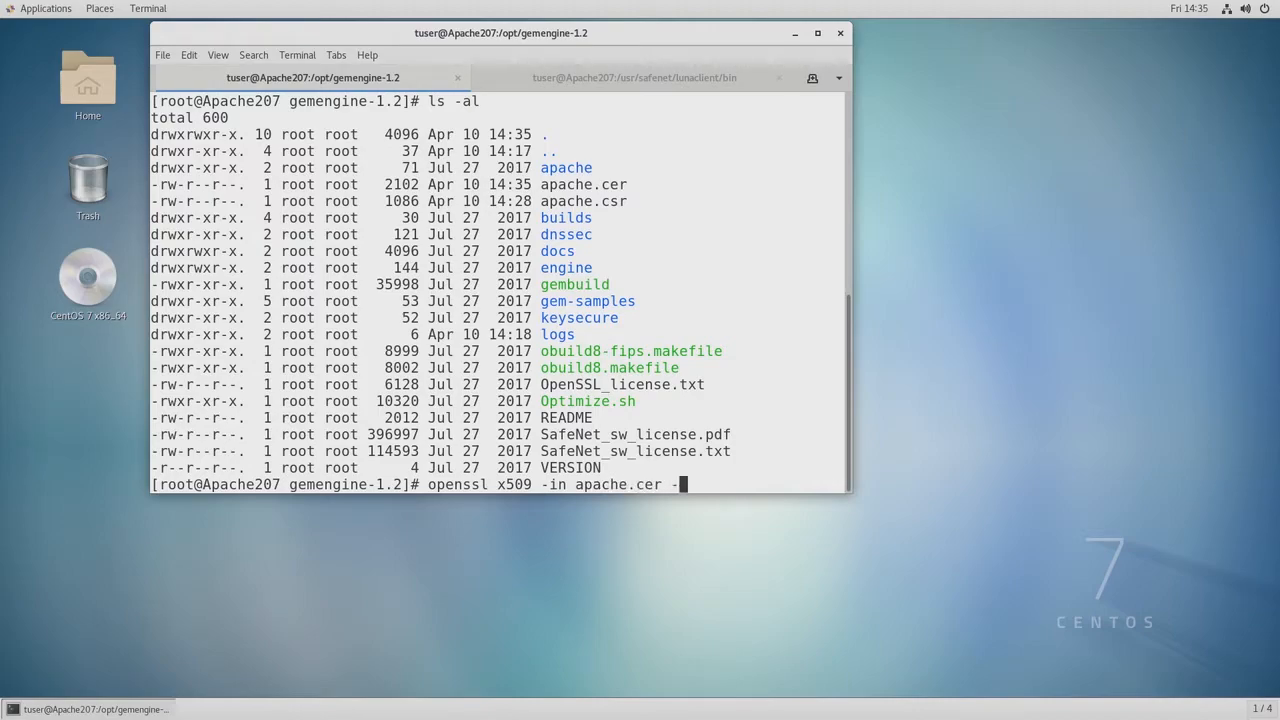
text(-outform P)
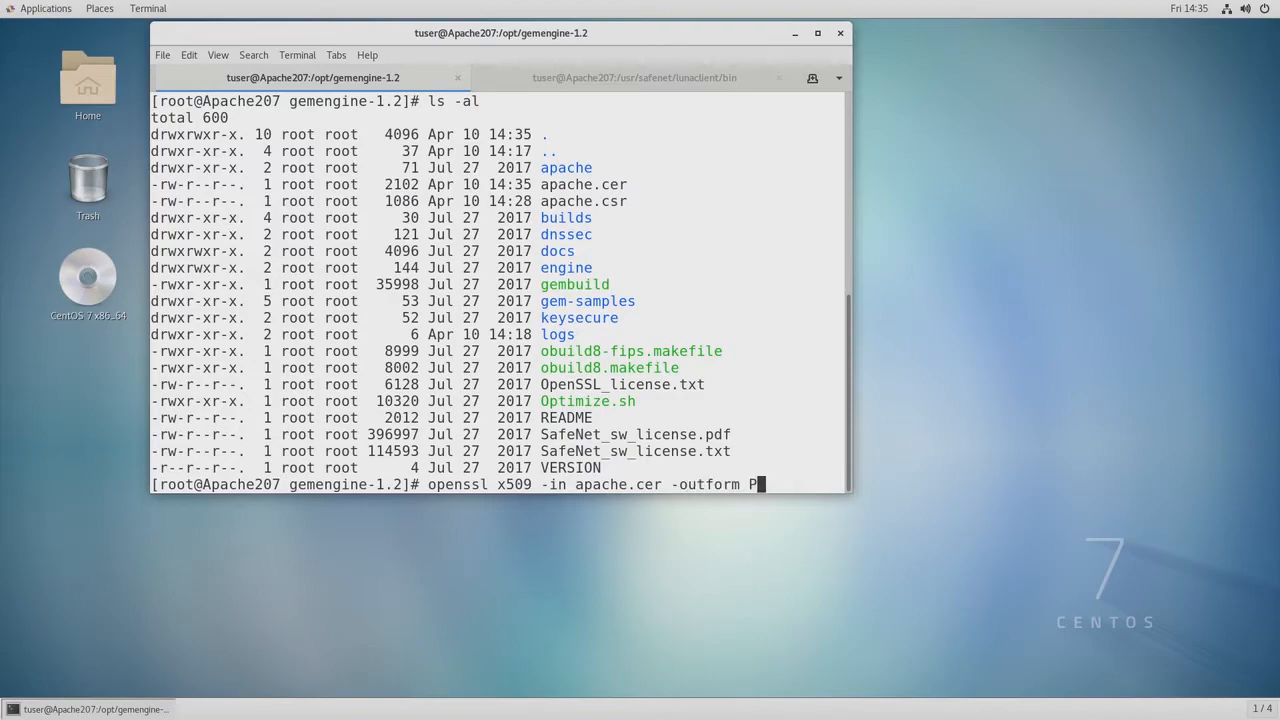
text(EM -o)
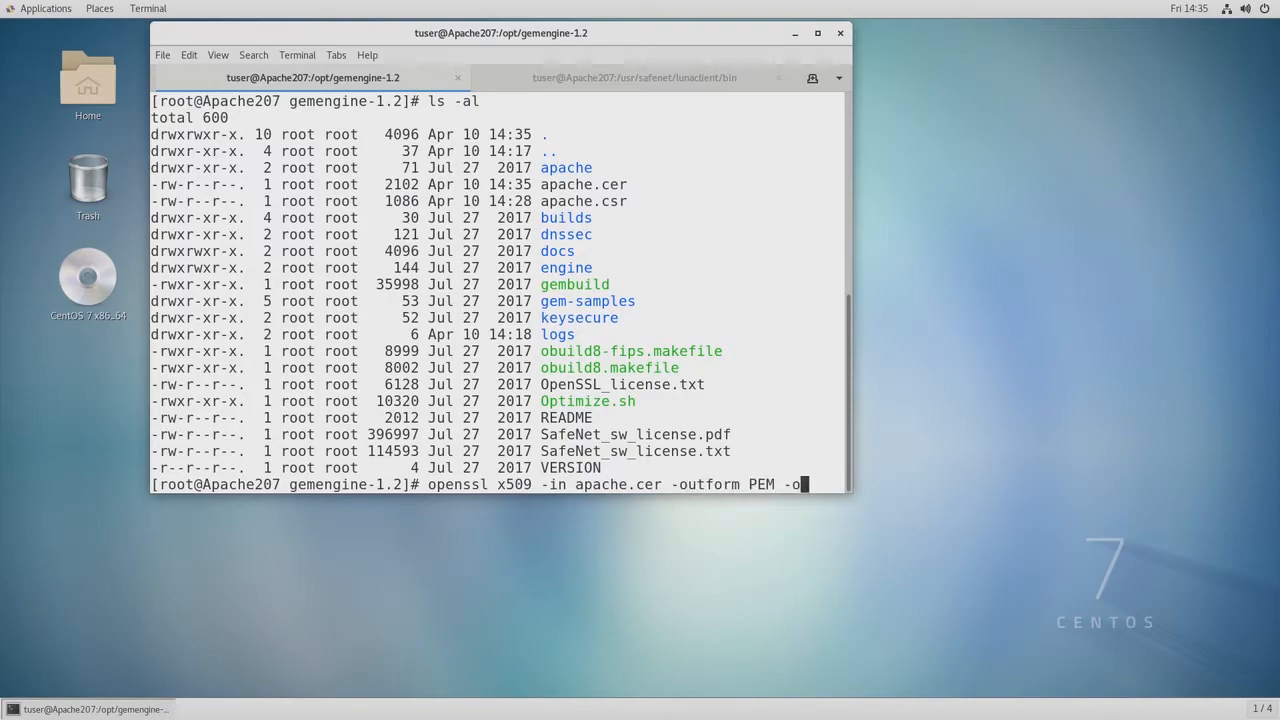
text(ut)
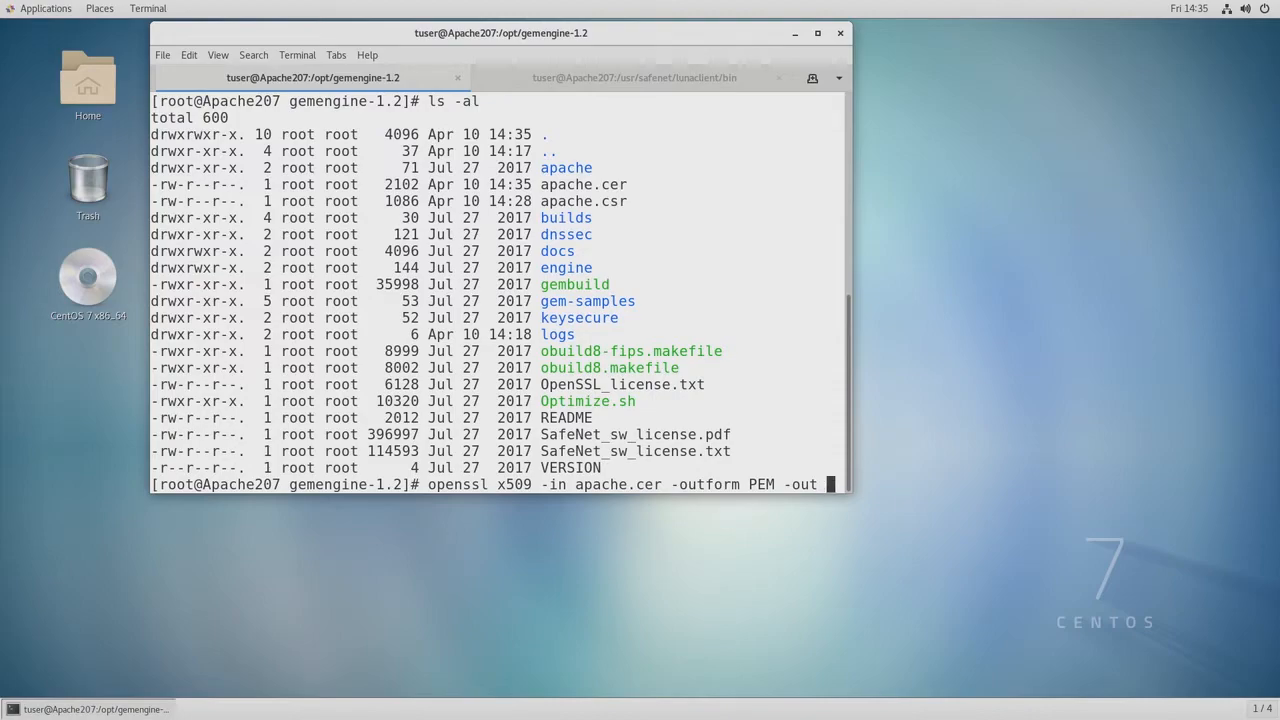
text(apache.pem)
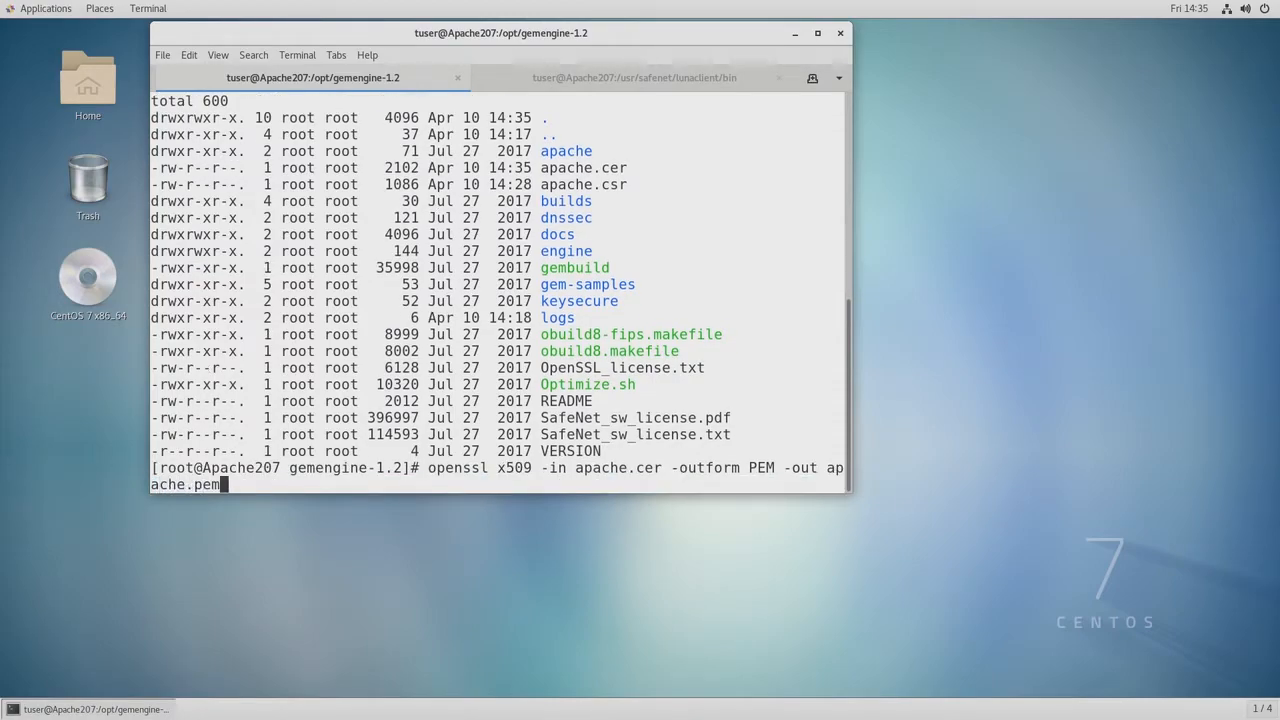
key(Return)
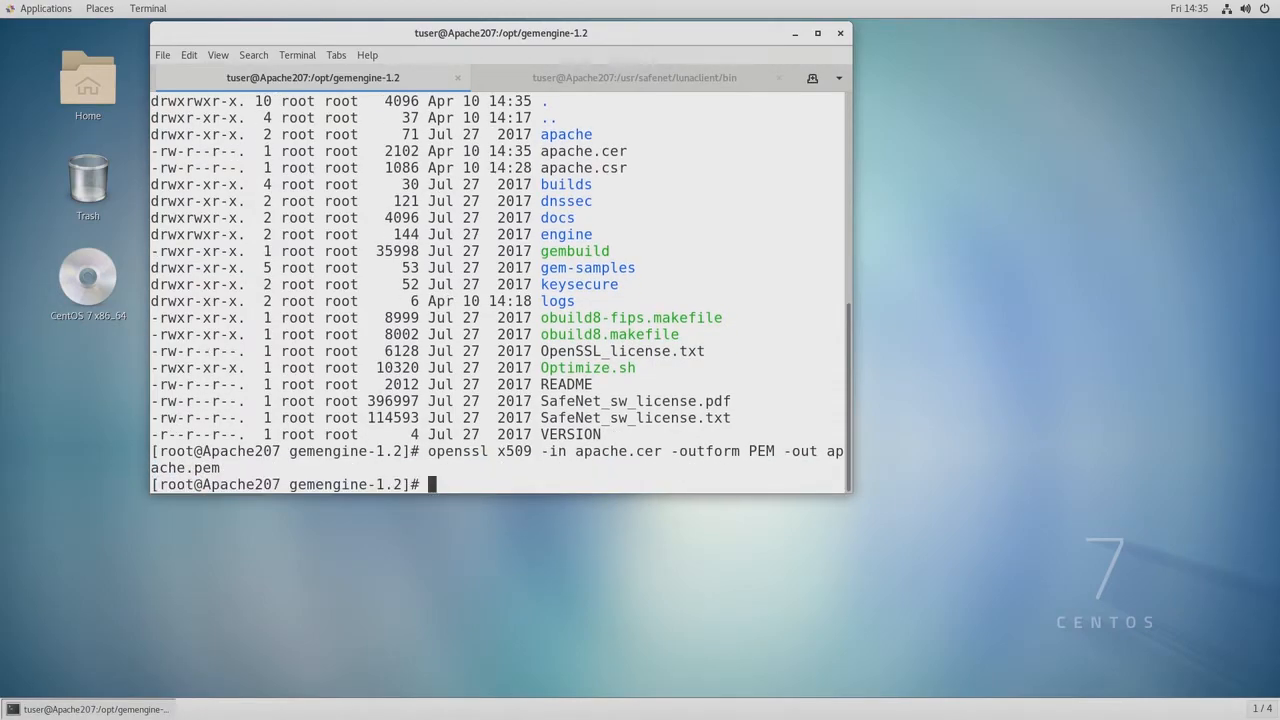
- Copy apache.pem into /etc/pki/tls/certs/
text(cp)
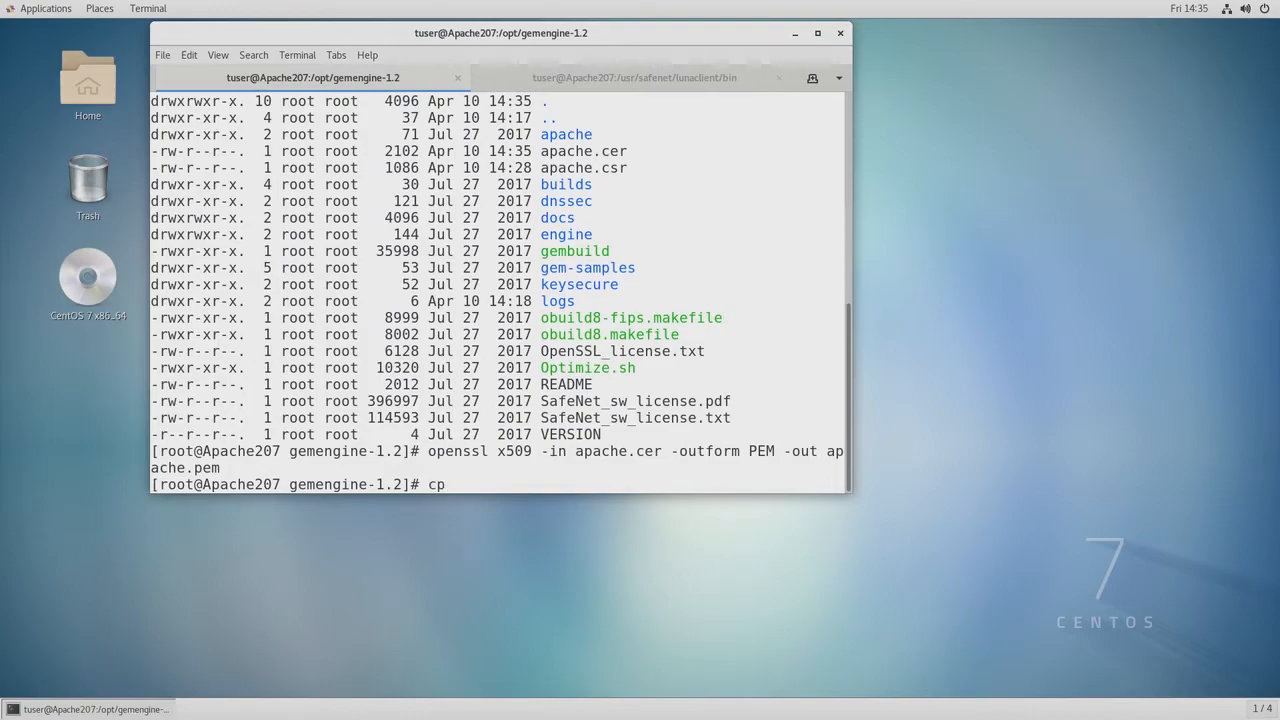
text(apache.pem /etc/)
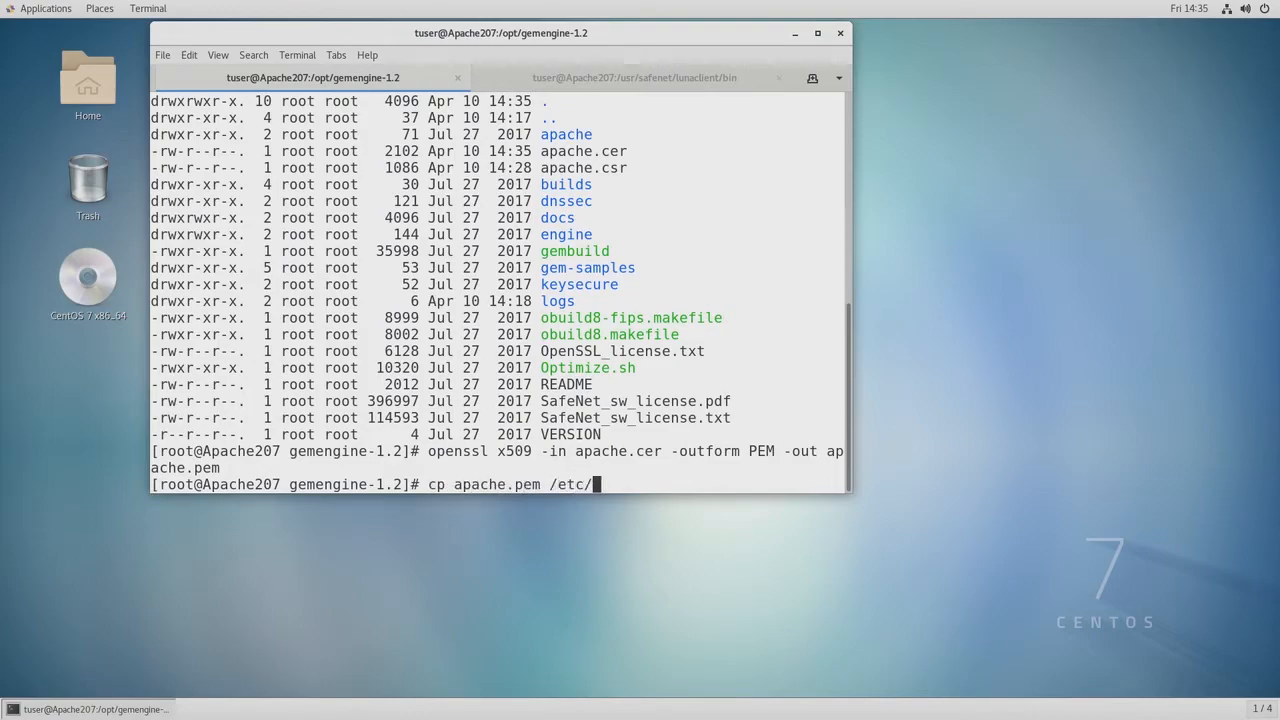
text(pk)
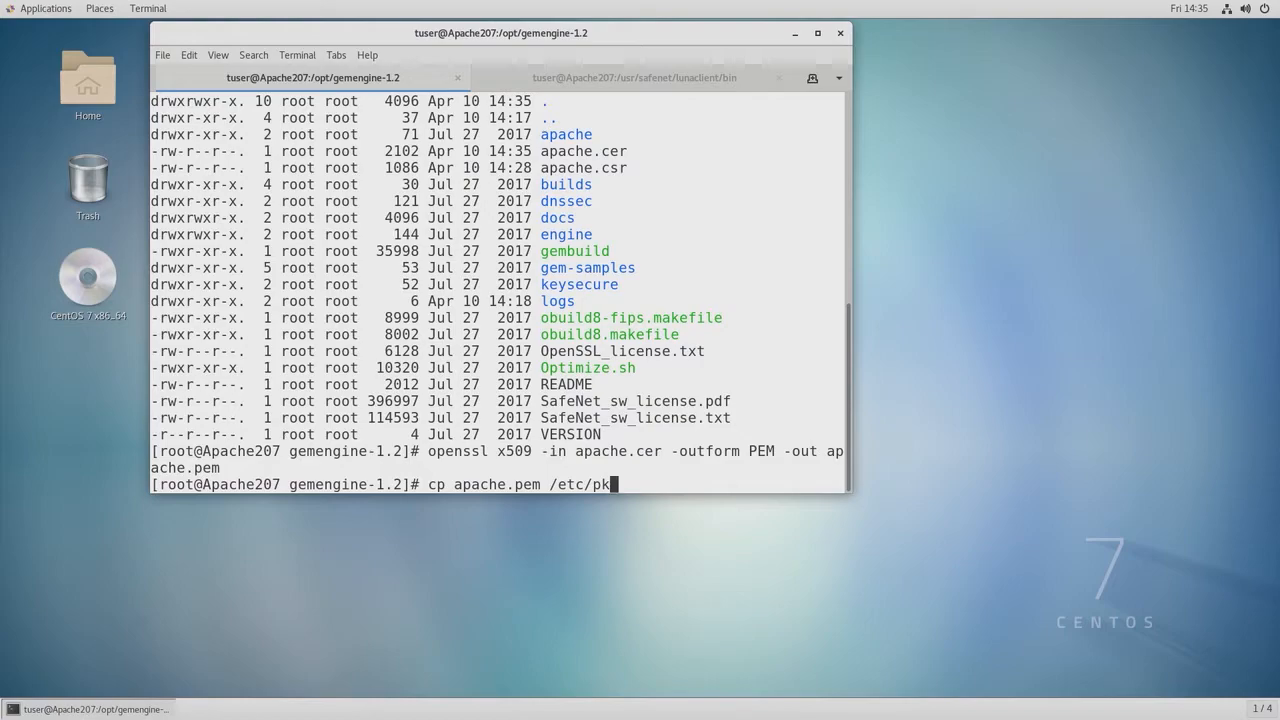
text(i/tls/)
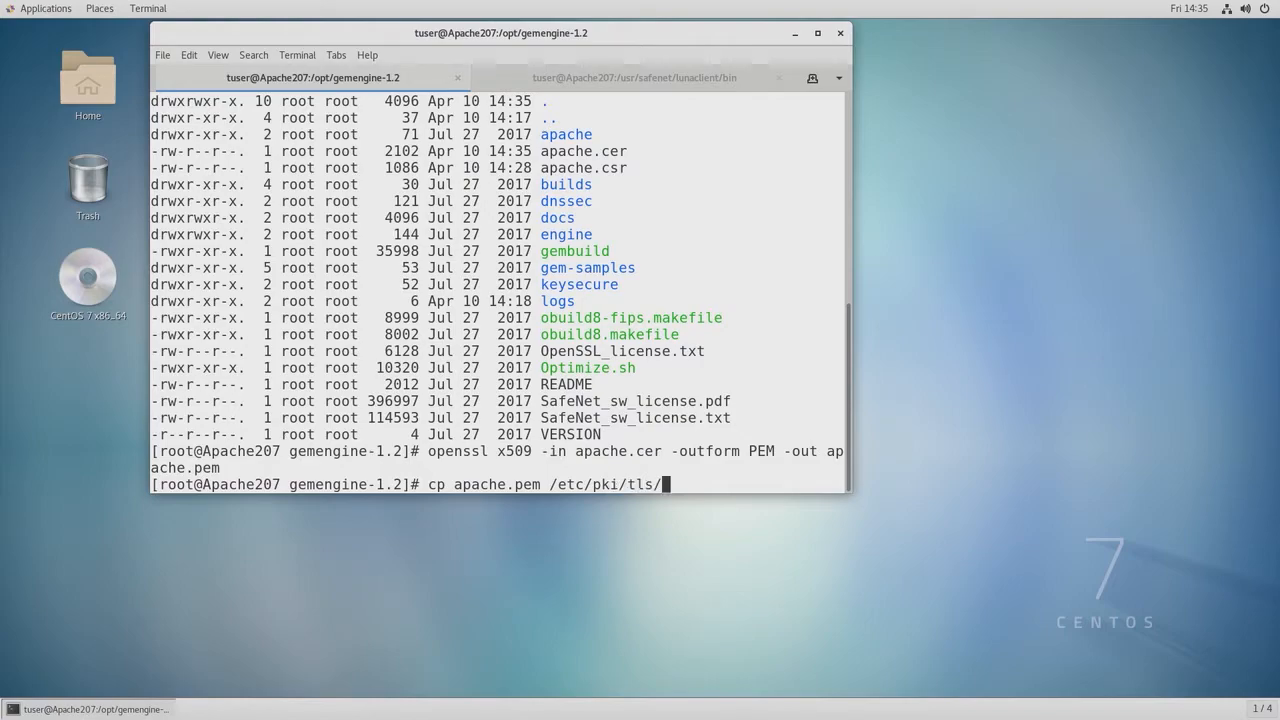
text(certs/)
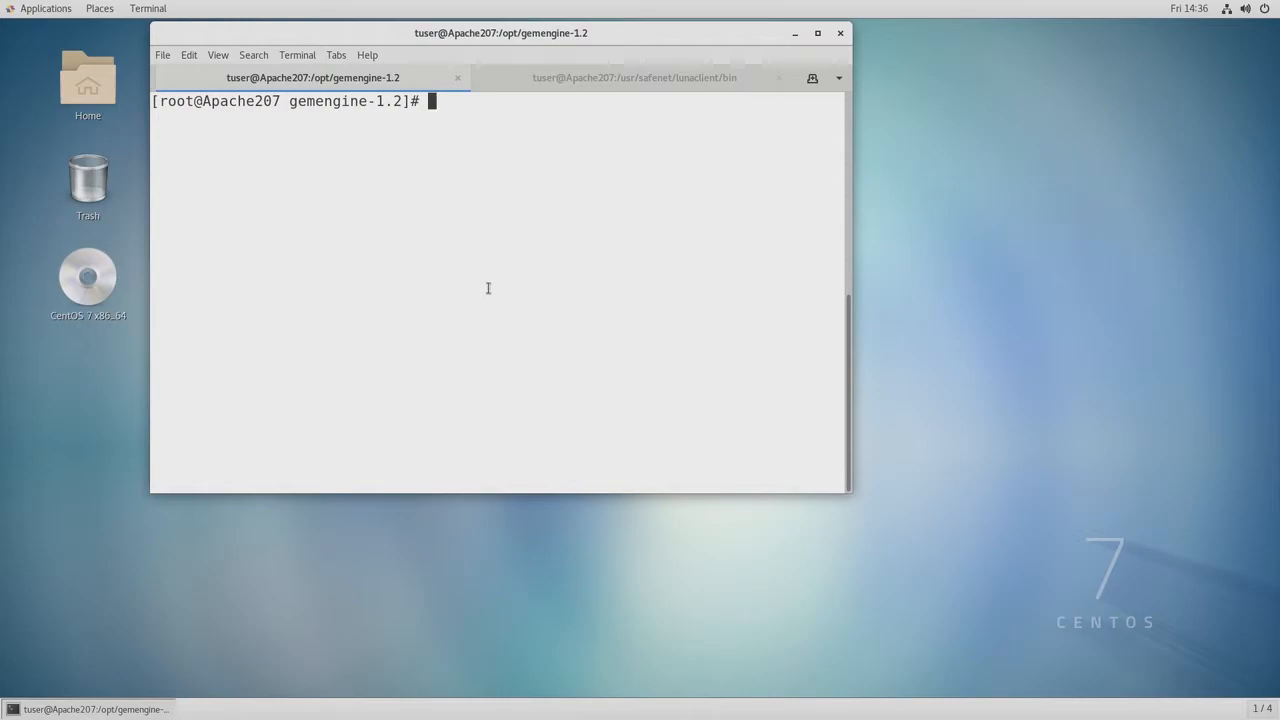
- Install httpd and mod_ssl with yum -y install
text(yum)
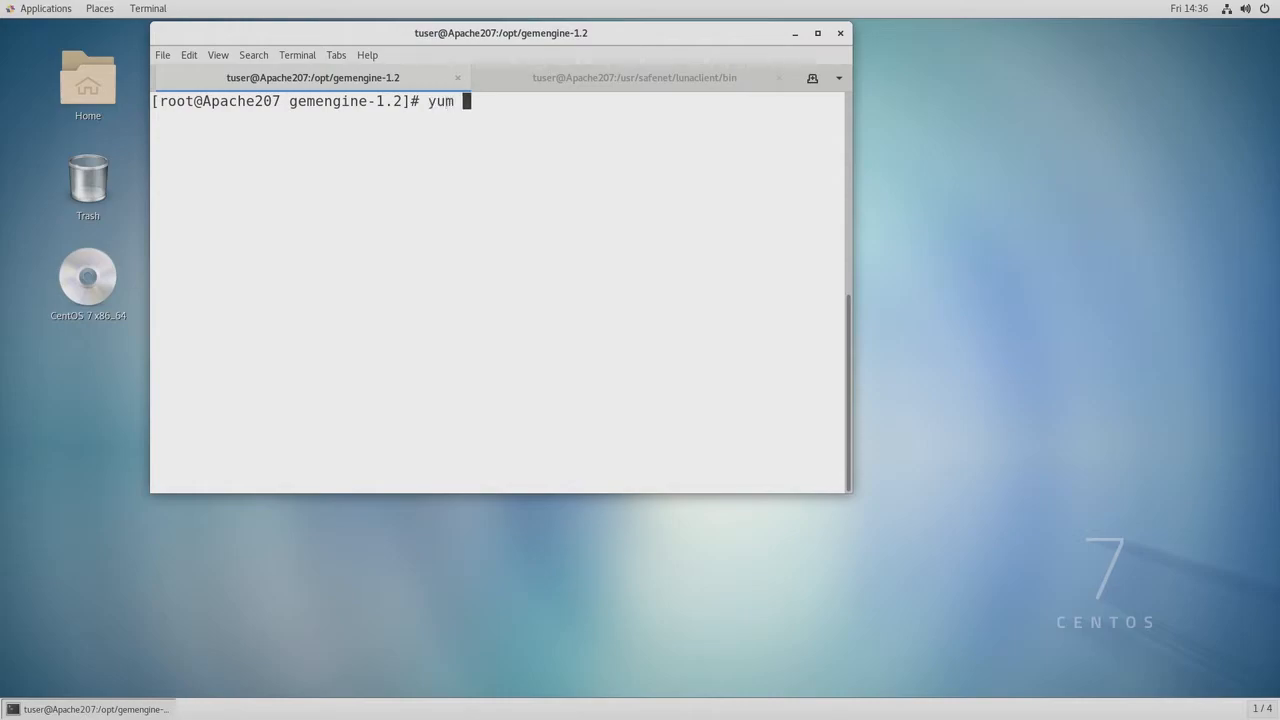
text(-)
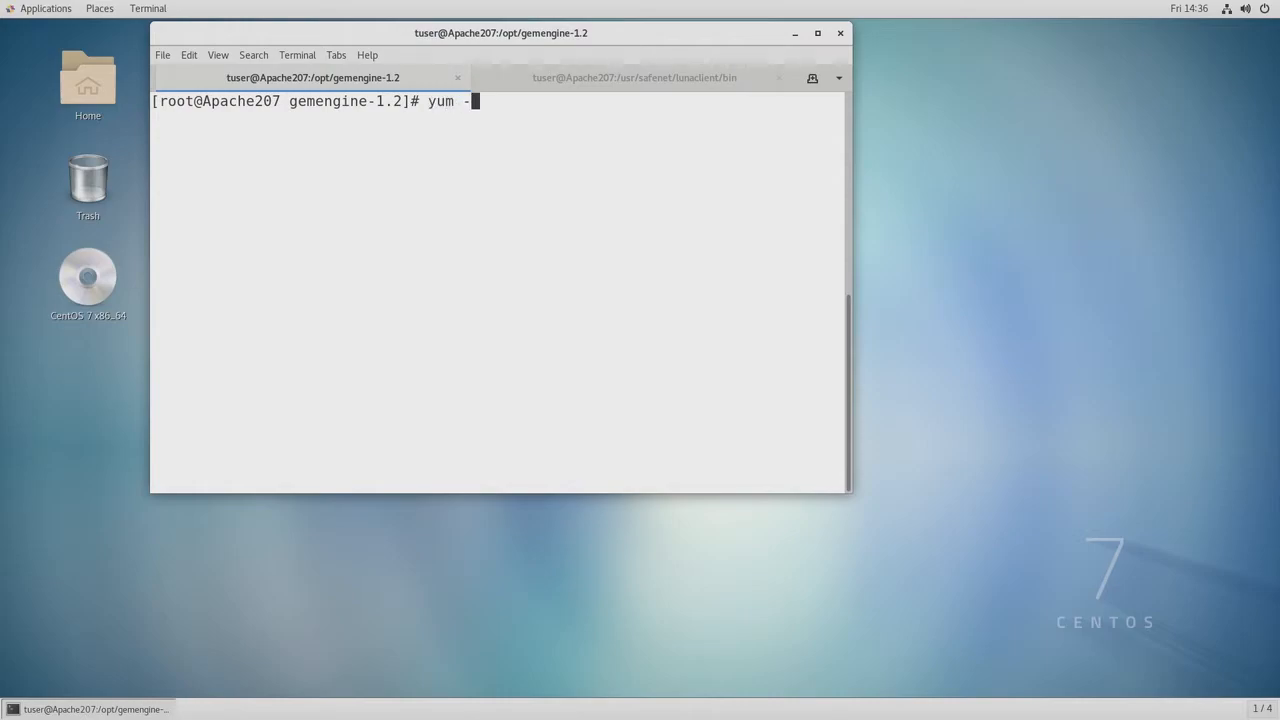
text(y install)
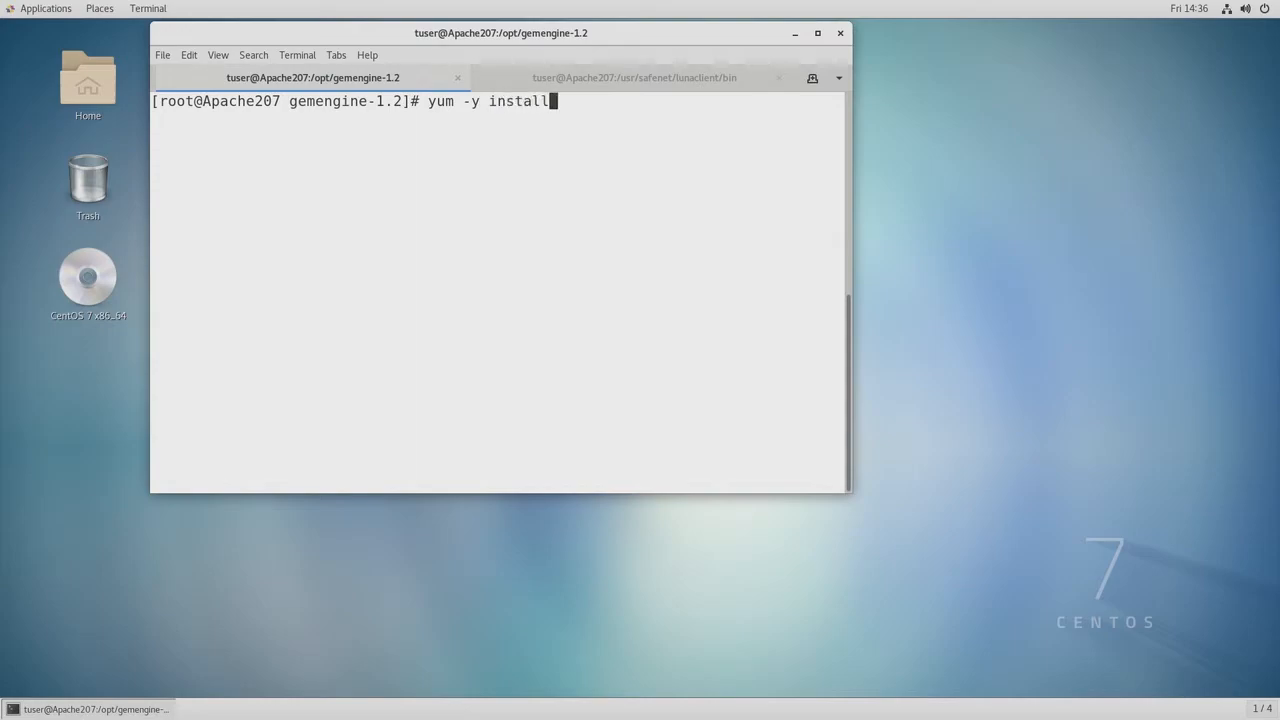
text(http)
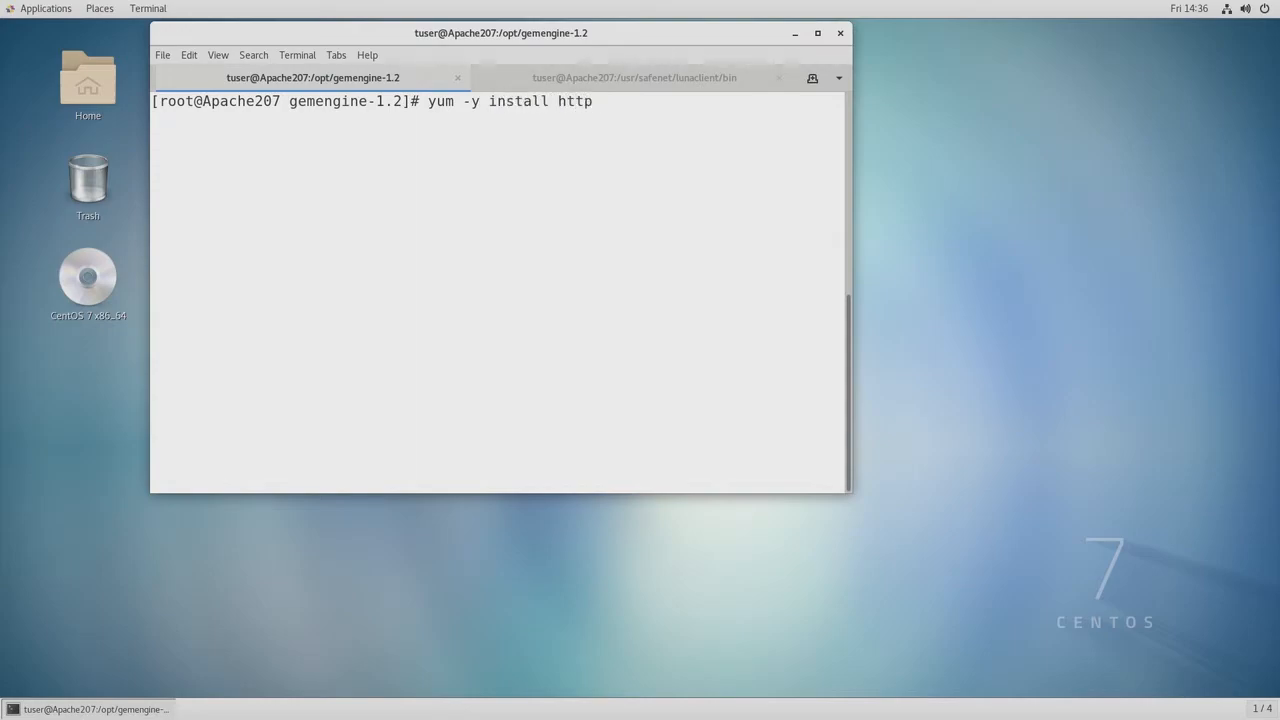
text(d)
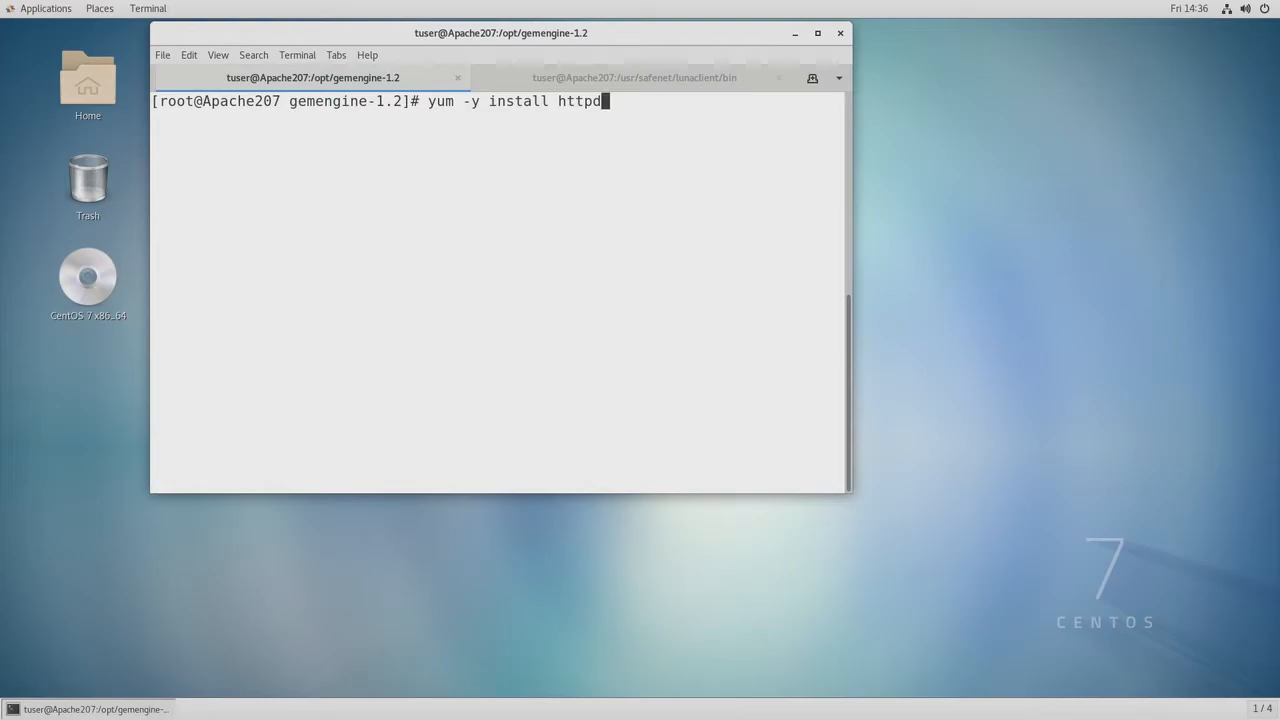
text(mod_)
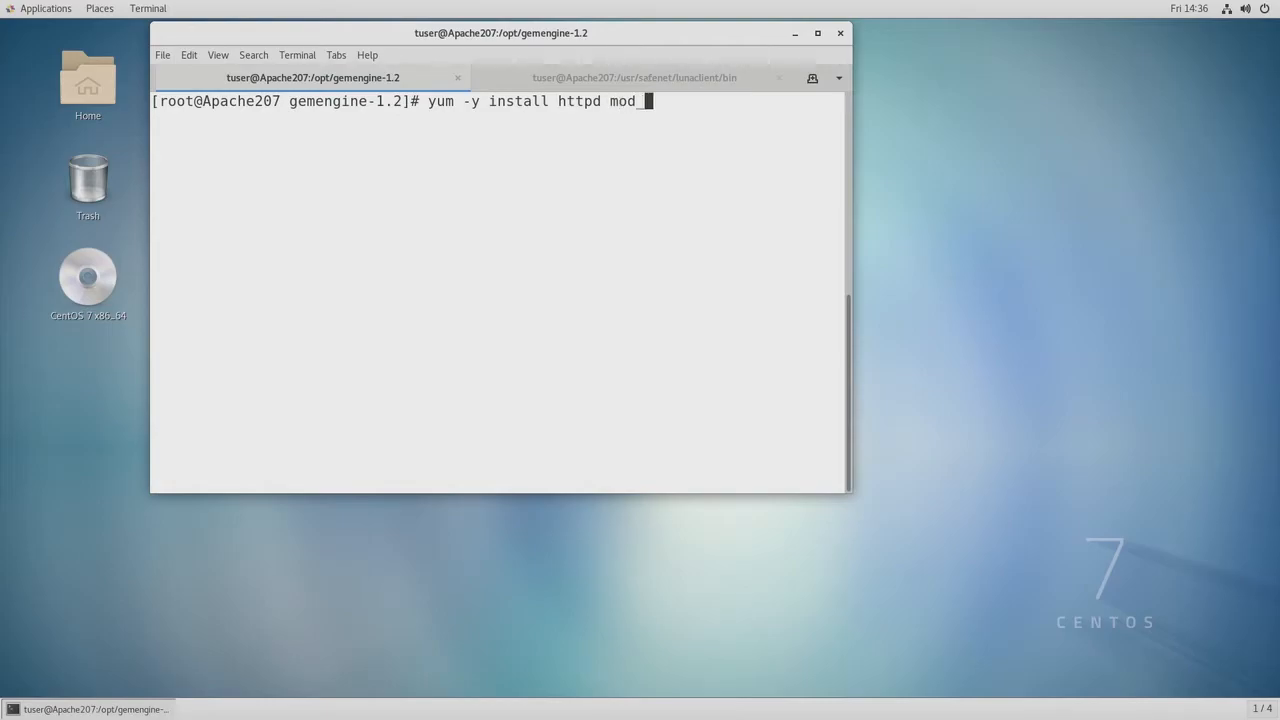
key(Return)
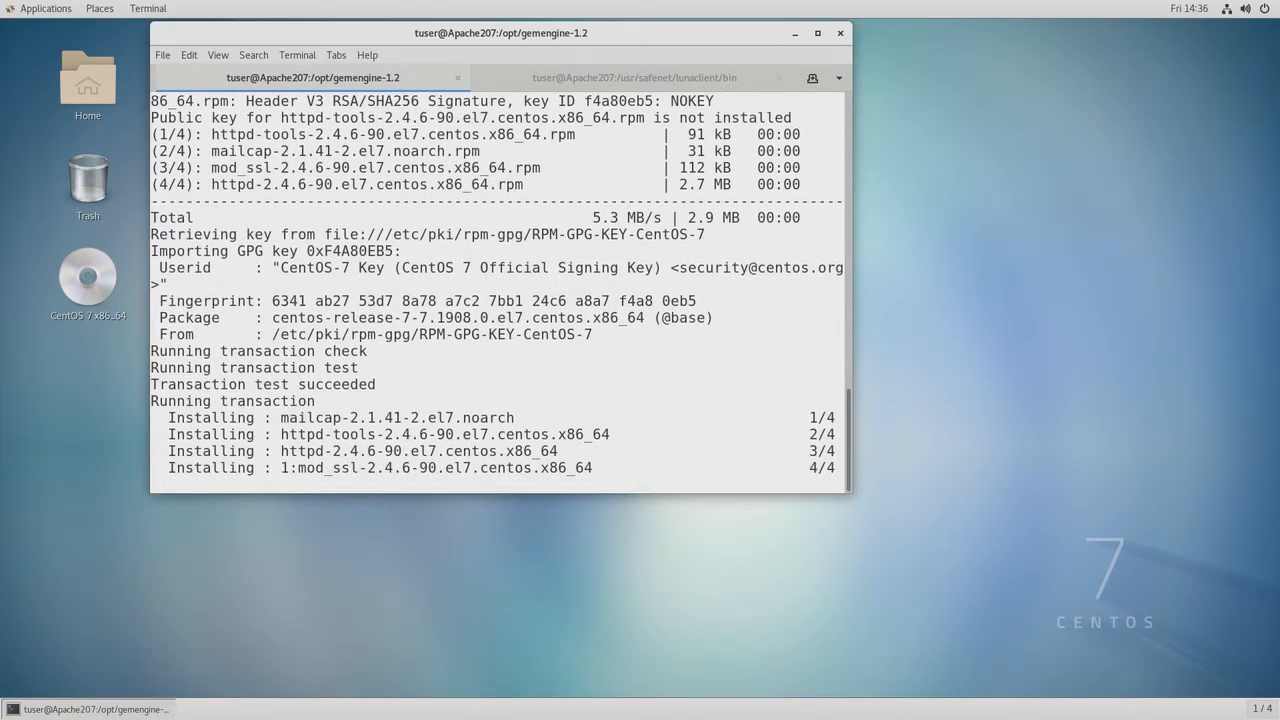
- Enable httpd.service to start at boot with systemctl
text(systemctl enable)
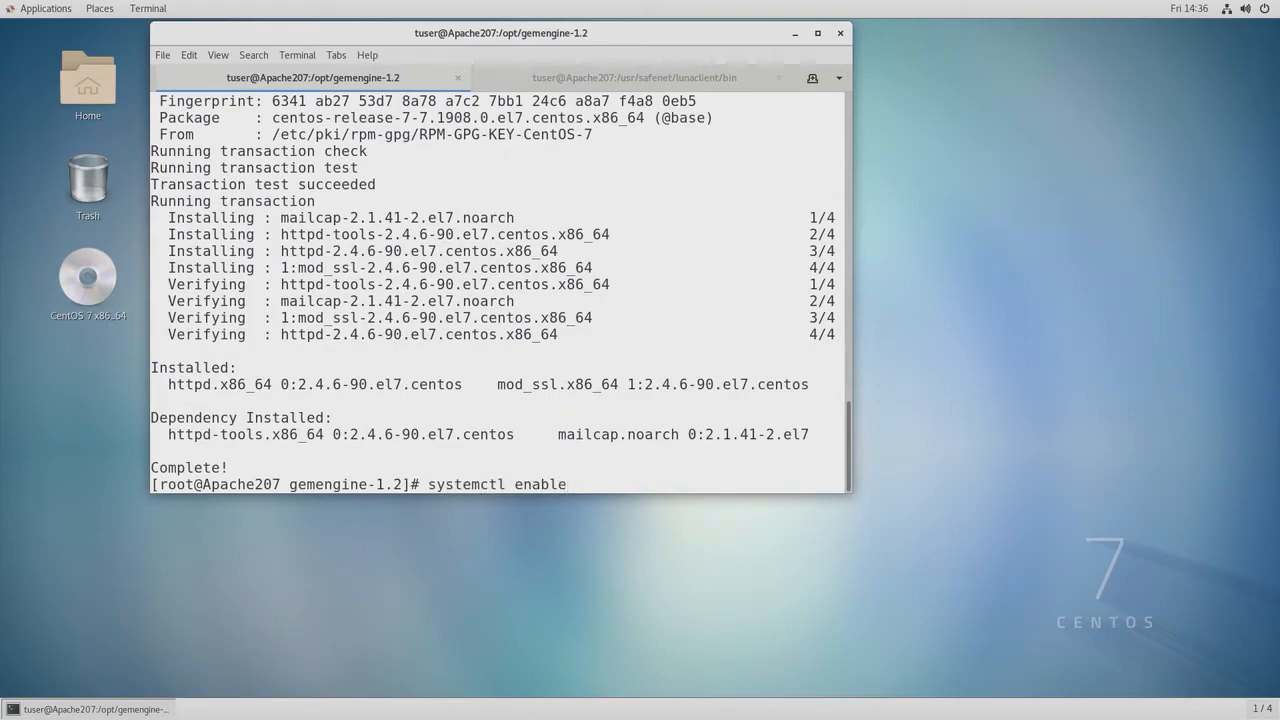
text(httpd.ser)
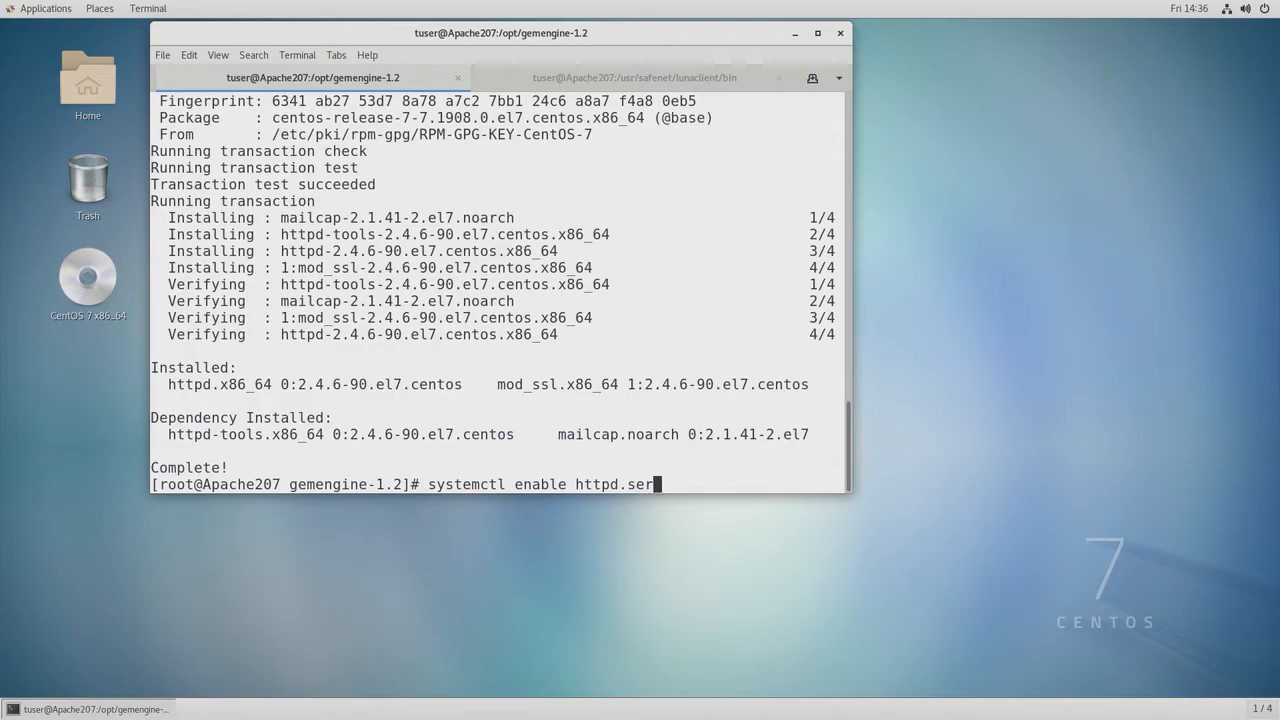
key(Return)
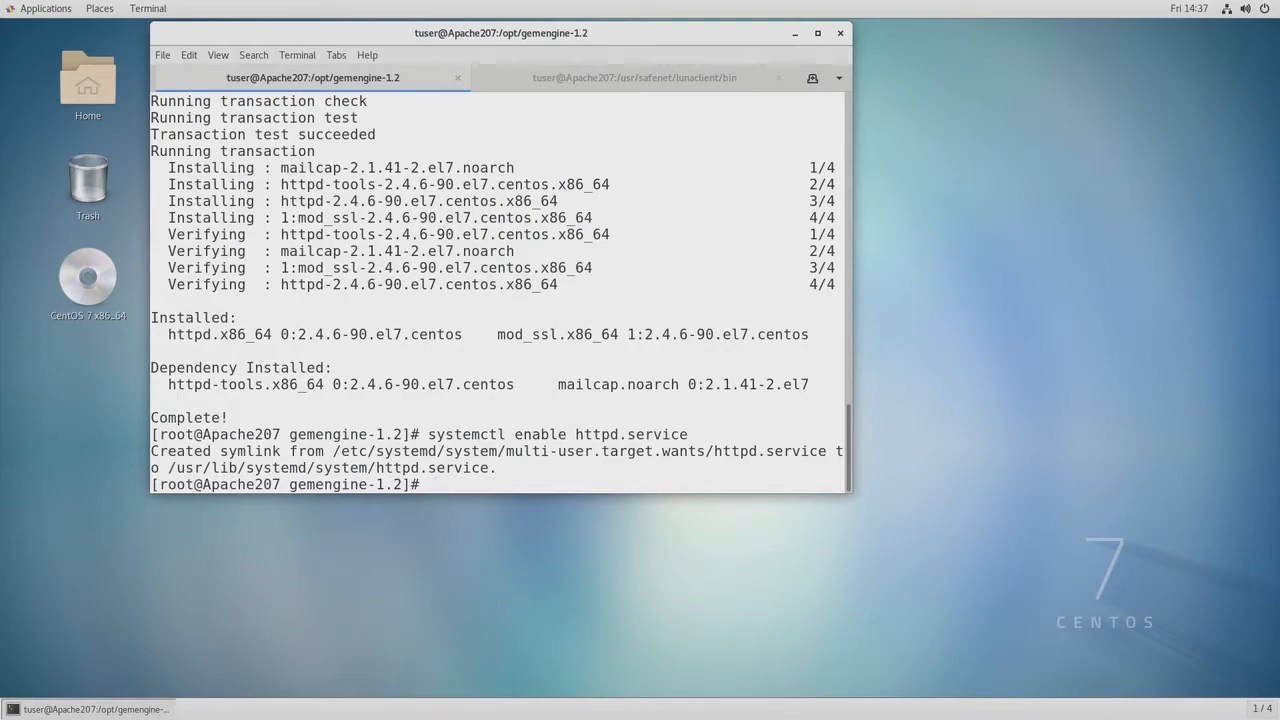
- Permanently allow the https service through the firewall with firewall-cmd
text(firewall)
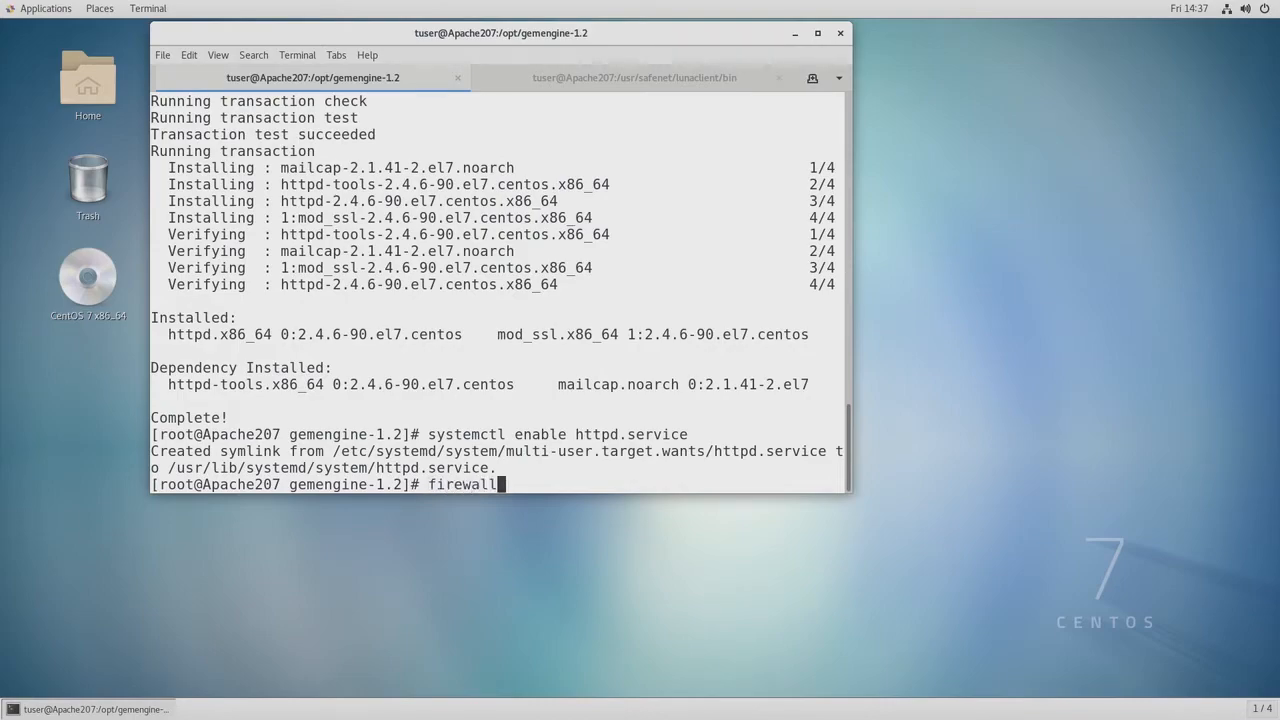
text(-cmd)
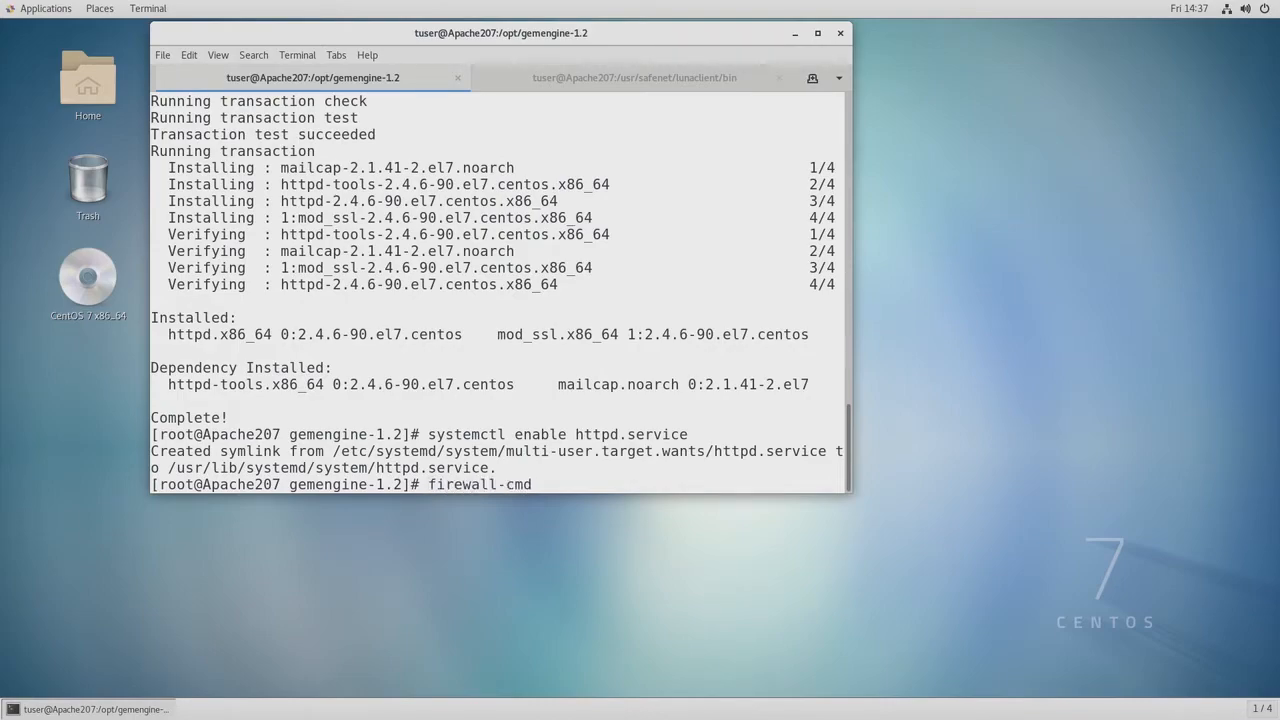
text(--permanent)
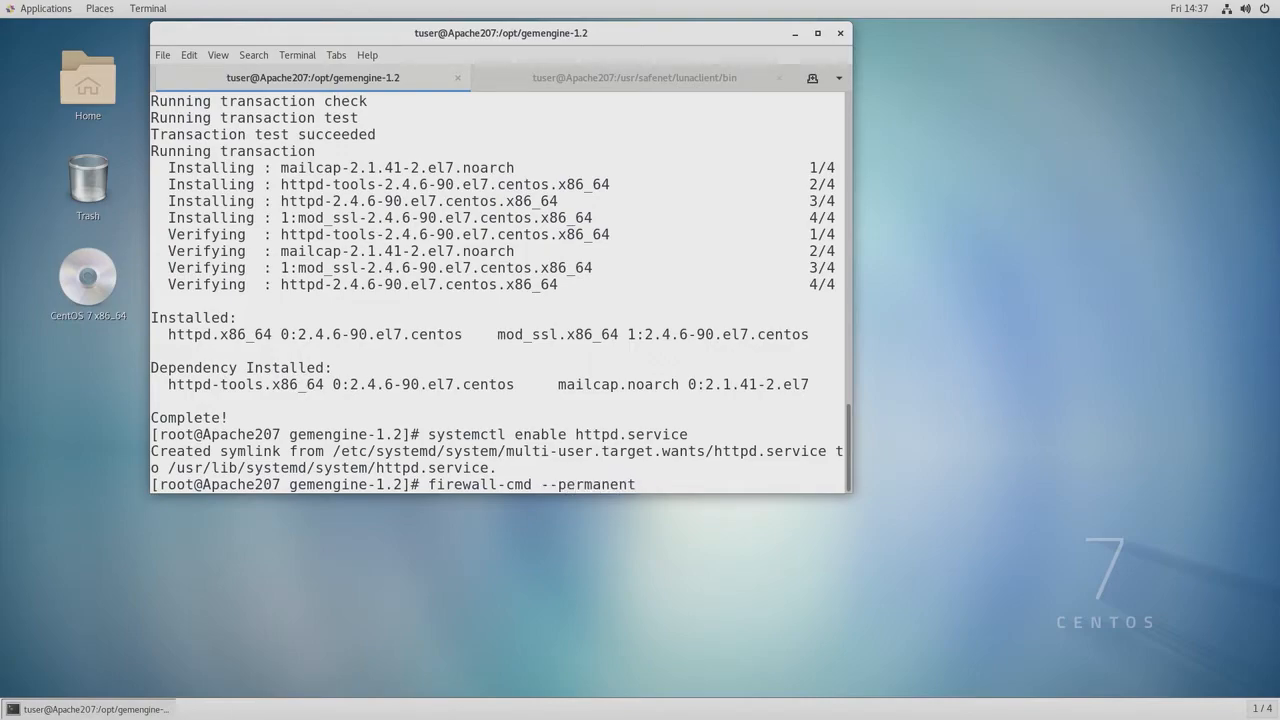
text(--add-service)
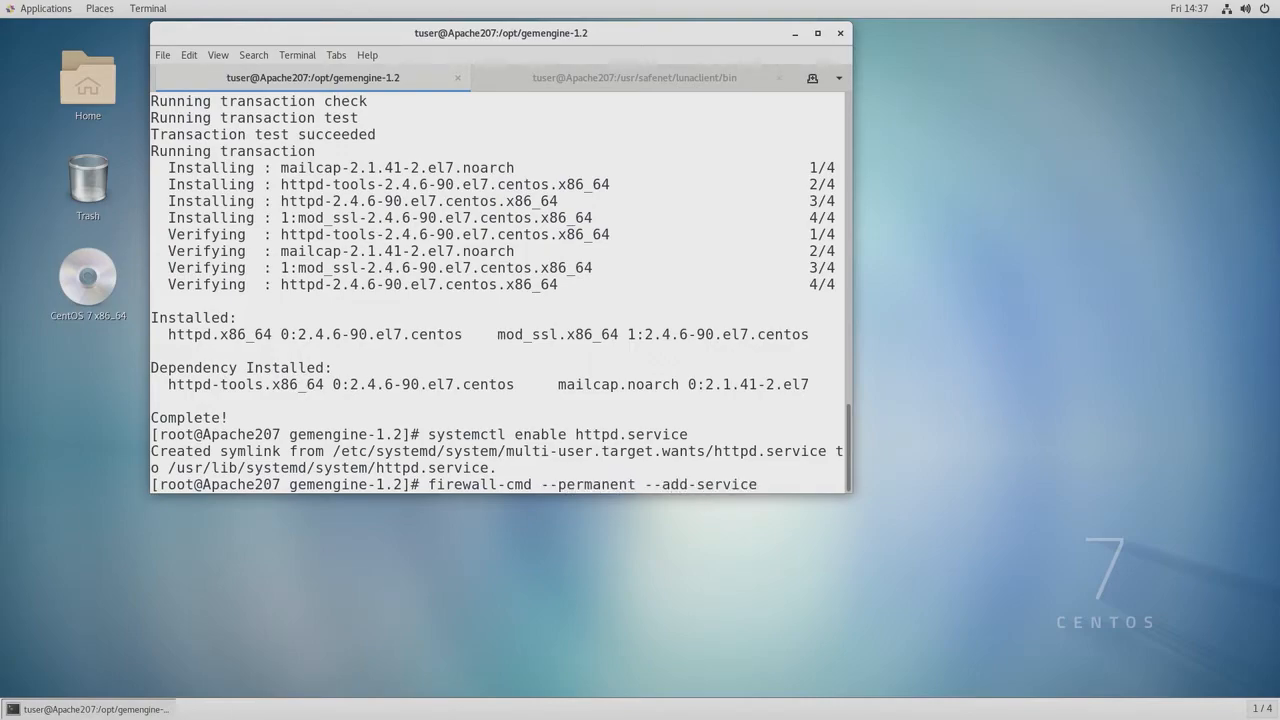
text(=https)
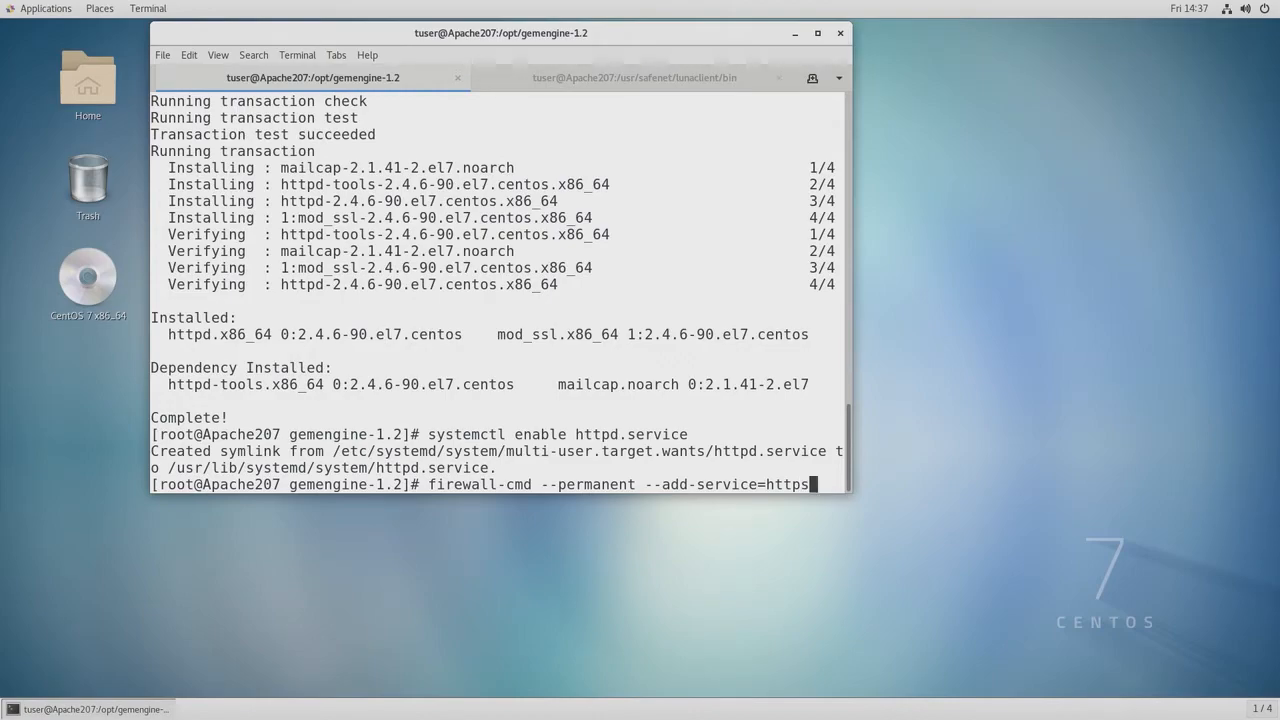
key(Return)
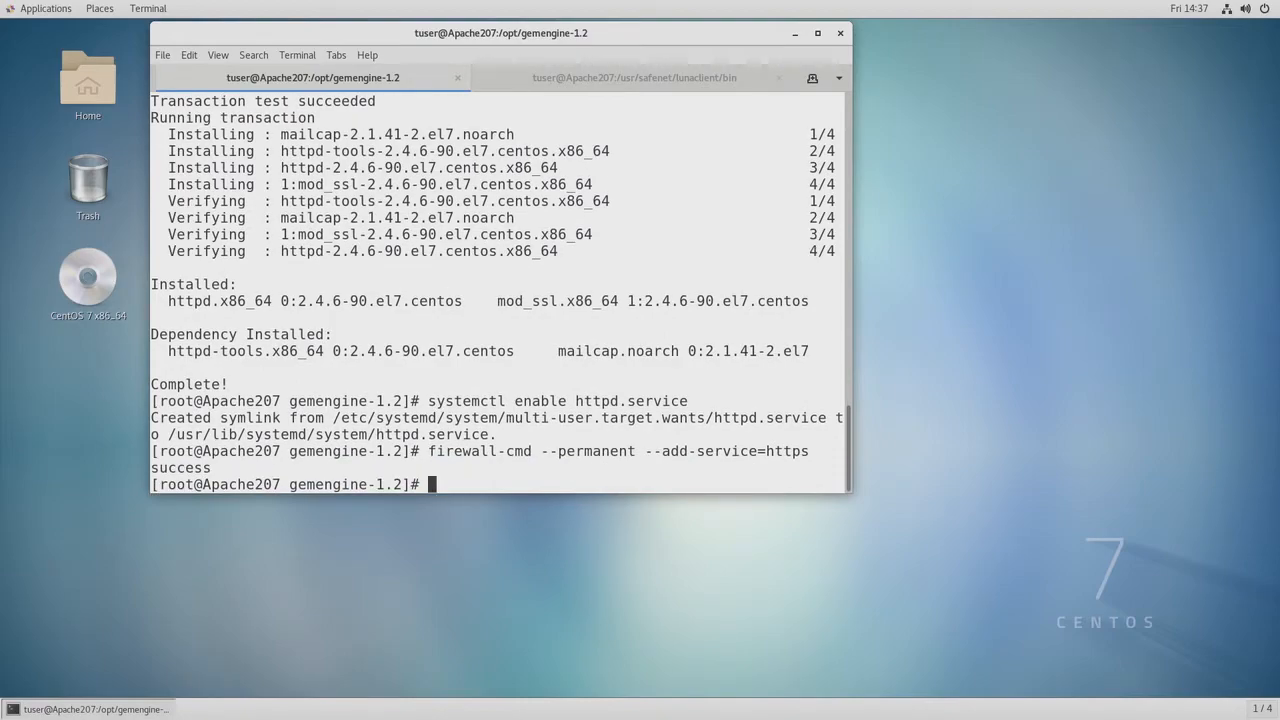
- Reload the firewall rules and clear the terminal output
text(firewall-cmd --reload)
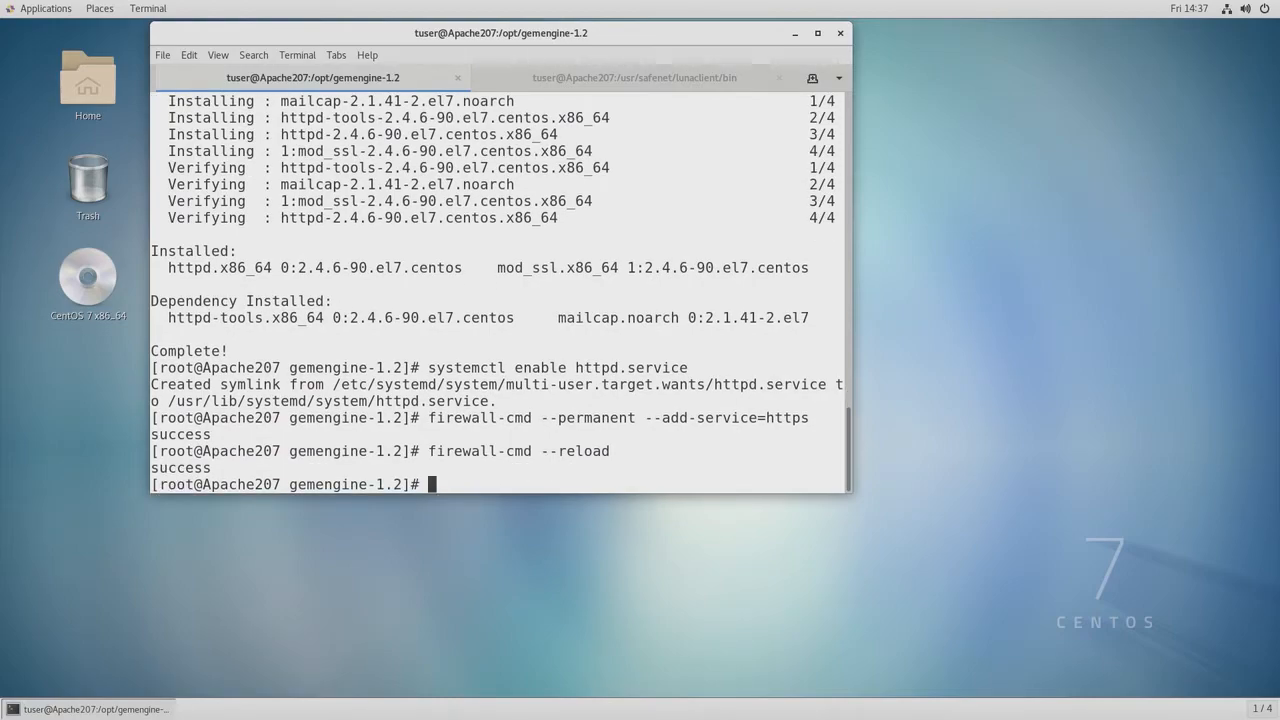
text(cl)
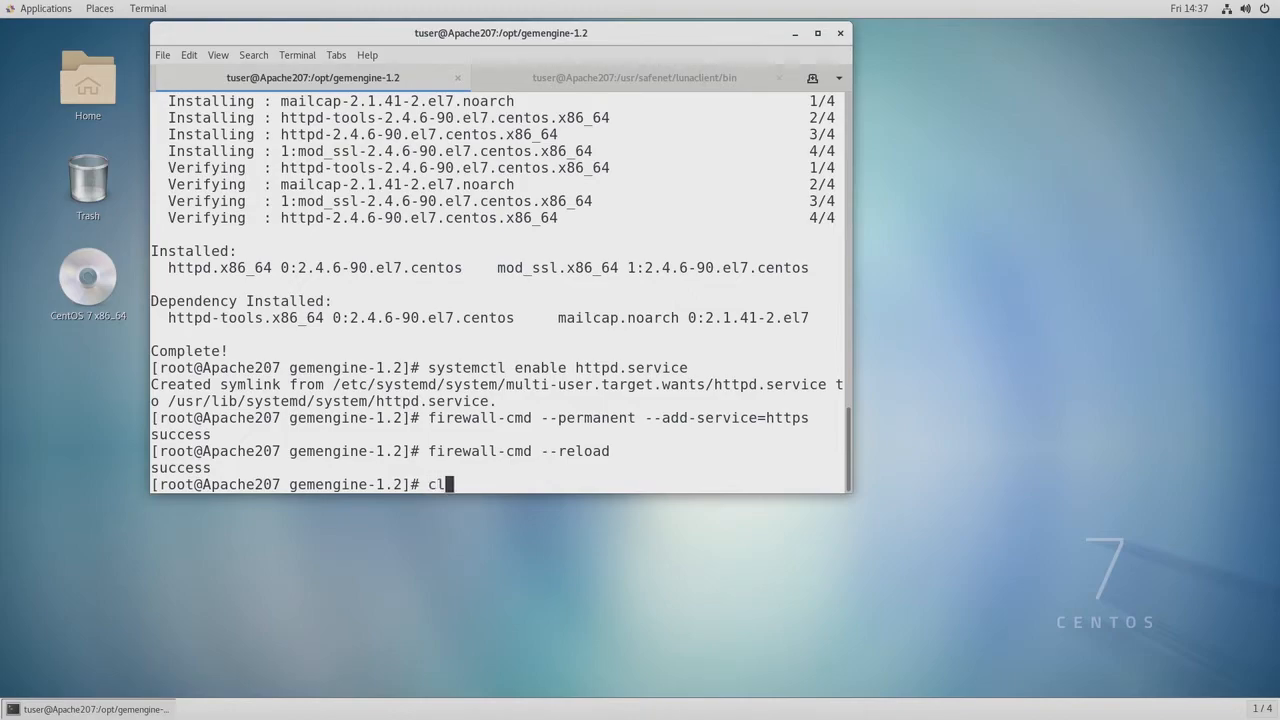
key(Return)
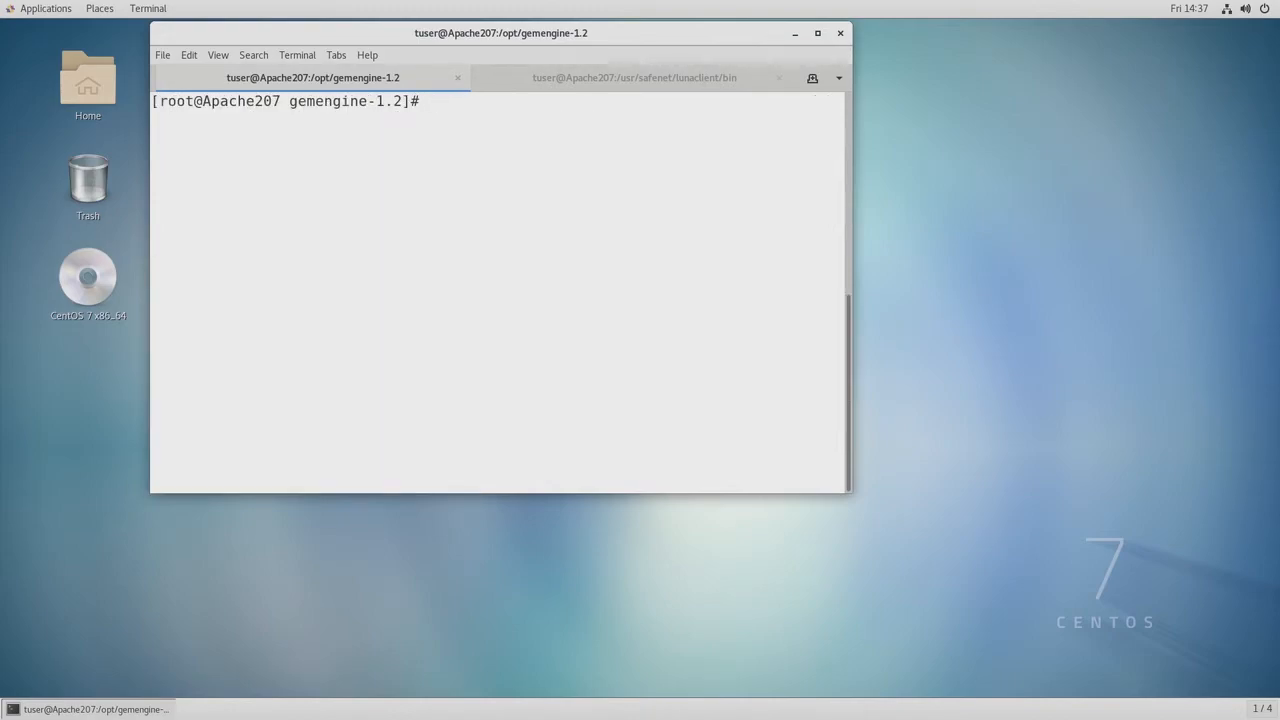
- List SELinux port labels matching 1792 with semanage port -l
text(semanage po)
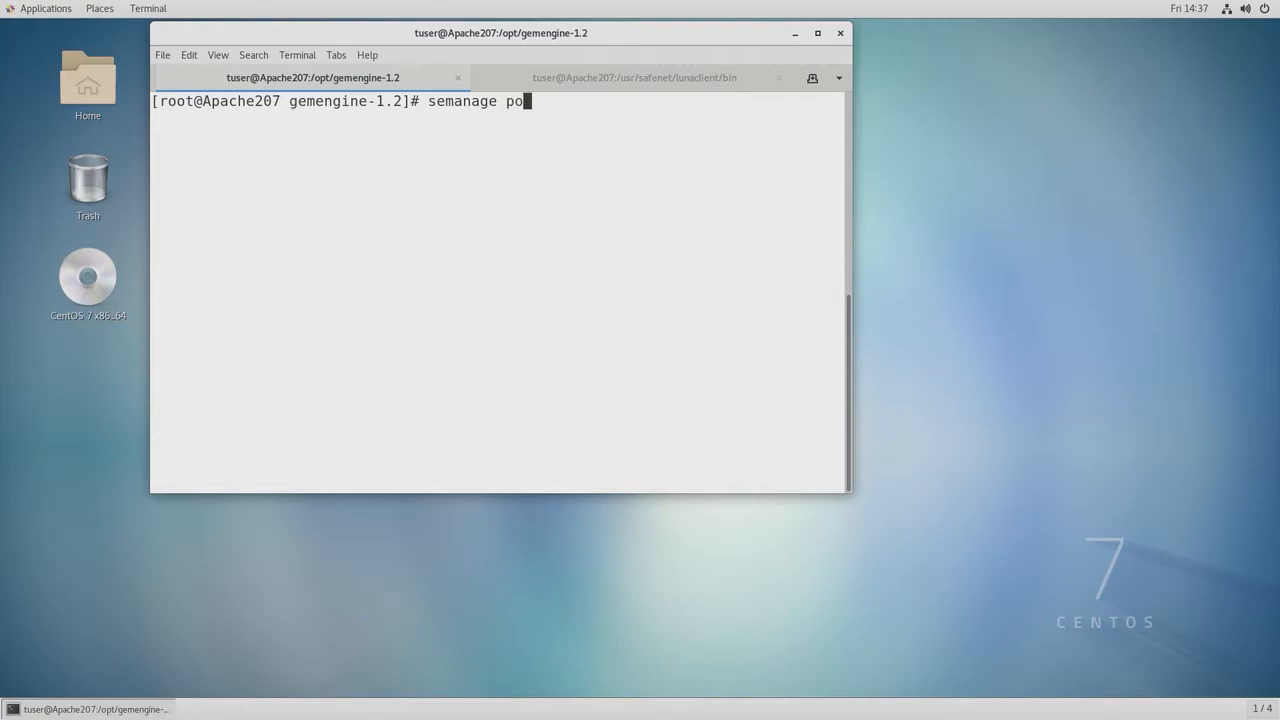
text(rt -l)
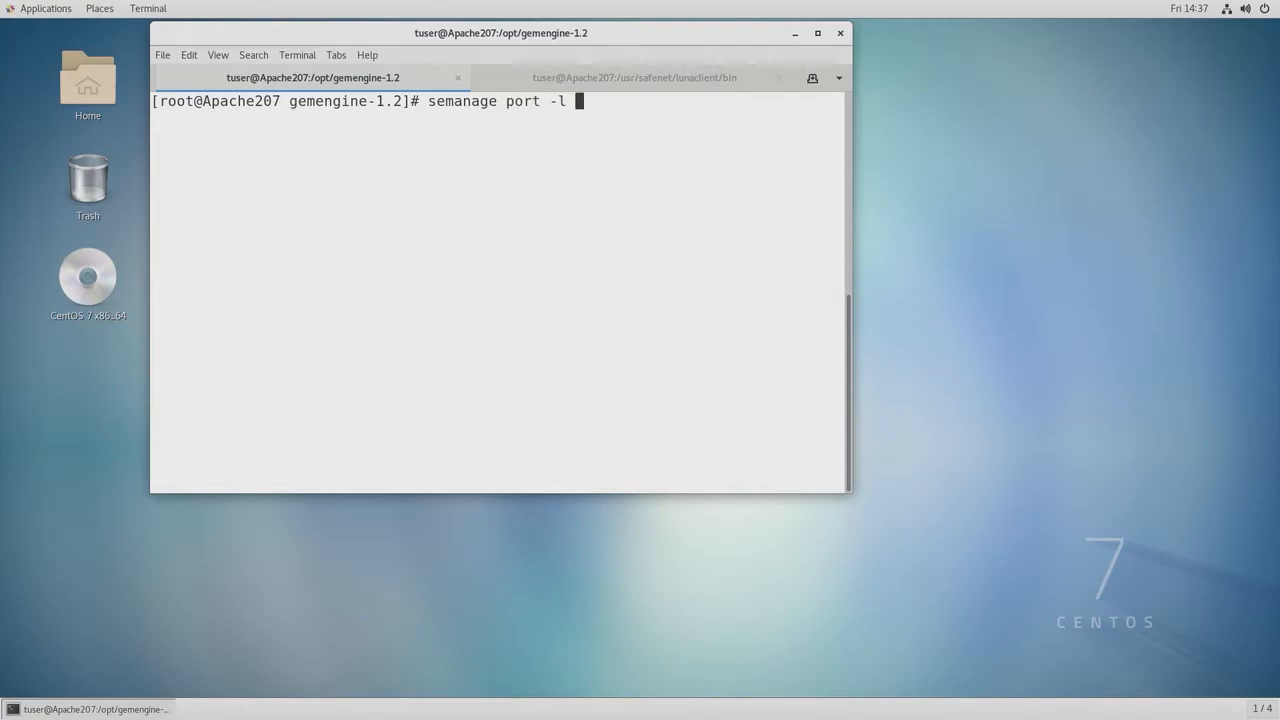
text(| grep 1792)
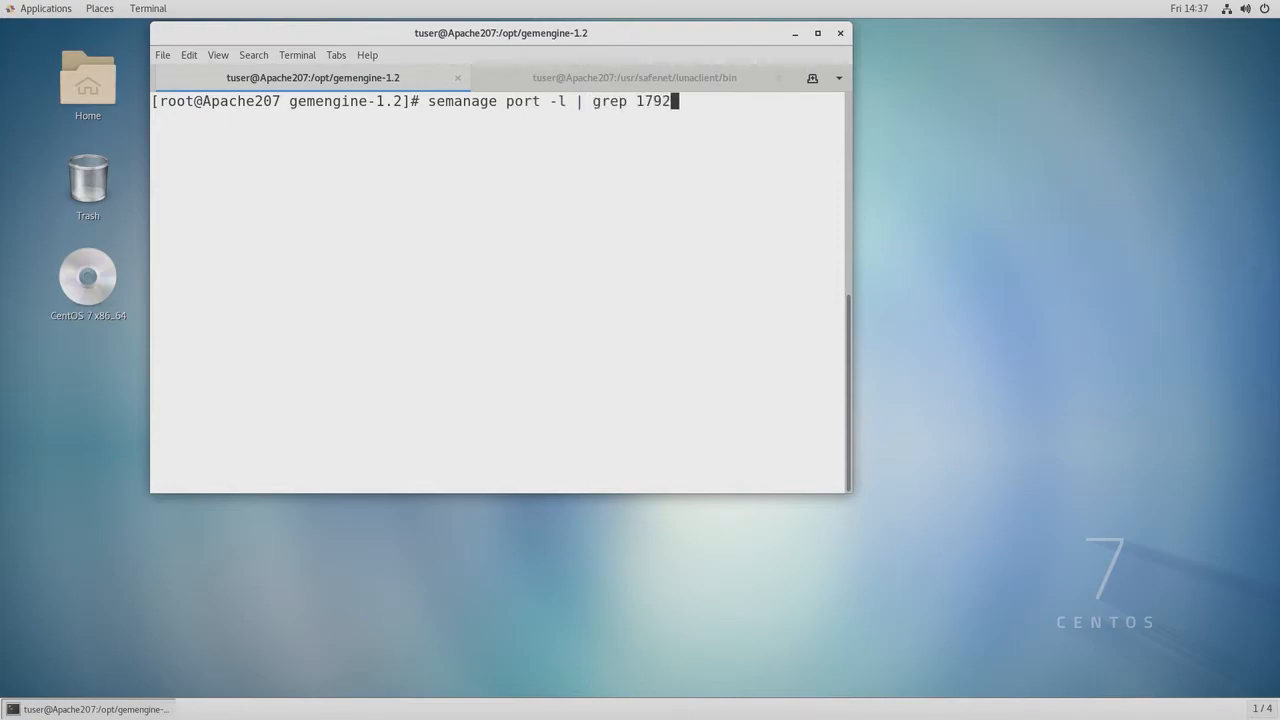
key(Return)
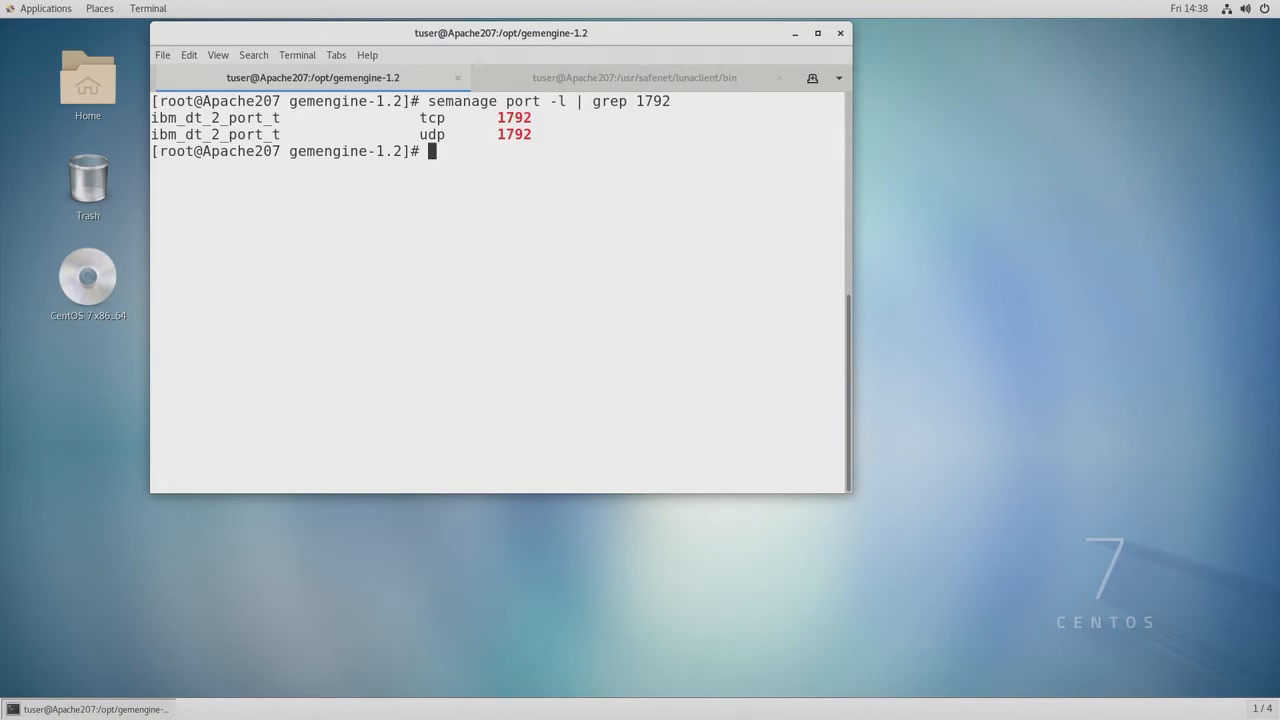
- Reassign TCP port 1792 to http_port_t with semanage port -m, then clear the screen
text(seman)
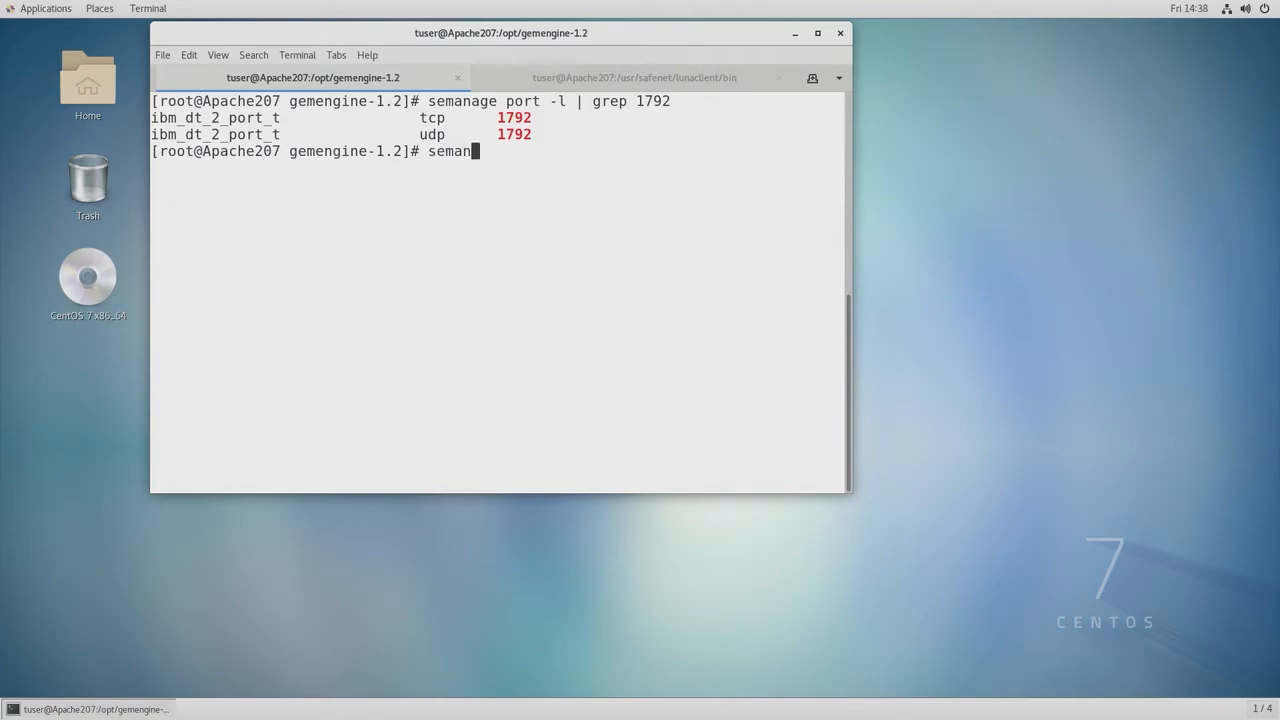
text(age)
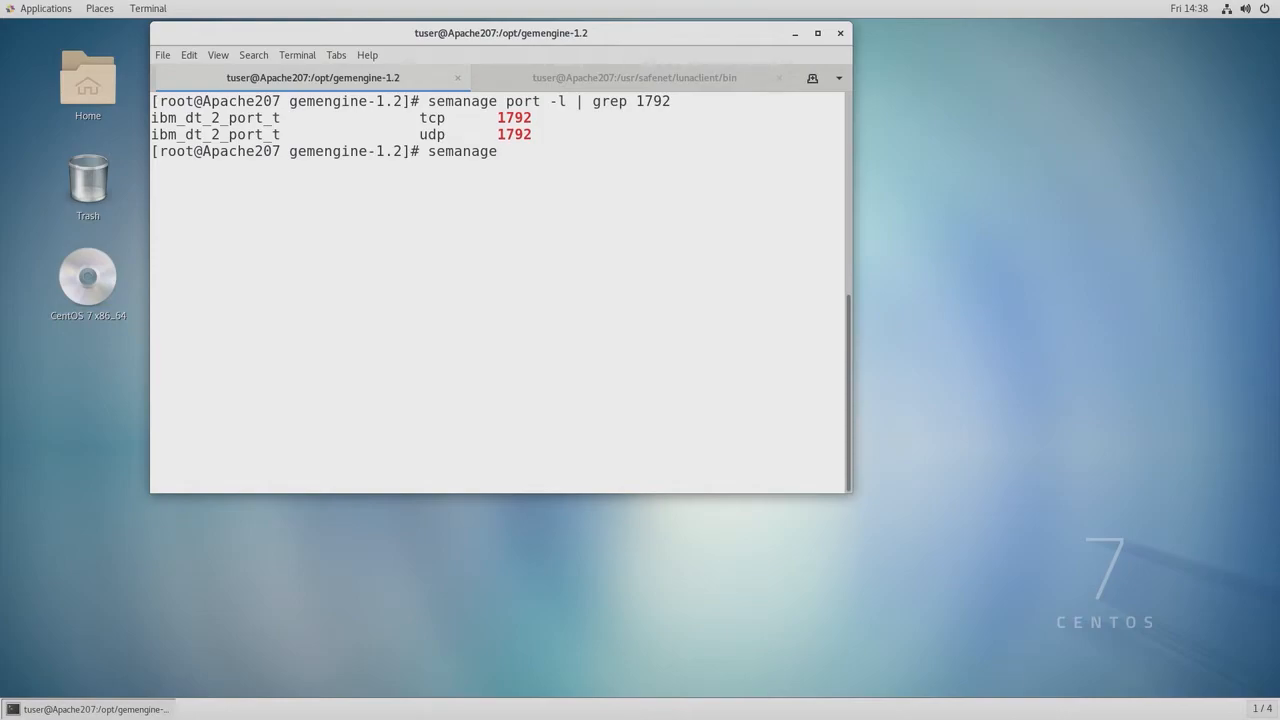
text(port -)
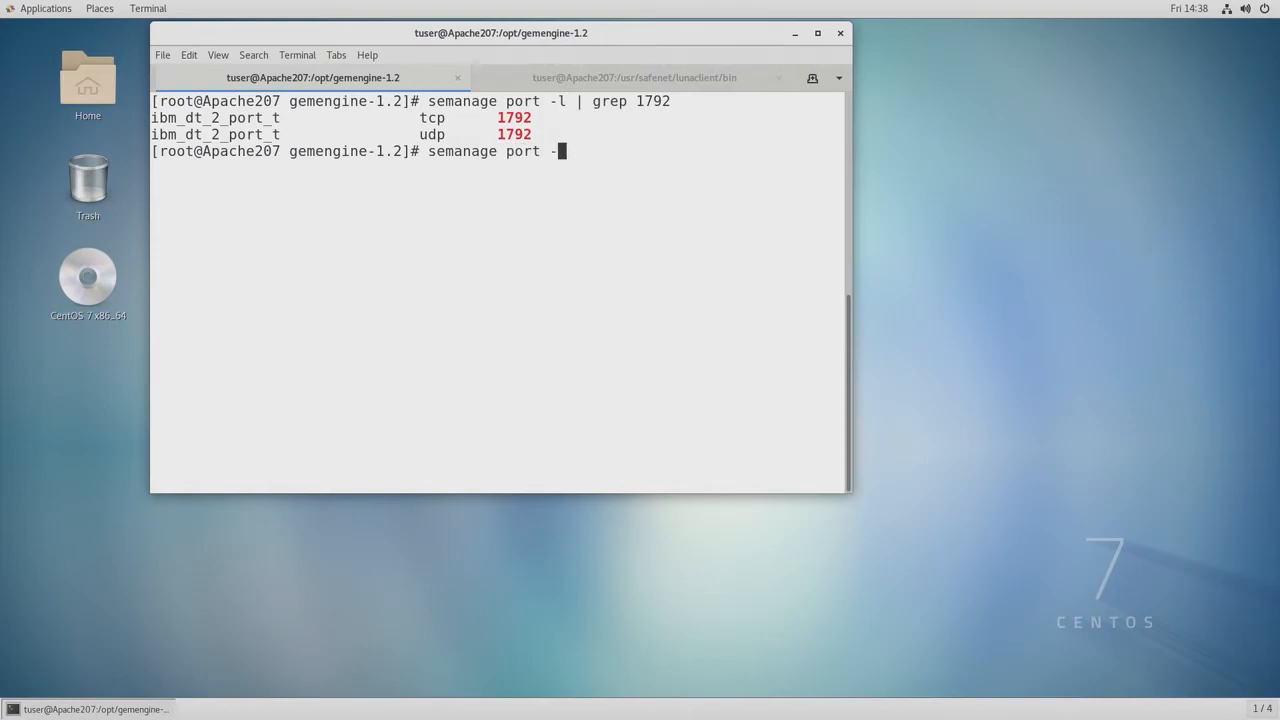
text(m -t http_port)
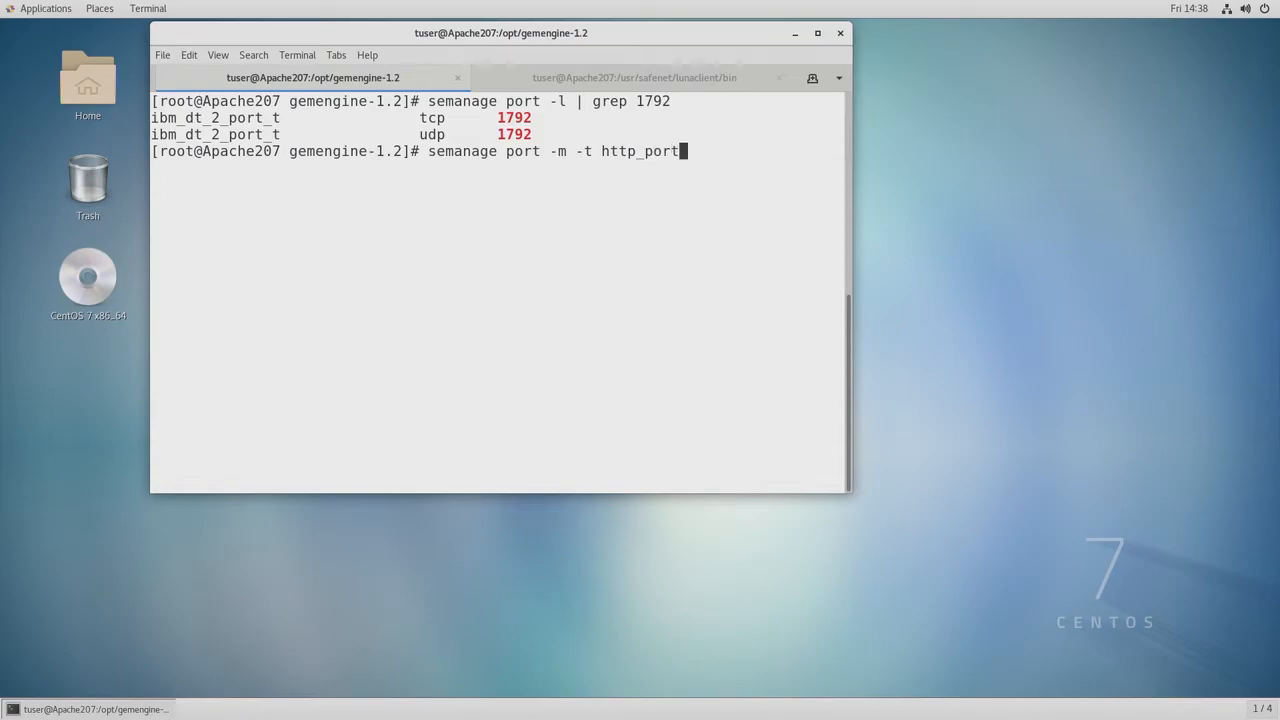
text(_t -p tcp 1792)
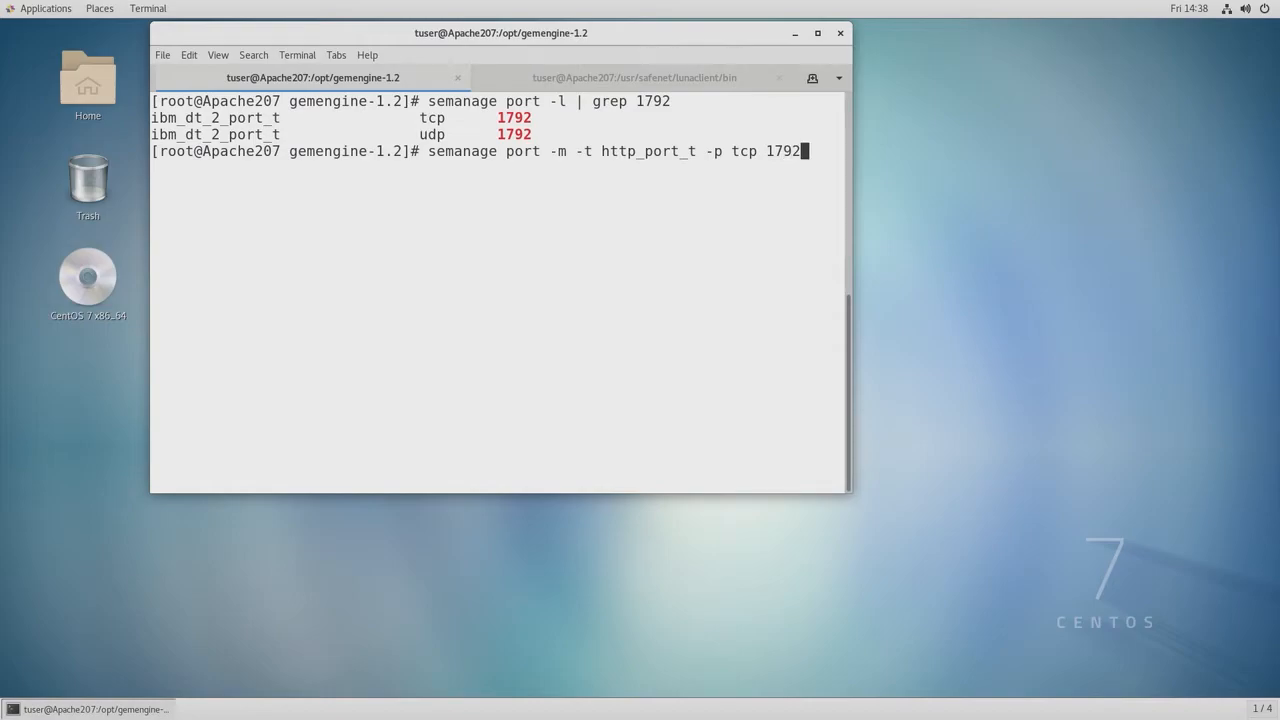
key(Return)
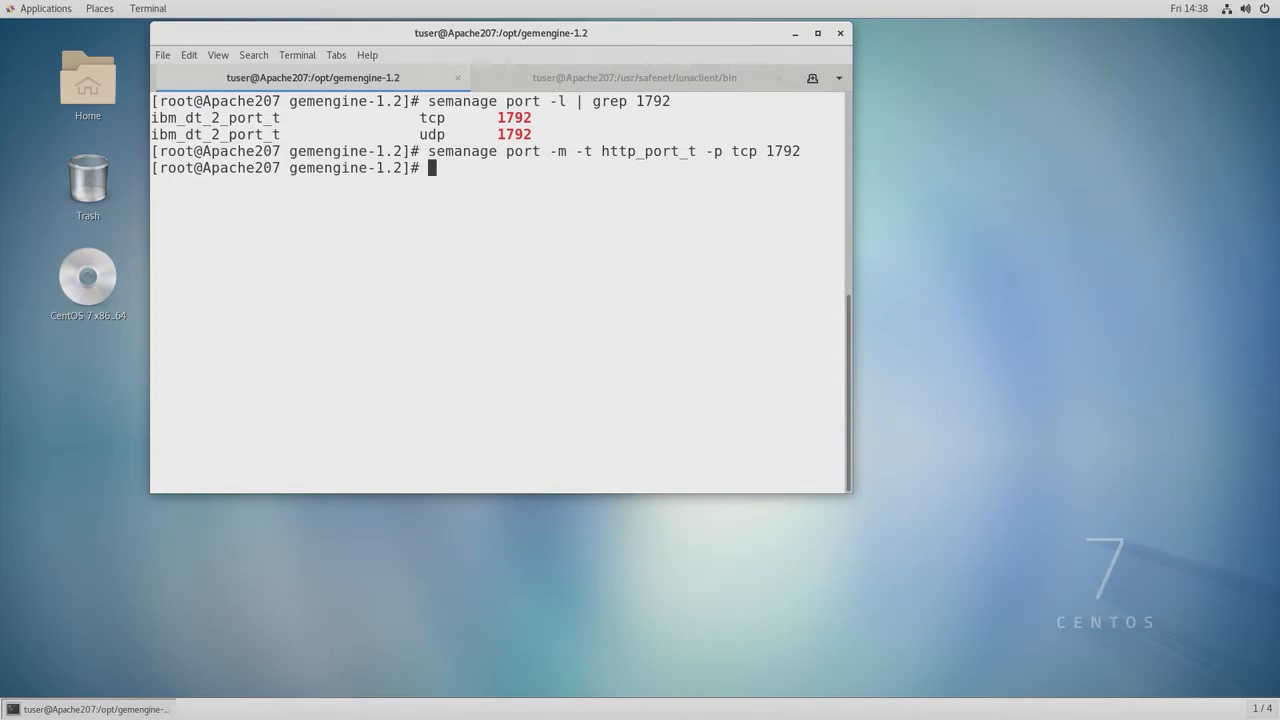
mouse_move(474, 232)
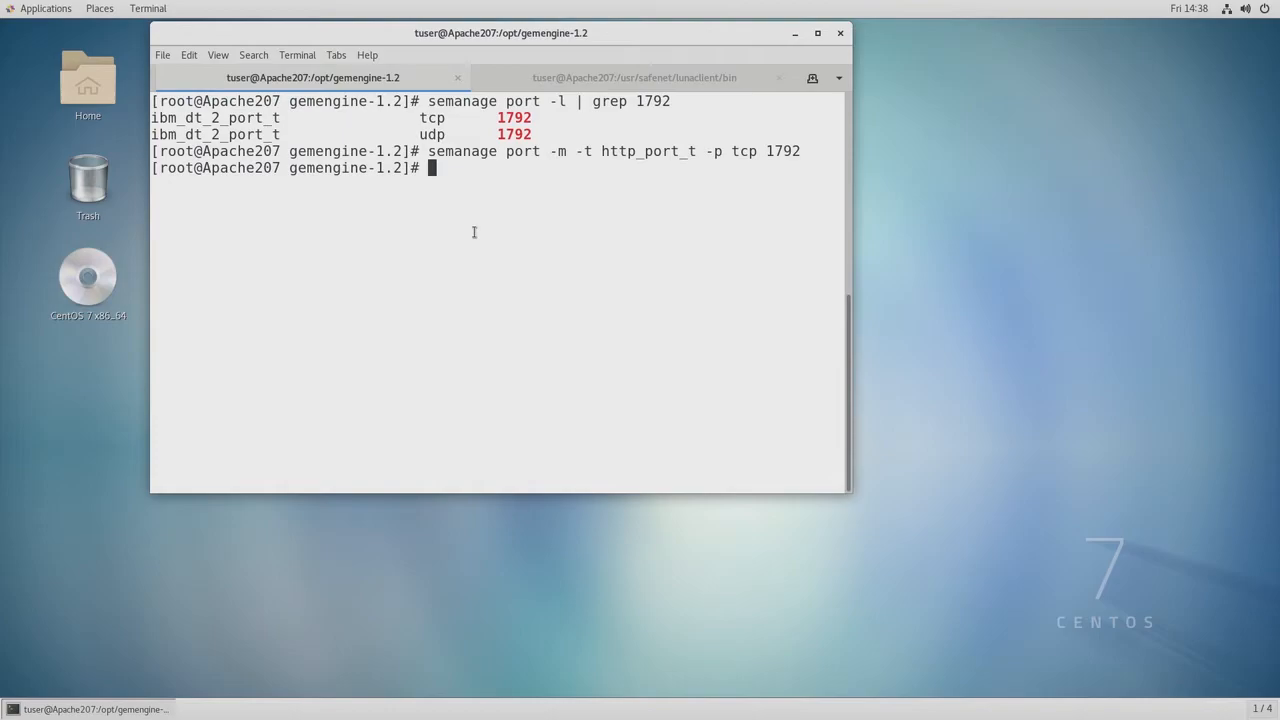
text(cle)
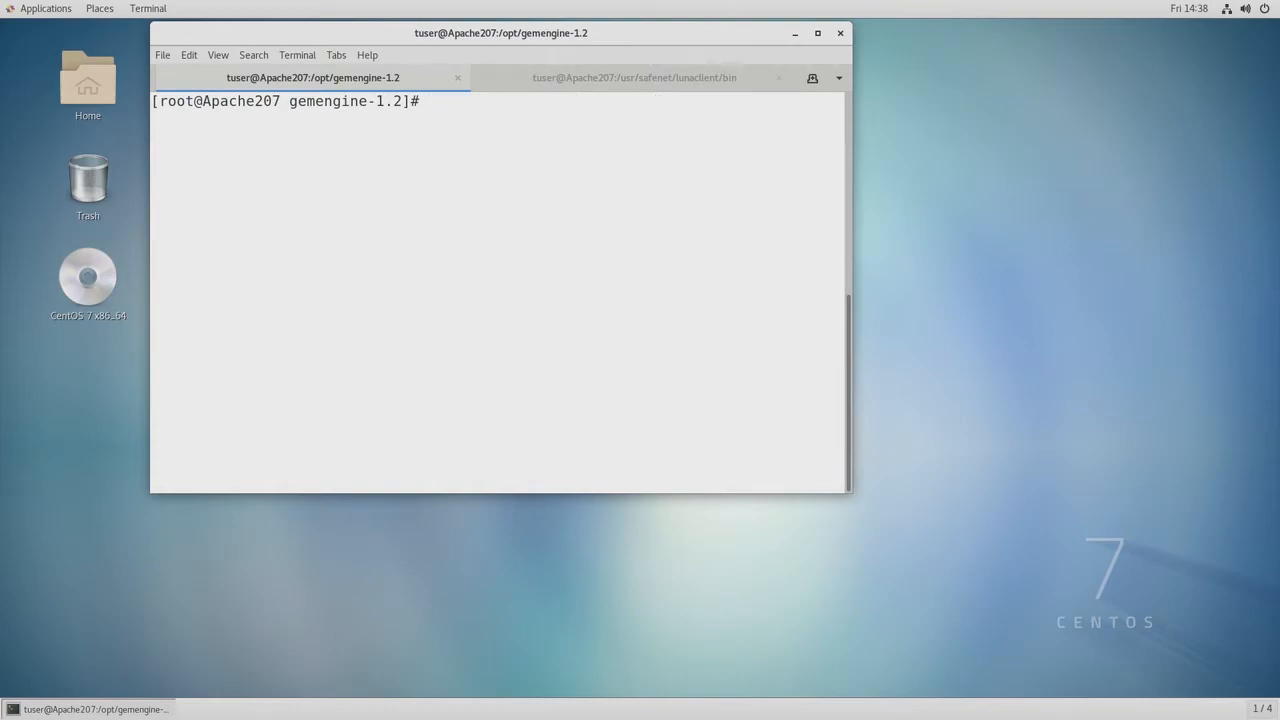
- Open /etc/httpd/conf.d/ssl.conf in vi
text(vi /etc)
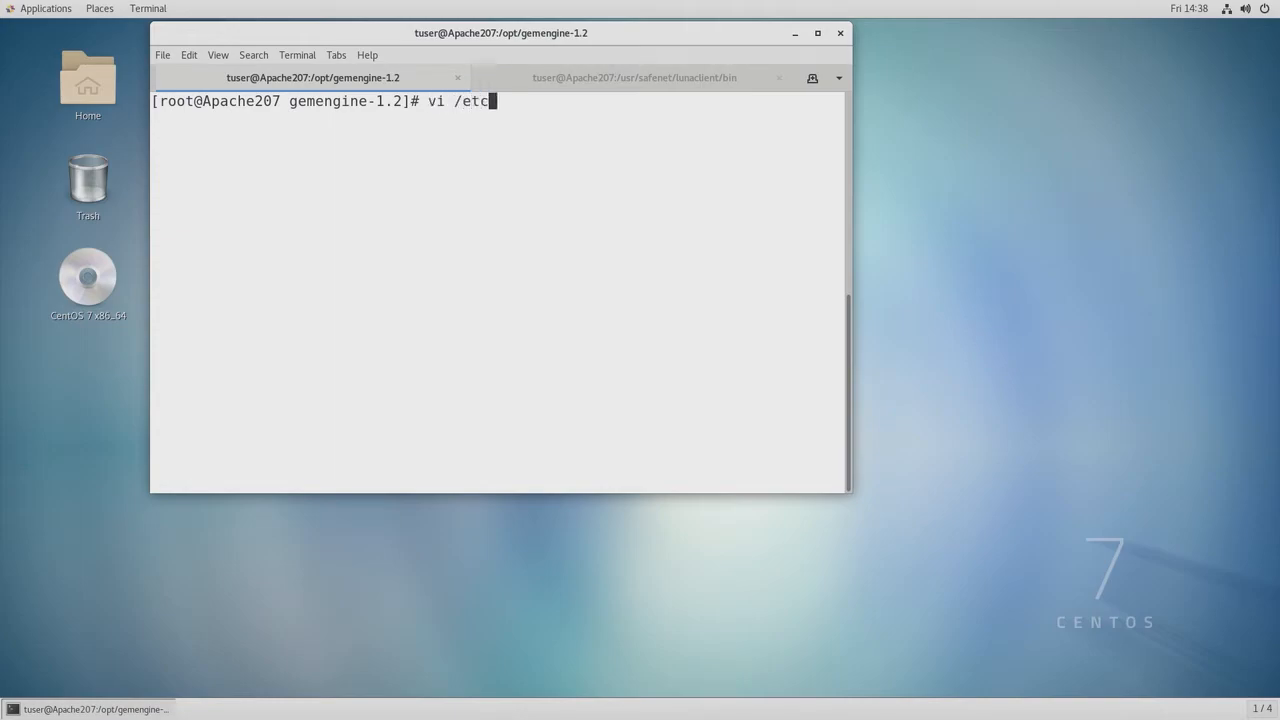
text(httpd/)
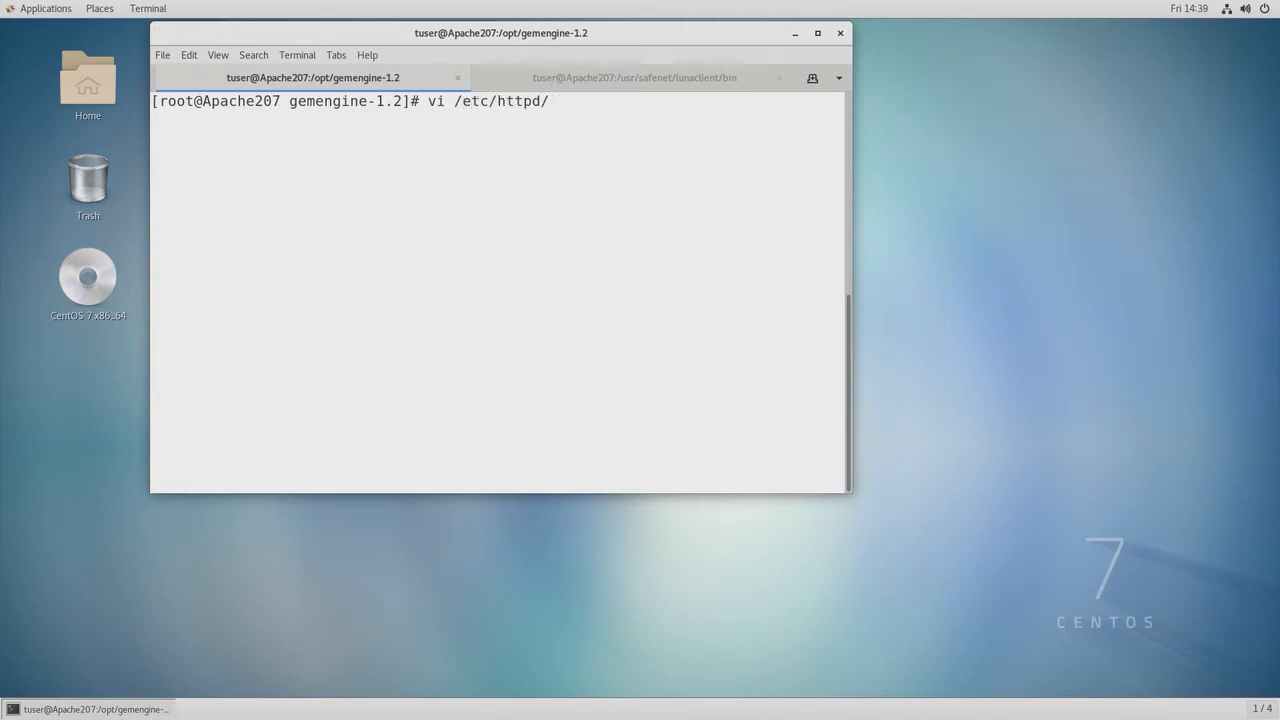
text(conf)
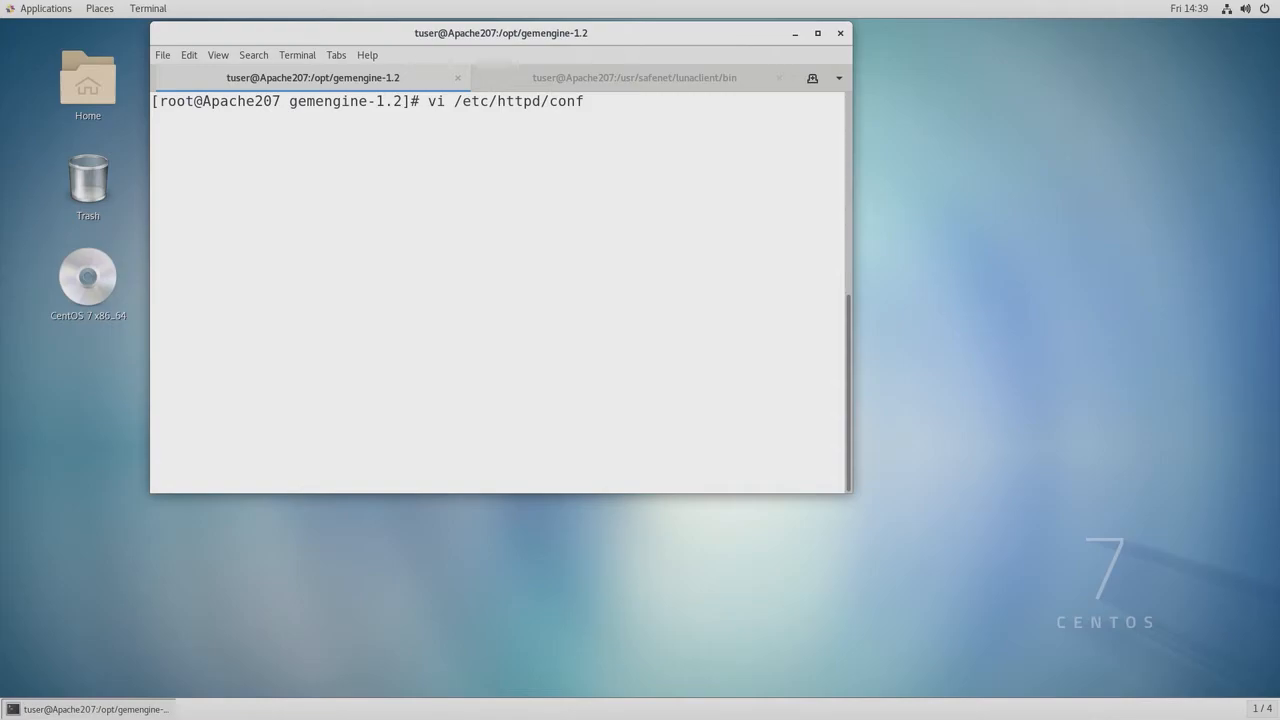
text(.d/)
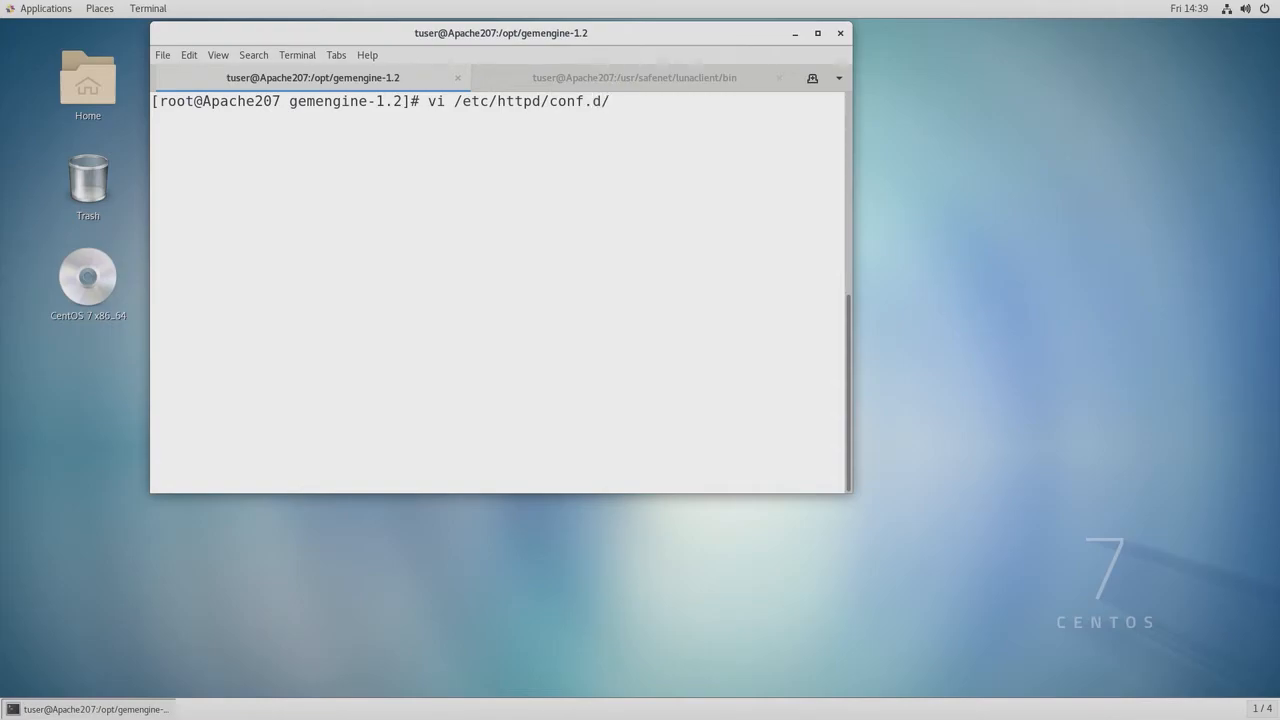
text(ssl.conf)
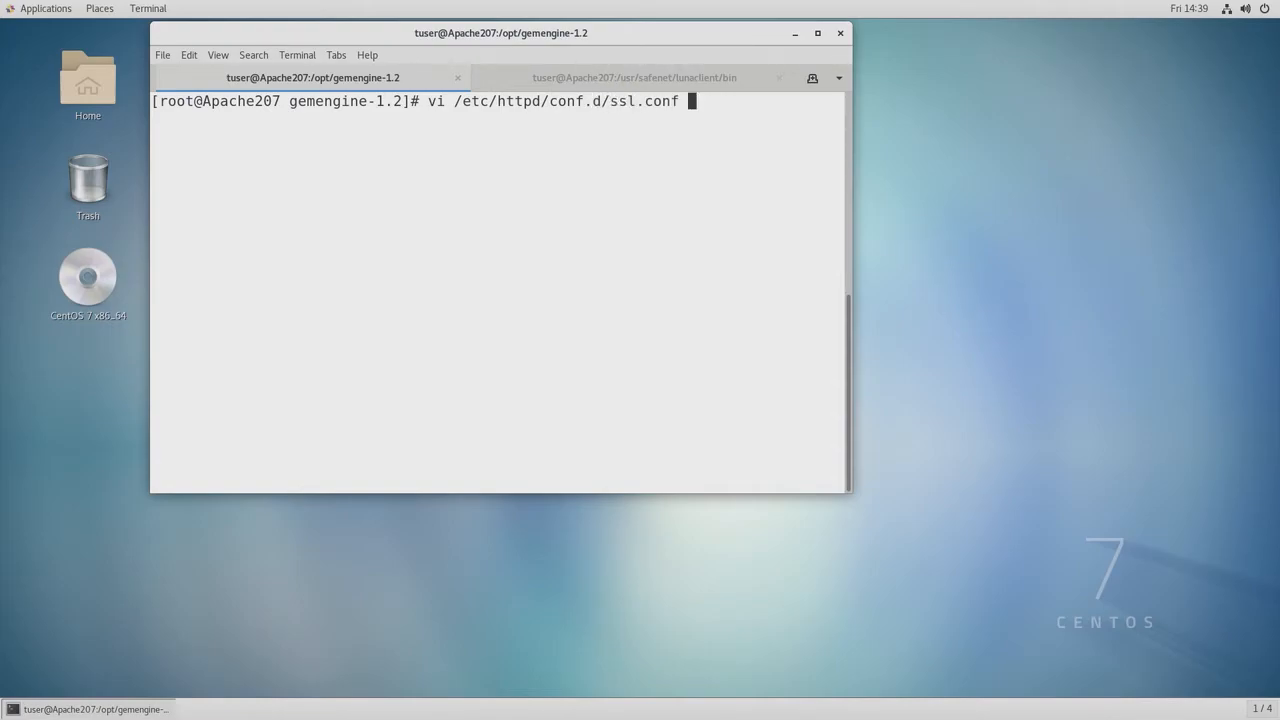
key(Return)
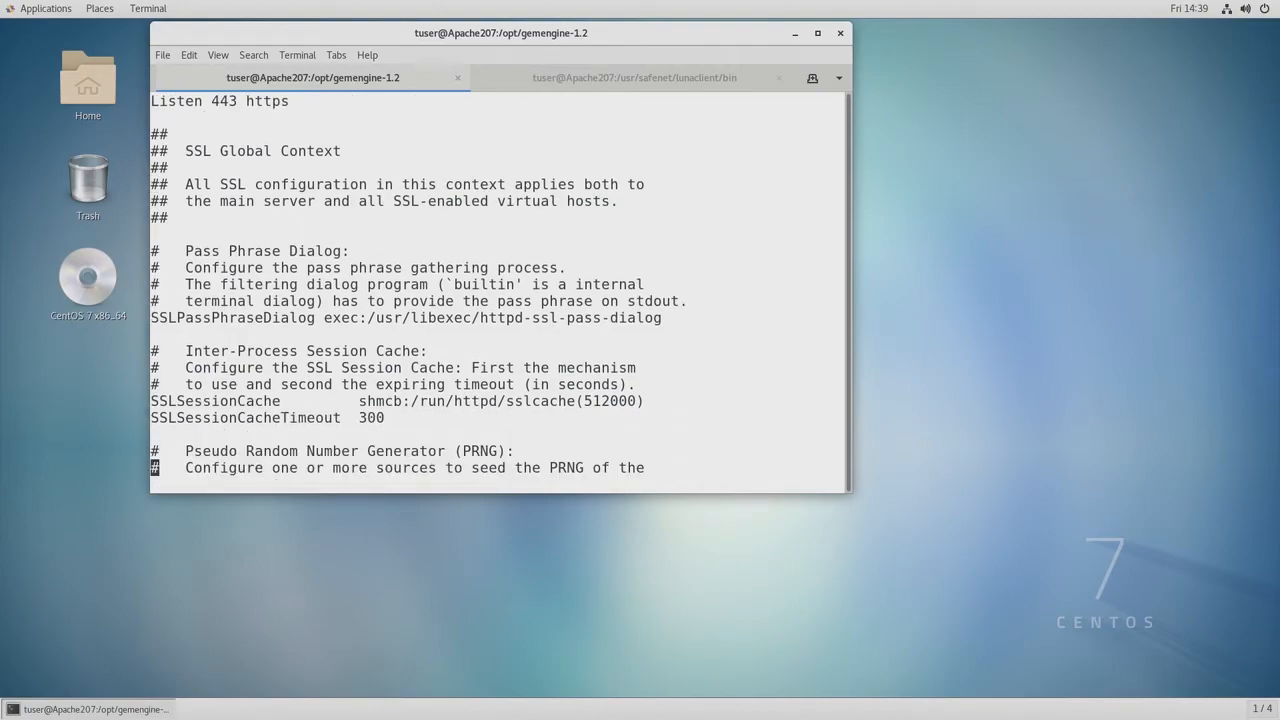
- At the SSLCryptoDevice section, enter insert mode and add an SSLCryptoDevice gem line
scroll(down, 3)
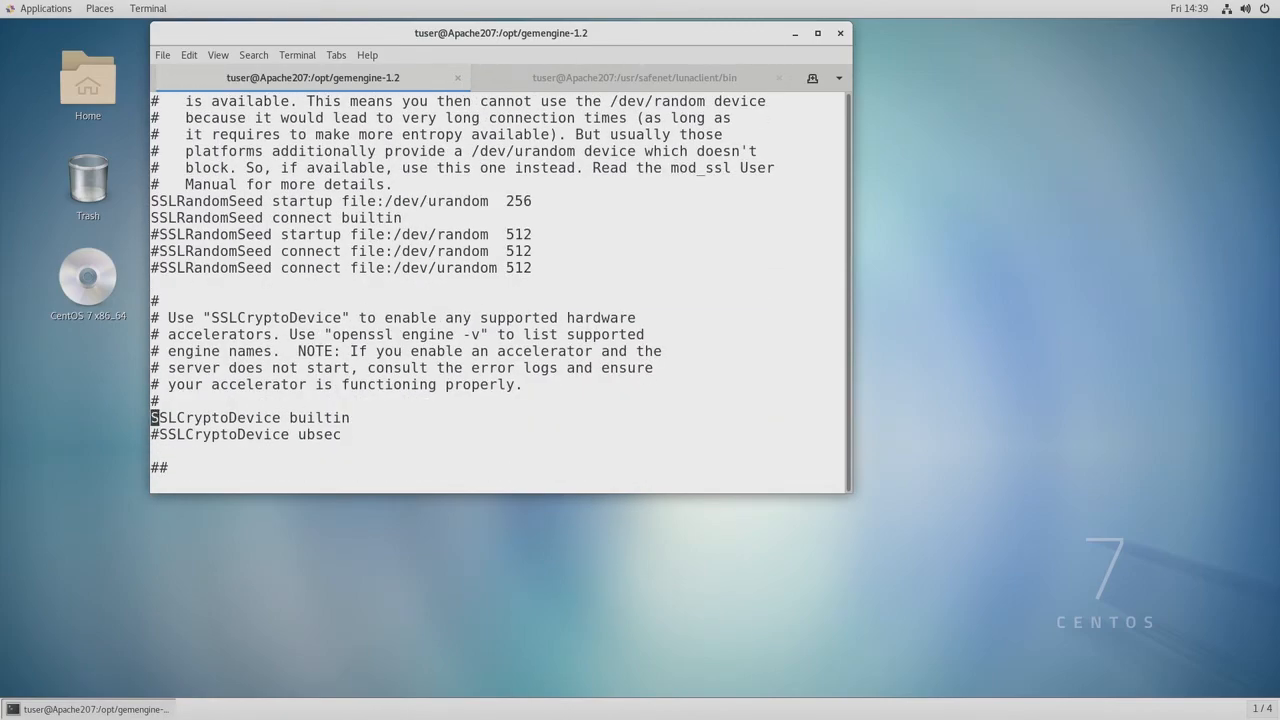
key(i)
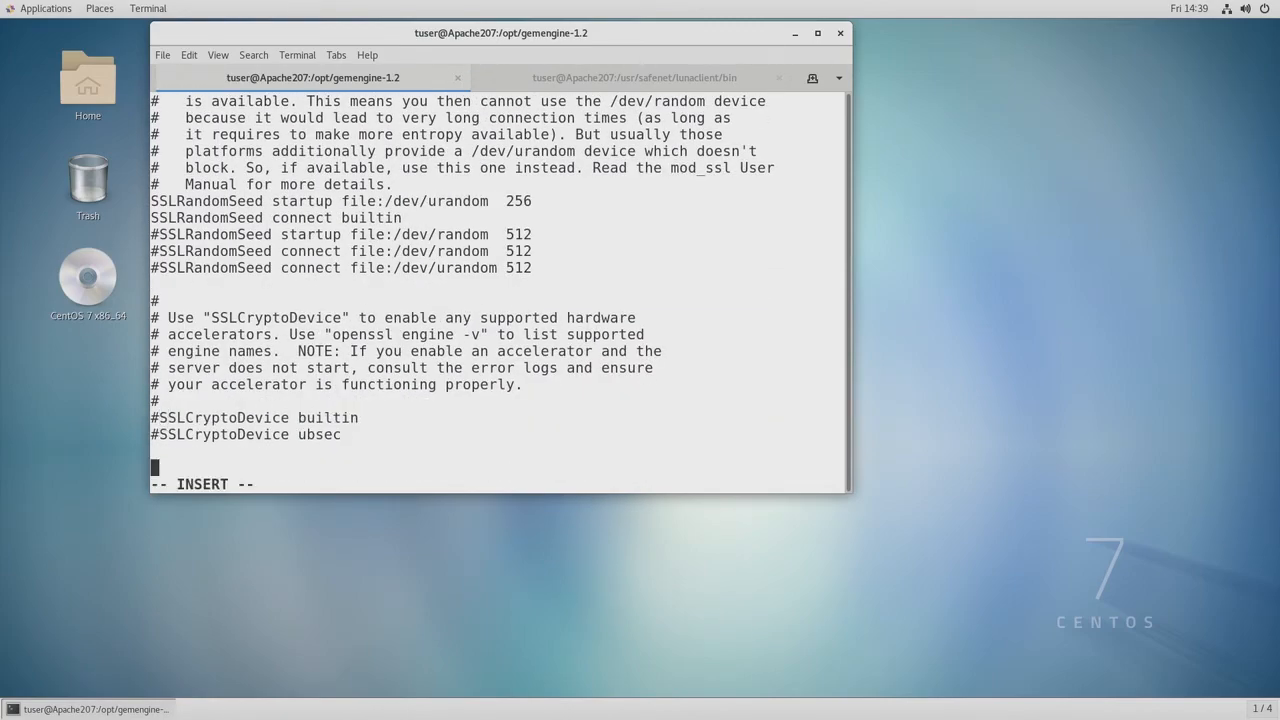
text(SSLCryptoDevice)
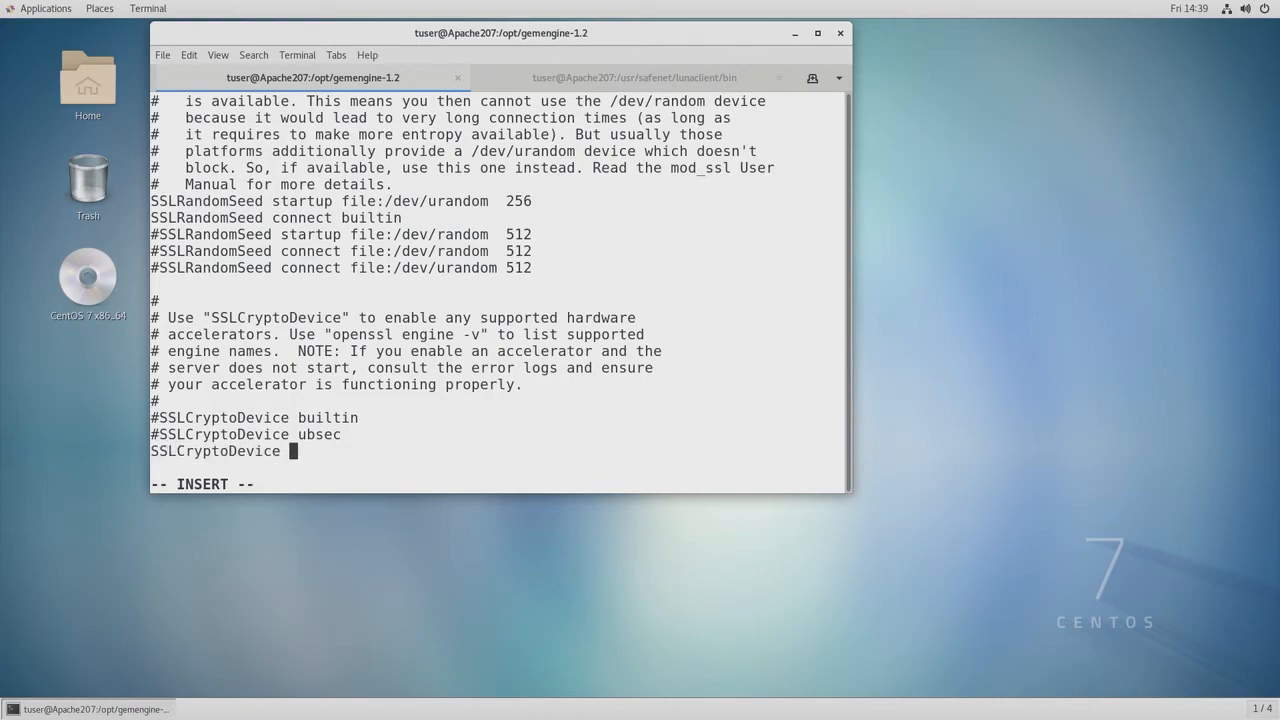
text(gem)
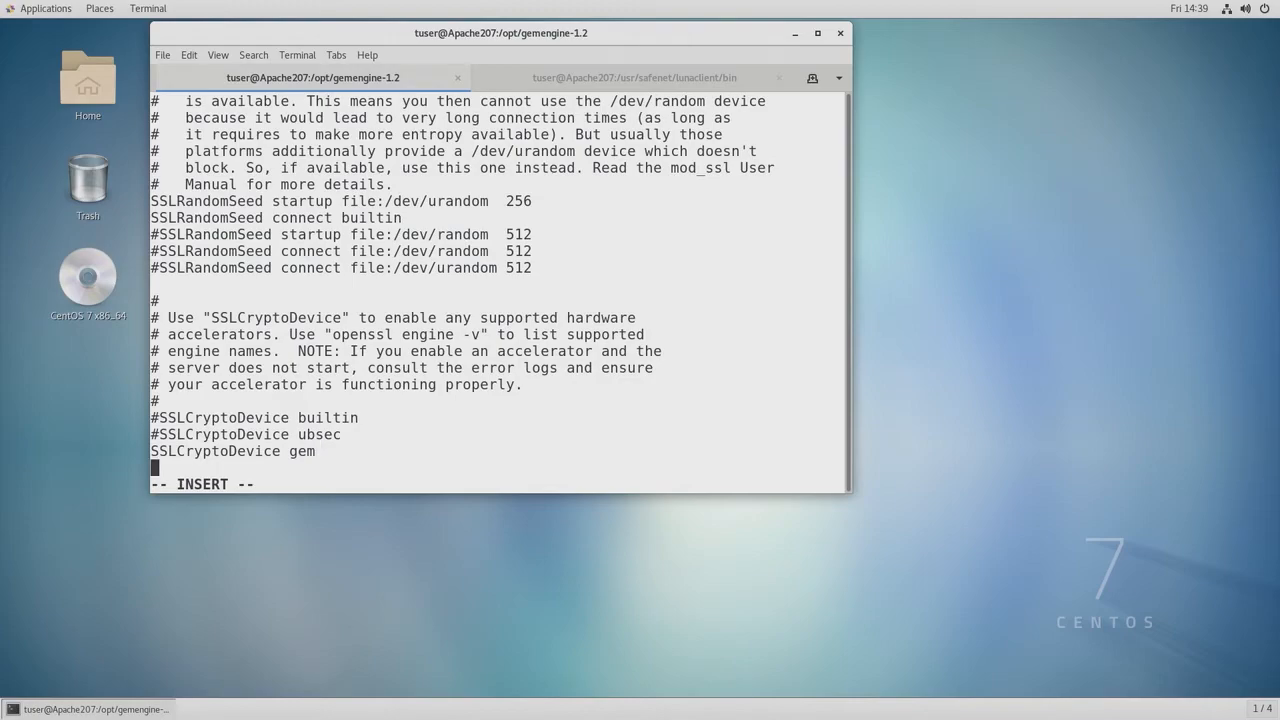
- Set SSLCertificateFile to /etc/pki/tls/certs/apache.pem and save ssl.conf with :wq!
scroll(down, 3)
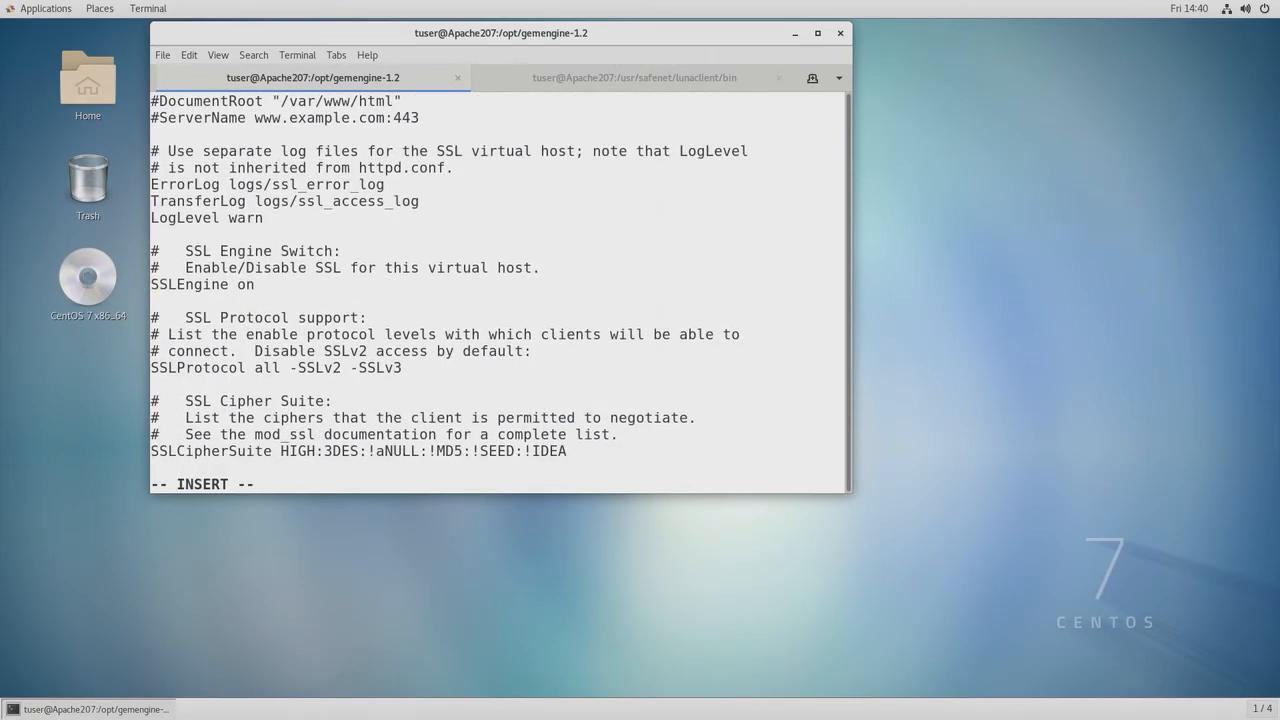
scroll(down, 3)
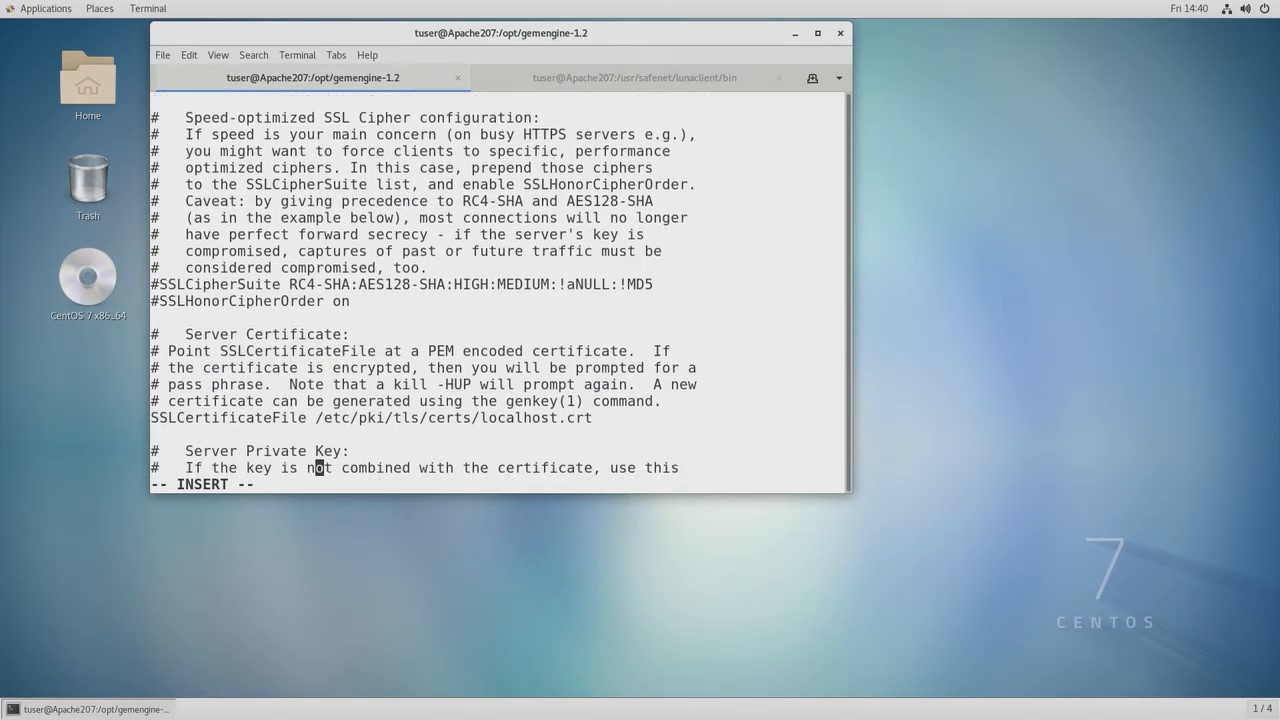
scroll(down, 3)
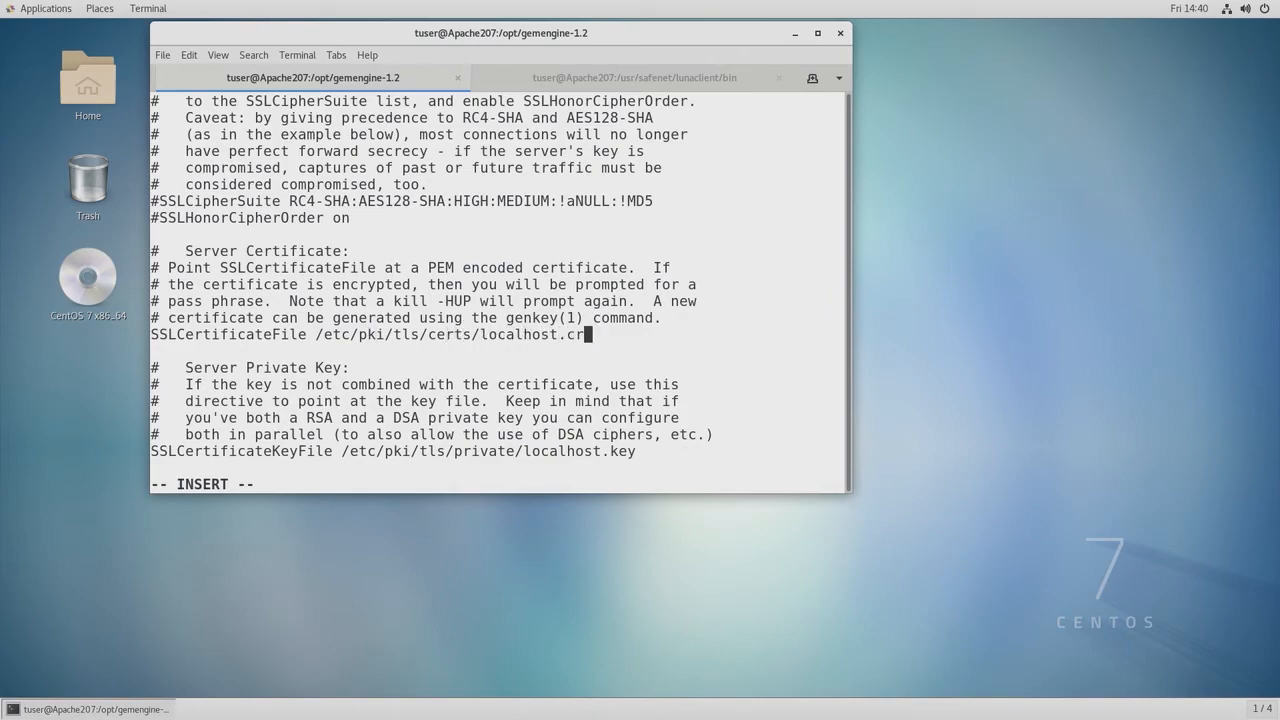
text(apache.)
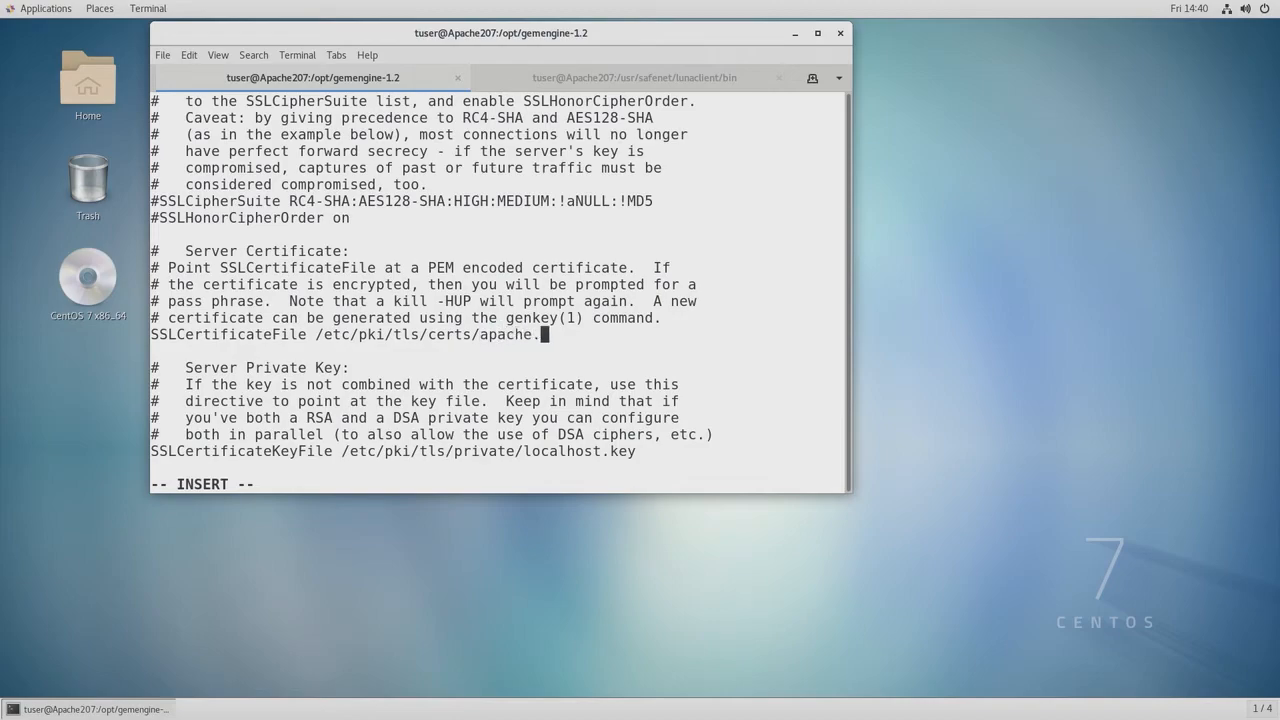
text(pem)
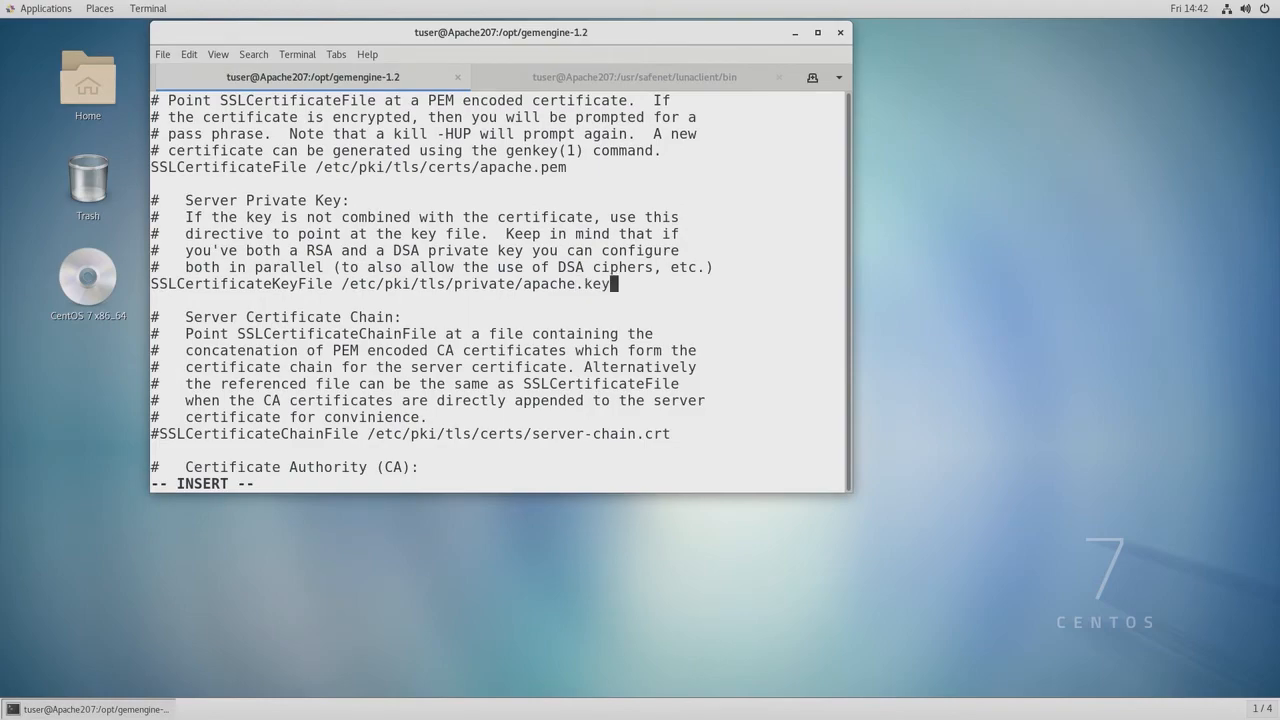
text(:wq!)
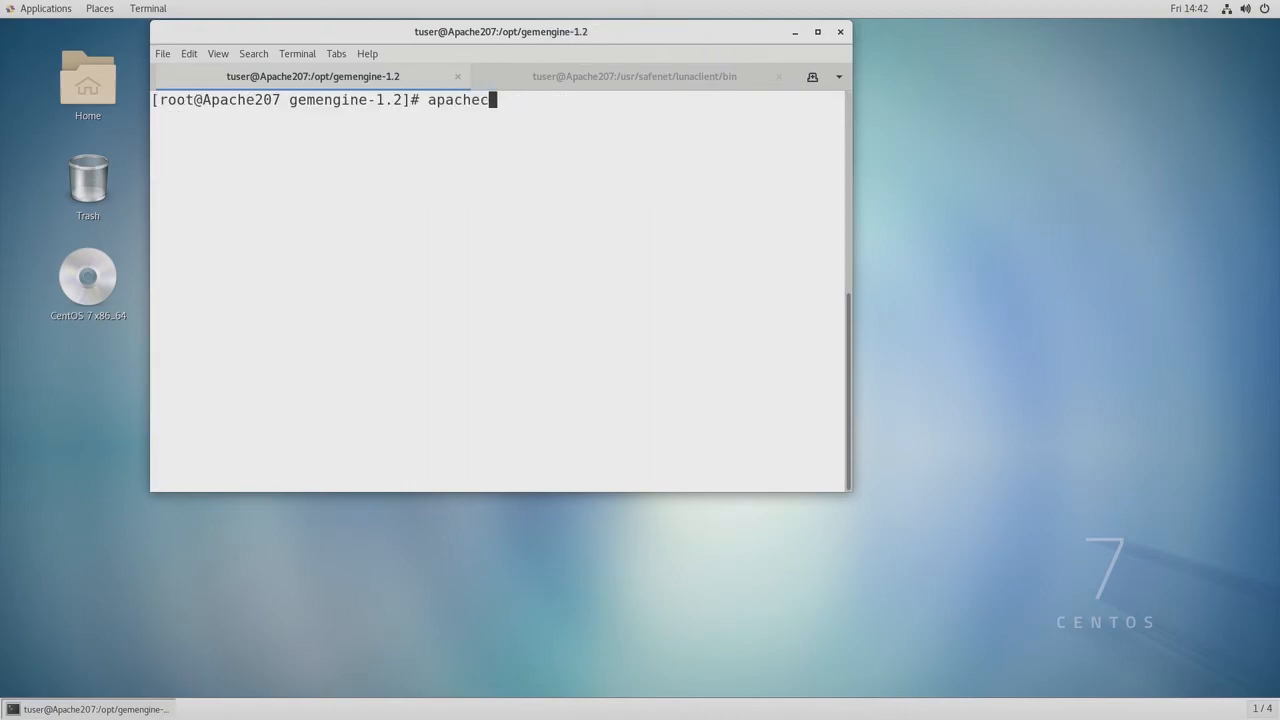
- Run apachectl configtest, then start httpd.service with systemctl
text(tl config)
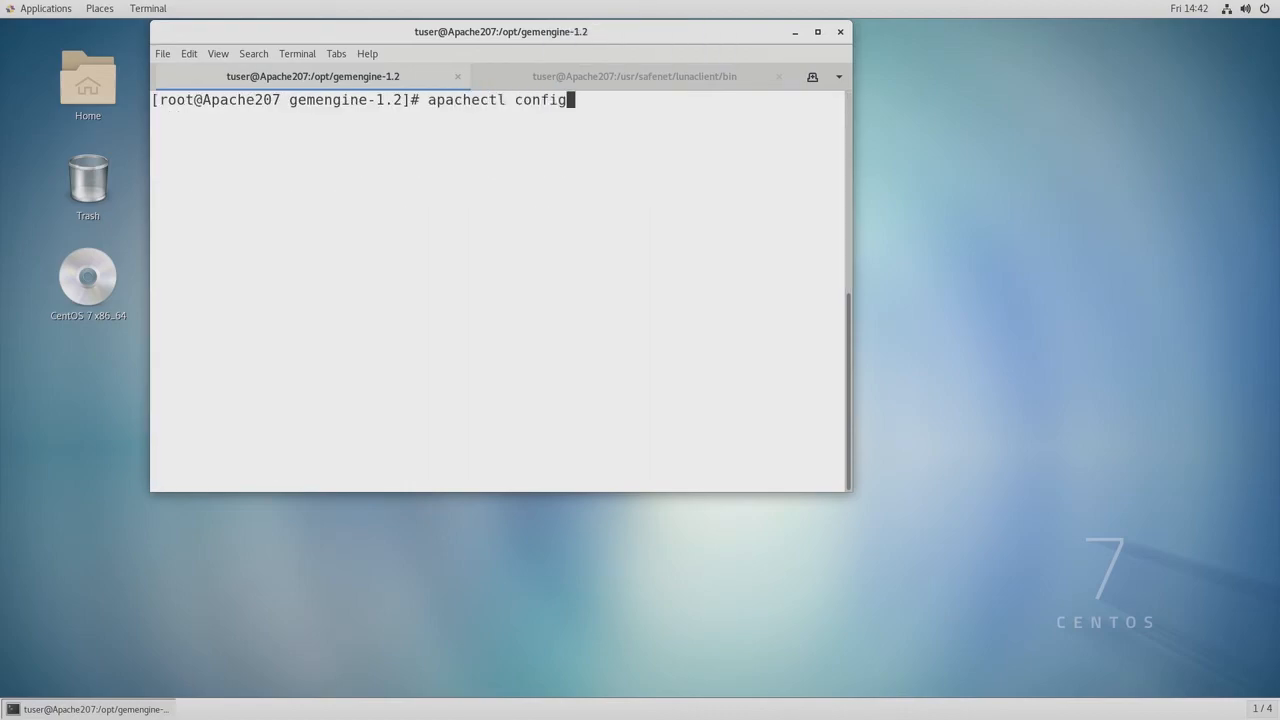
text(test)
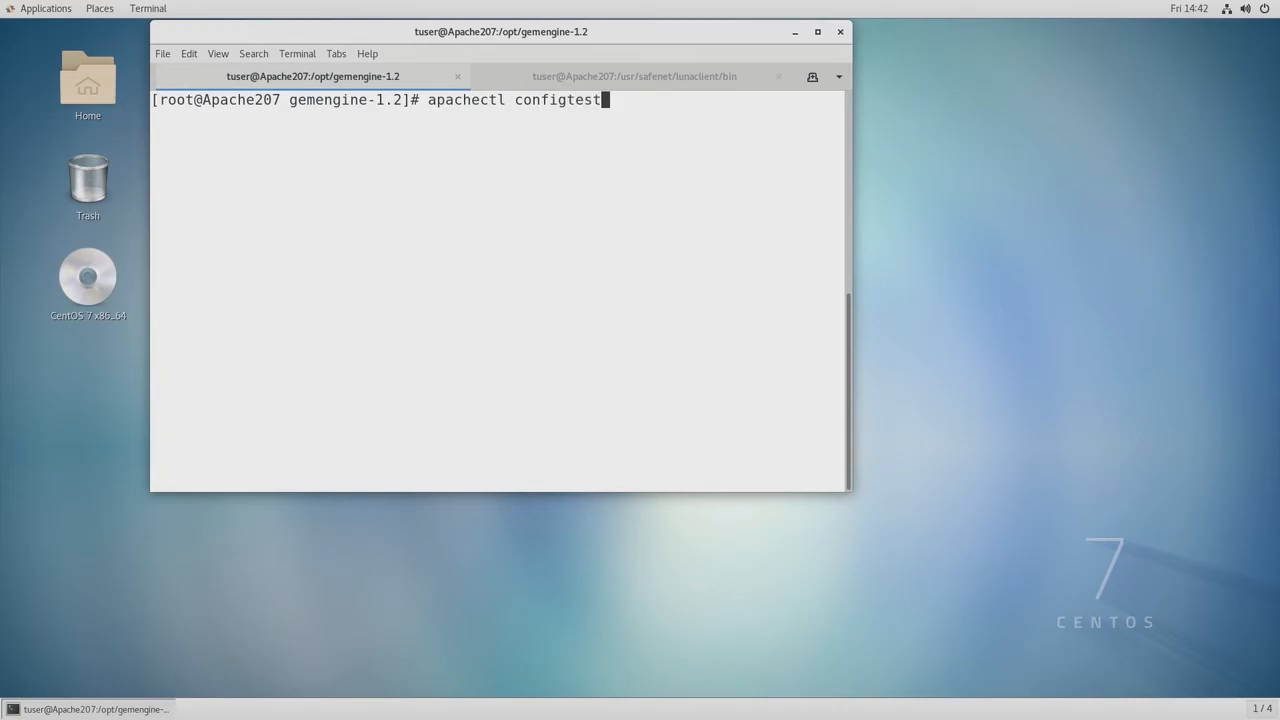
key(Return)
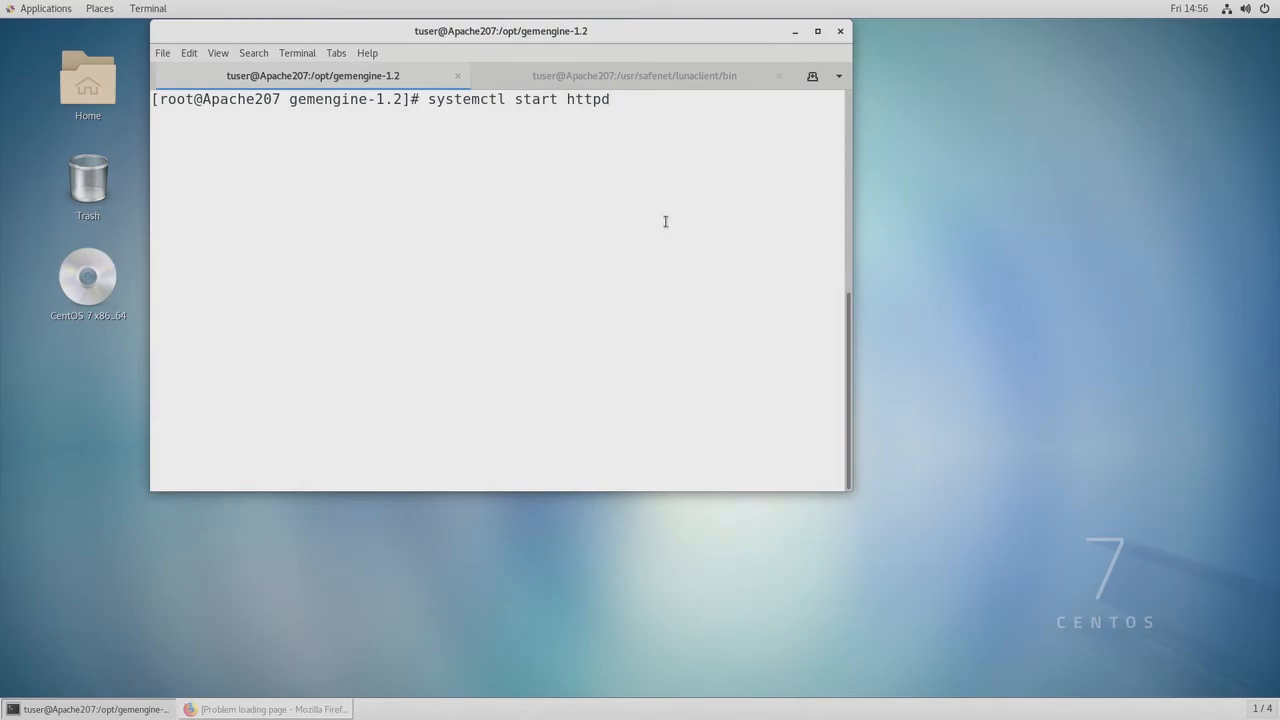
text(.service)
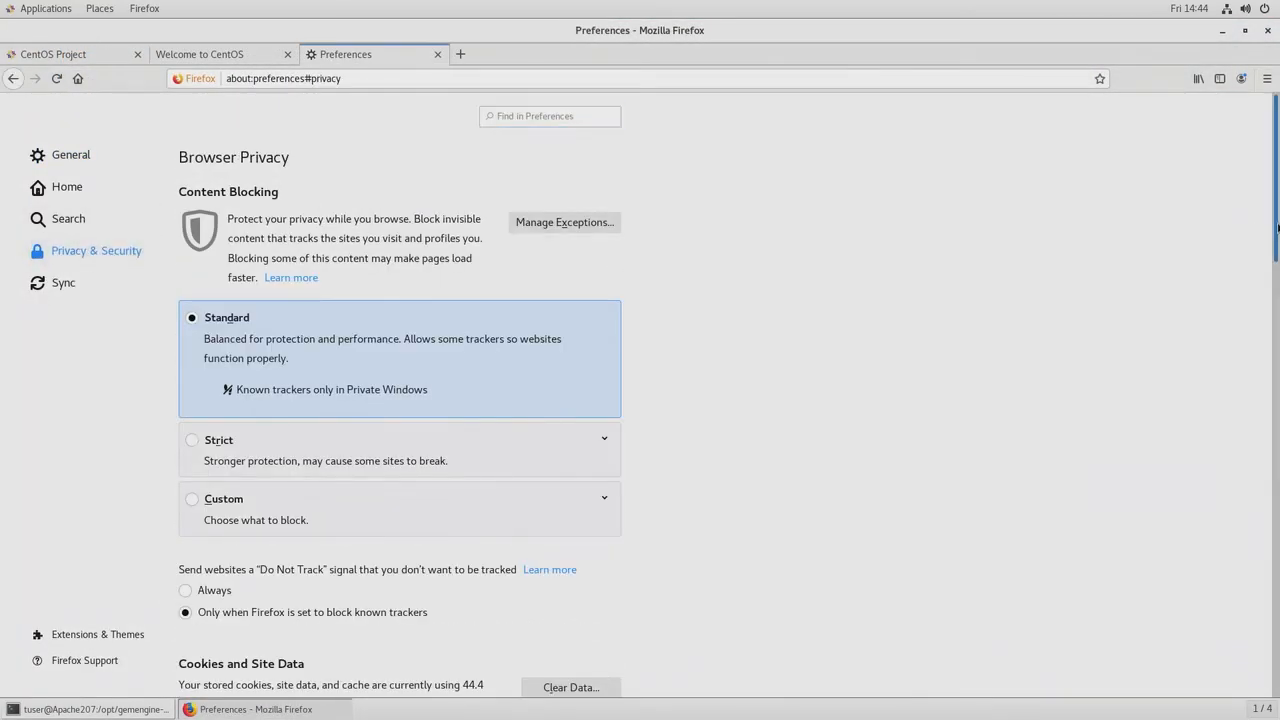
- Import ca_root.cer as a trusted authority in Firefox's Certificate Manager and close it
scroll(down, 3)
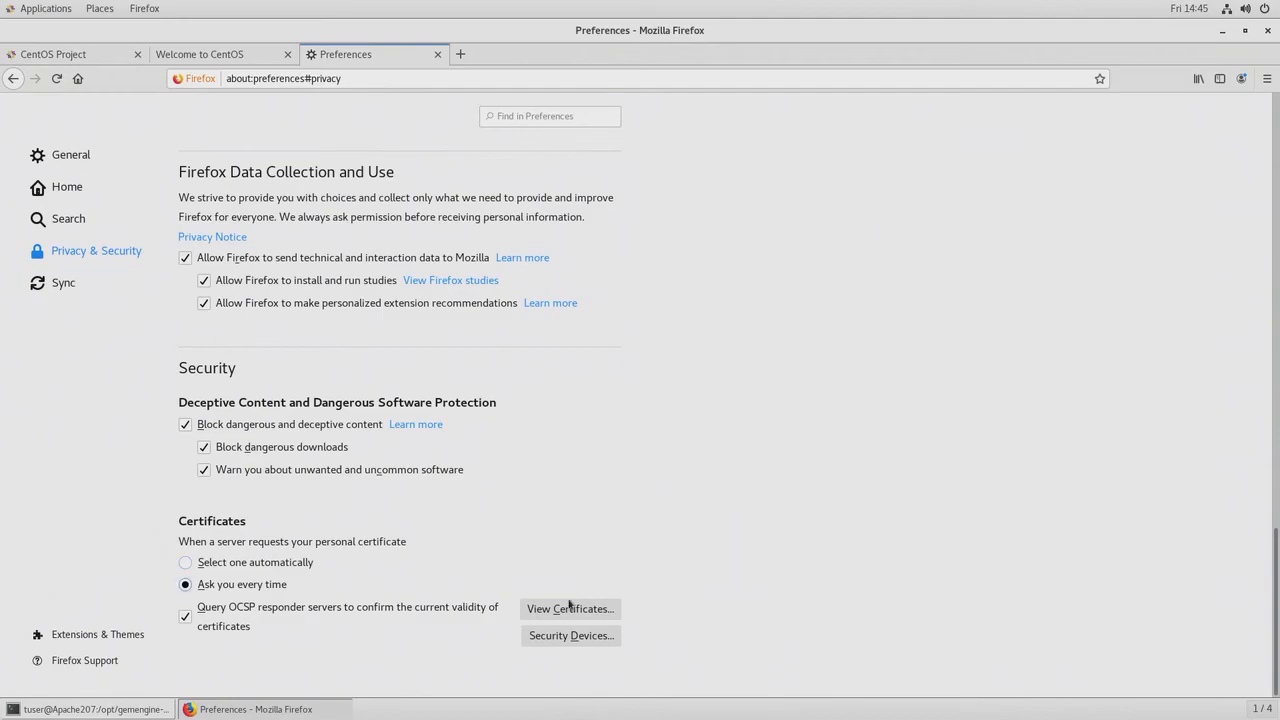
click(570, 608)
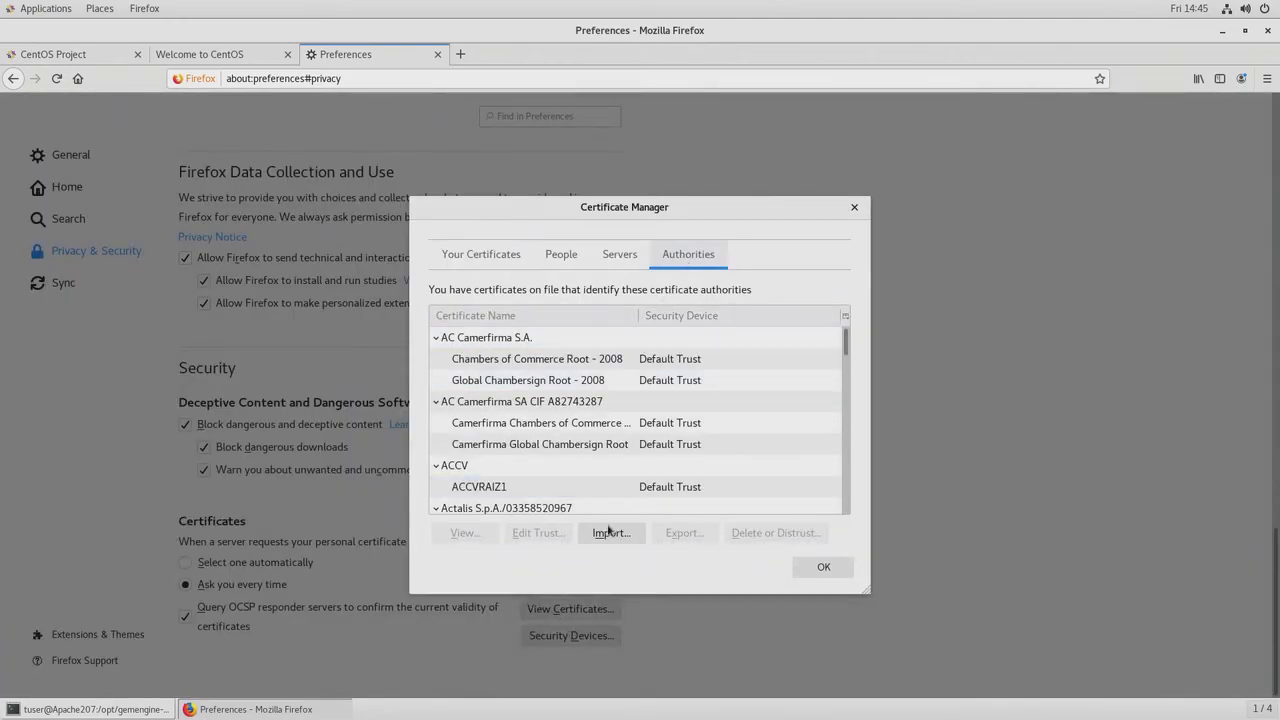
click(612, 532)
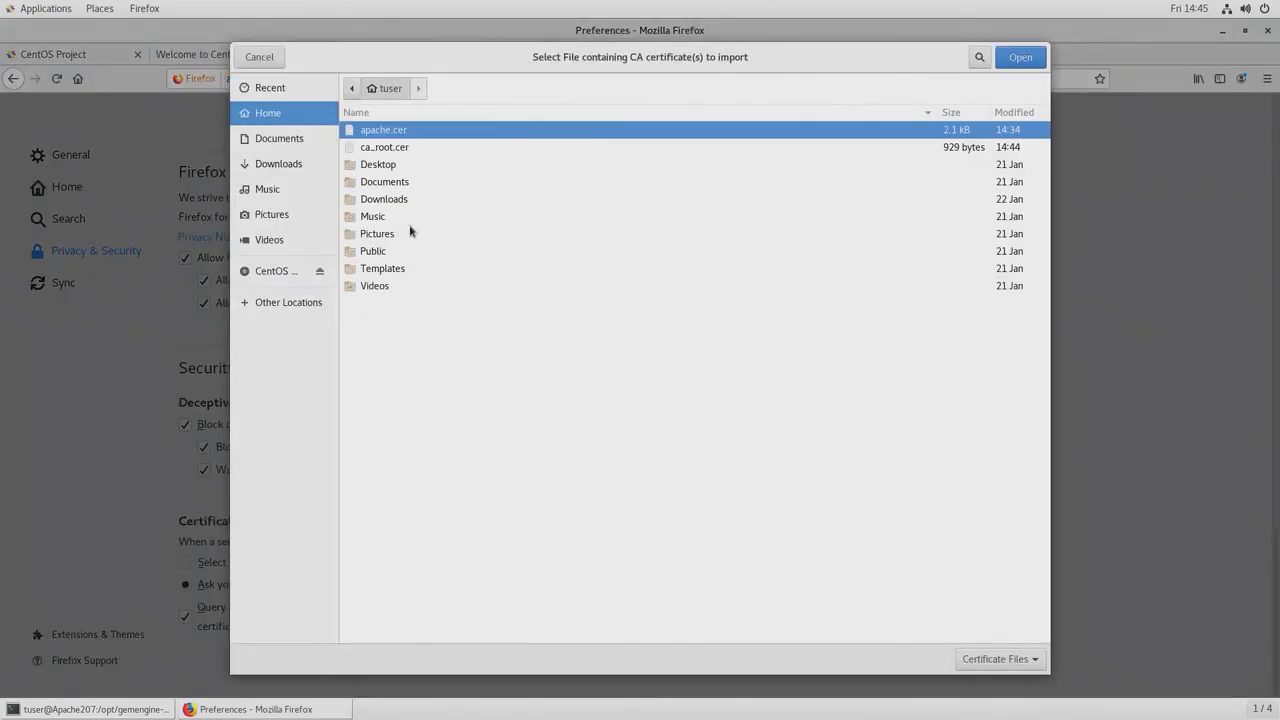
click(1020, 56)
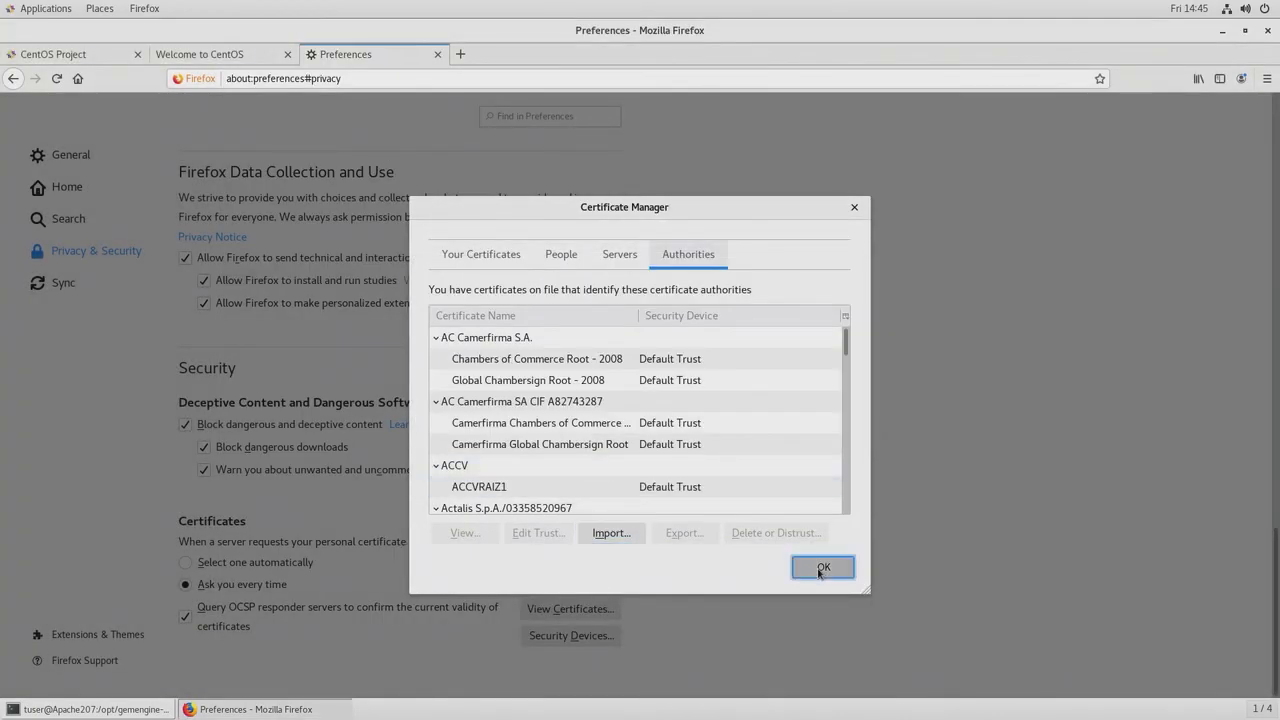
click(822, 568)
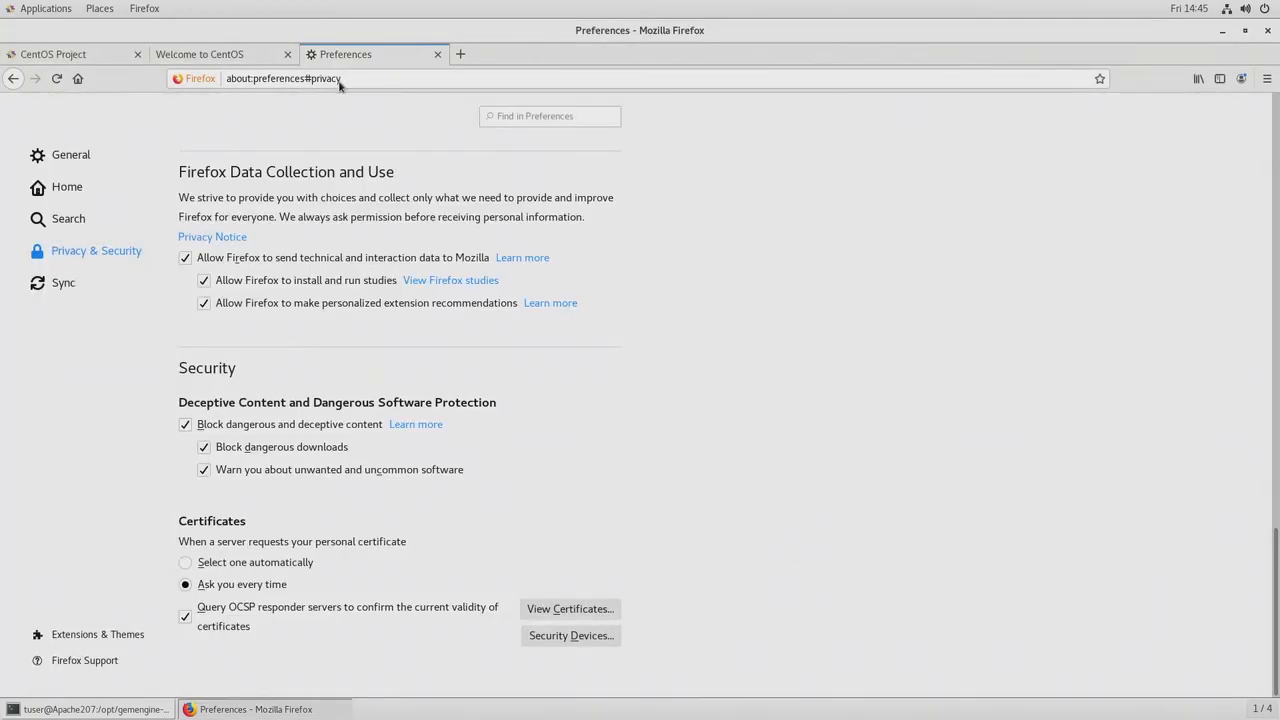
text(h)
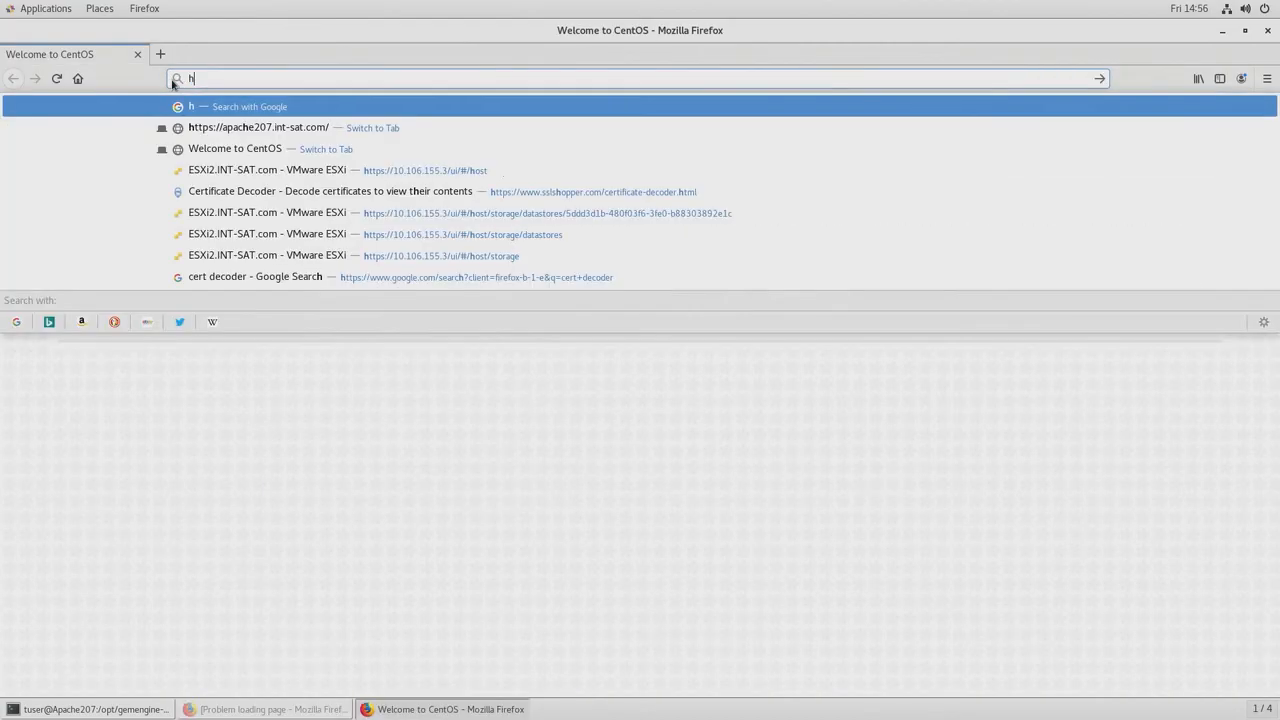
text(ttps://apache207.)
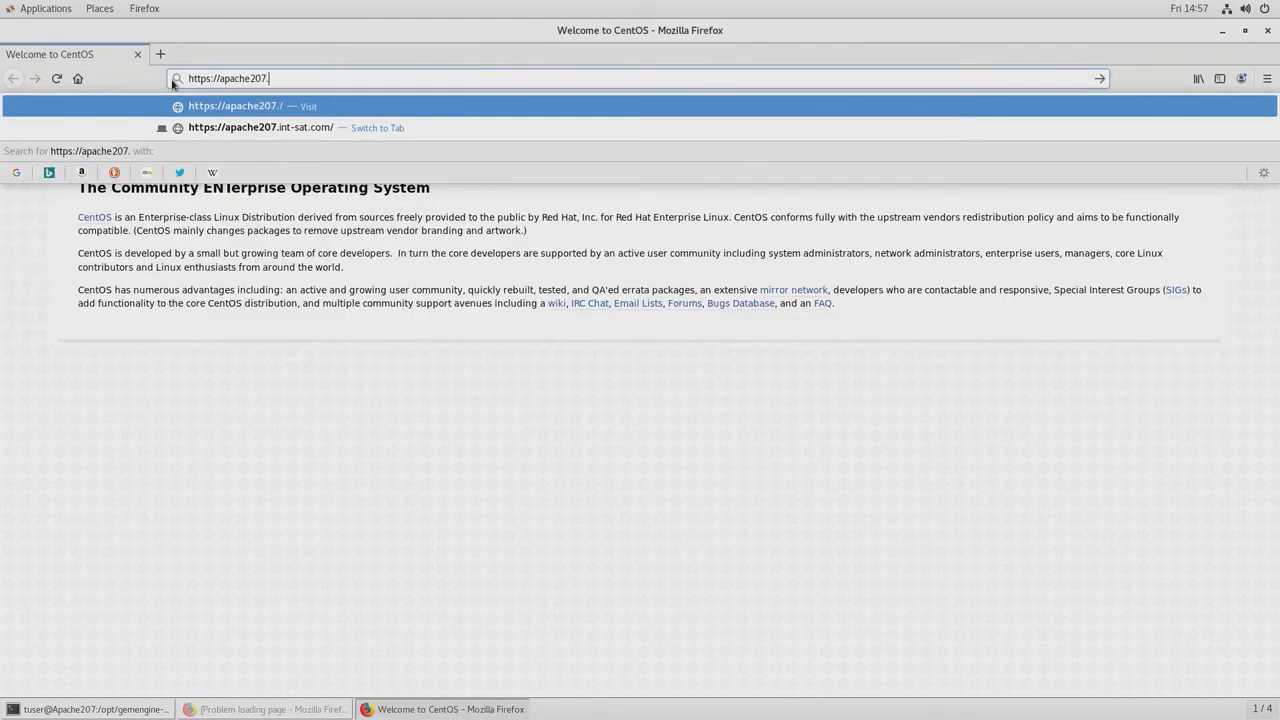
text(INT-SAT.com)
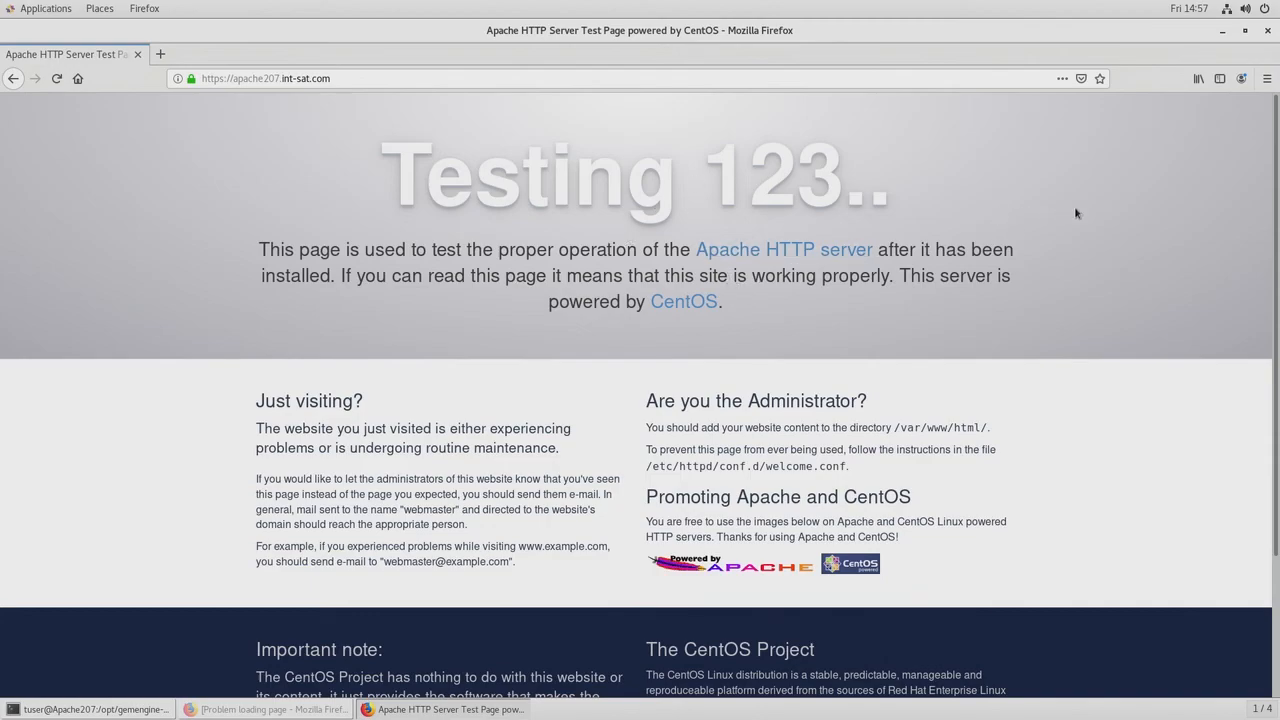
mouse_move(1080, 212)
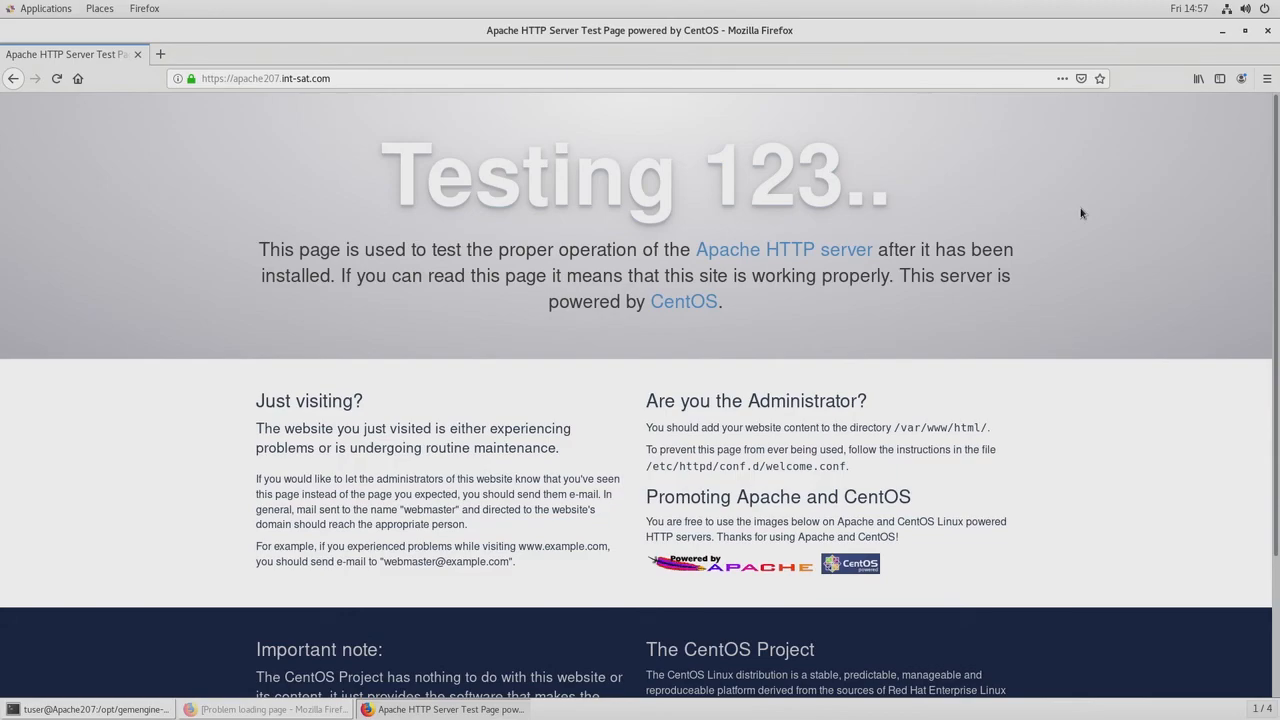
mouse_move(1150, 172)
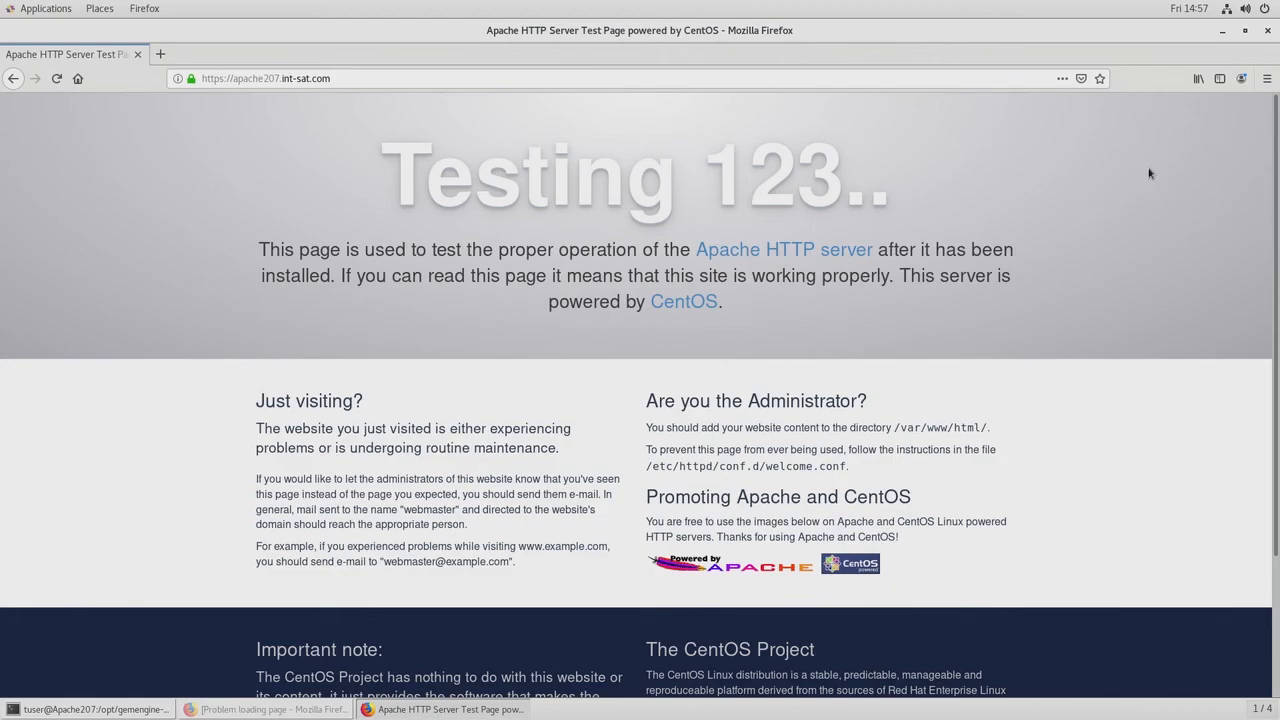
mouse_move(1192, 128)
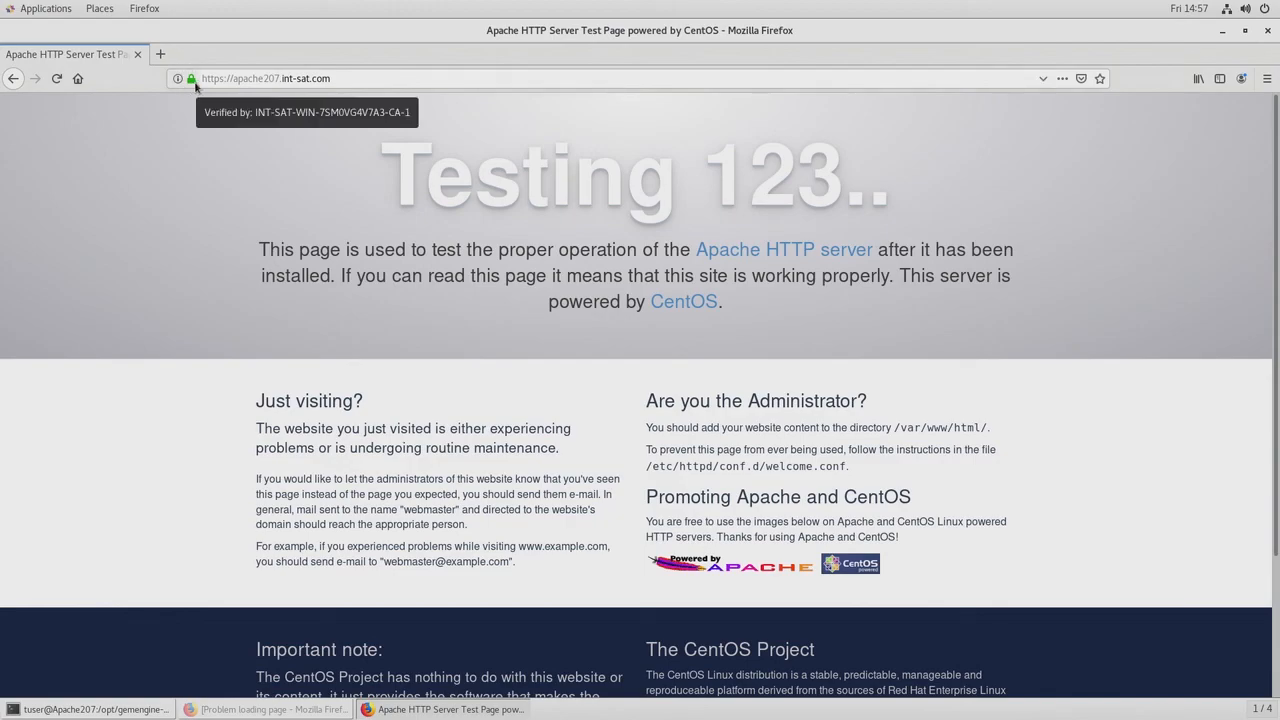
mouse_move(310, 98)
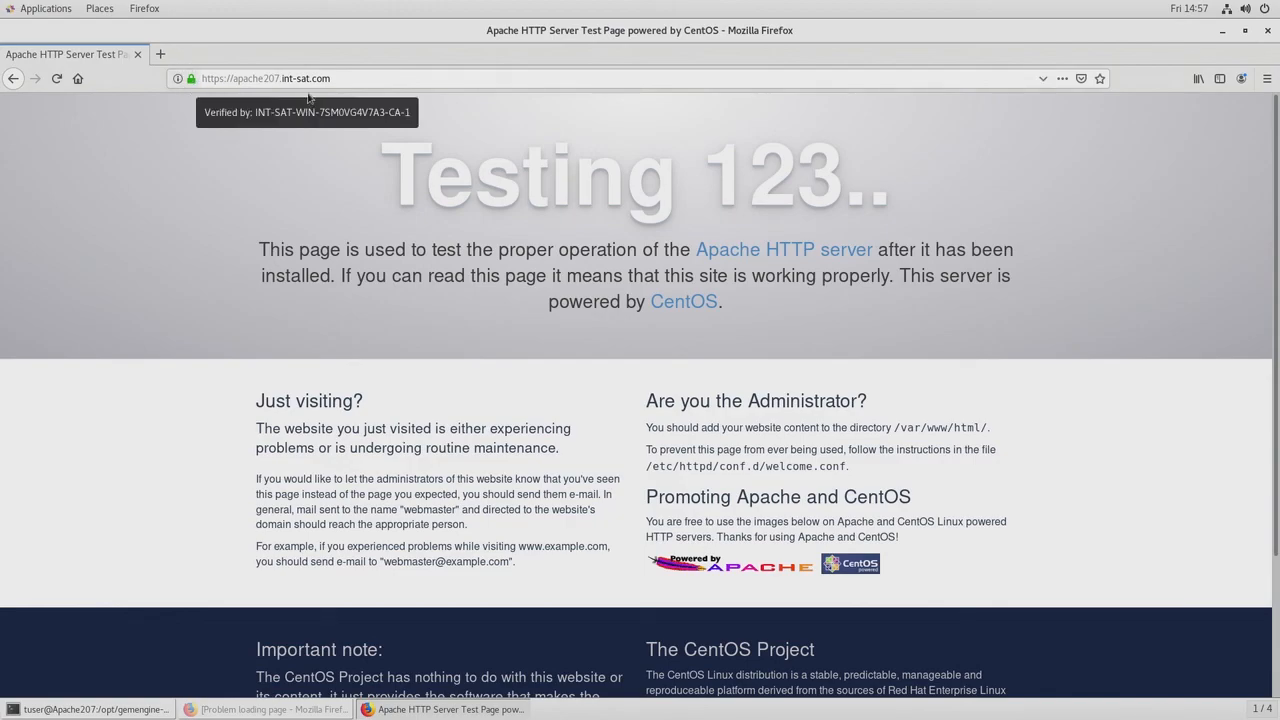